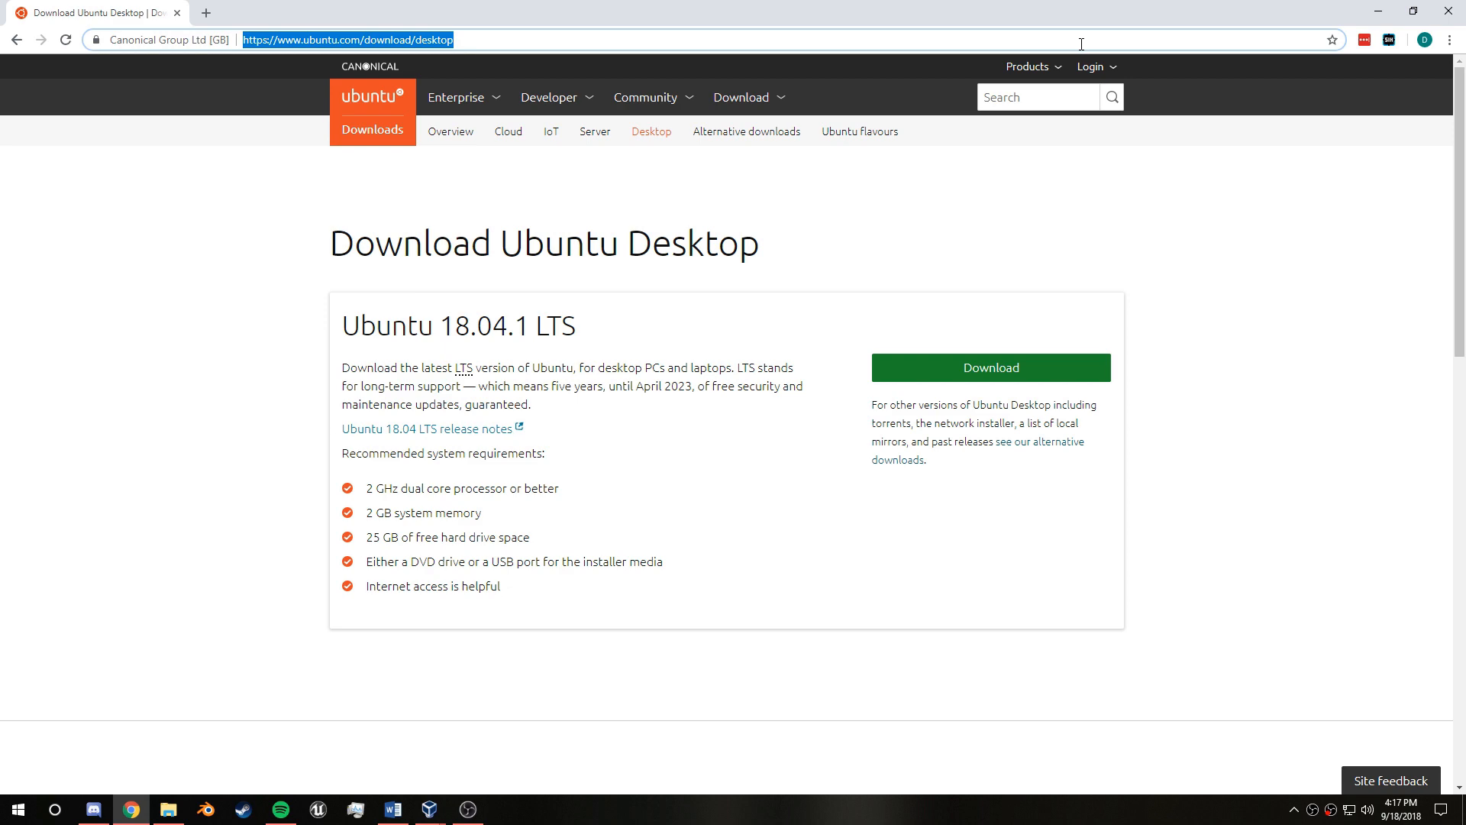
Step: Start the Ubuntu 18.04.1 LTS desktop ISO download from ubuntu.com
{"action": "scroll", "scroll_direction": "down", "scroll_amount": 3}
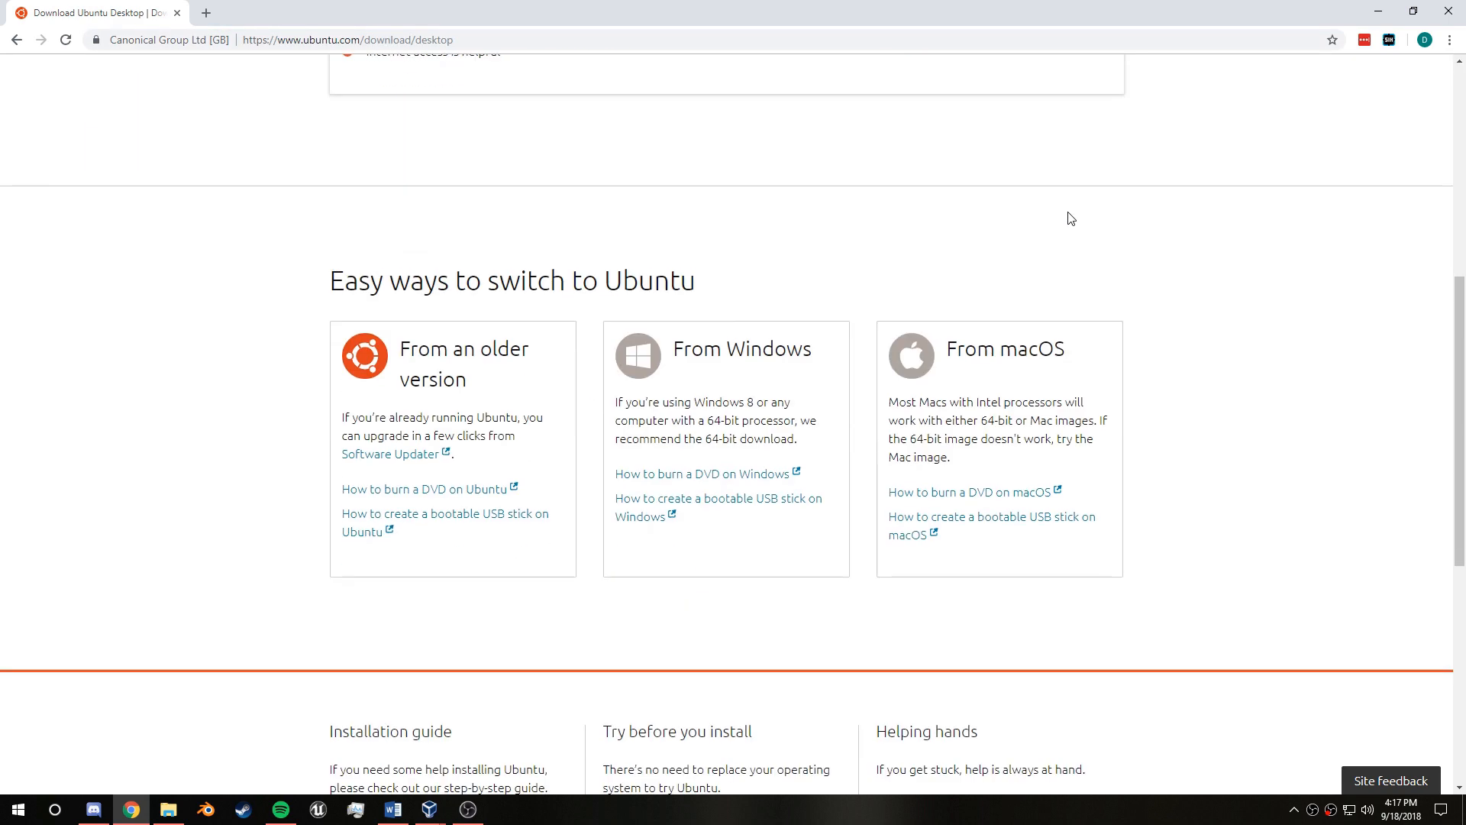
{"action": "scroll", "scroll_direction": "up", "scroll_amount": 3}
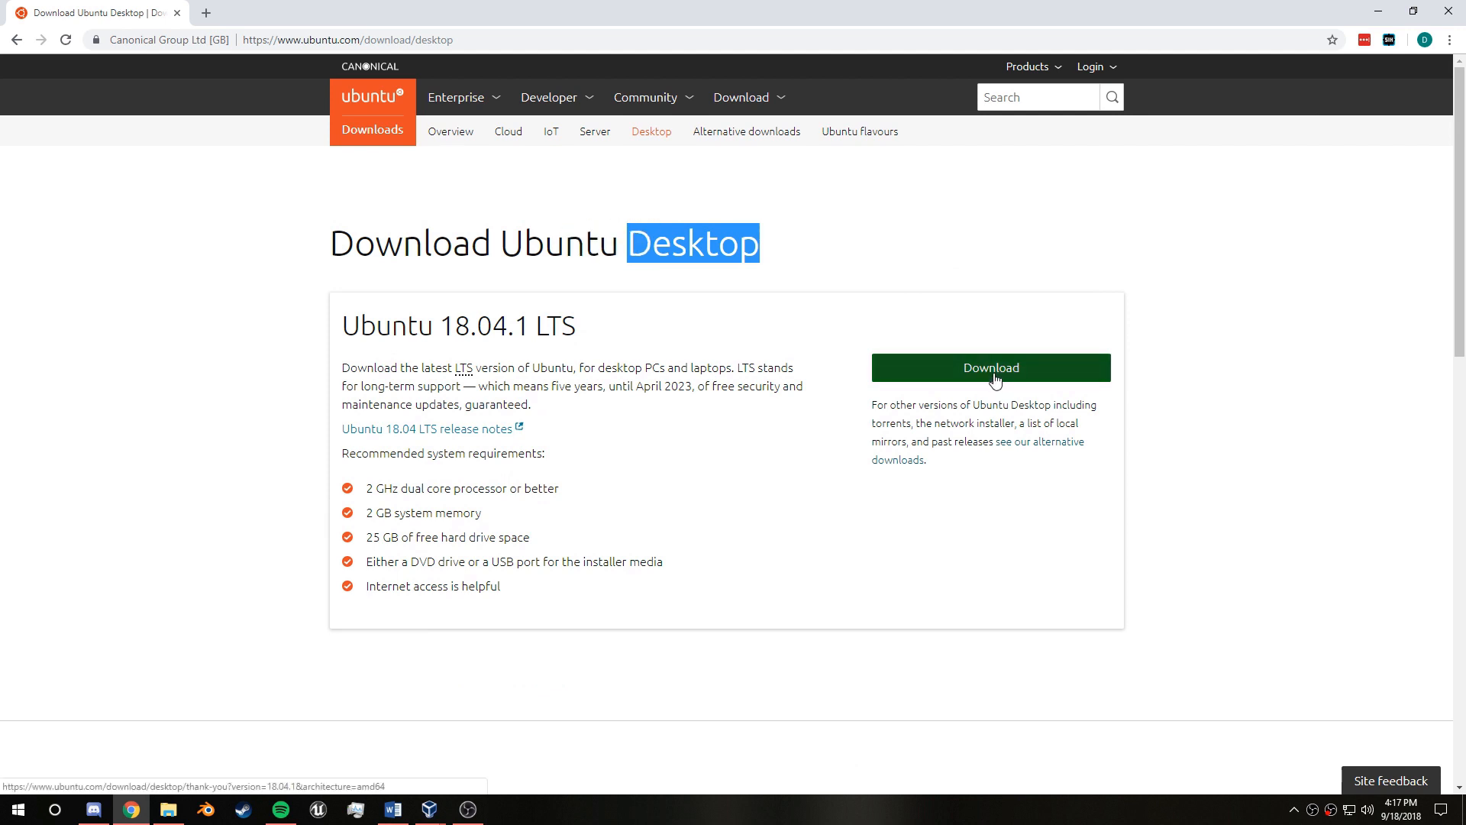
{"action": "left_click", "coordinate": [989, 368]}
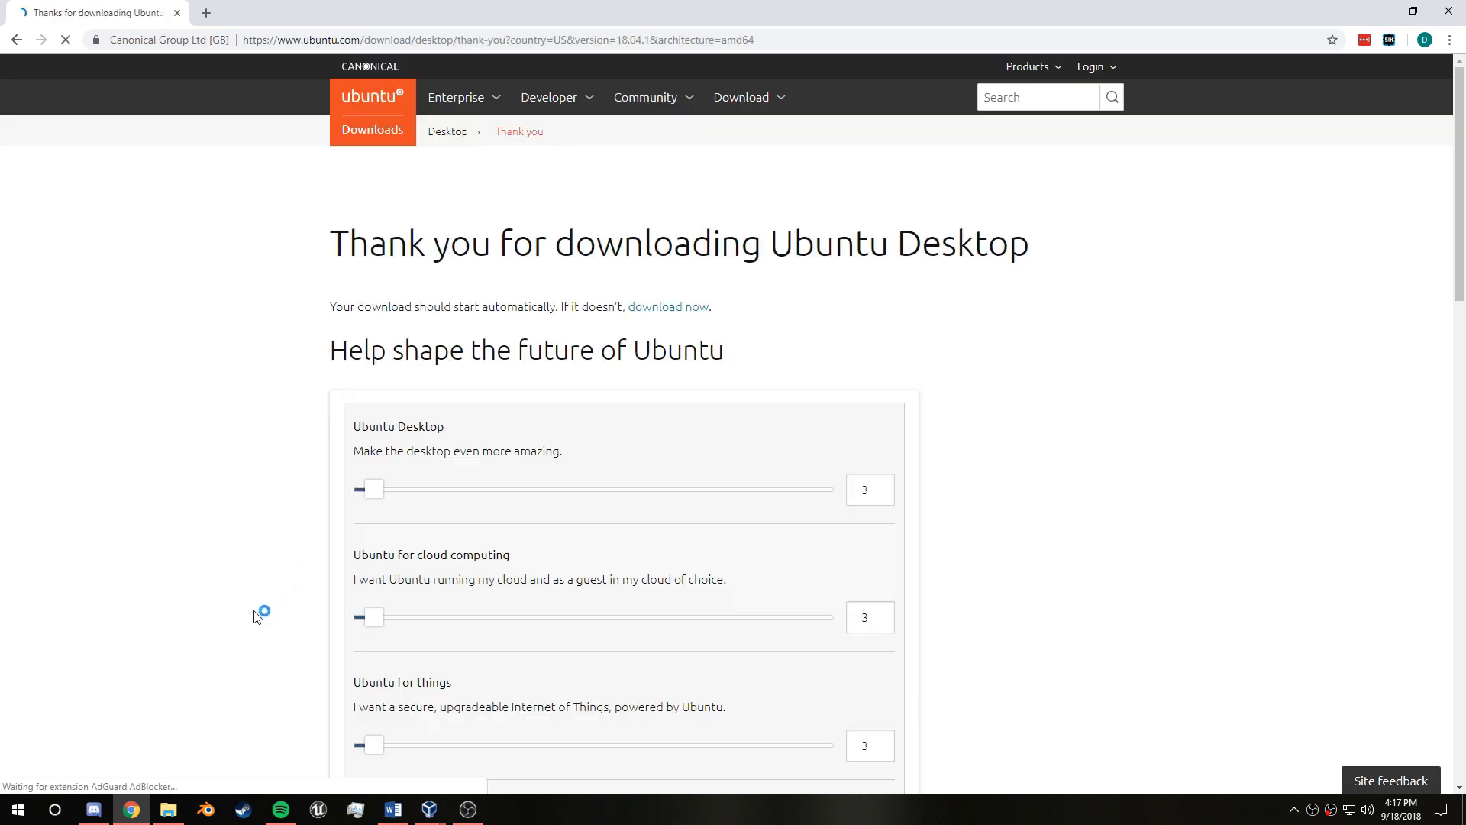
{"action": "scroll", "scroll_direction": "down", "scroll_amount": 3}
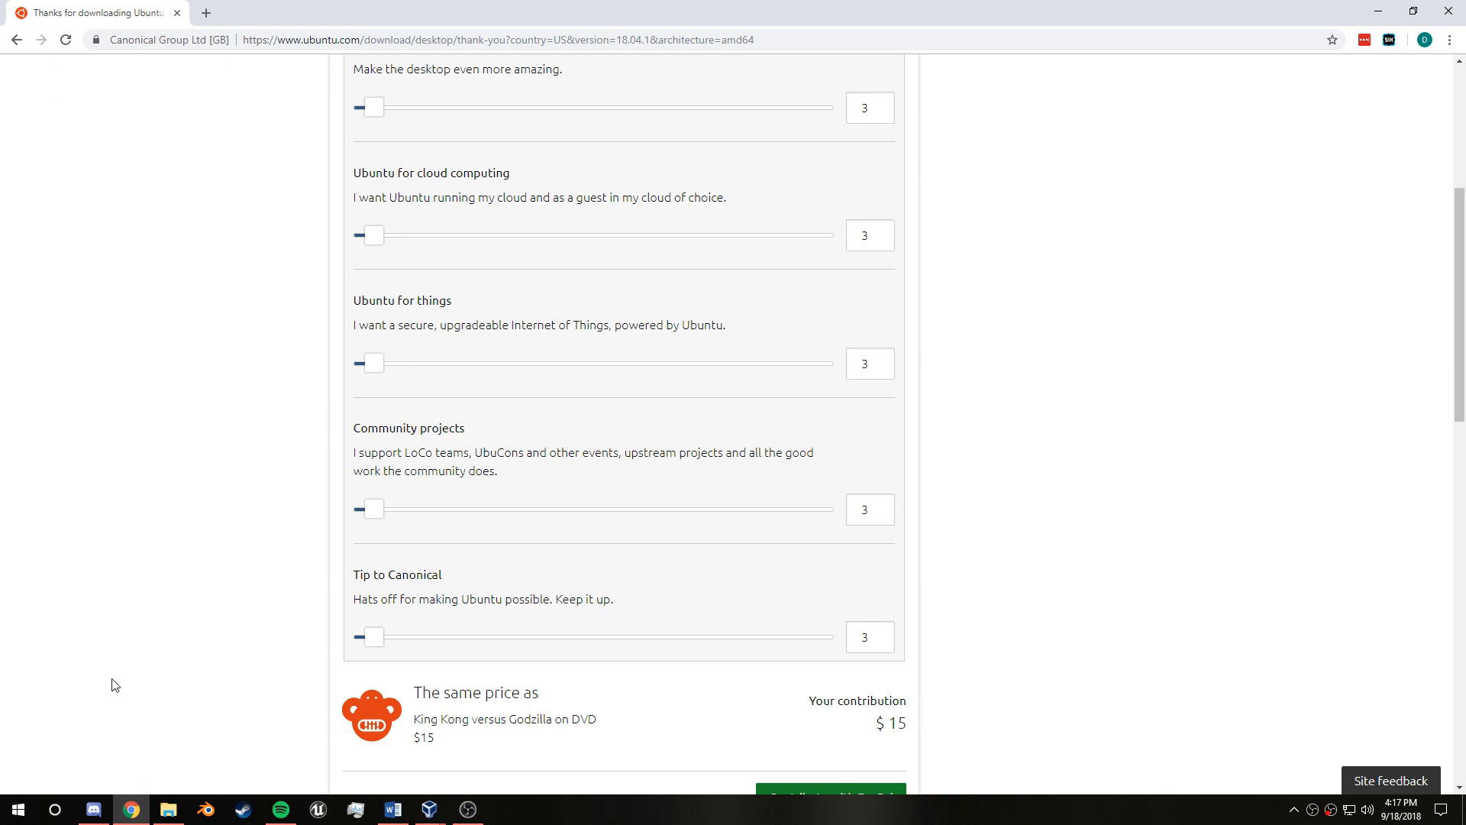
{"action": "scroll", "scroll_direction": "up", "scroll_amount": 3}
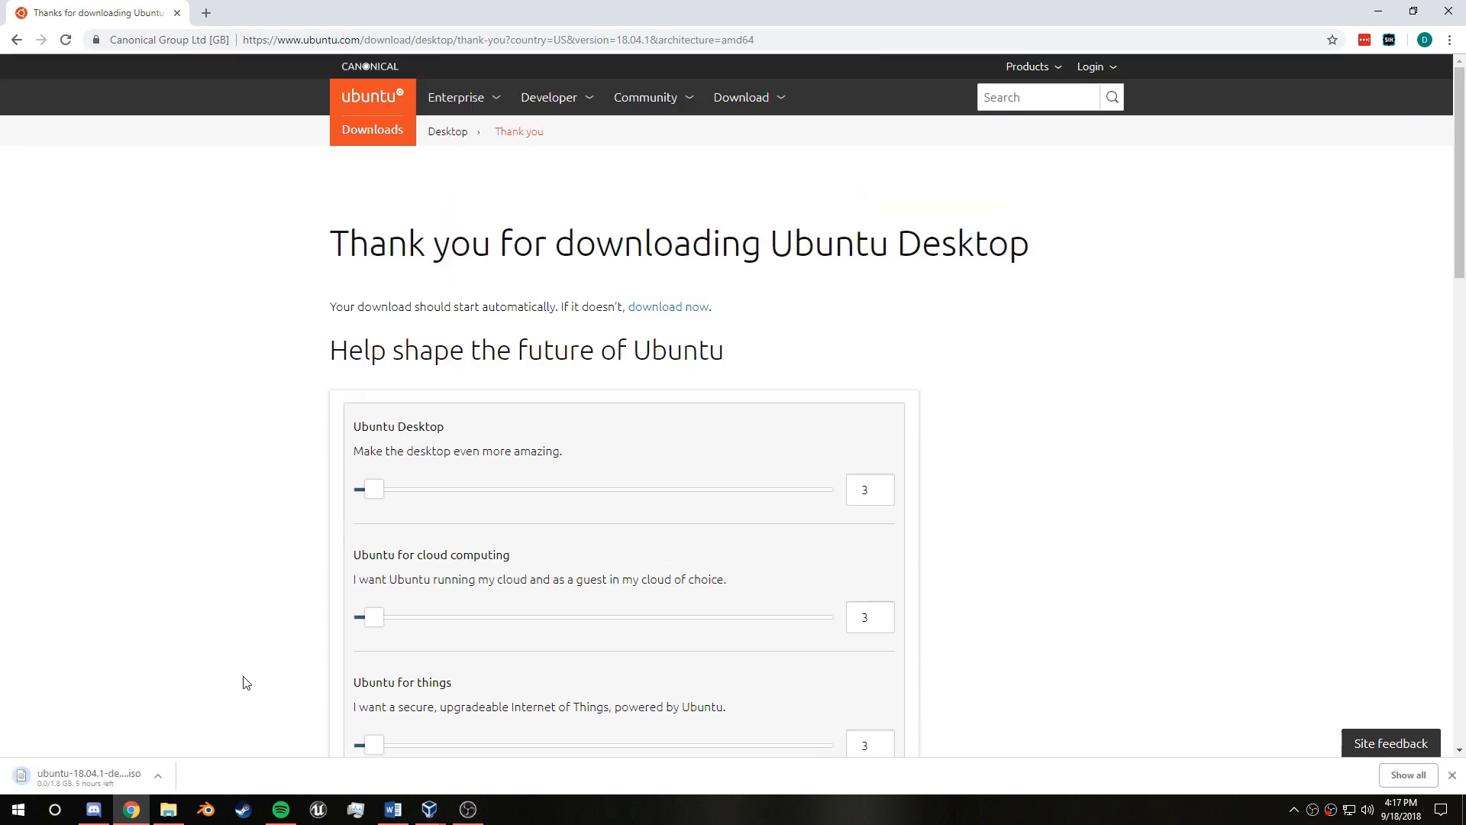
{"action": "mouse_move", "coordinate": [214, 733]}
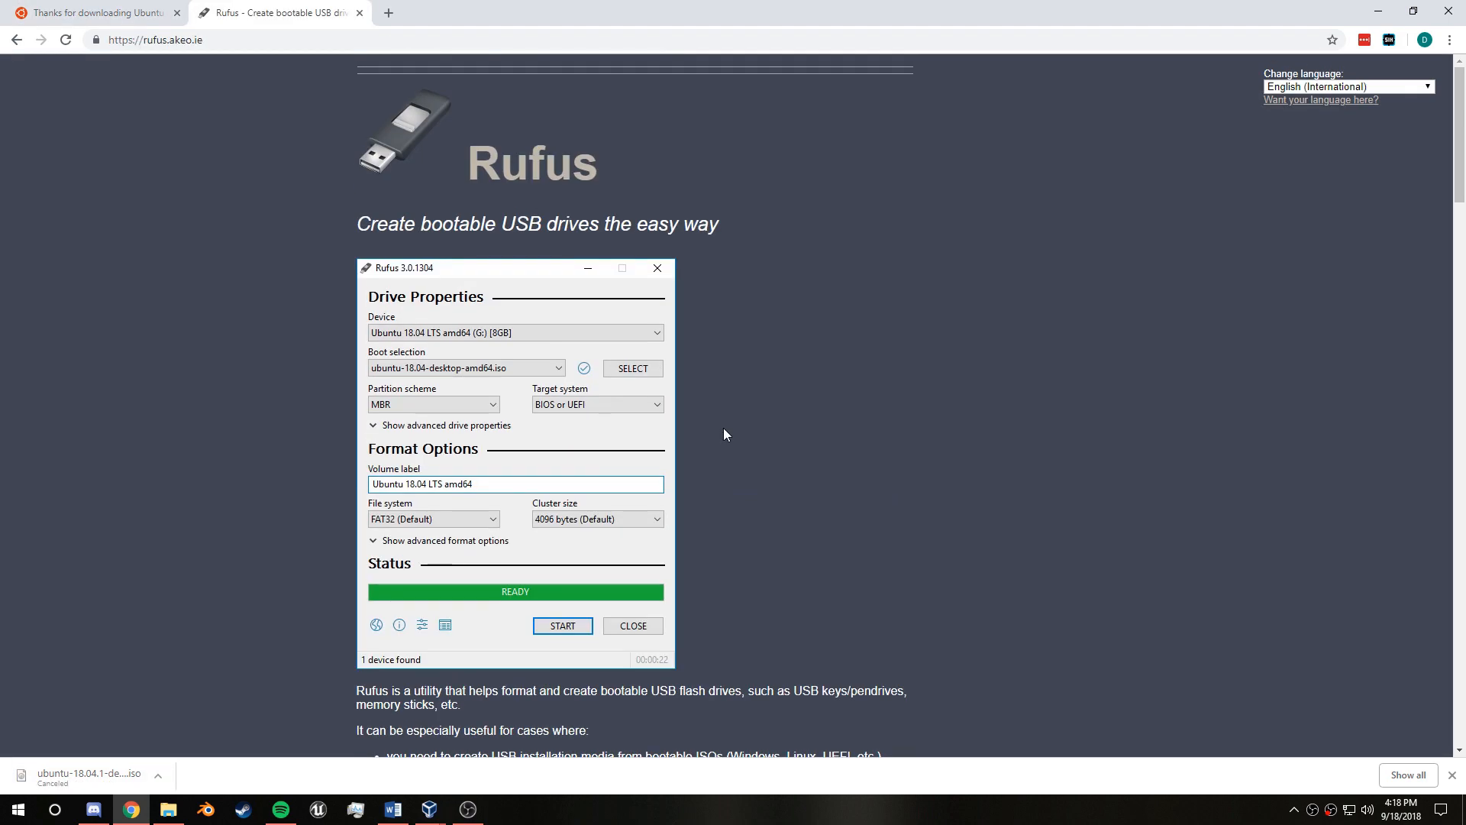
Step: Download the Rufus 3.3 Portable executable and launch rufus-3.3p.exe from the download bar
{"action": "scroll", "scroll_direction": "down", "scroll_amount": 3}
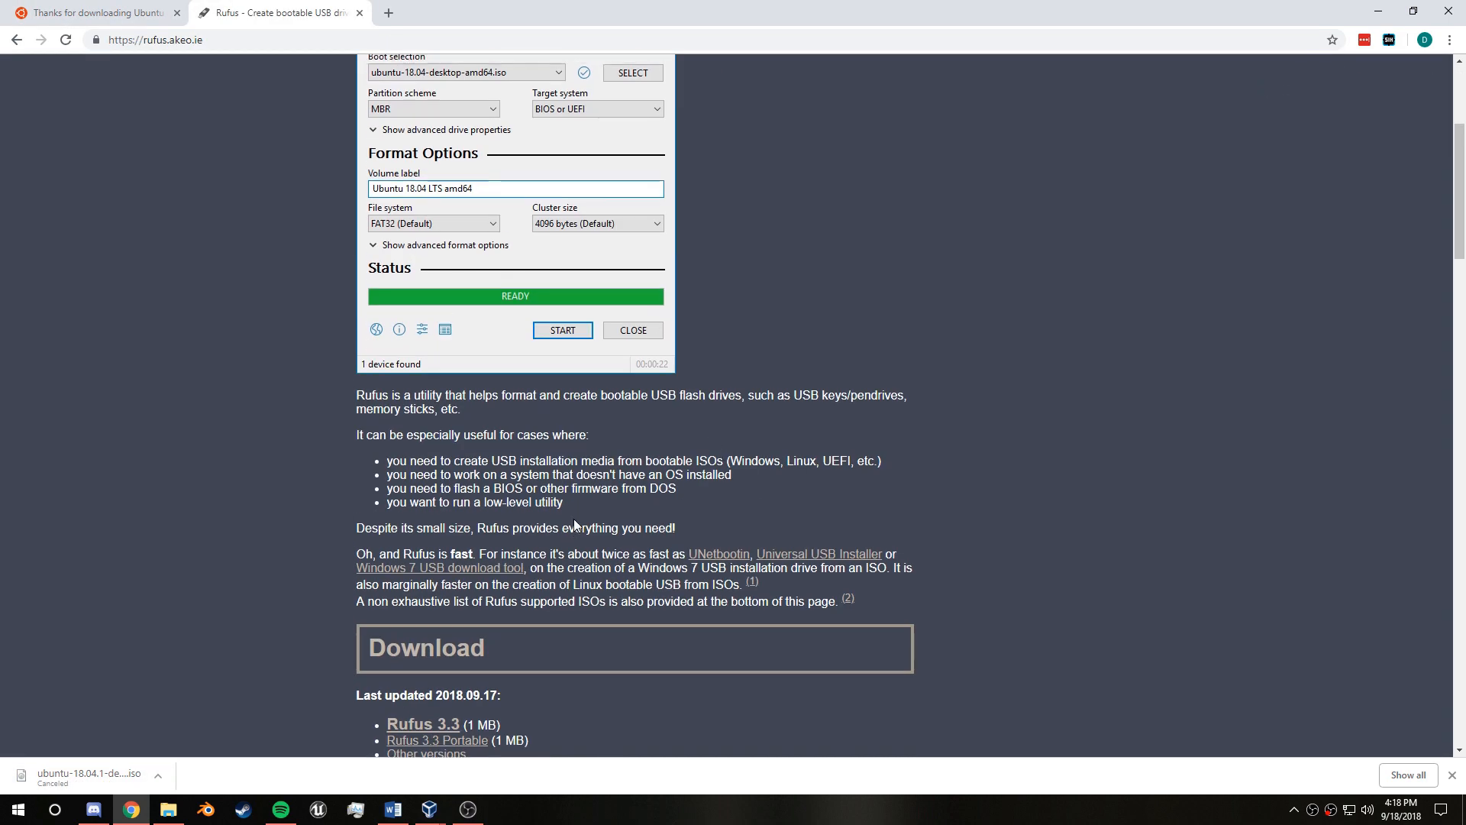
{"action": "scroll", "scroll_direction": "up", "scroll_amount": 3}
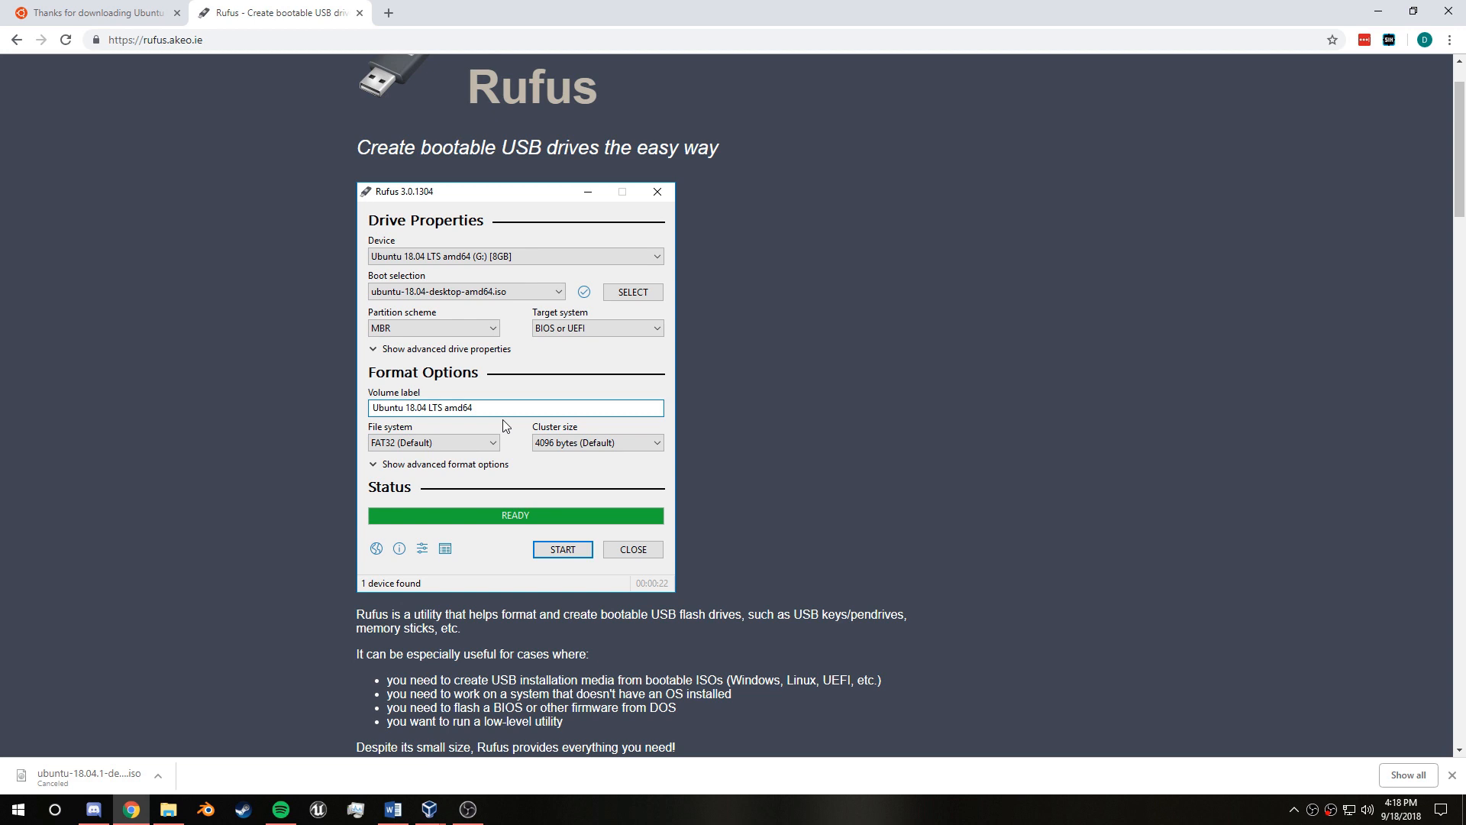
{"action": "mouse_move", "coordinate": [502, 414]}
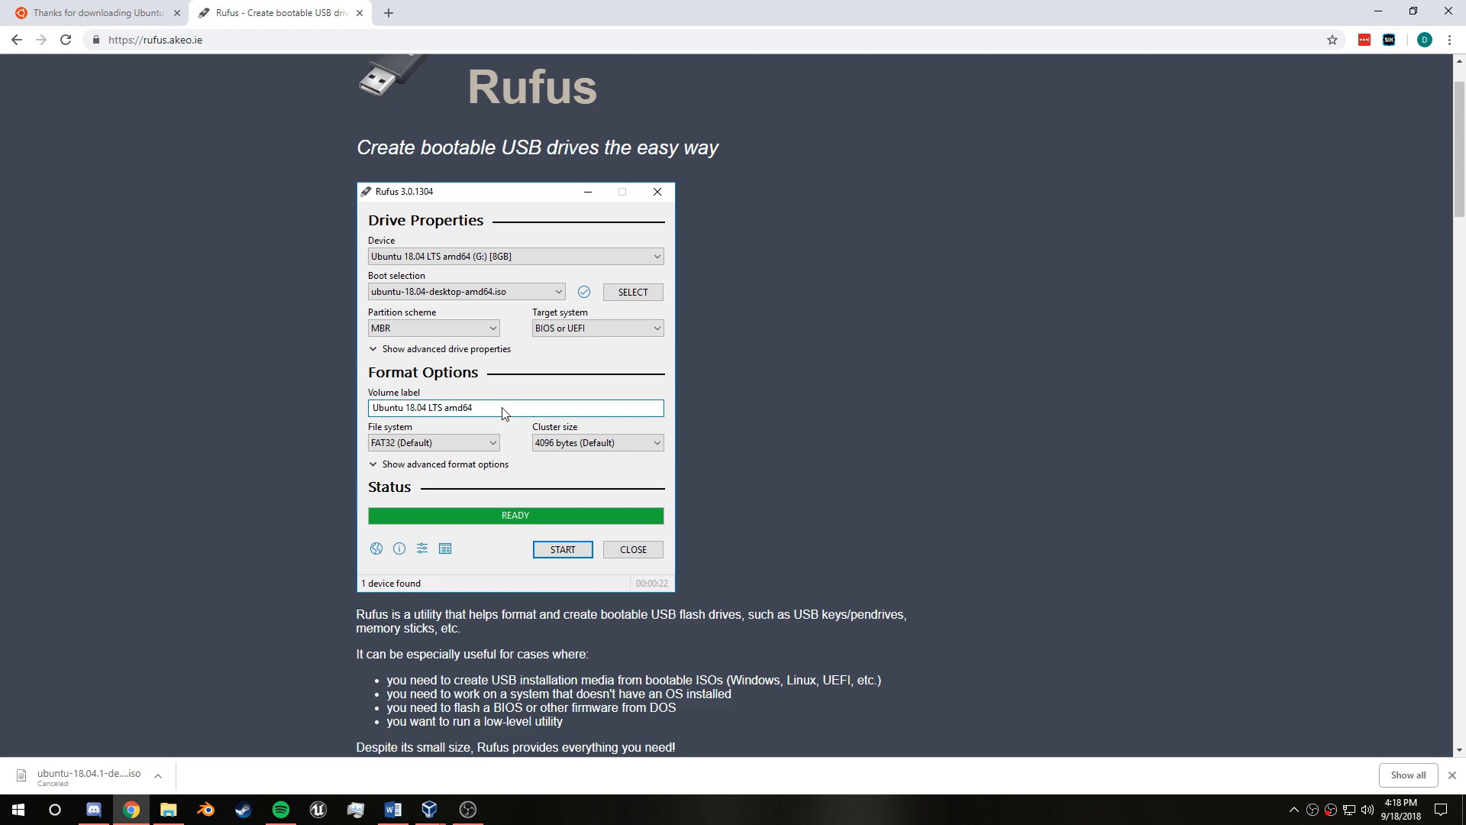
{"action": "scroll", "scroll_direction": "down", "scroll_amount": 3}
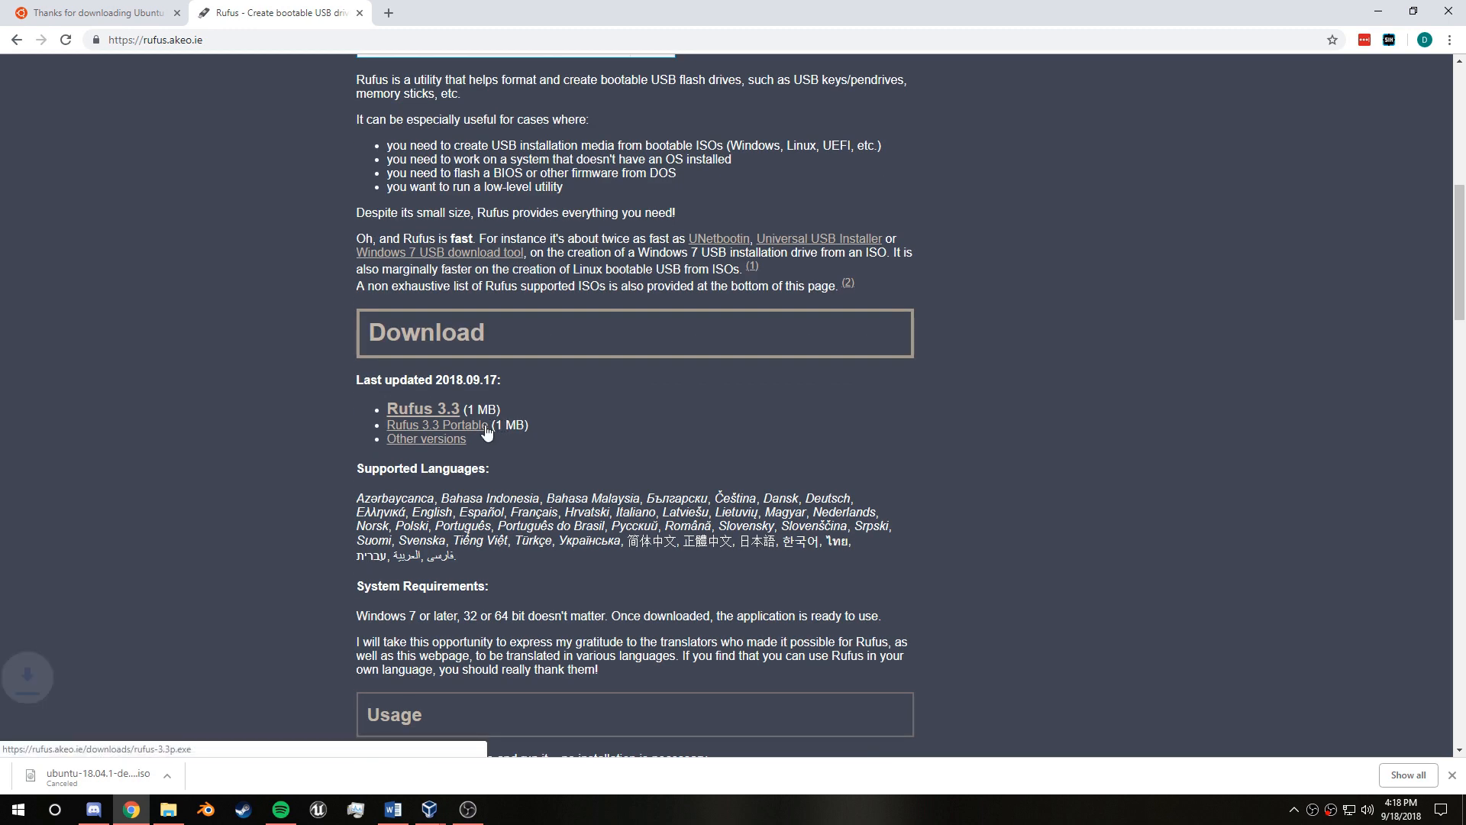
{"action": "left_click", "coordinate": [437, 424]}
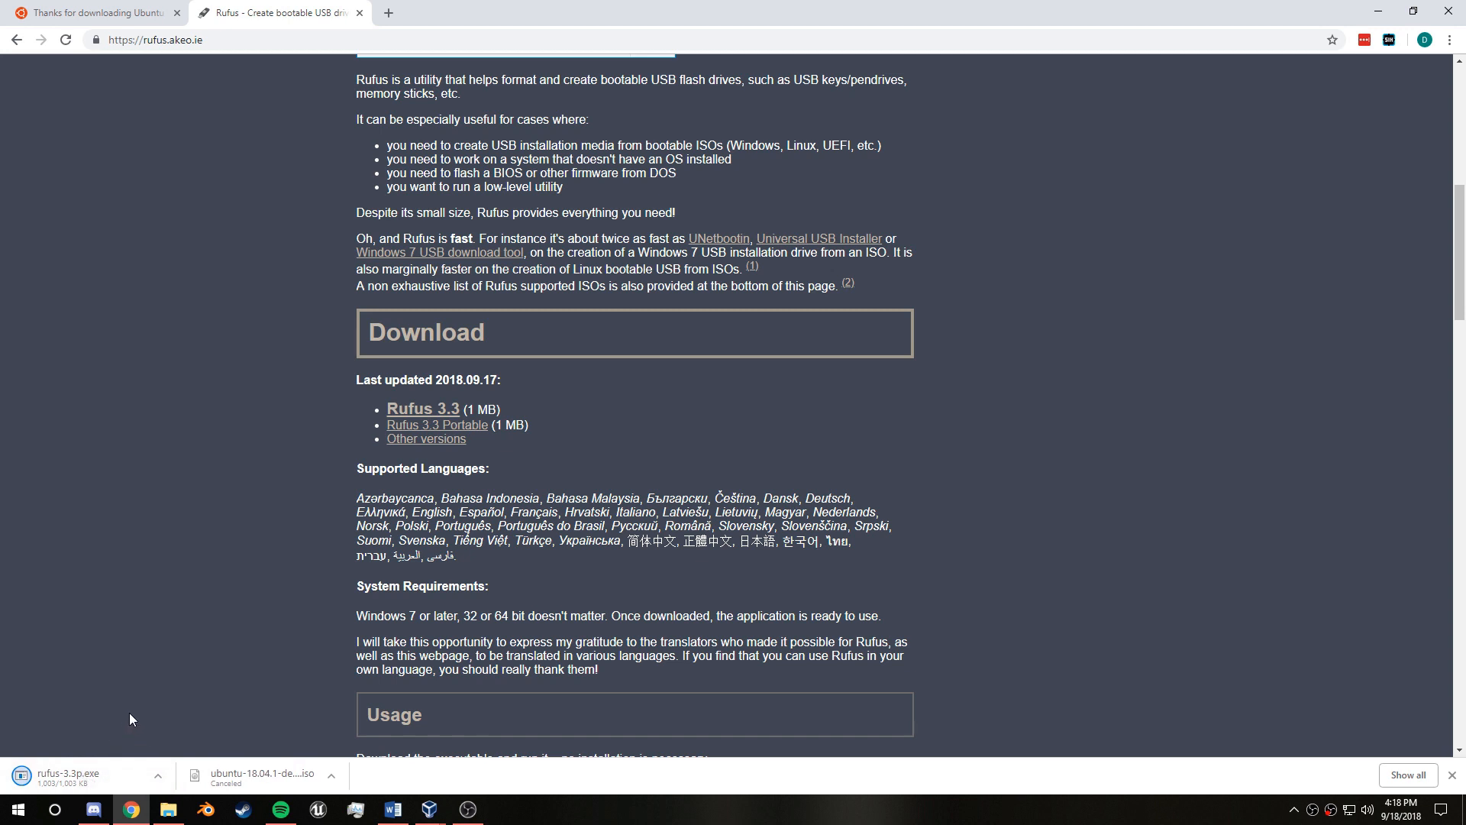
{"action": "left_click", "coordinate": [65, 772]}
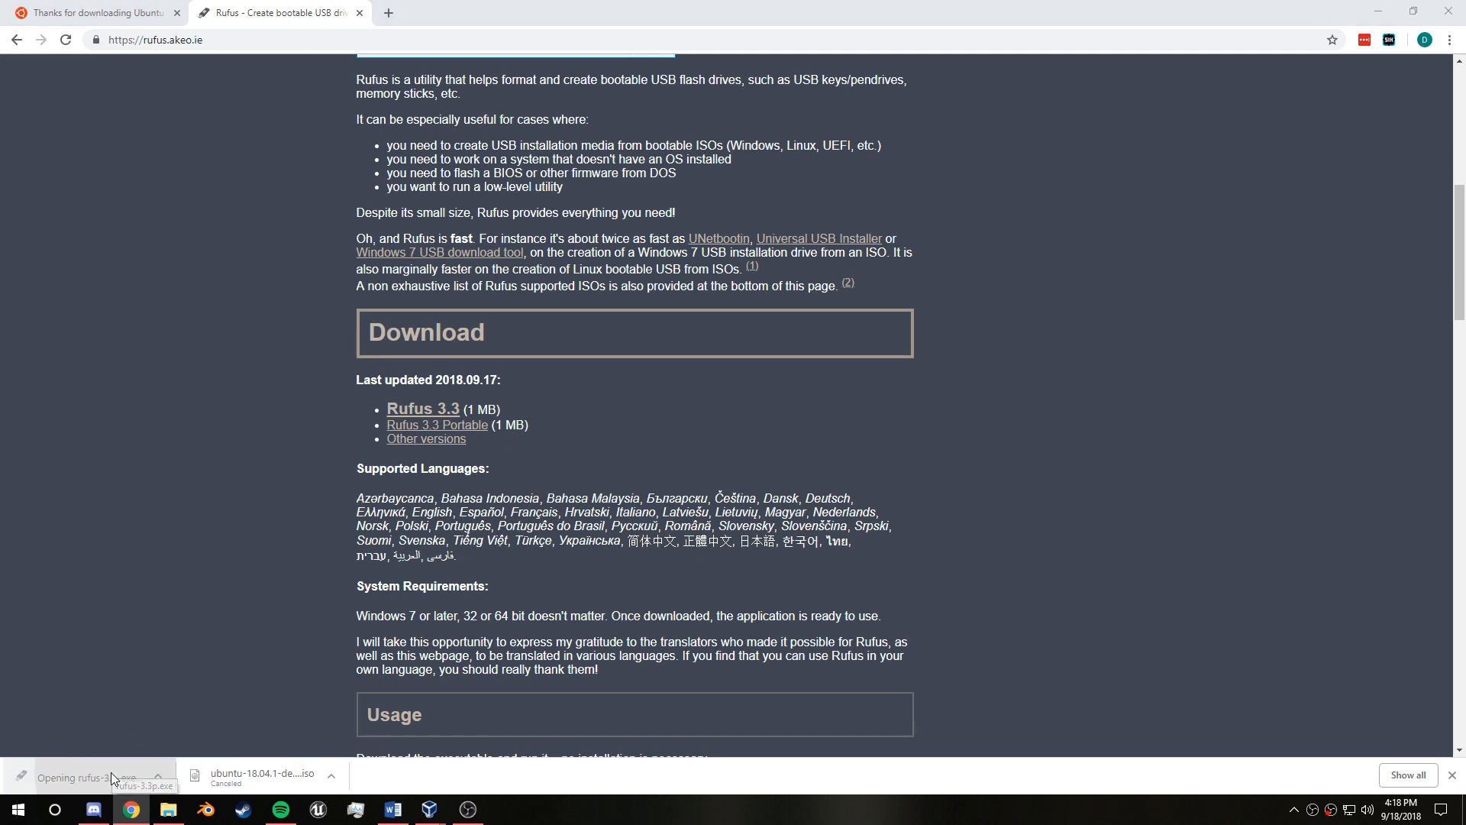
Step: Confirm the 16 GB USB device and load ubuntu-18.04.1-desktop-amd64.iso with MBR/FAT32 defaults
{"action": "left_click", "coordinate": [84, 778]}
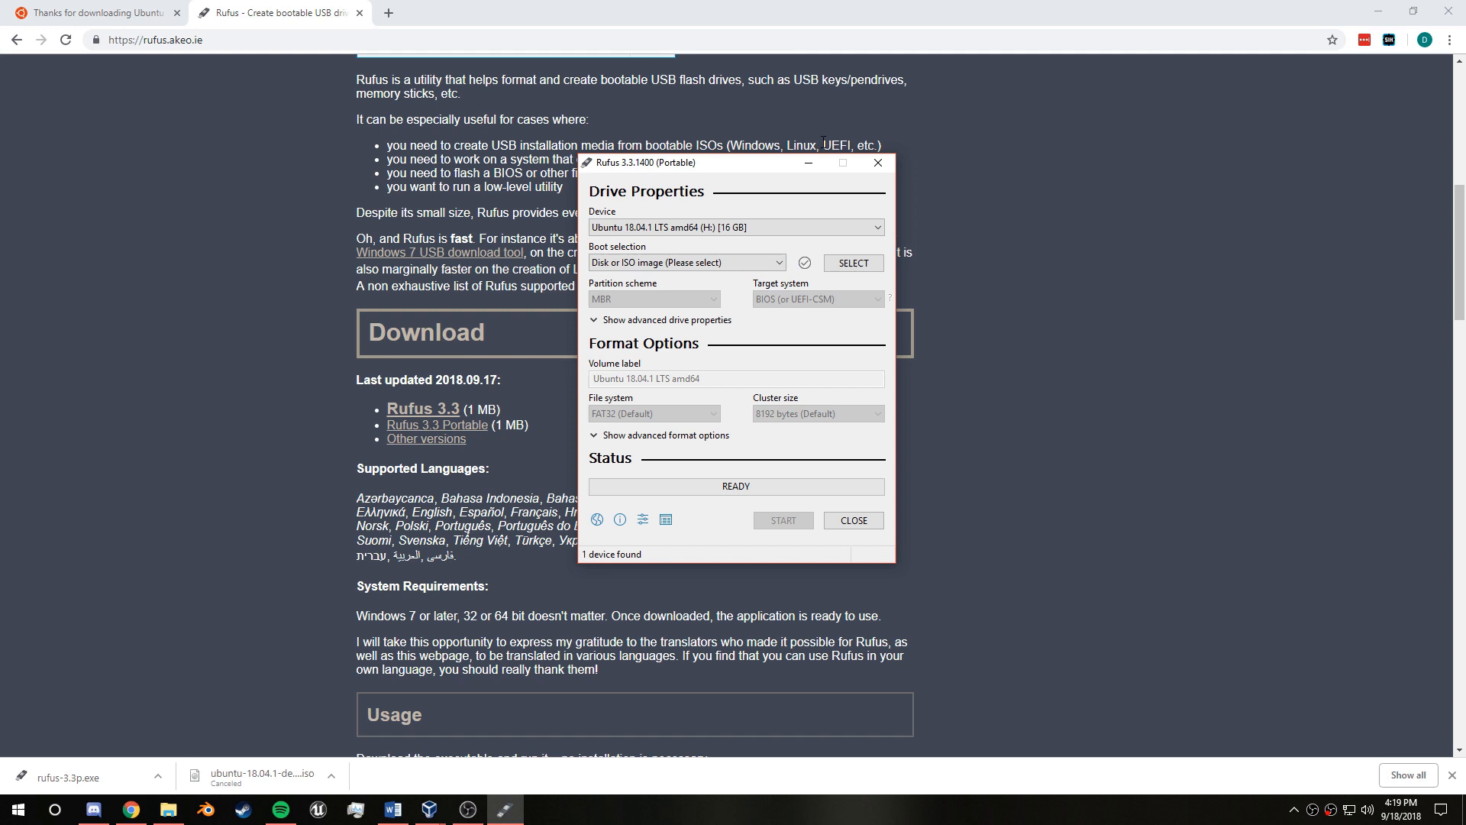
{"action": "mouse_move", "coordinate": [893, 237]}
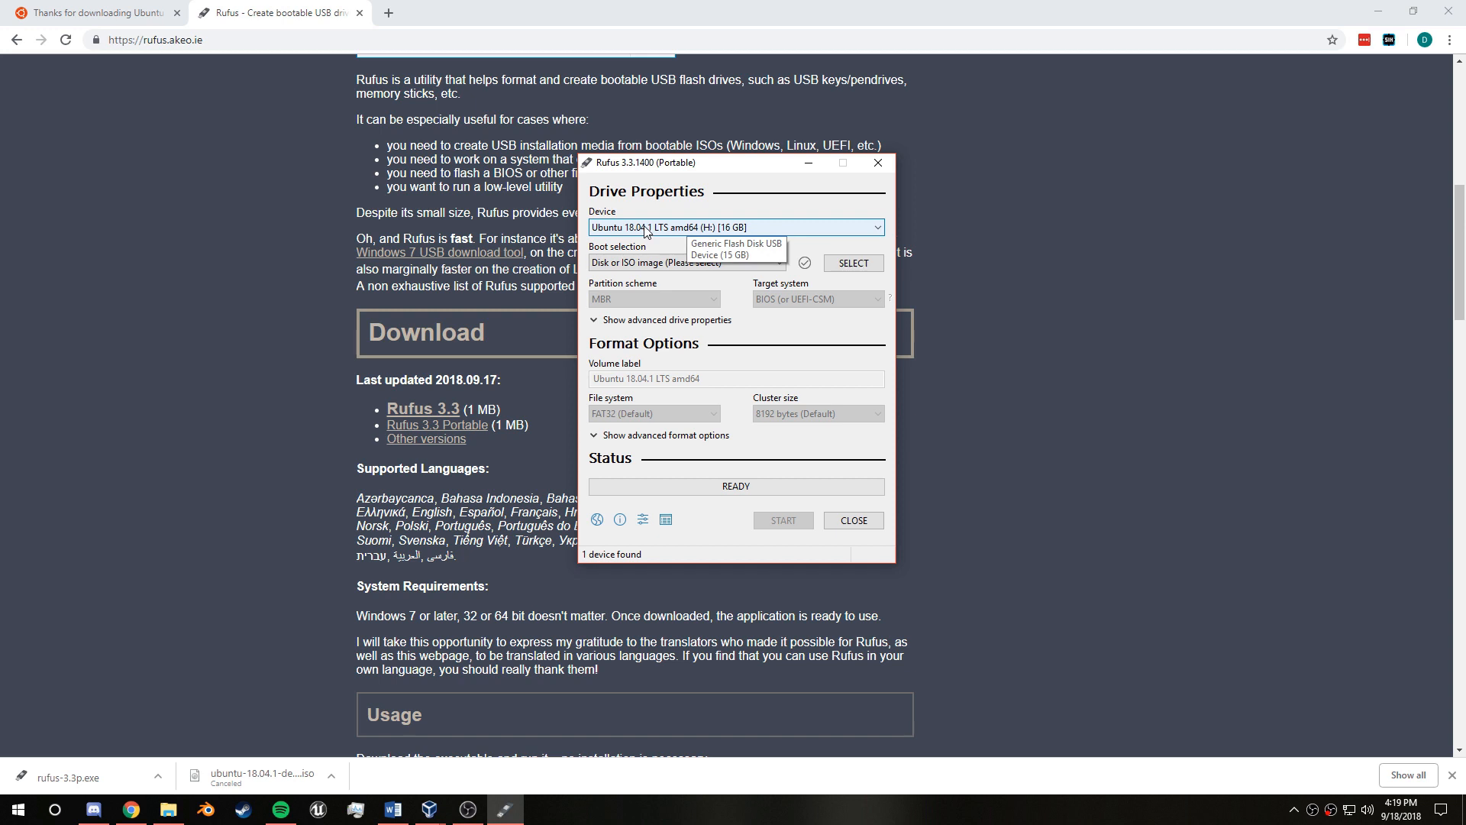
{"action": "left_click", "coordinate": [736, 226]}
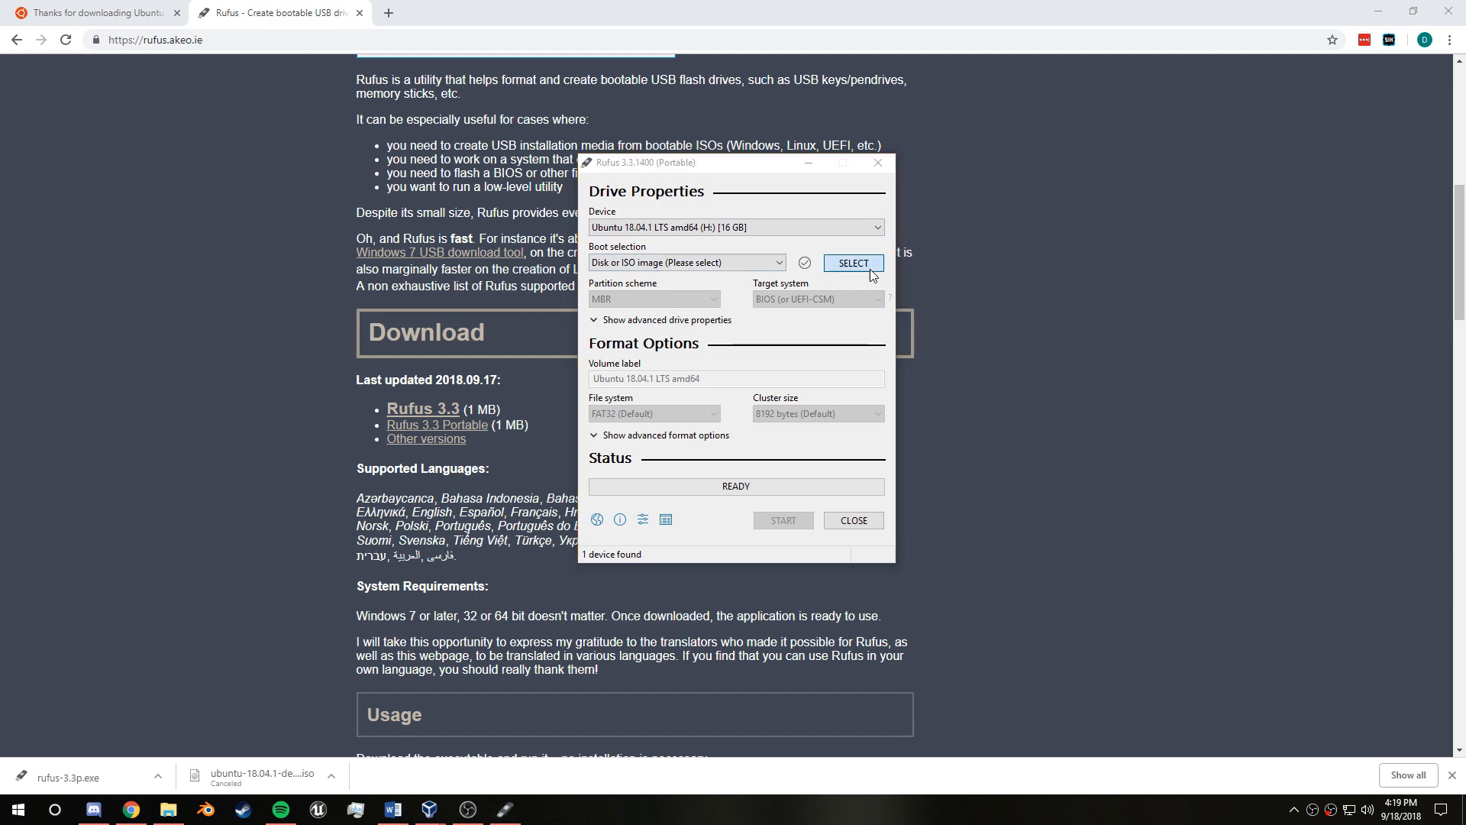
{"action": "left_click", "coordinate": [851, 262]}
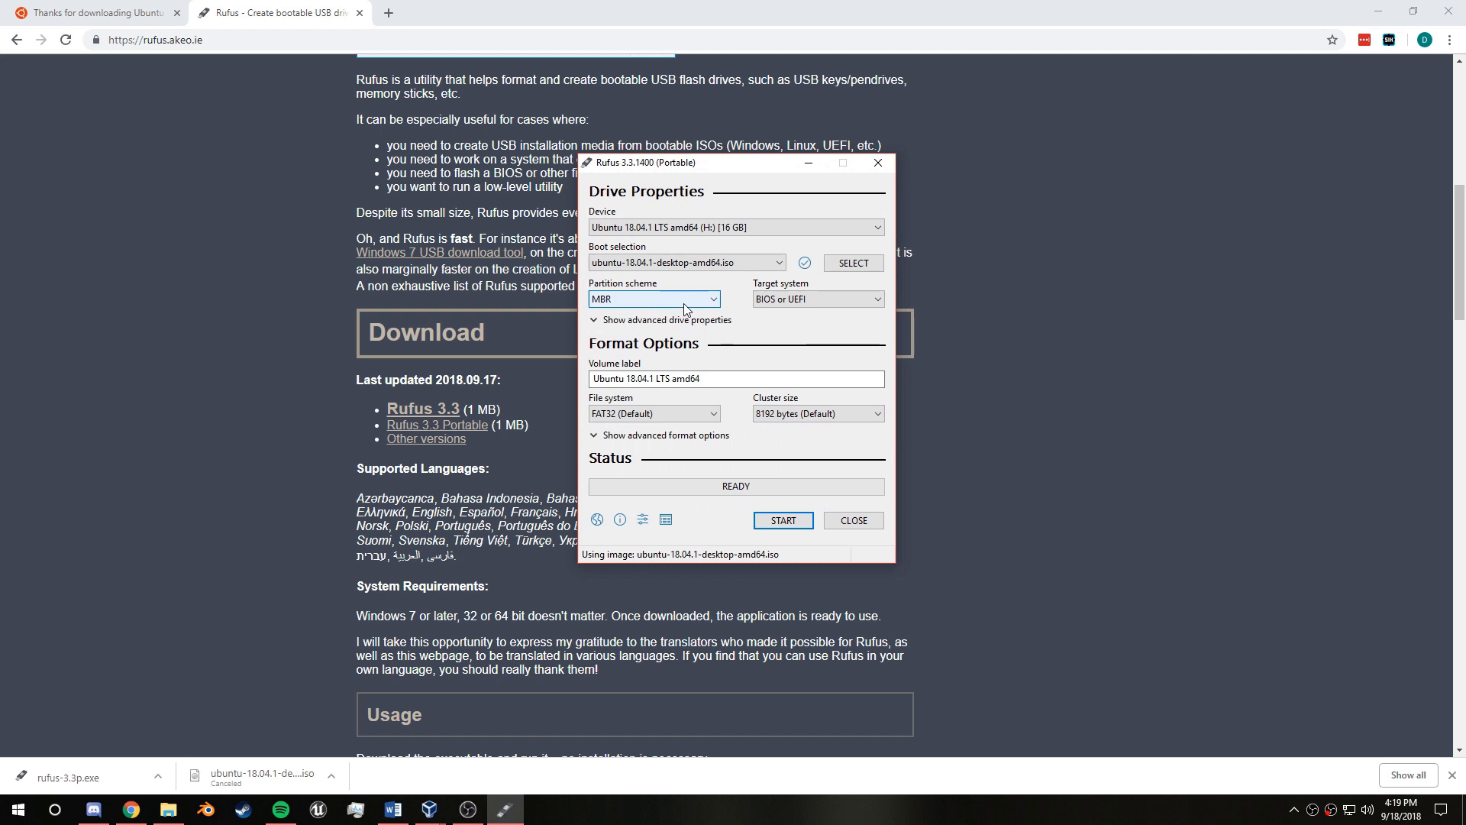
{"action": "left_click", "coordinate": [735, 377]}
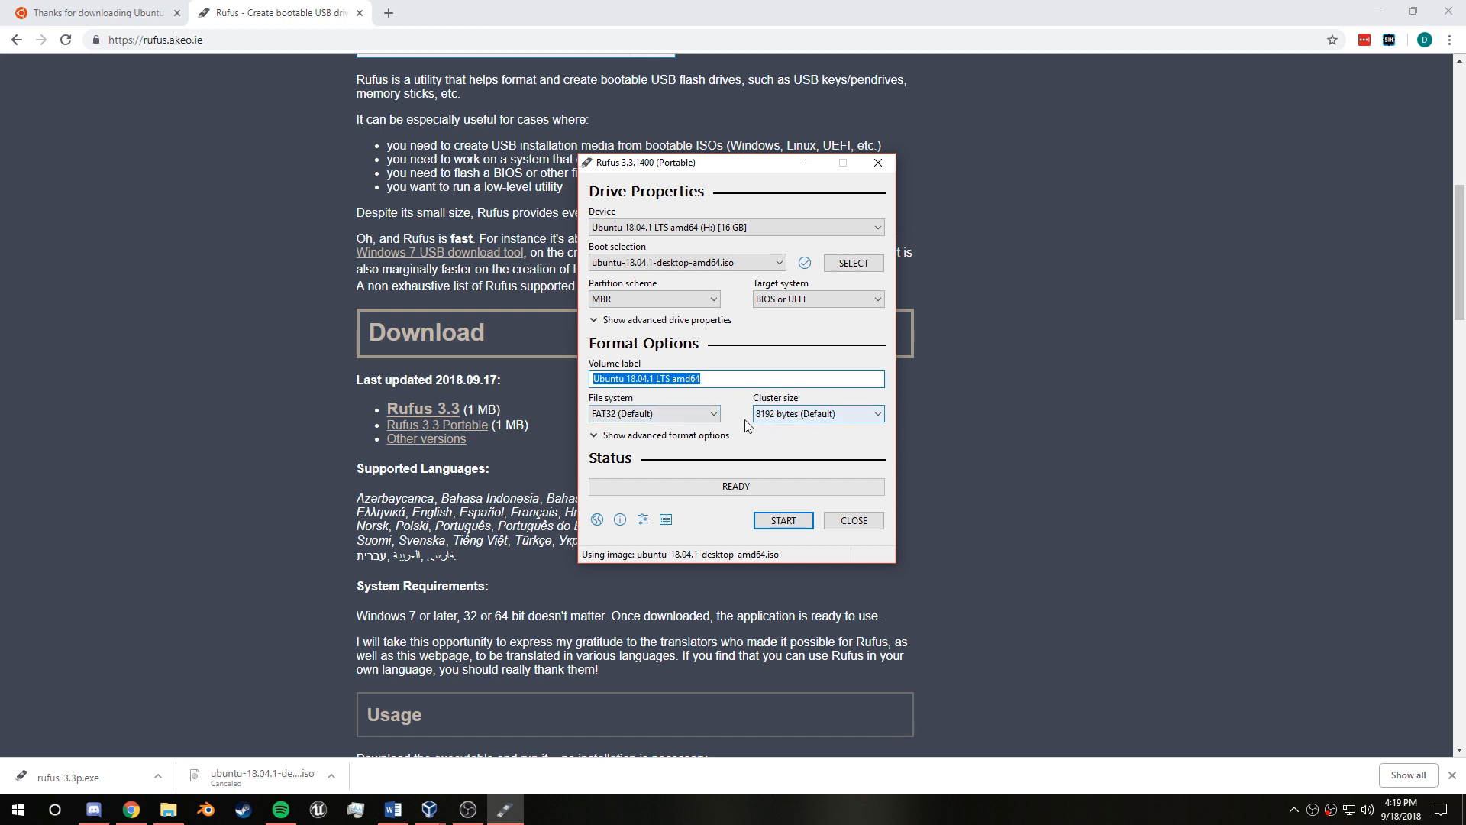
Step: Start writing the bootable USB drive, reaching the ISOHybrid prompt
{"action": "left_click", "coordinate": [782, 519]}
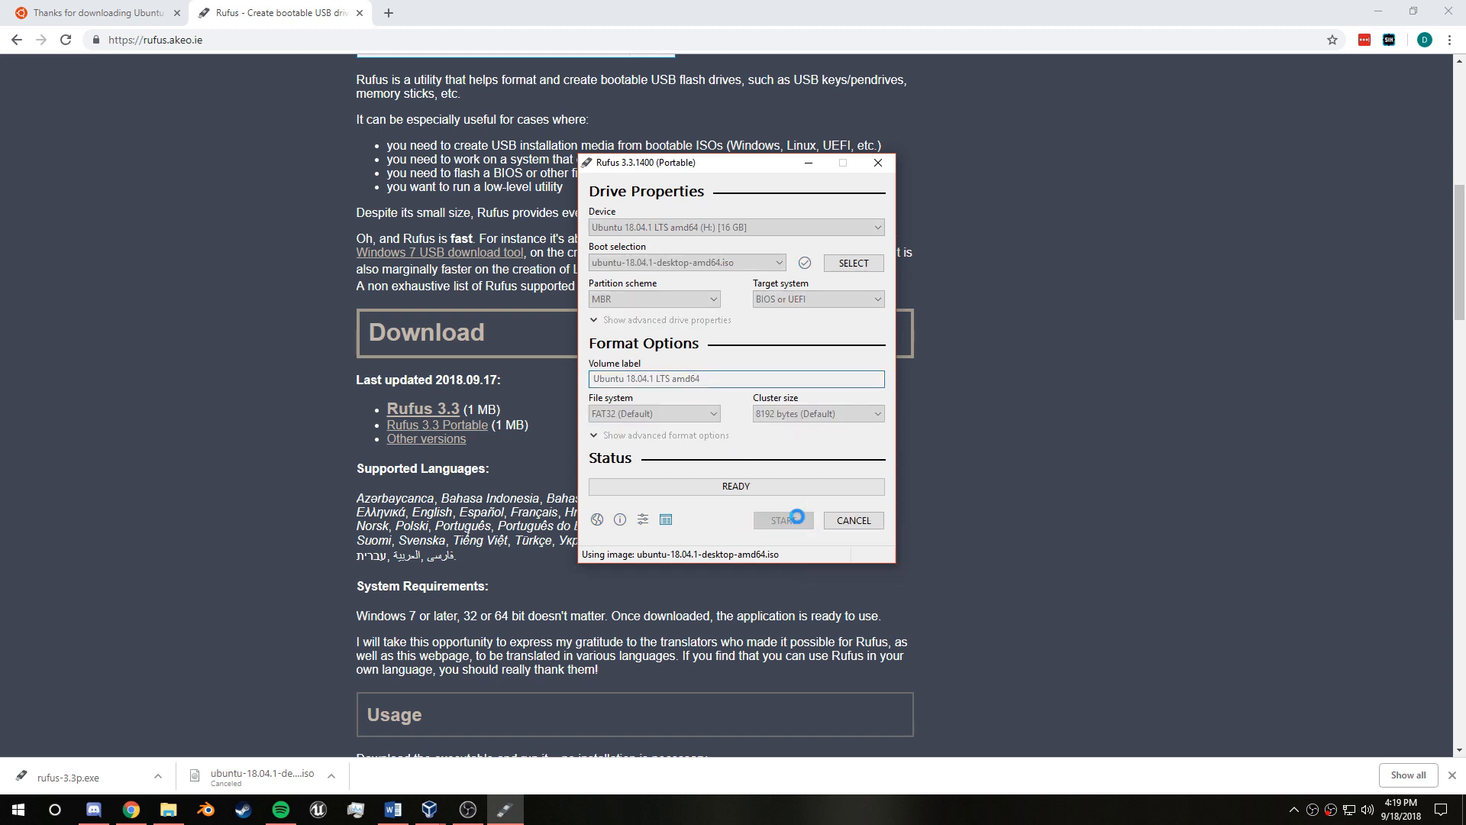
{"action": "left_click", "coordinate": [781, 520]}
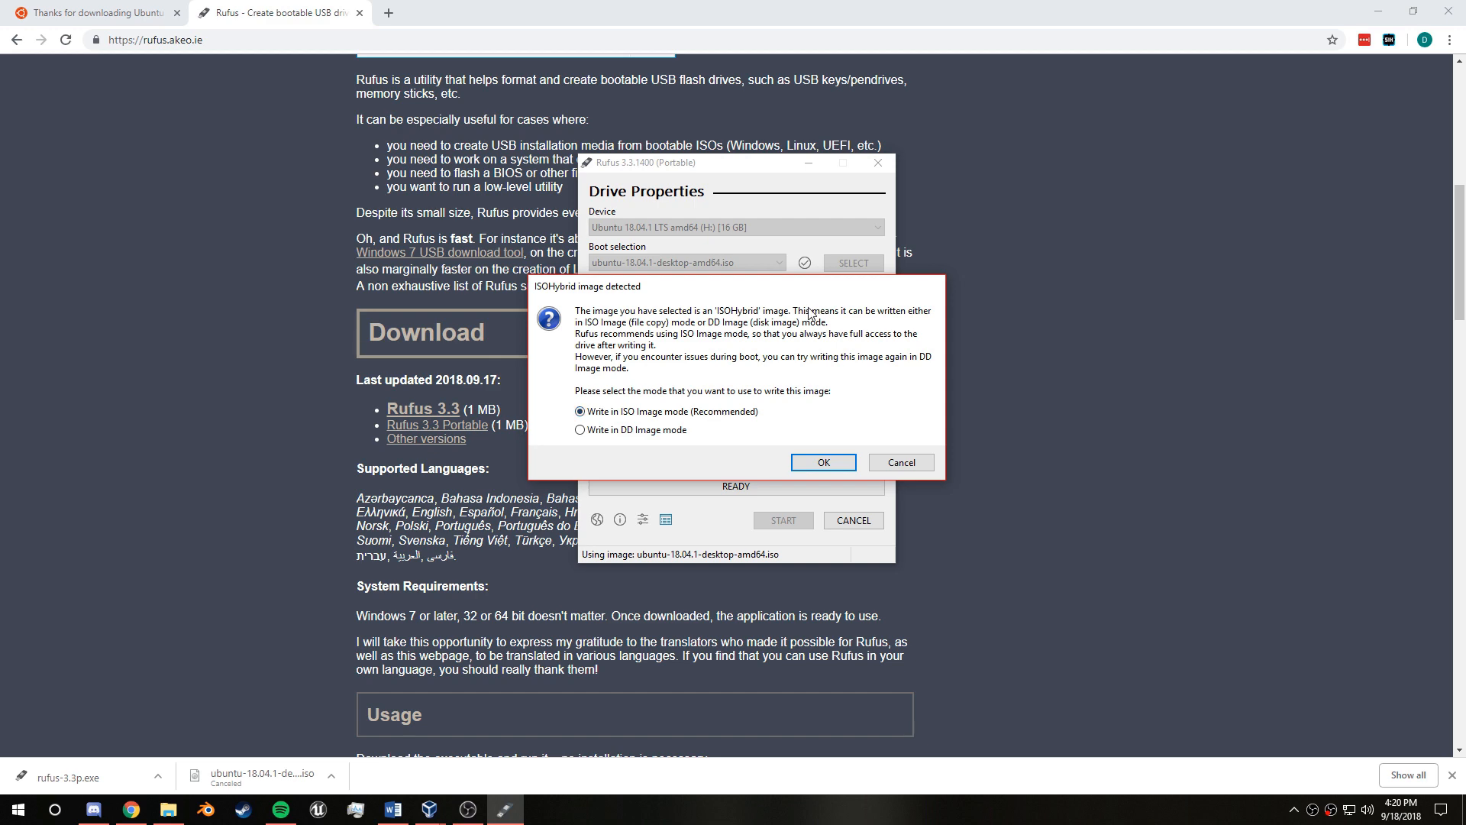
Step: Accept writing in ISO Image mode, reaching the data-destruction warning
{"action": "left_click", "coordinate": [821, 461]}
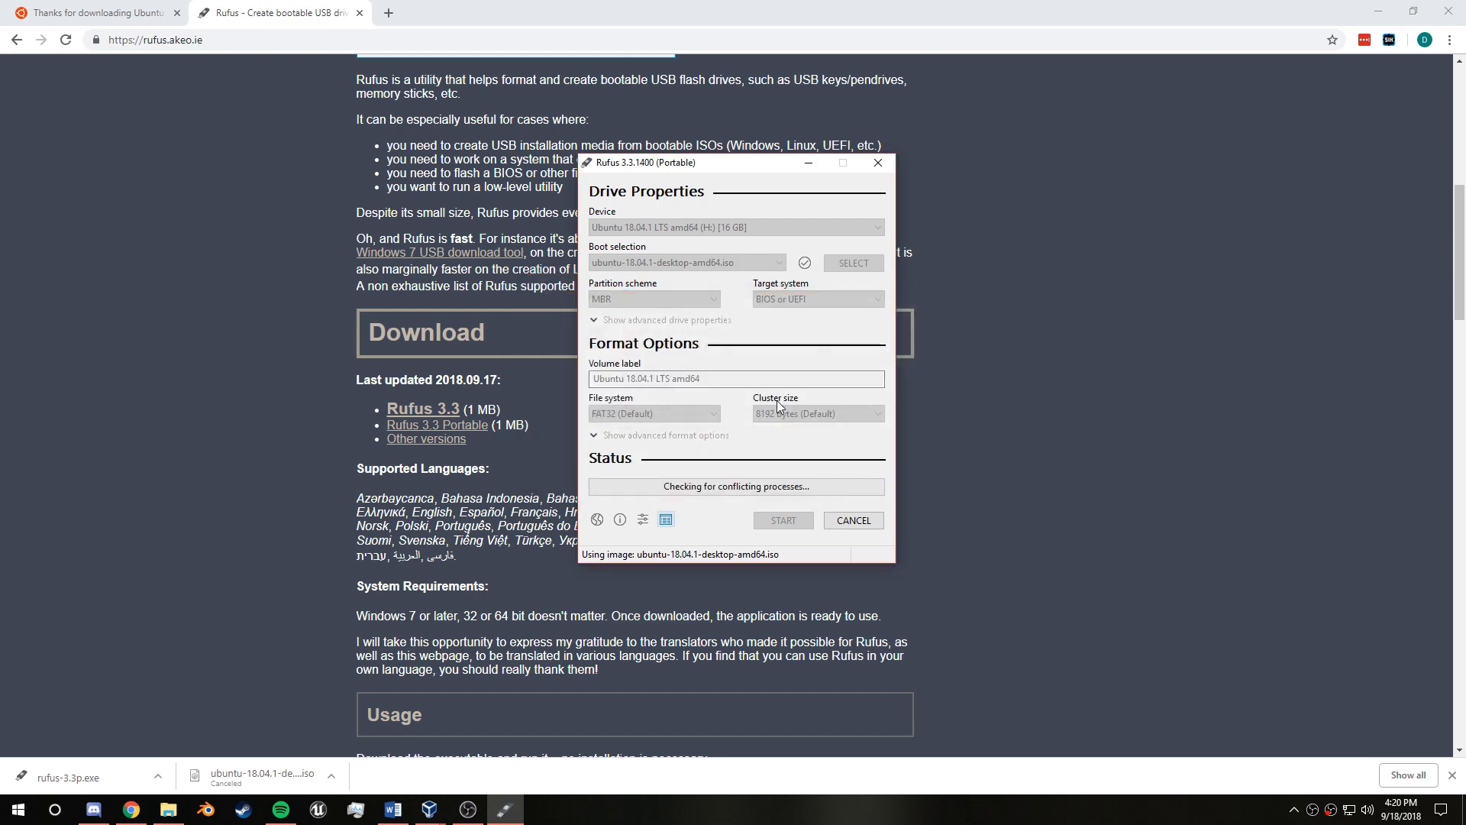
{"action": "left_click", "coordinate": [782, 519]}
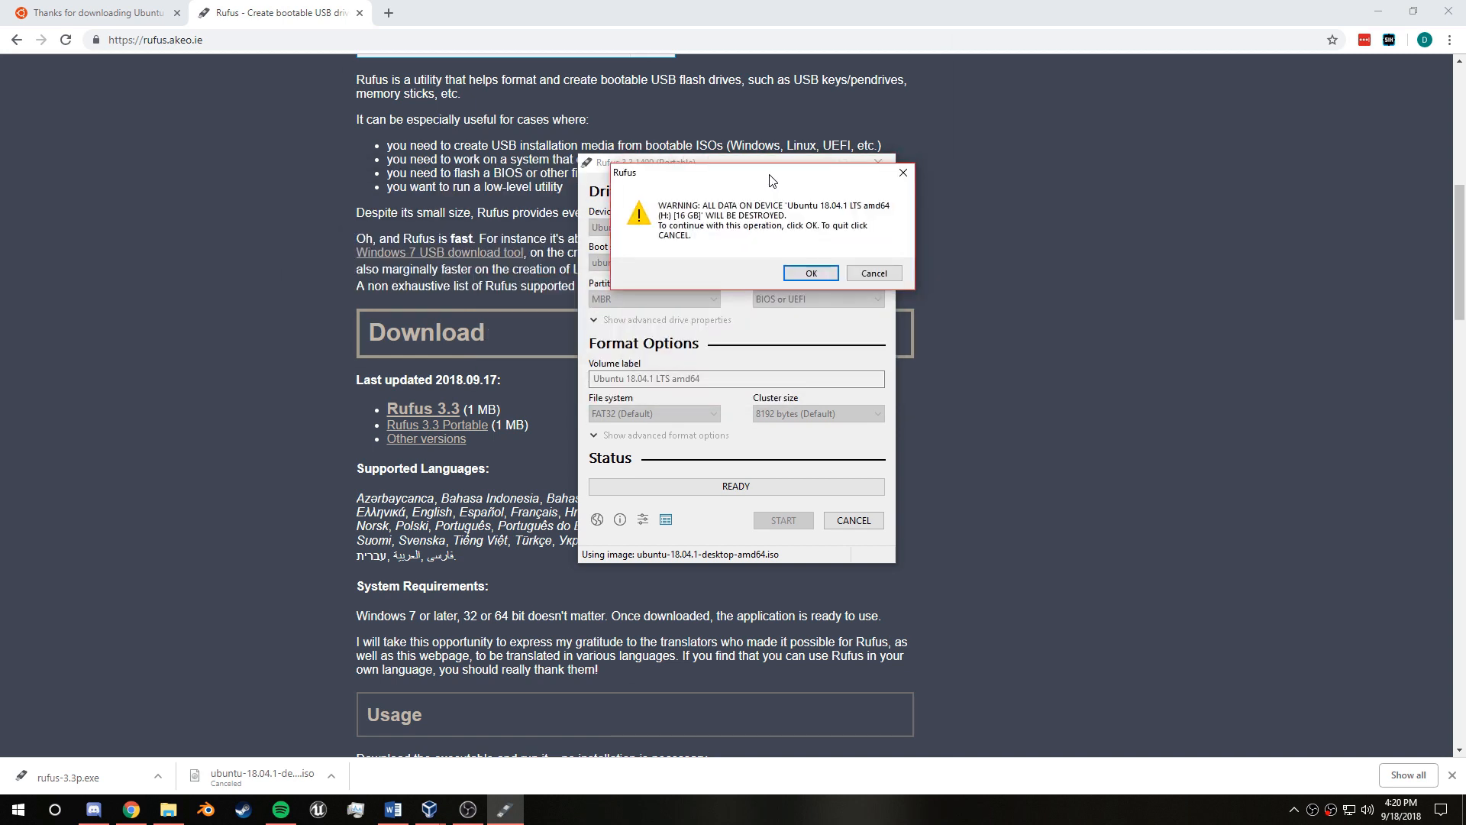
{"action": "mouse_move", "coordinate": [809, 272]}
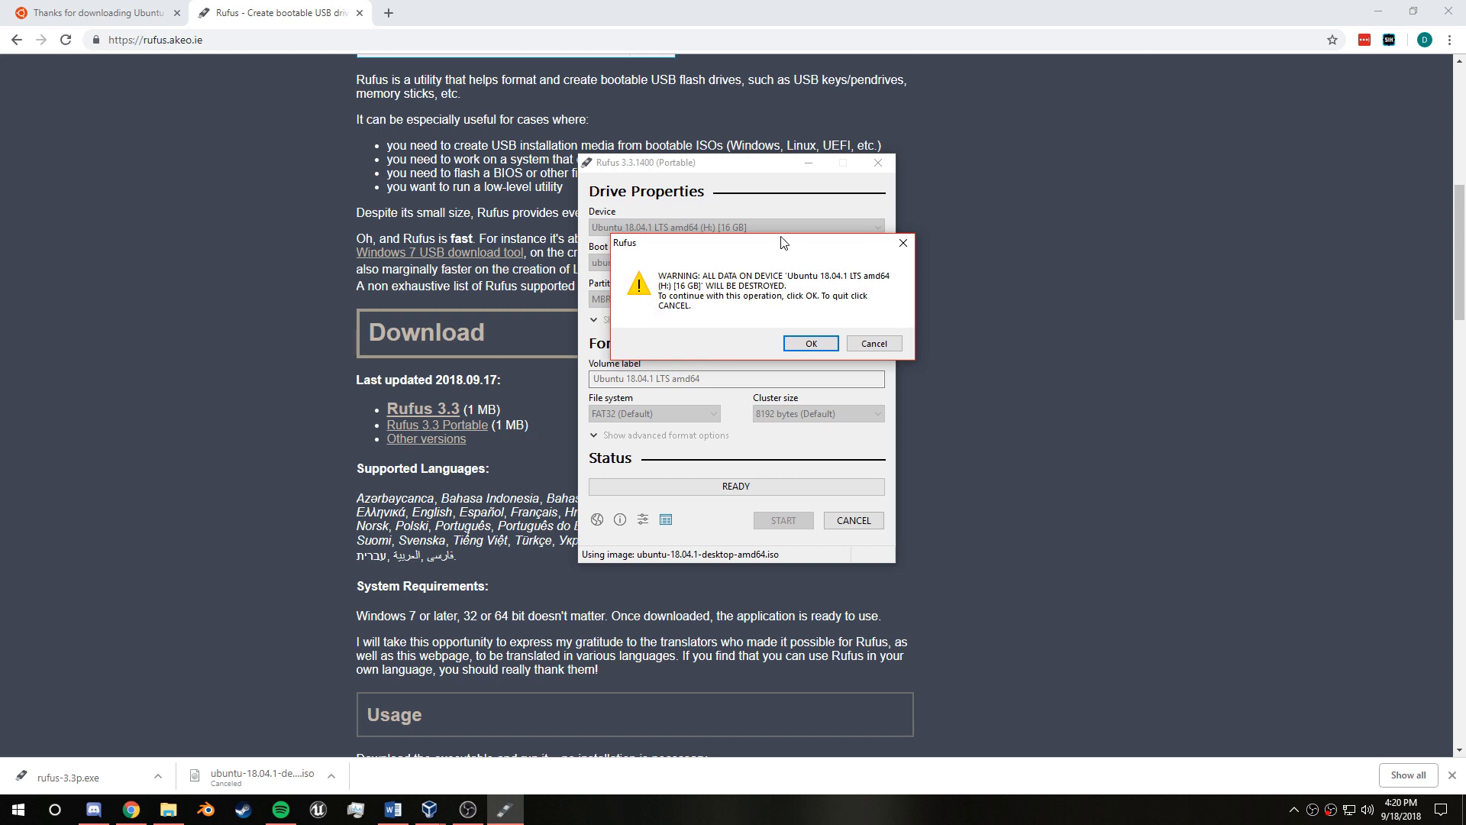
{"action": "mouse_move", "coordinate": [600, 495]}
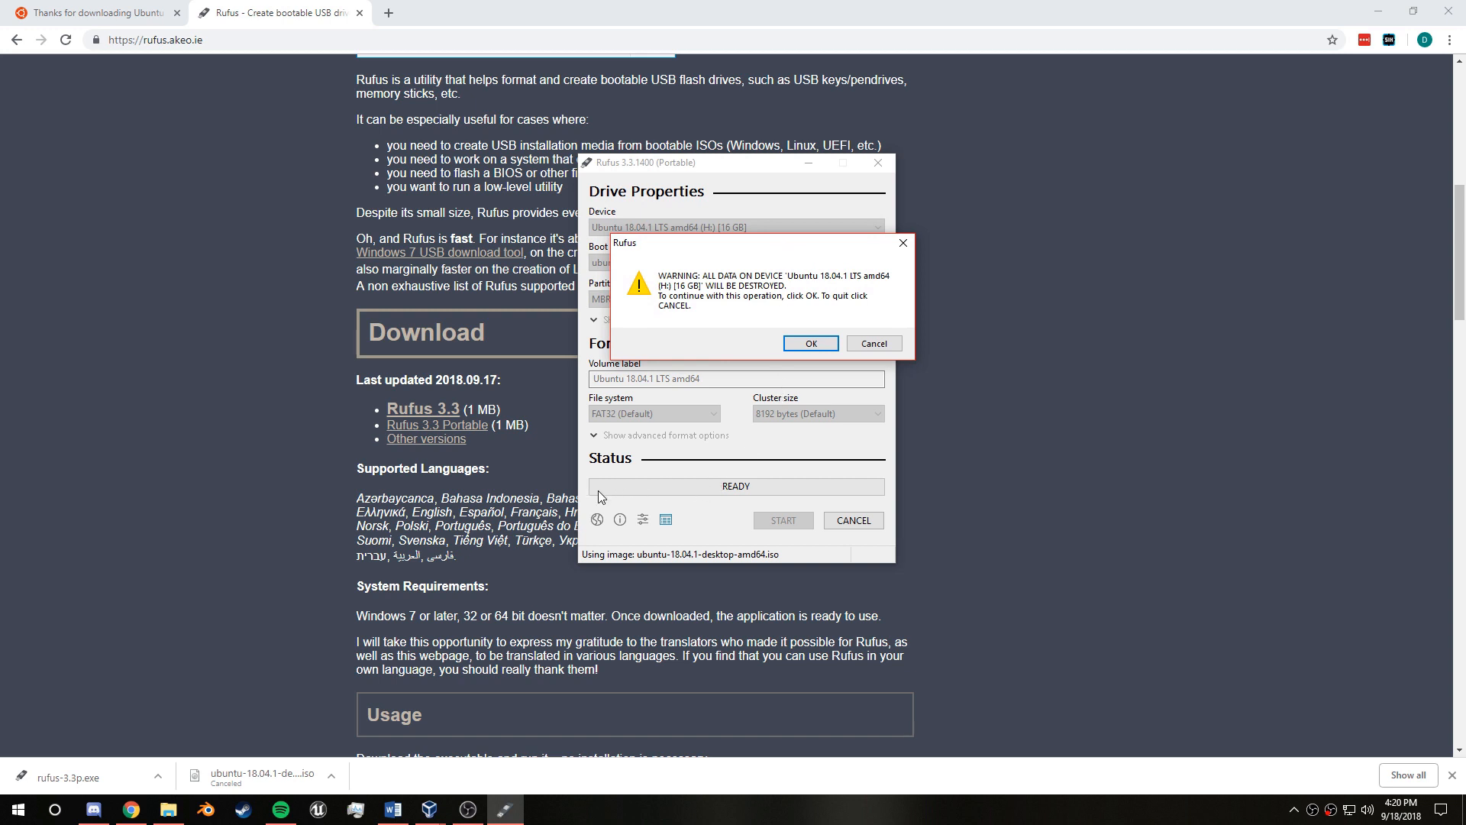
{"action": "mouse_move", "coordinate": [659, 489]}
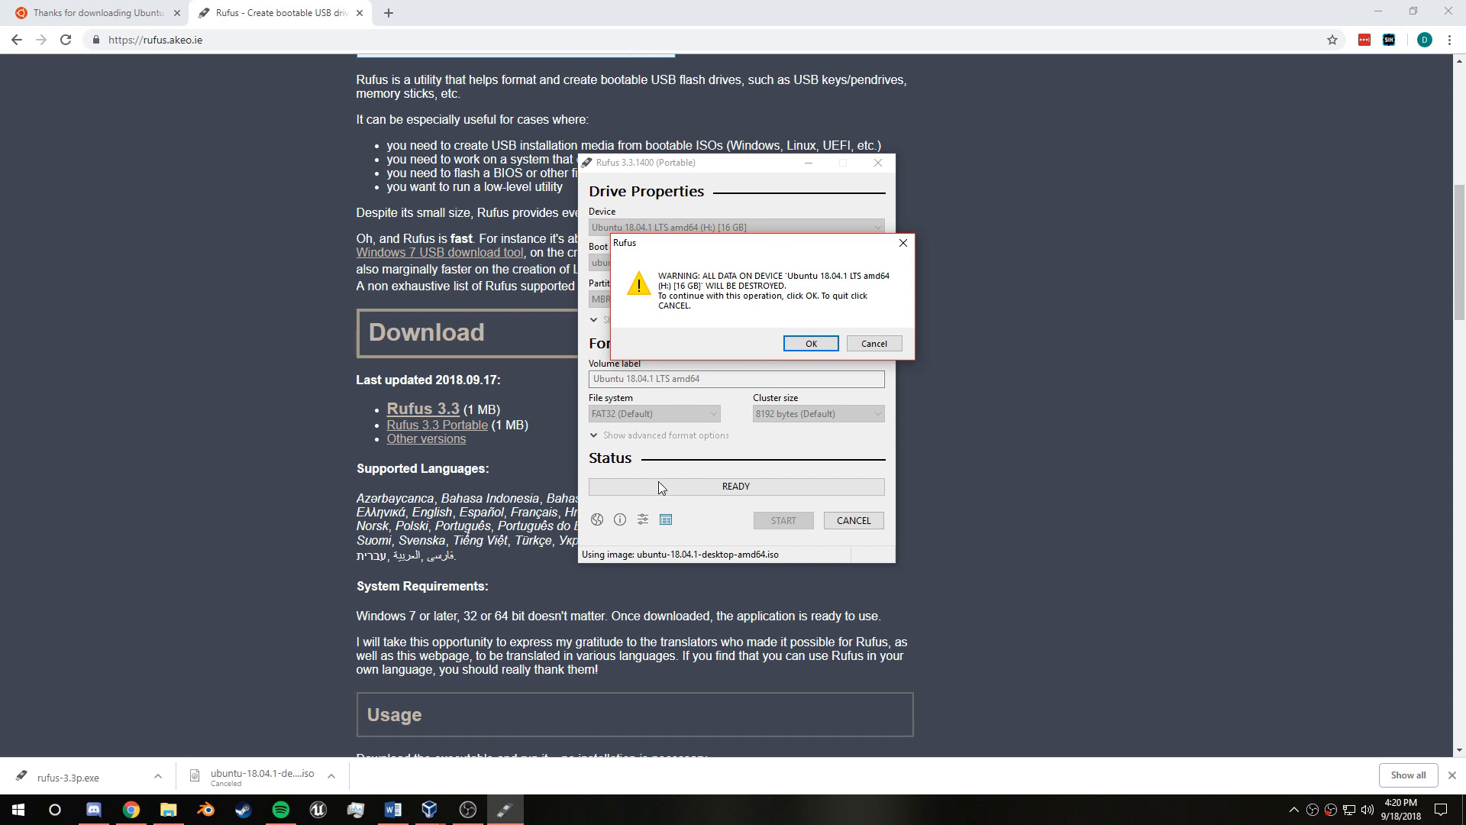
{"action": "mouse_move", "coordinate": [660, 467]}
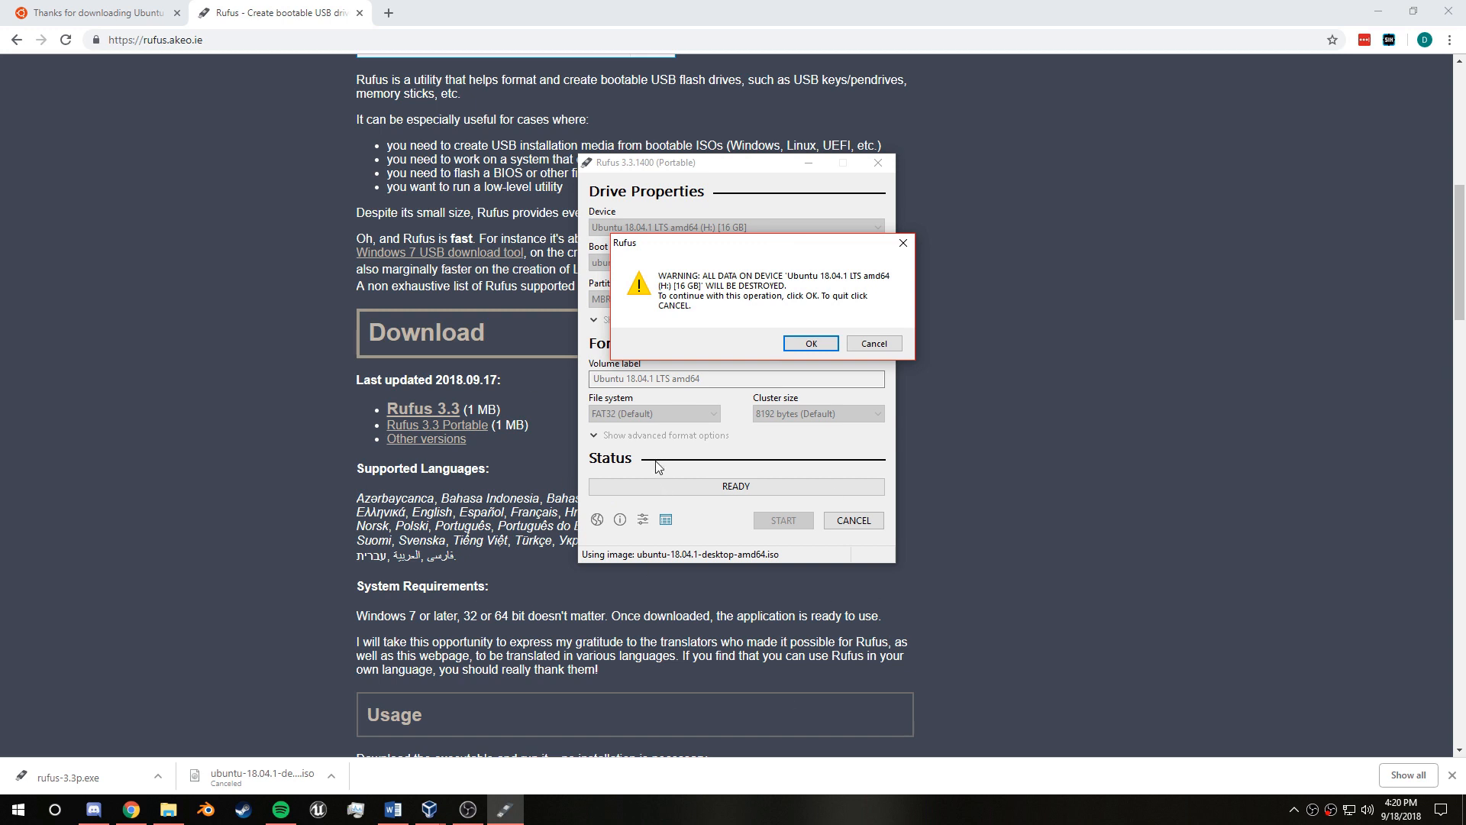
{"action": "mouse_move", "coordinate": [808, 464]}
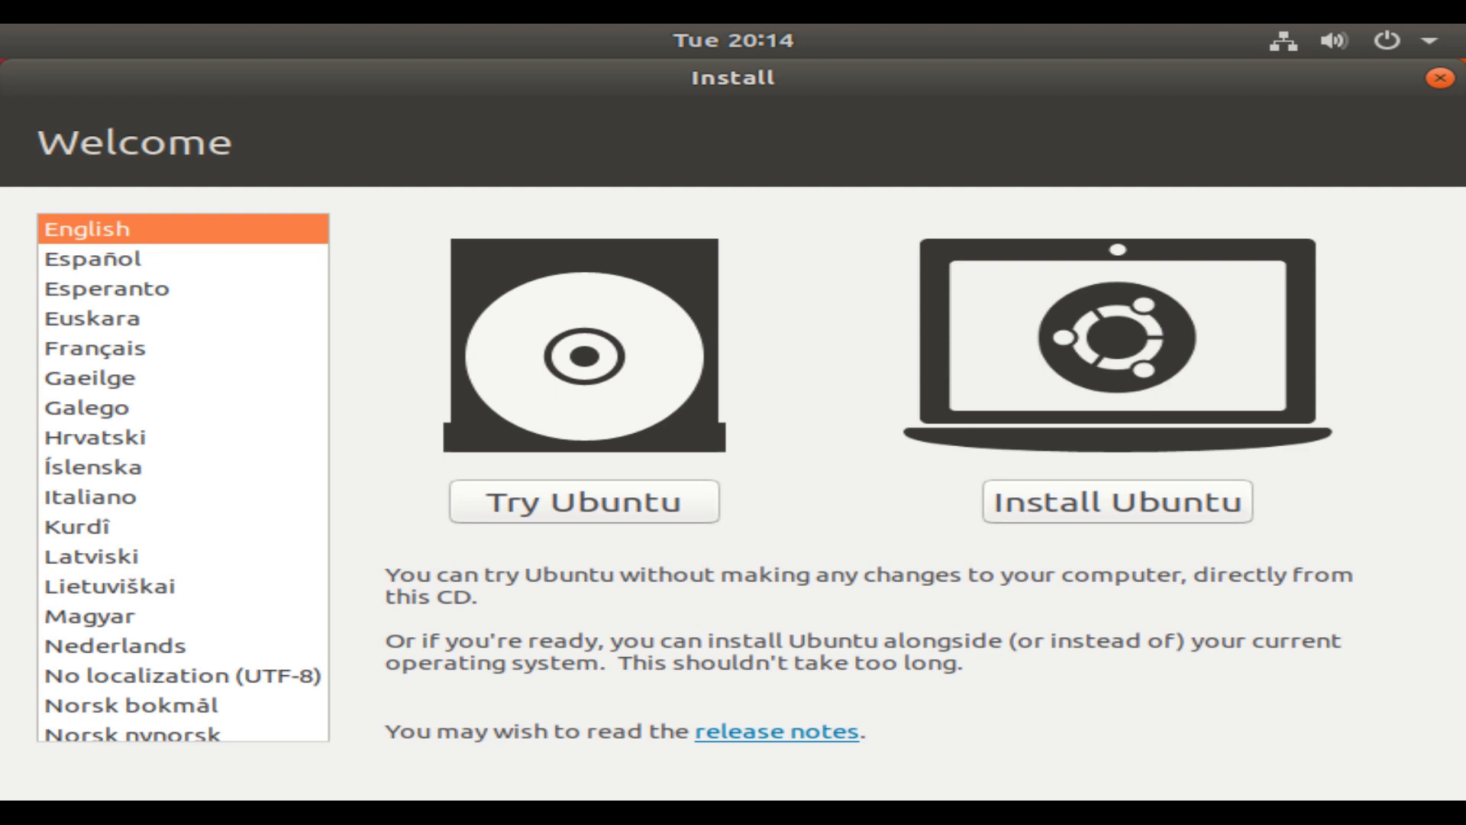
{"action": "mouse_move", "coordinate": [932, 405]}
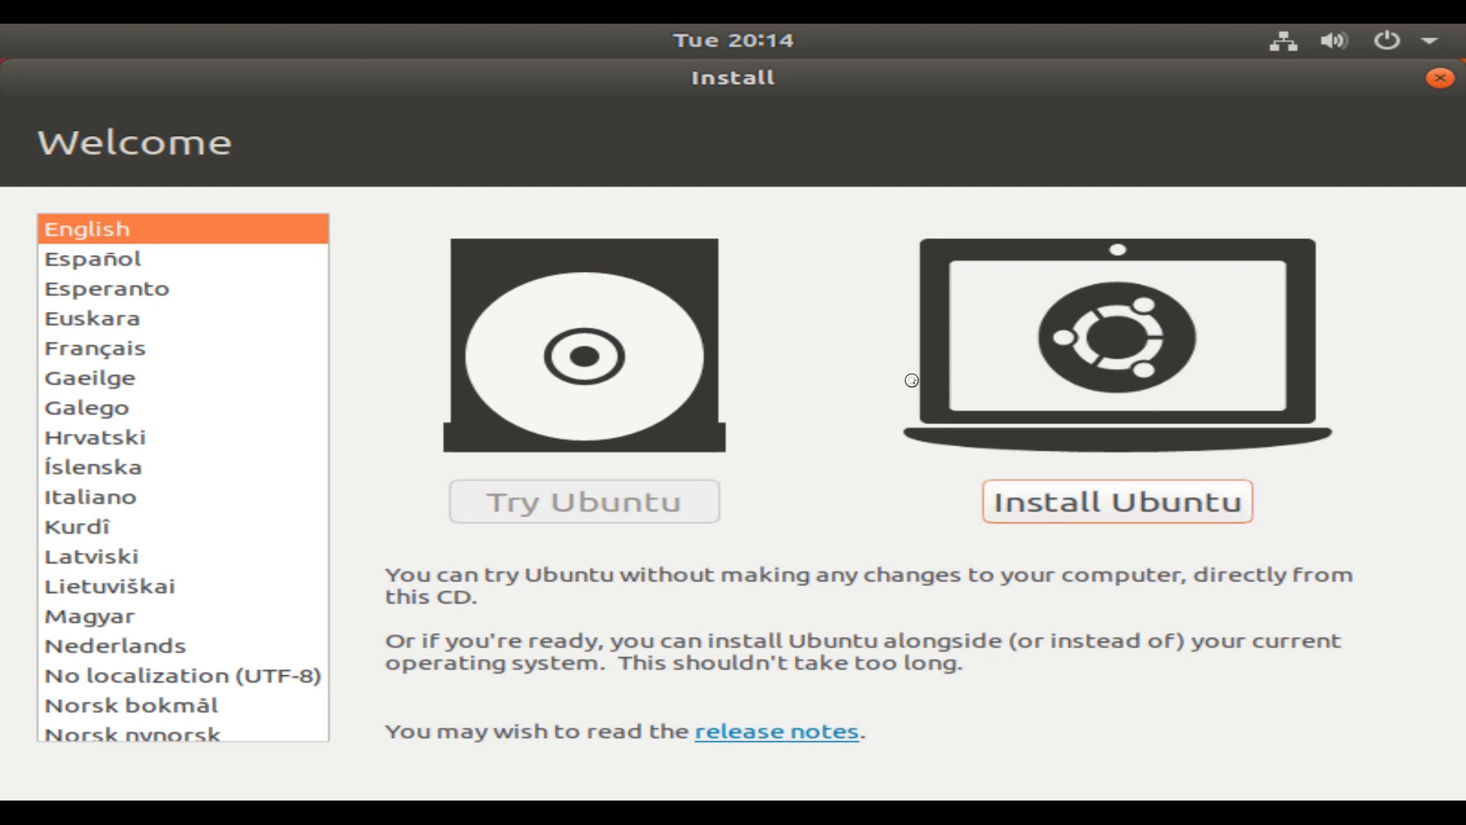
Step: Begin the install with English (US) keyboard, Minimal installation and updates enabled, reaching Installation type
{"action": "left_click", "coordinate": [1115, 501]}
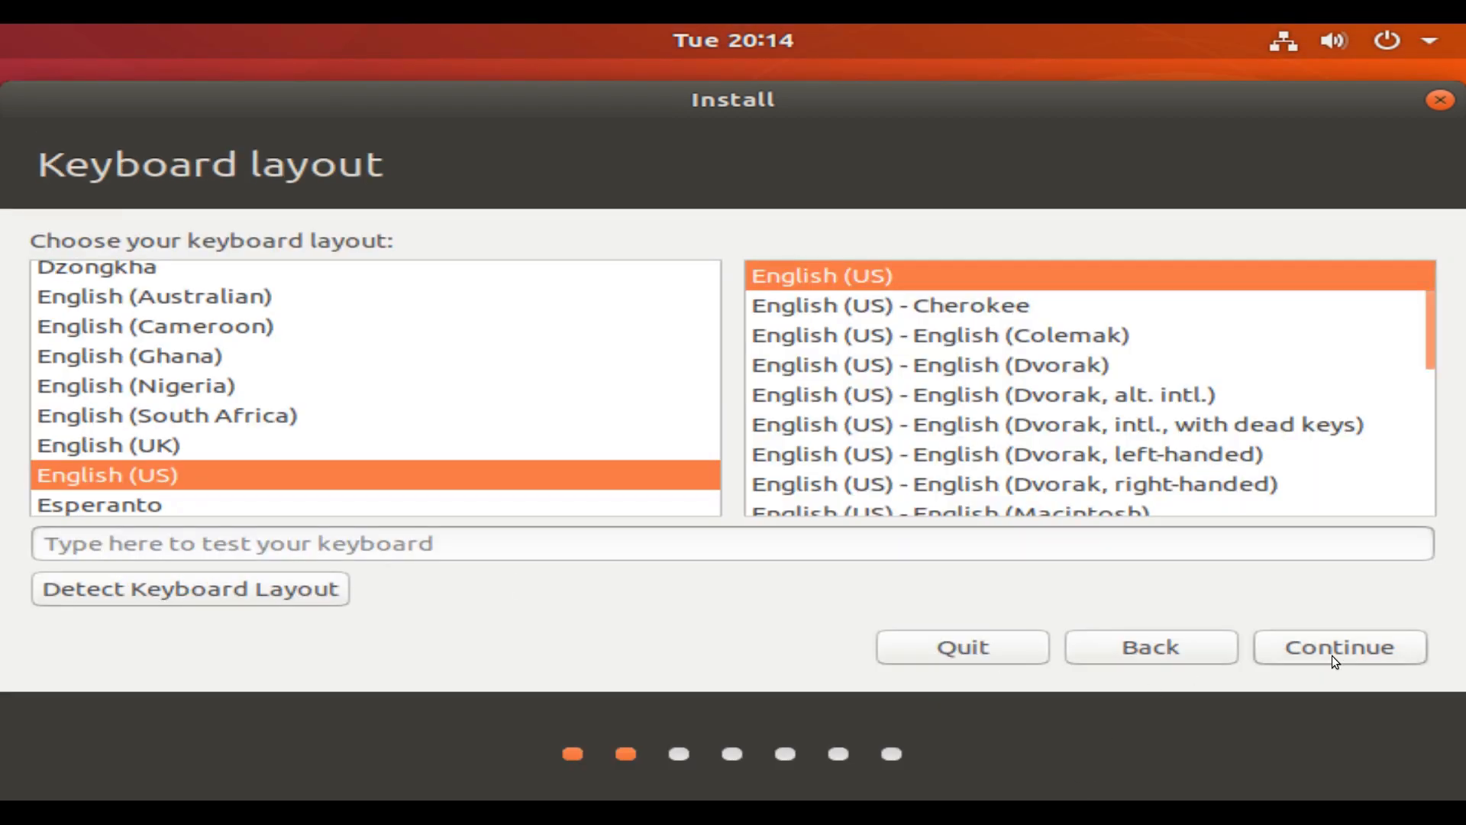
{"action": "left_click", "coordinate": [1338, 646]}
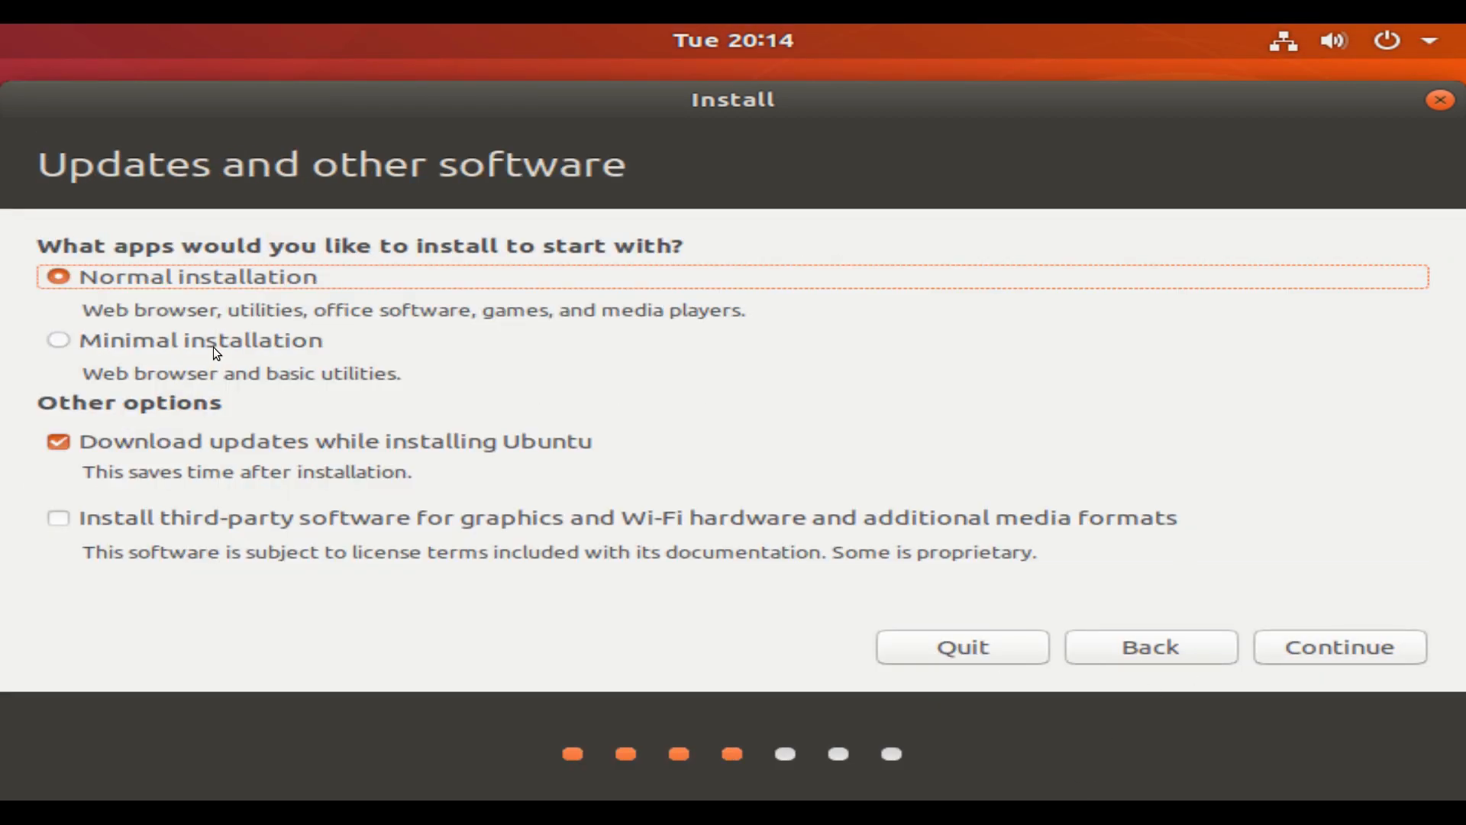
{"action": "left_click", "coordinate": [58, 339]}
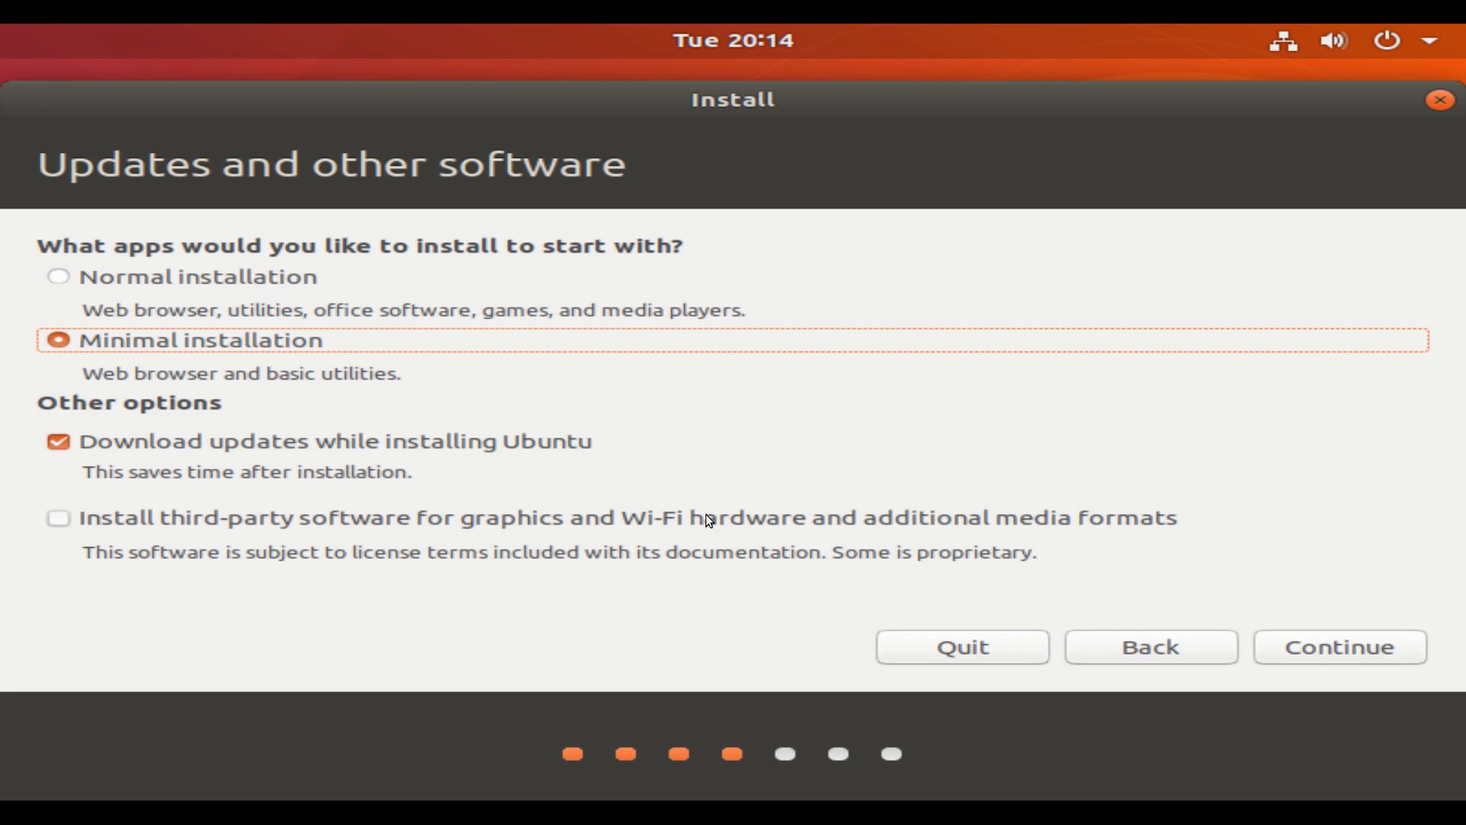
{"action": "mouse_move", "coordinate": [636, 495]}
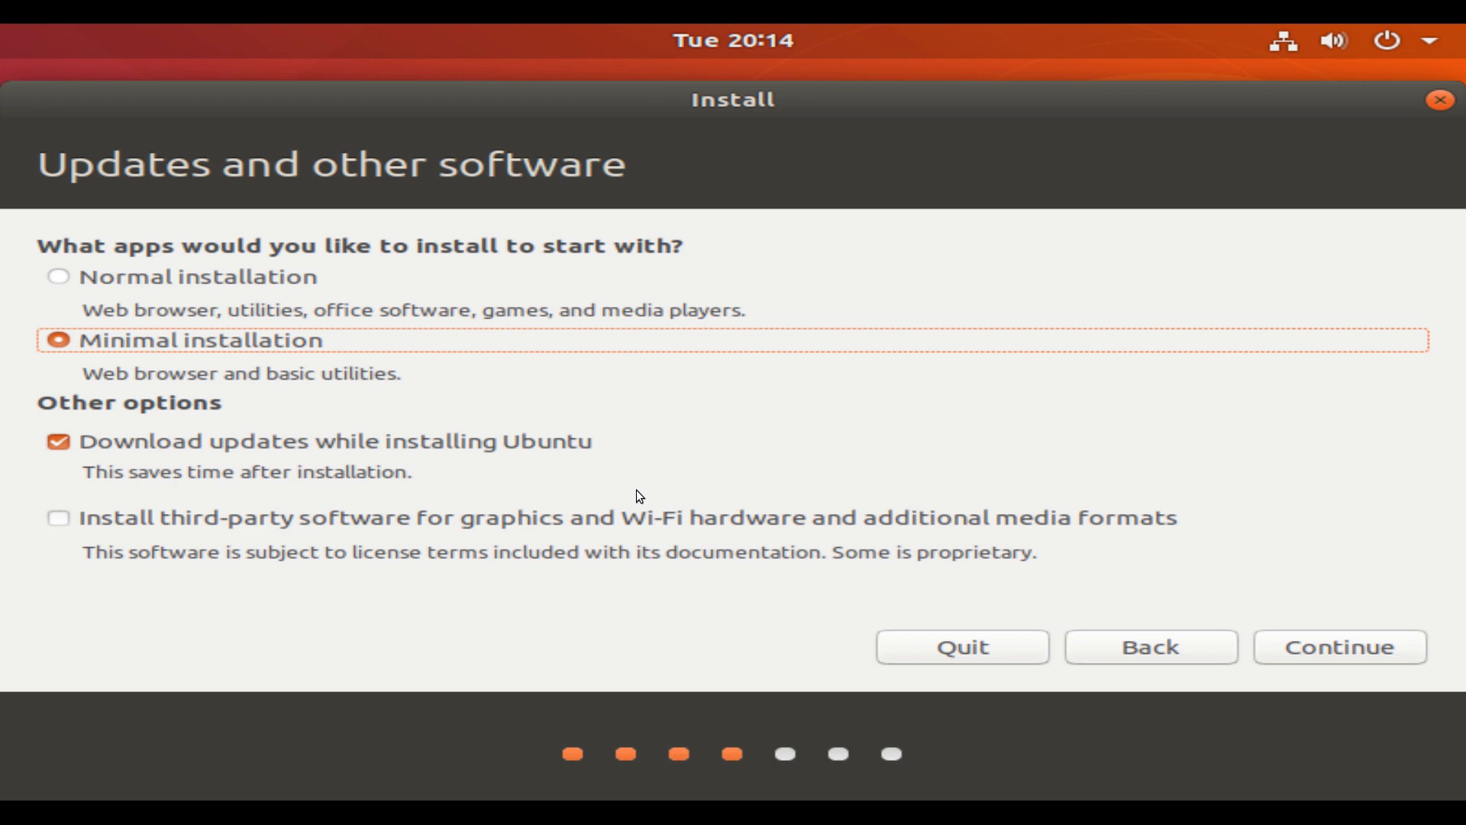
{"action": "mouse_move", "coordinate": [1193, 635]}
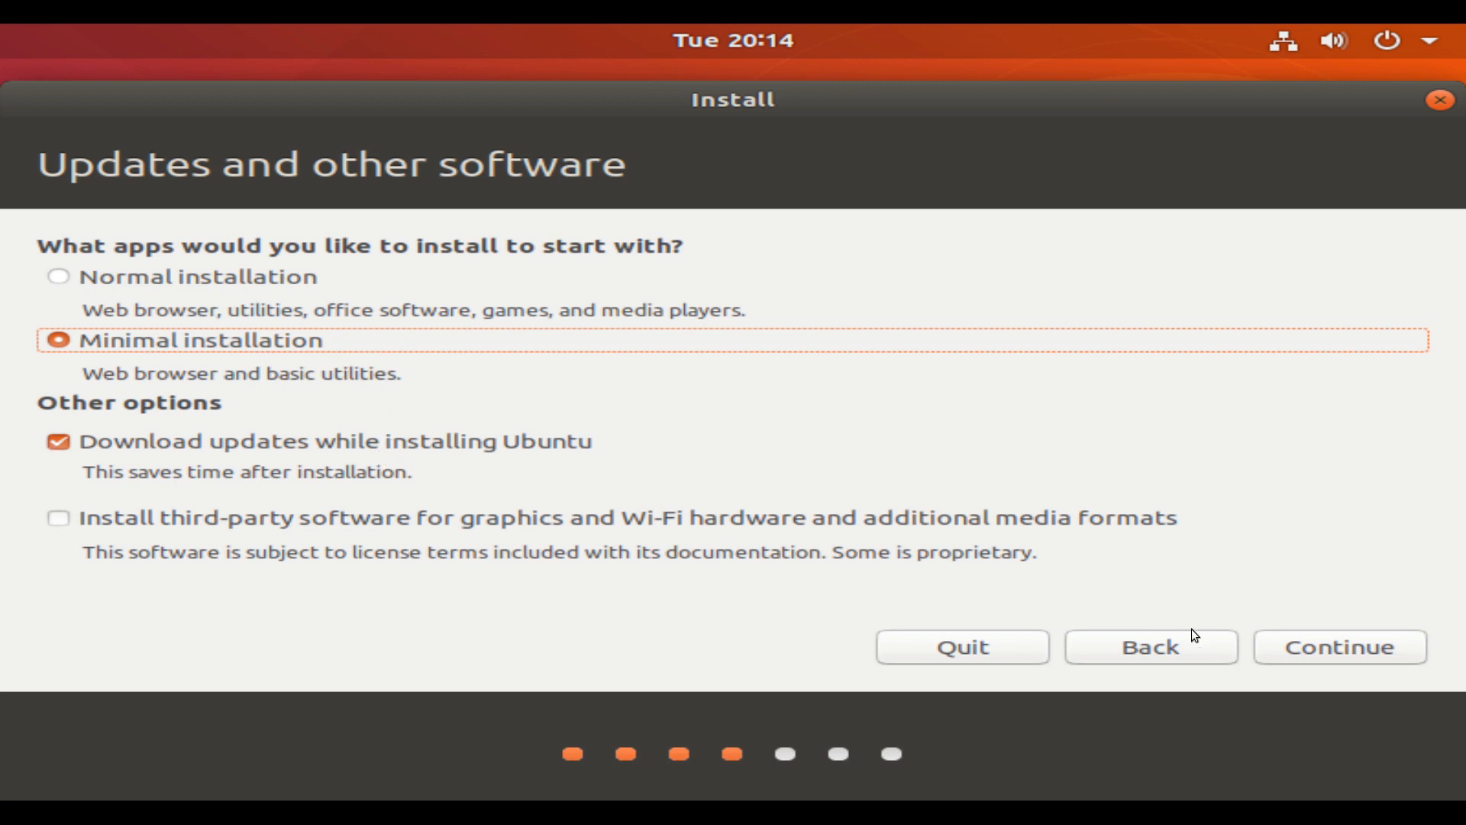
{"action": "left_click", "coordinate": [1338, 646]}
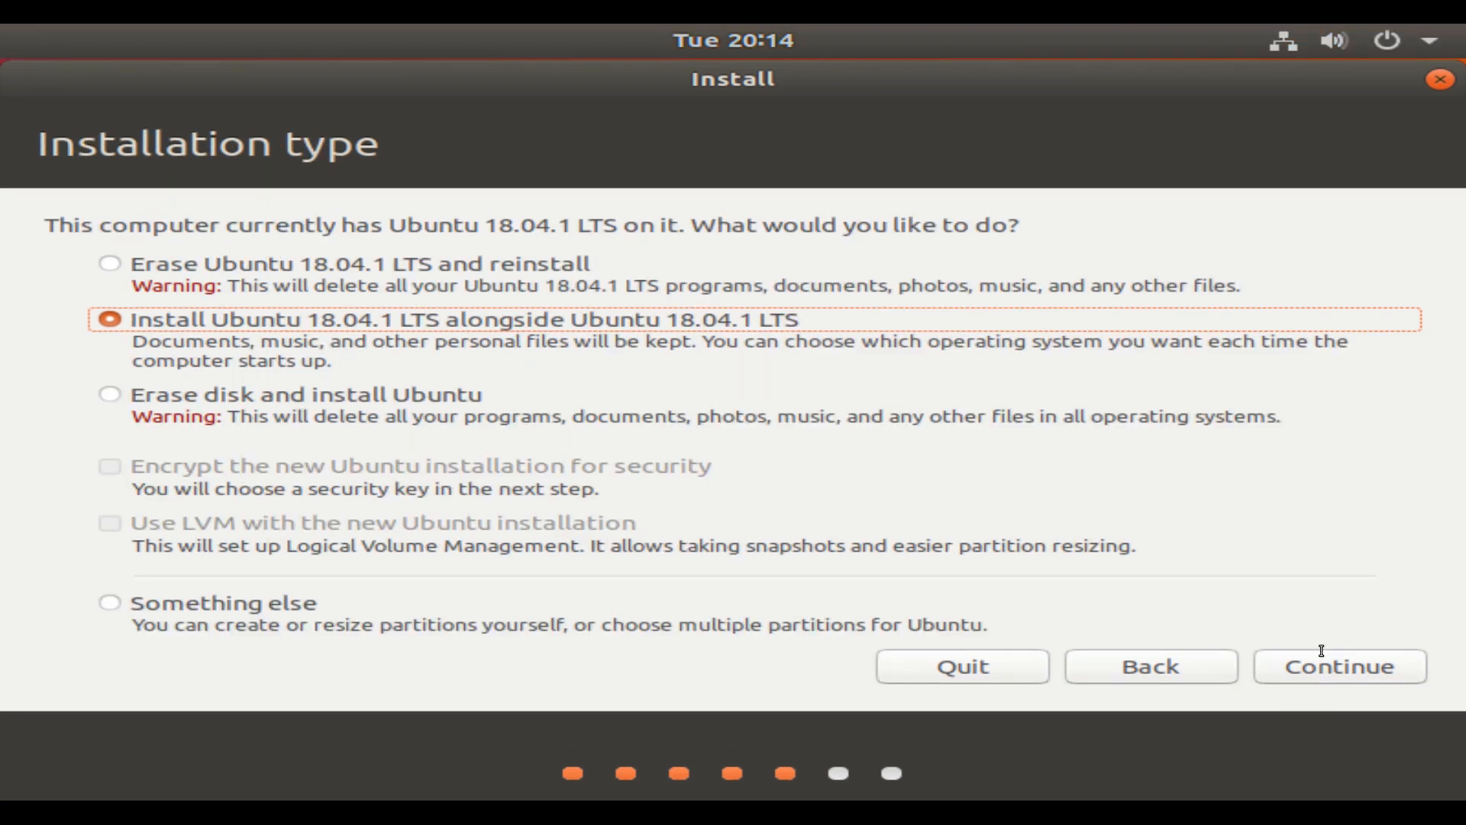
{"action": "mouse_move", "coordinate": [606, 223]}
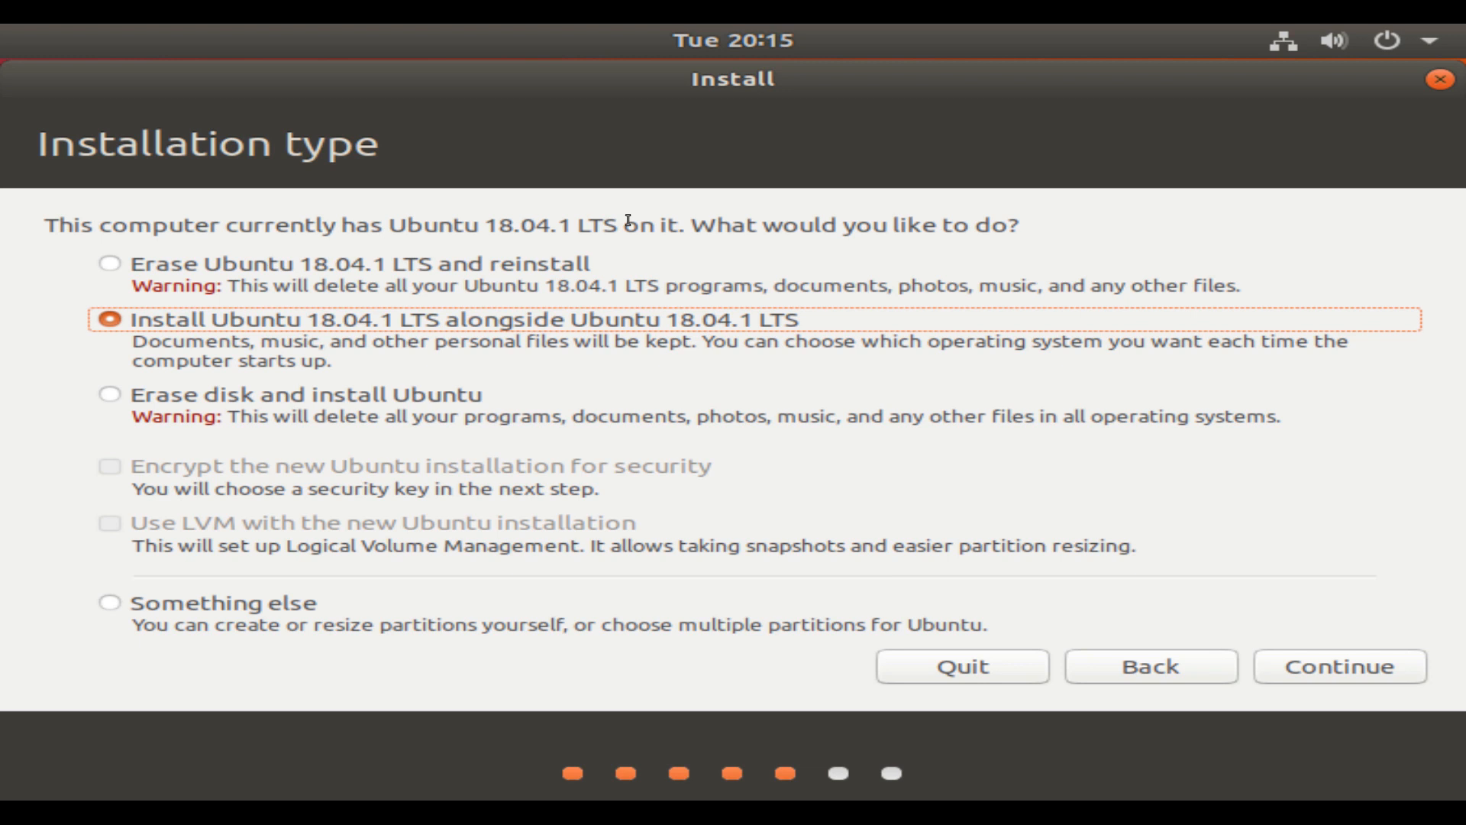
{"action": "mouse_move", "coordinate": [655, 319]}
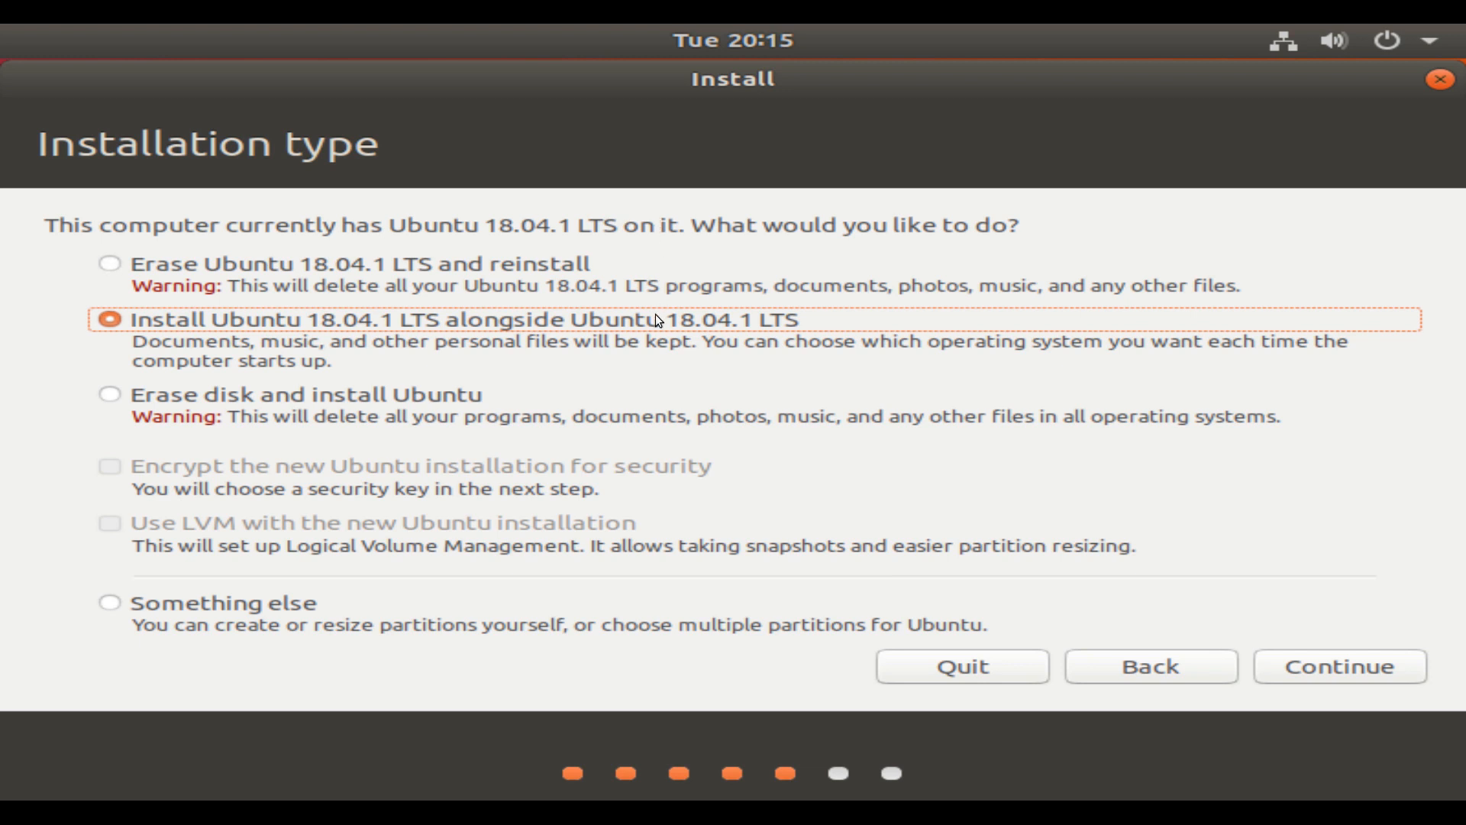
{"action": "mouse_move", "coordinate": [478, 324]}
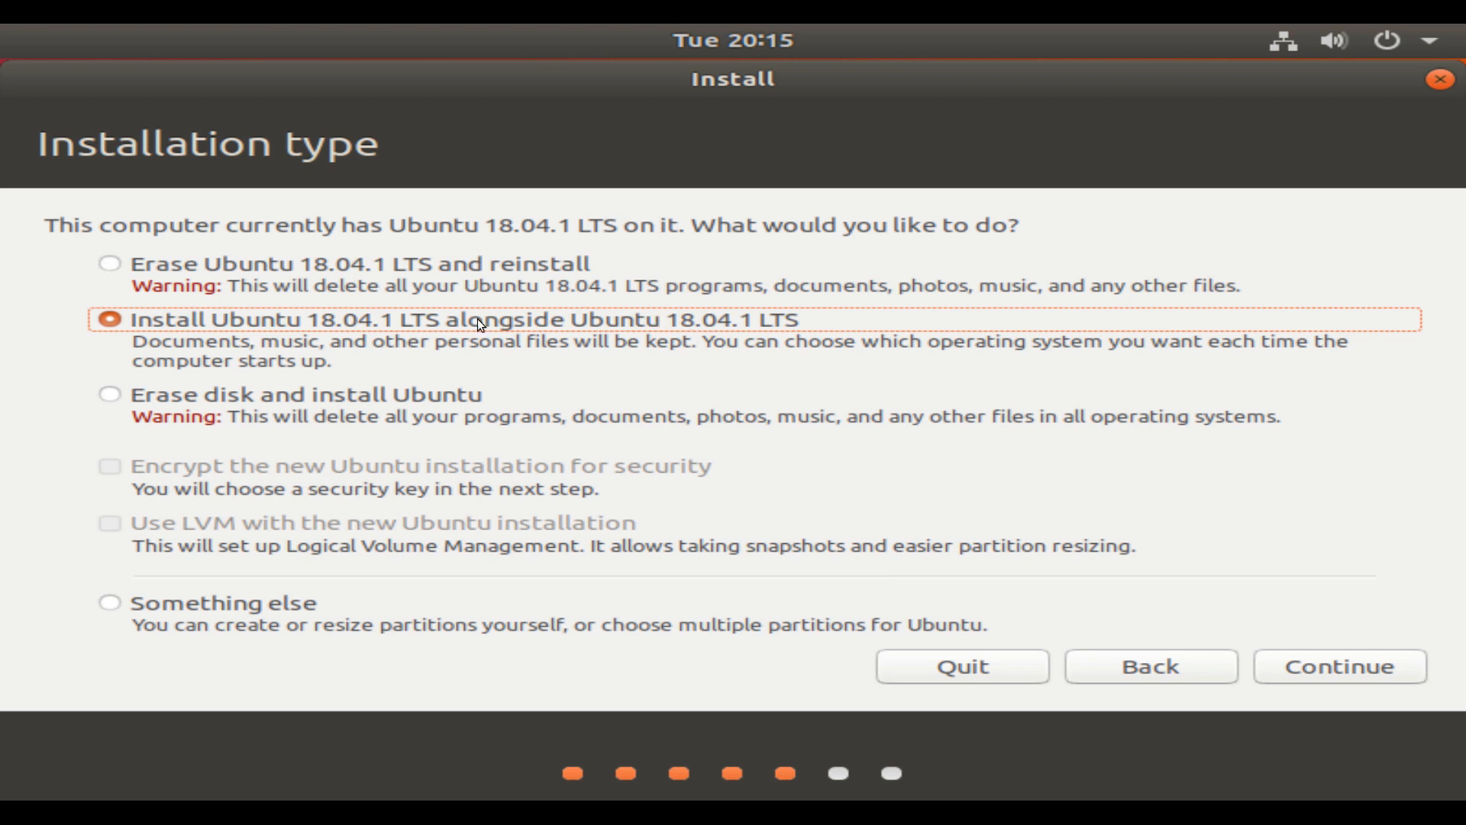
Step: Choose Erase disk and install Ubuntu, Install Now, and approve writing the partition changes
{"action": "left_click", "coordinate": [110, 394]}
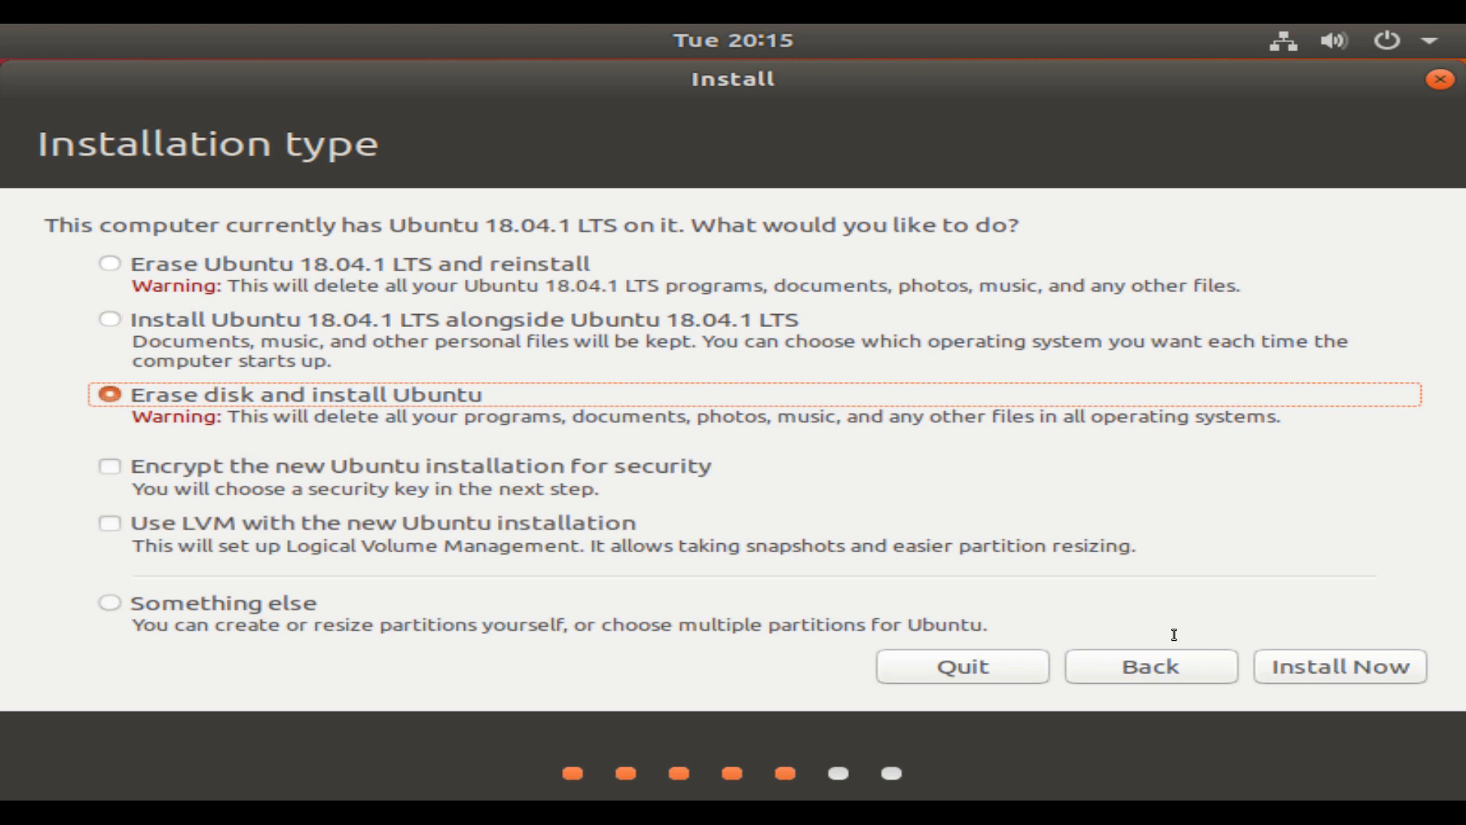
{"action": "left_click", "coordinate": [1340, 666]}
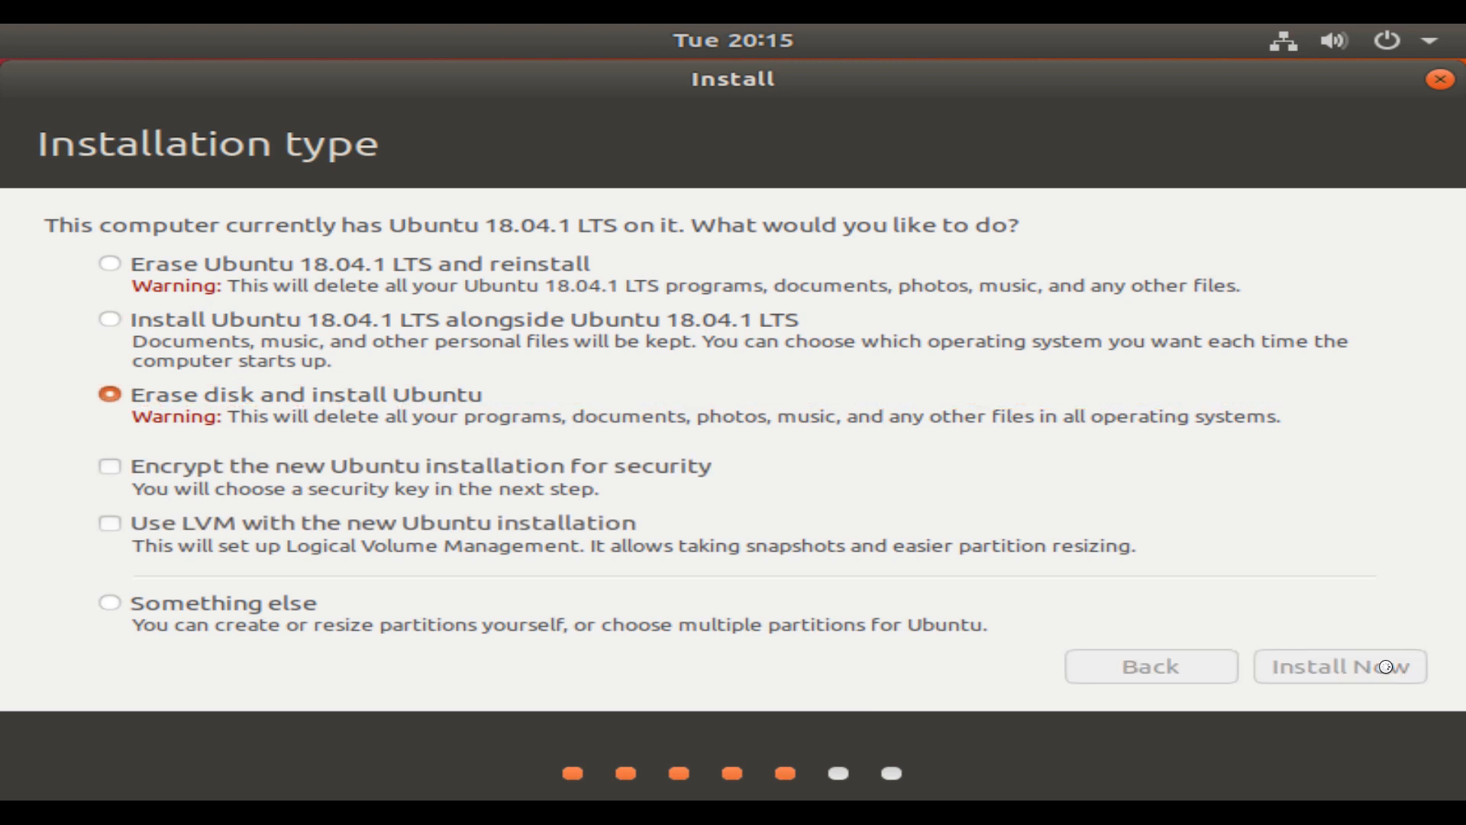
{"action": "left_click", "coordinate": [1340, 666]}
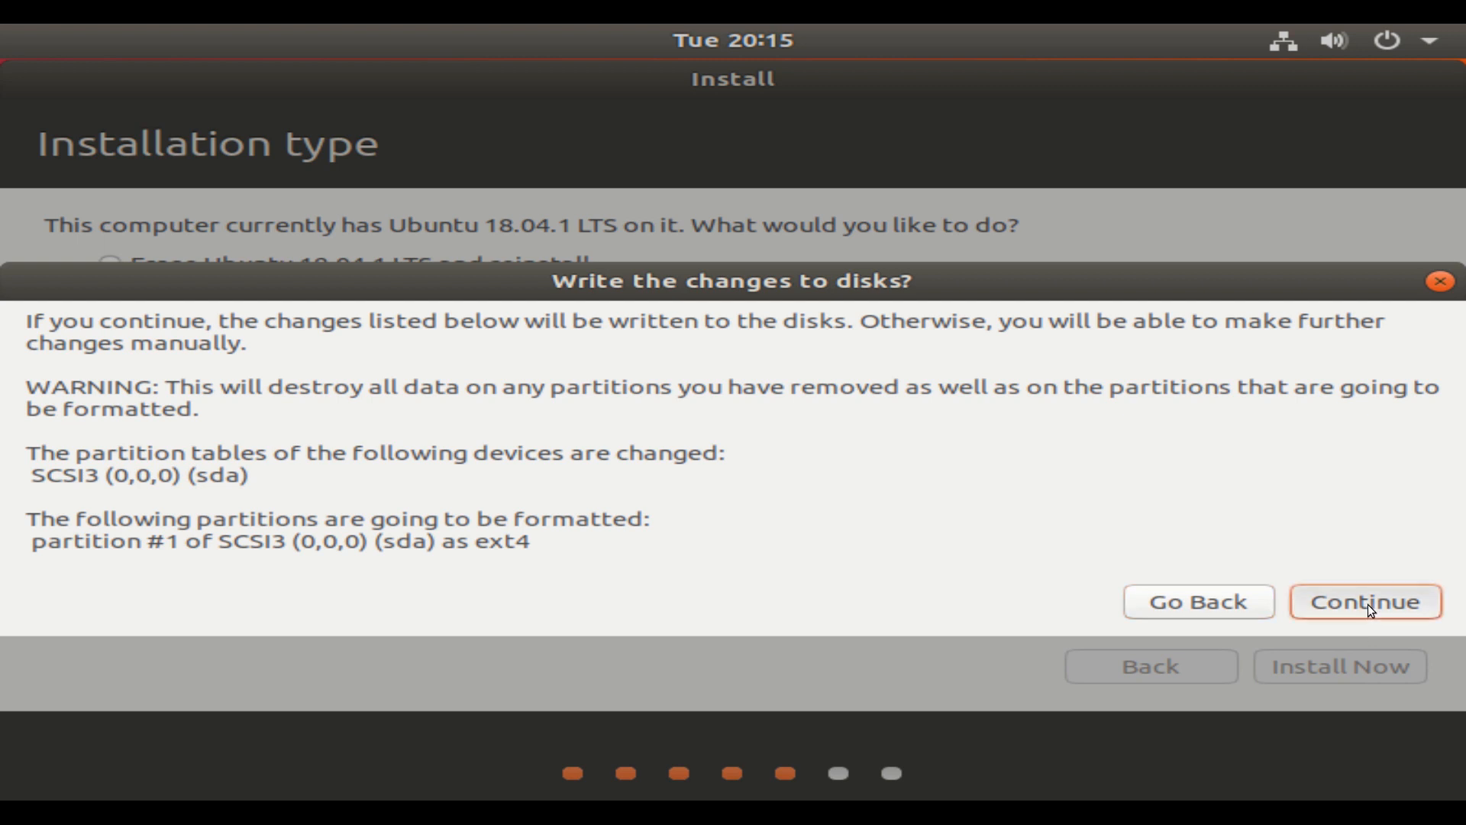
{"action": "left_click", "coordinate": [1363, 602]}
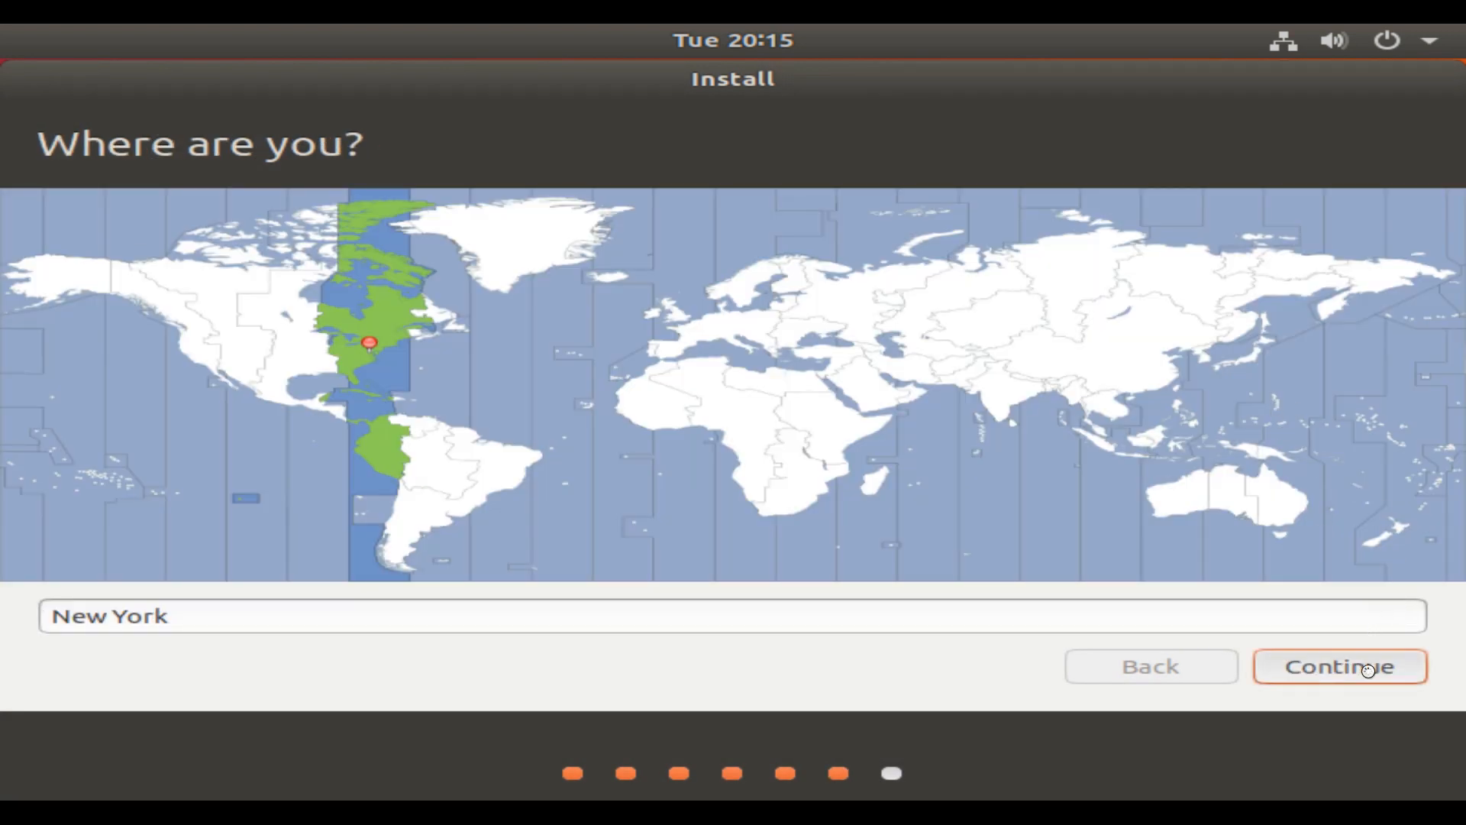
Step: Keep New York, name the computer steam-cache, set the password with automatic login, and begin installing
{"action": "left_click", "coordinate": [1339, 666]}
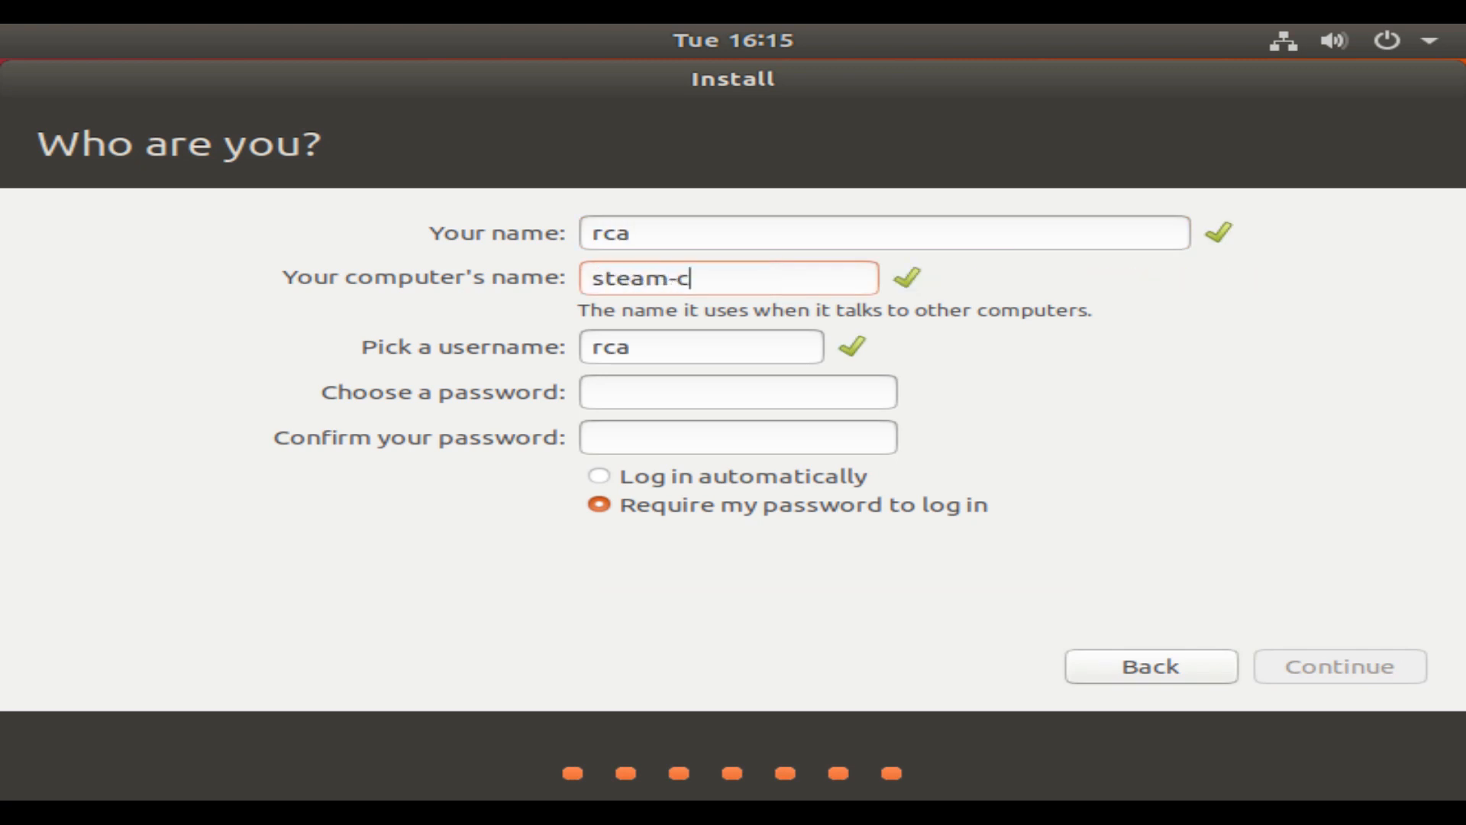
{"action": "type", "text": "ache"}
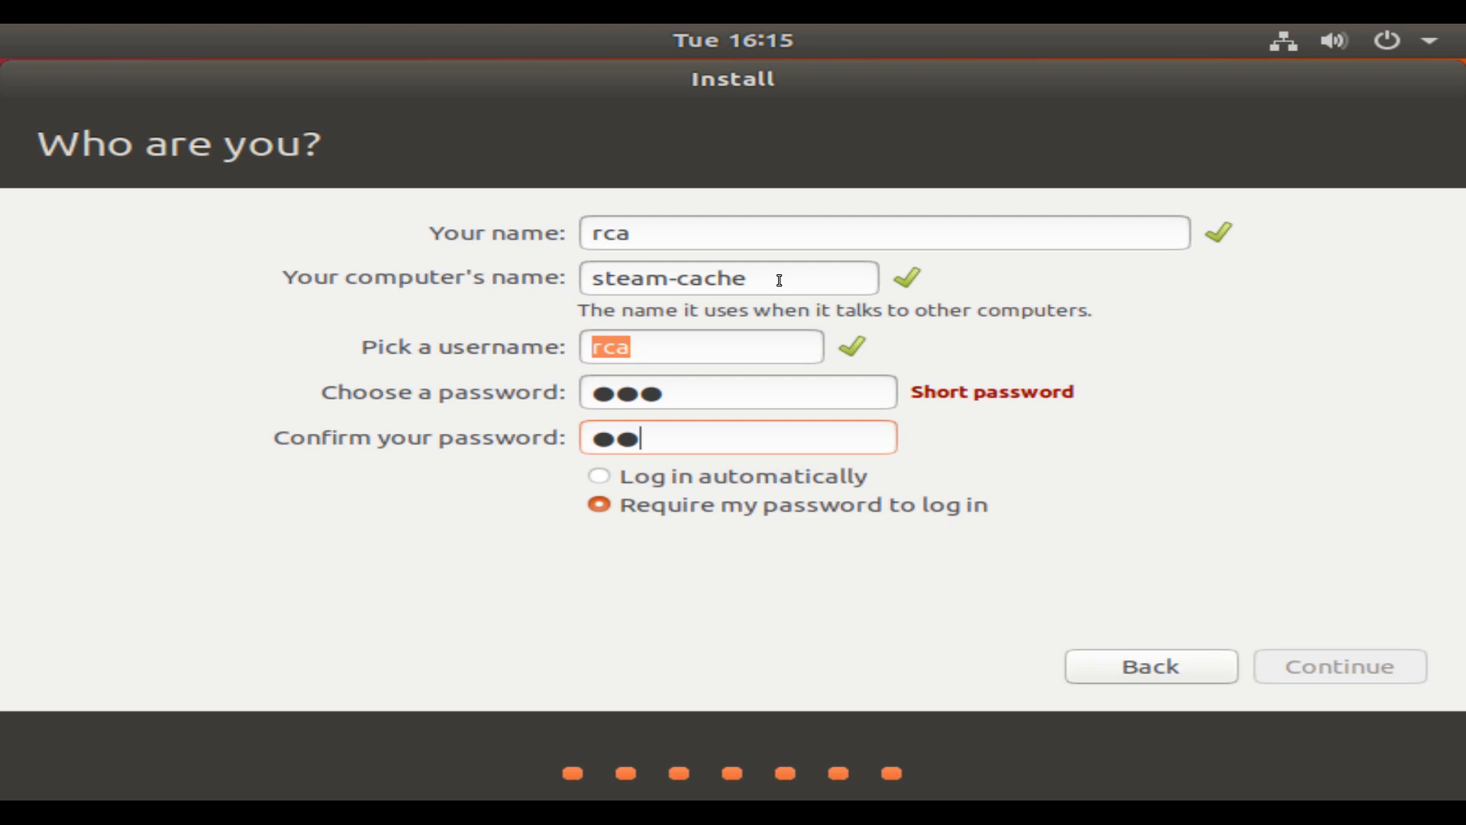
{"action": "type", "text": "•"}
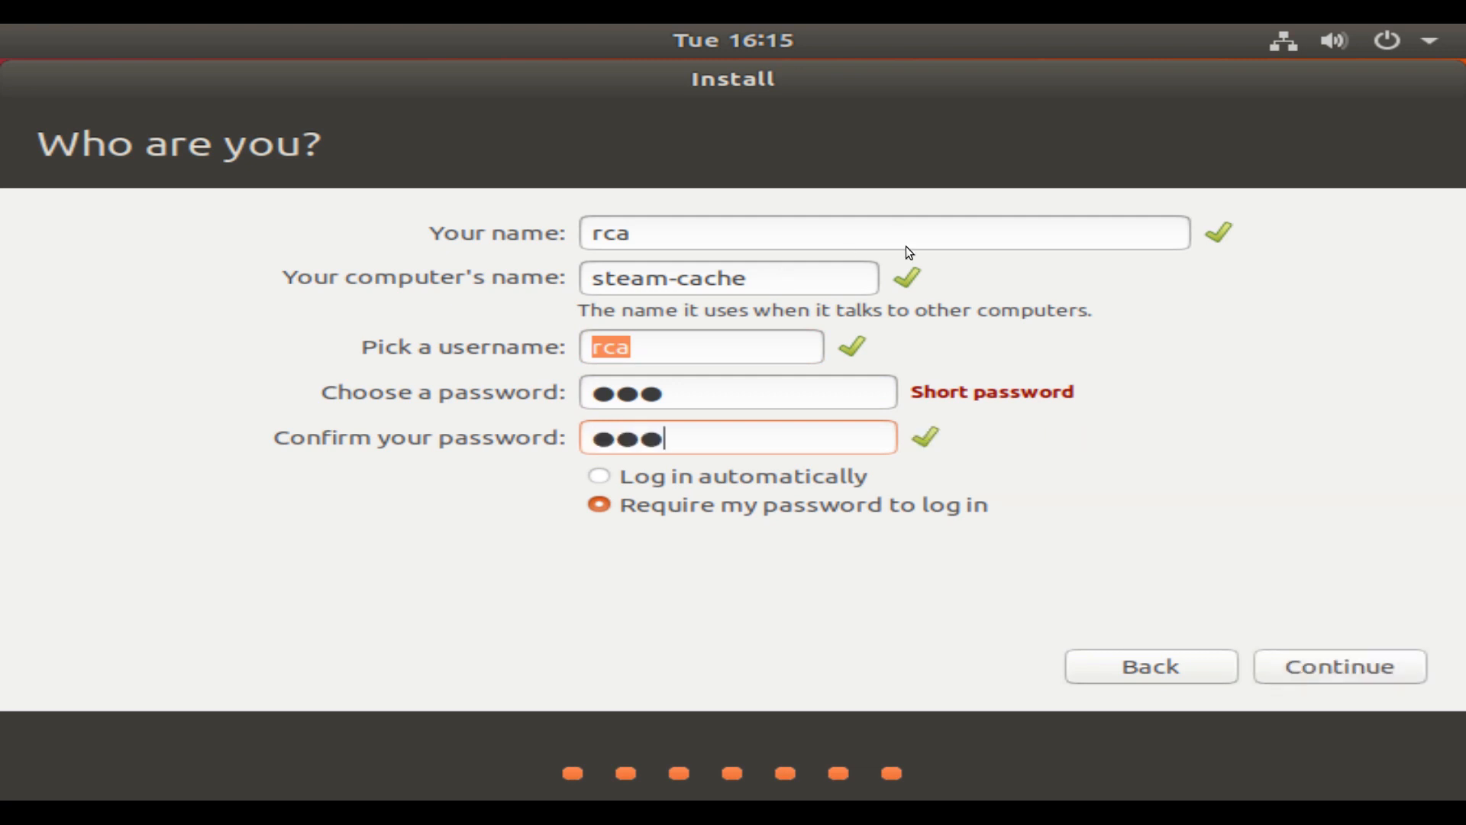
{"action": "left_click", "coordinate": [599, 476]}
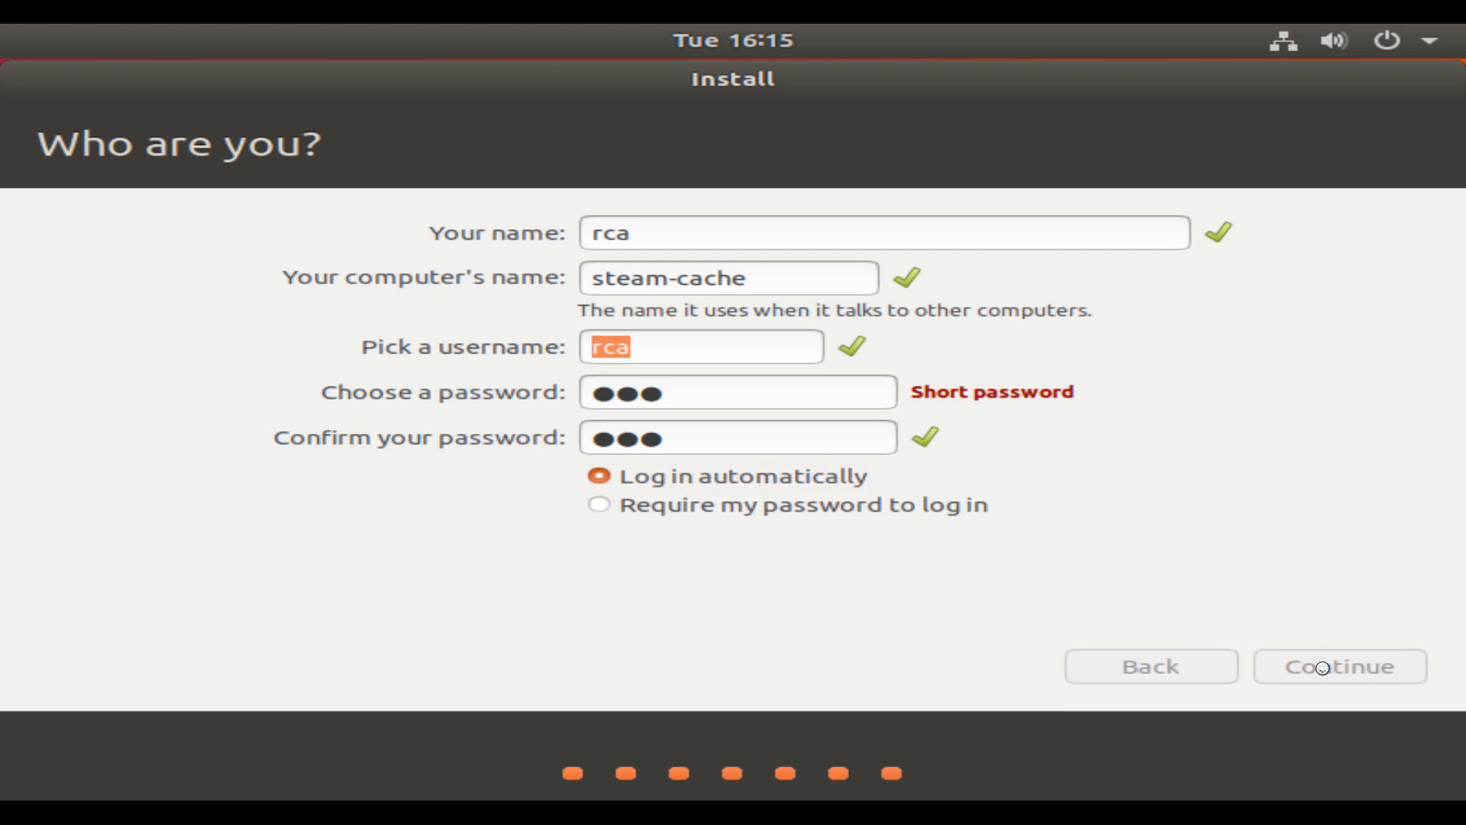
{"action": "left_click", "coordinate": [1338, 666]}
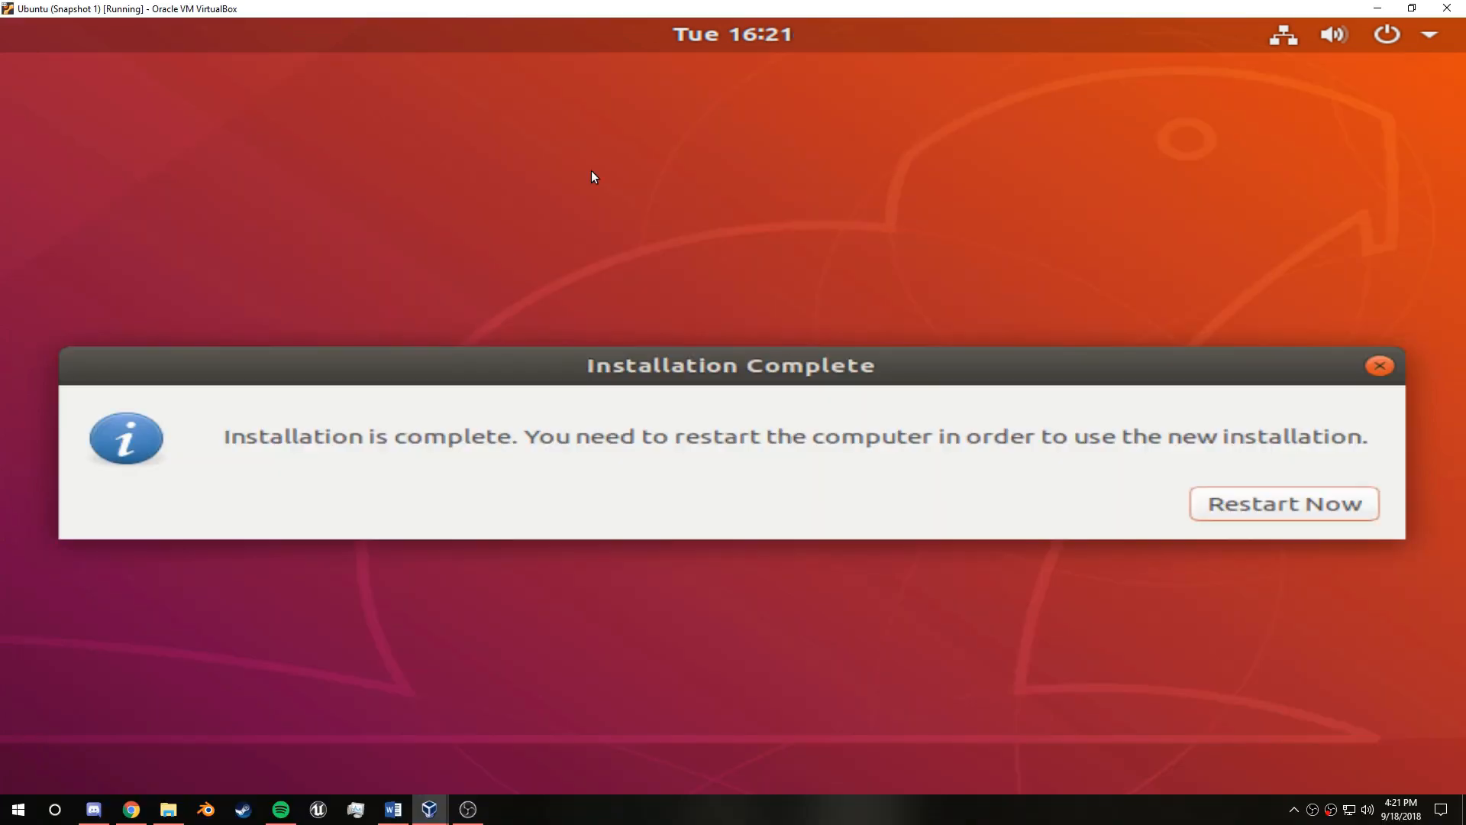
{"action": "mouse_move", "coordinate": [577, 432]}
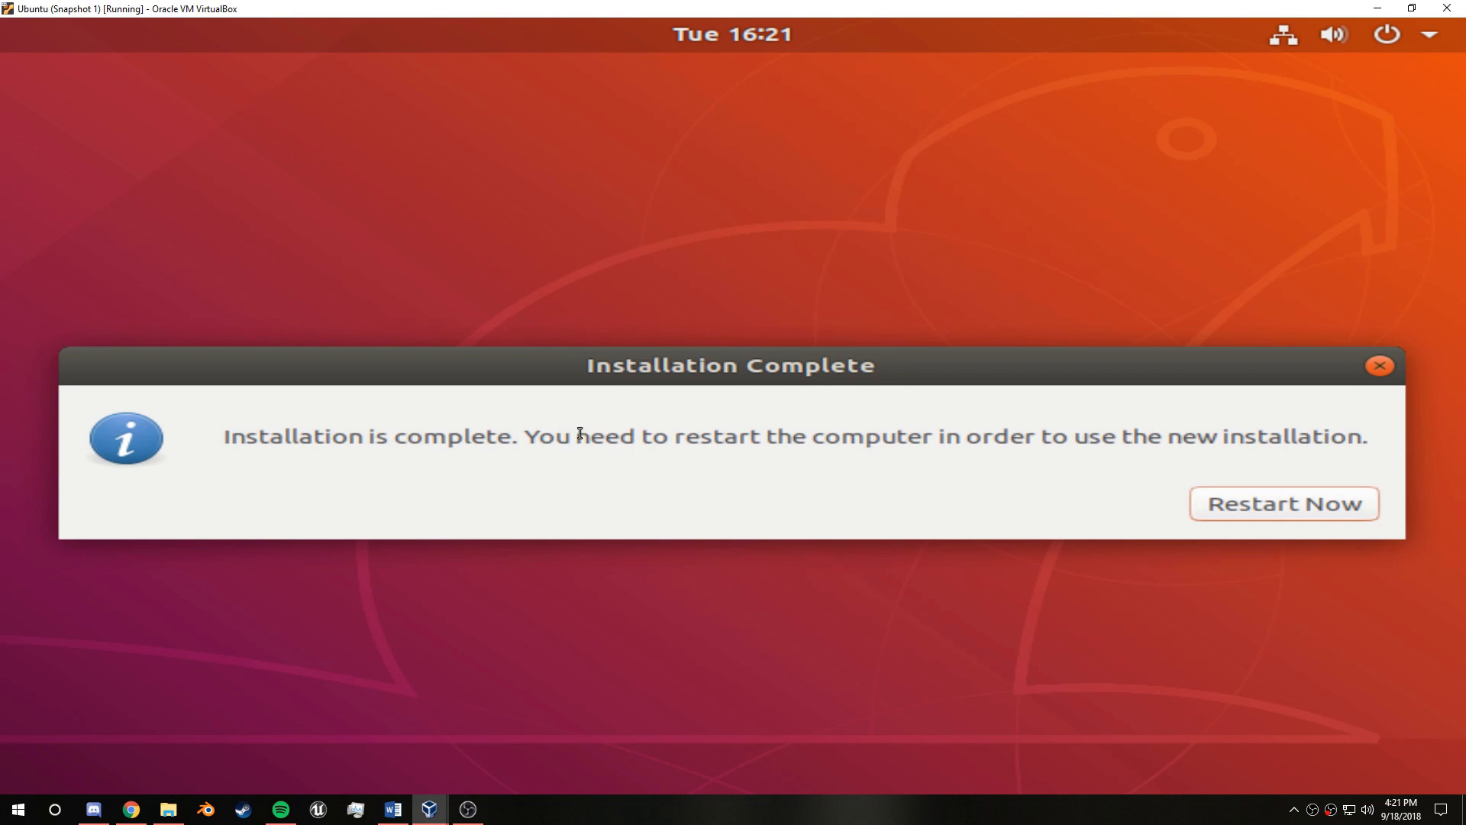
{"action": "mouse_move", "coordinate": [1280, 513]}
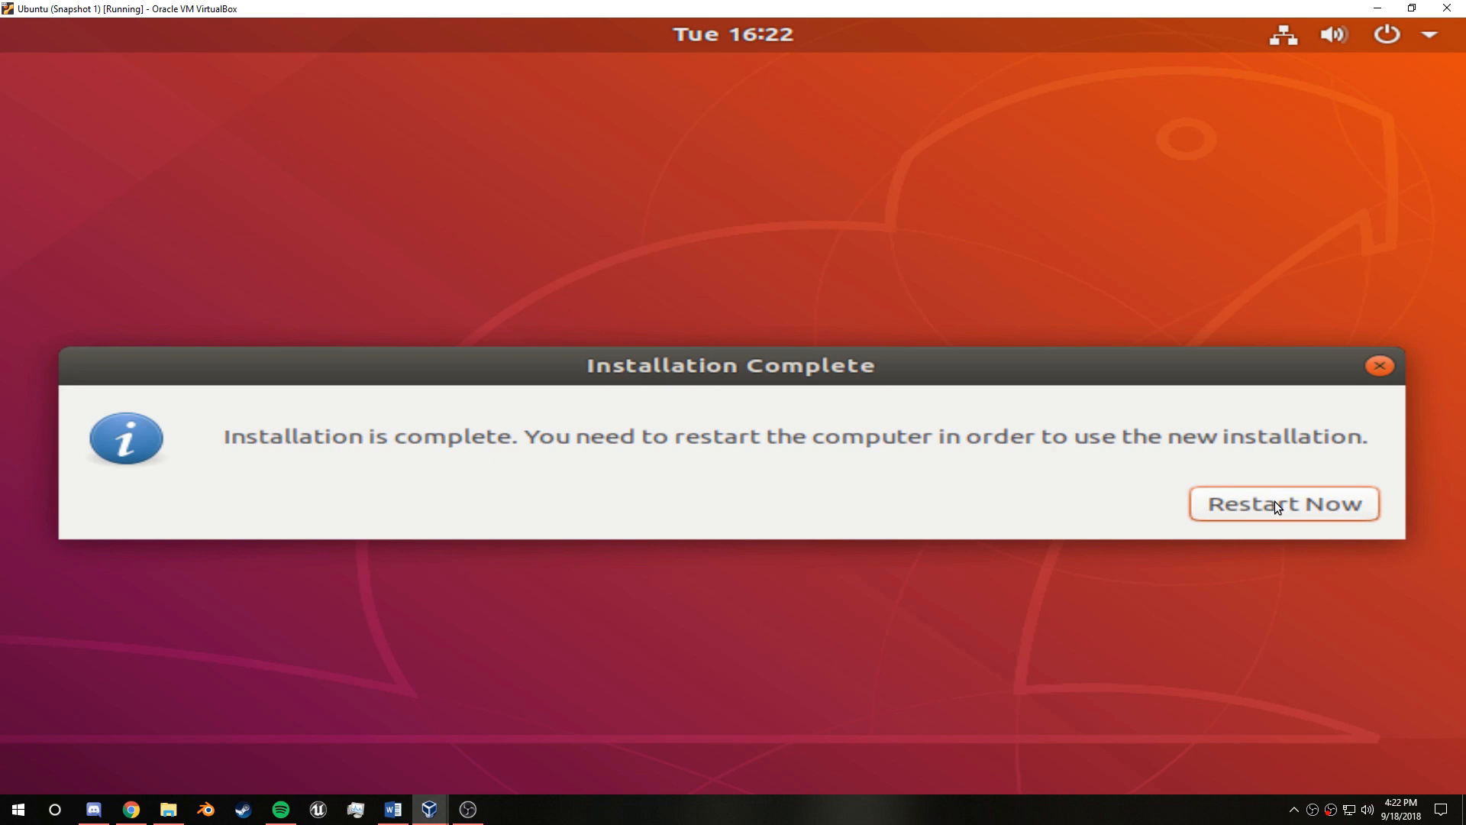
{"action": "mouse_move", "coordinate": [1321, 501]}
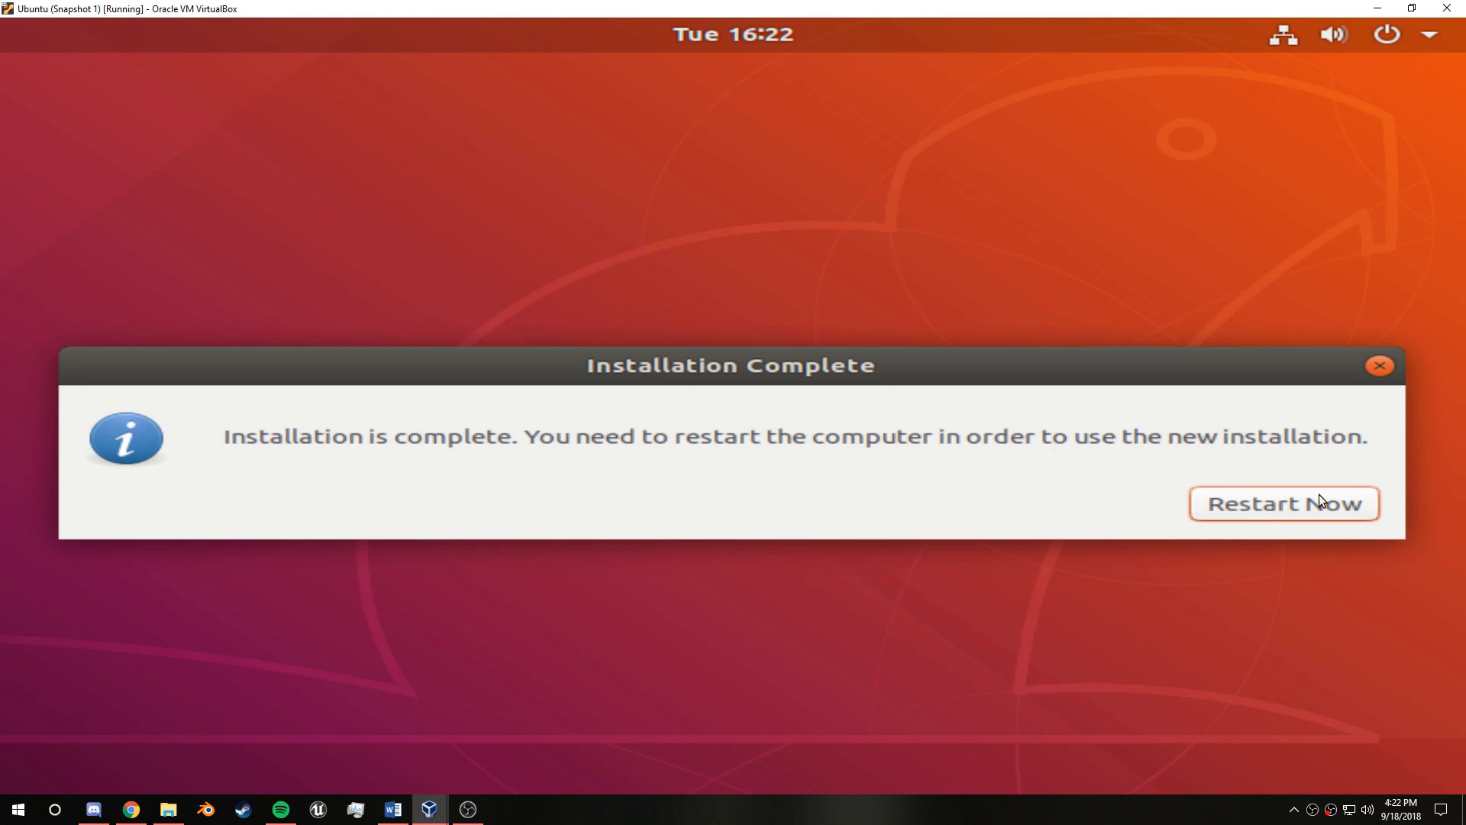
{"action": "mouse_move", "coordinate": [467, 808]}
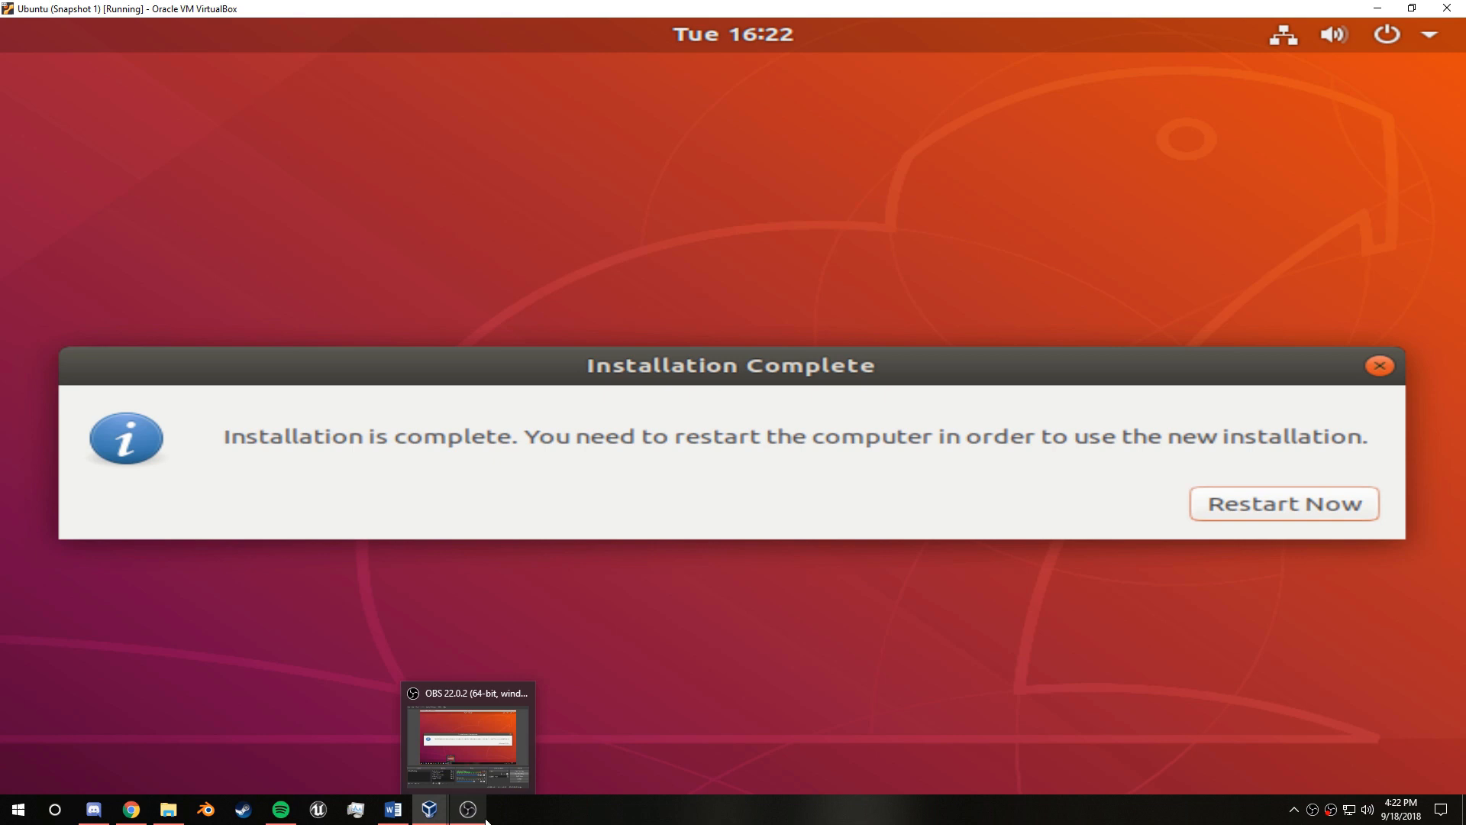
Step: Restart the computer from the Installation Complete dialog
{"action": "left_click", "coordinate": [1283, 503]}
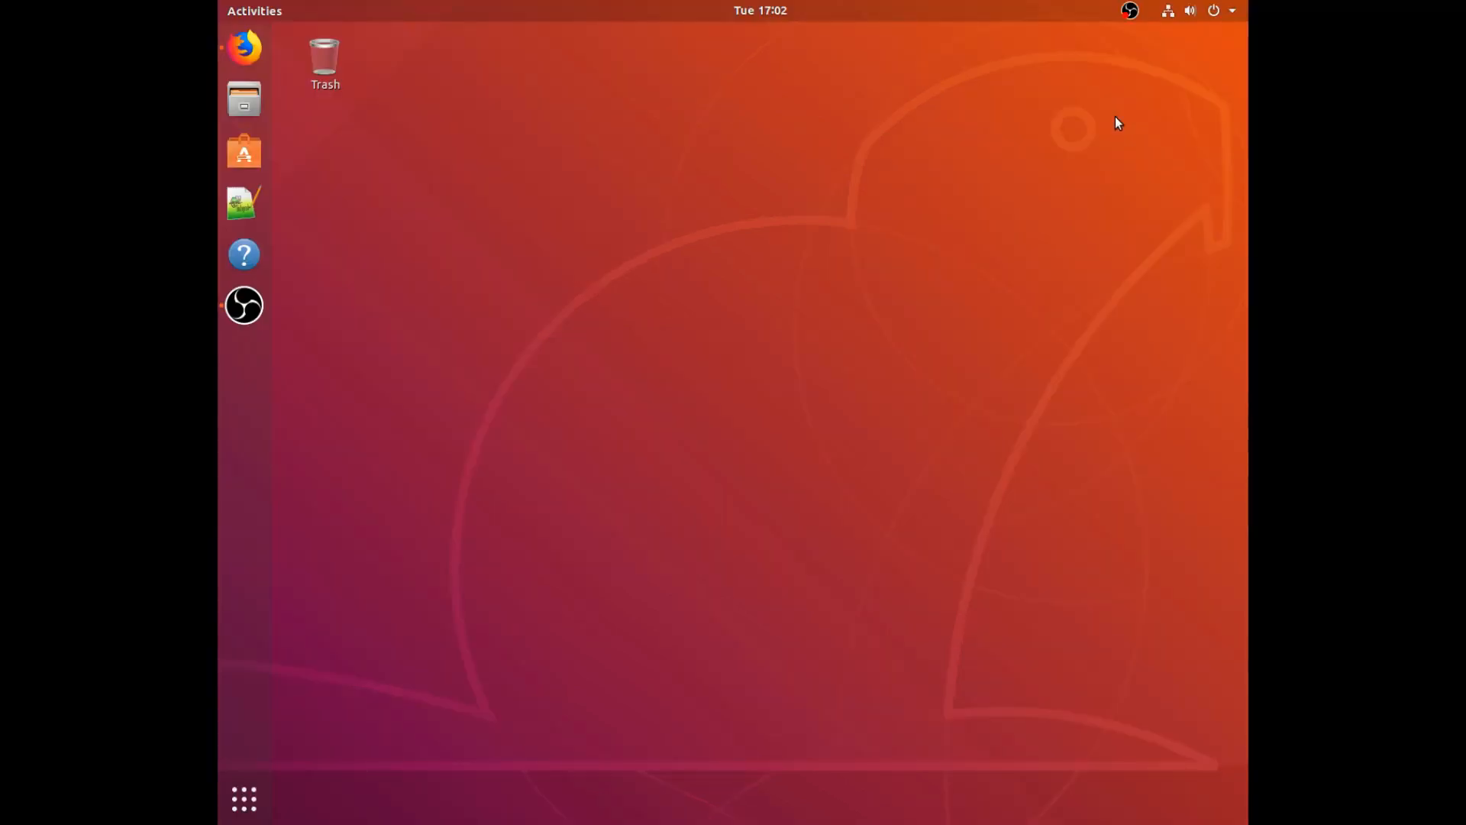
{"action": "mouse_move", "coordinate": [1103, 119]}
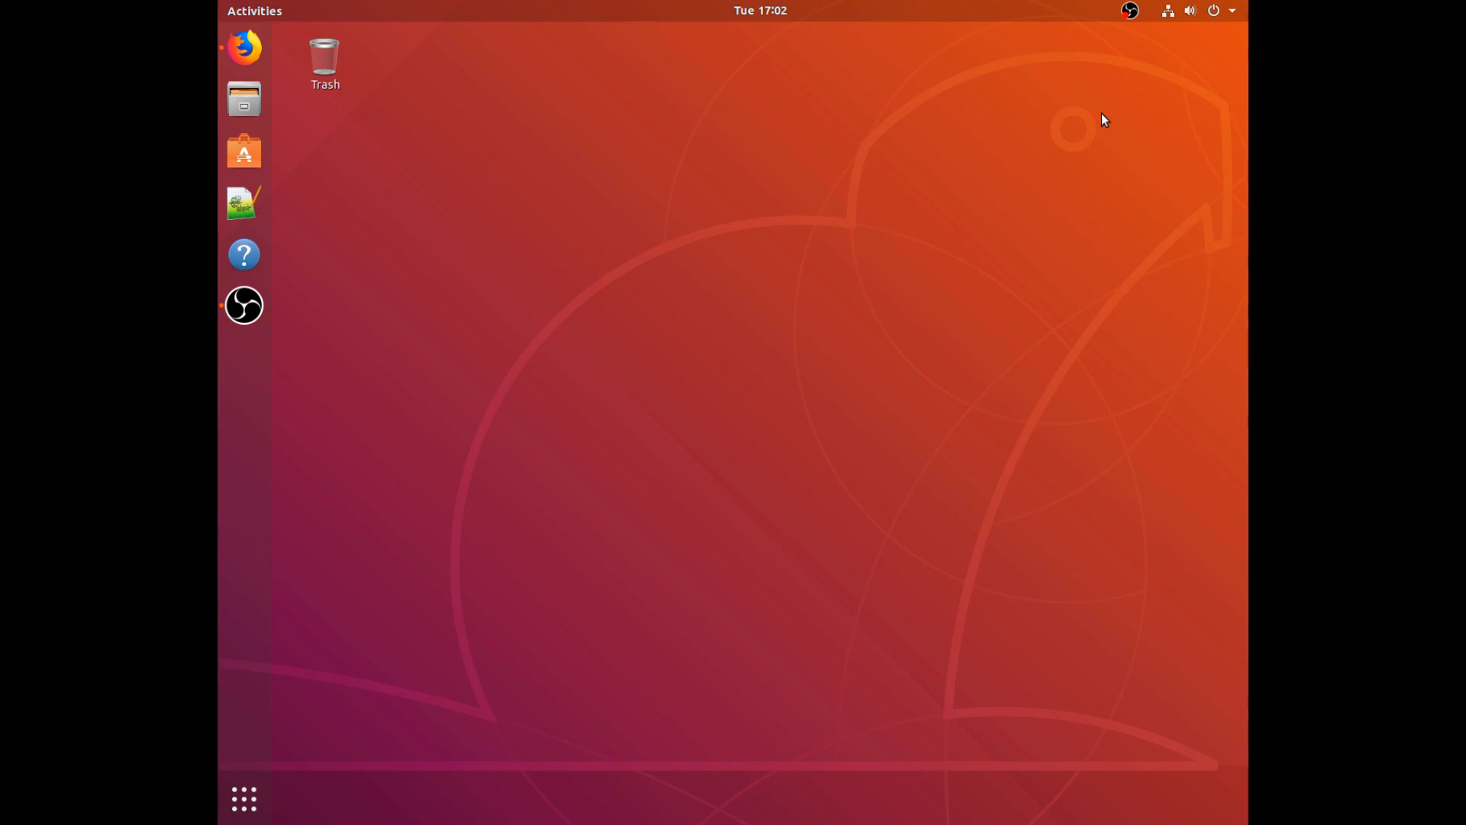
{"action": "mouse_move", "coordinate": [843, 191]}
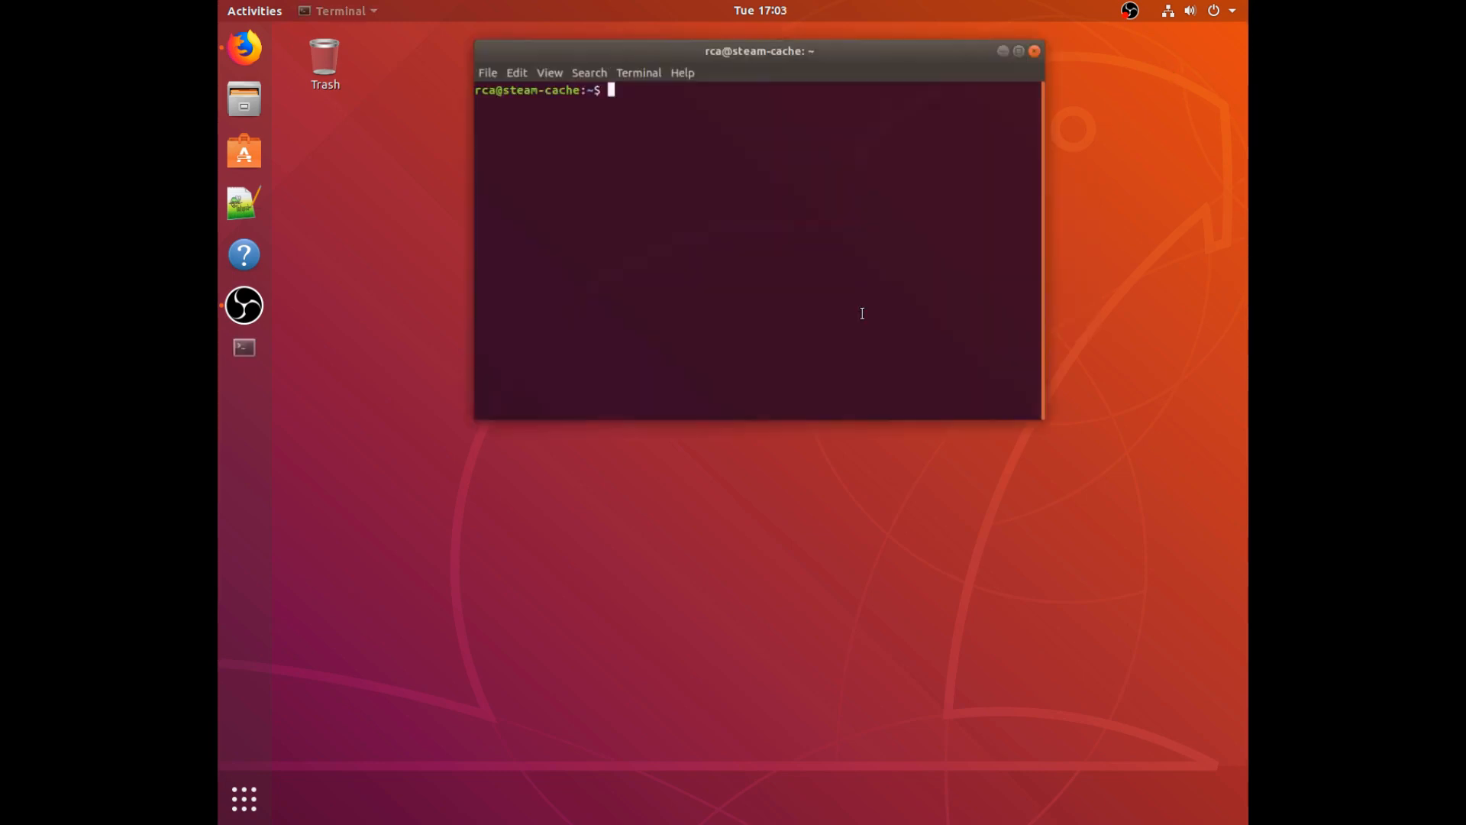
Step: Maximize Terminal and run 'sudo apt install curl -y' with the sudo password, then begin a sudo curl command
{"action": "left_click", "coordinate": [1017, 52]}
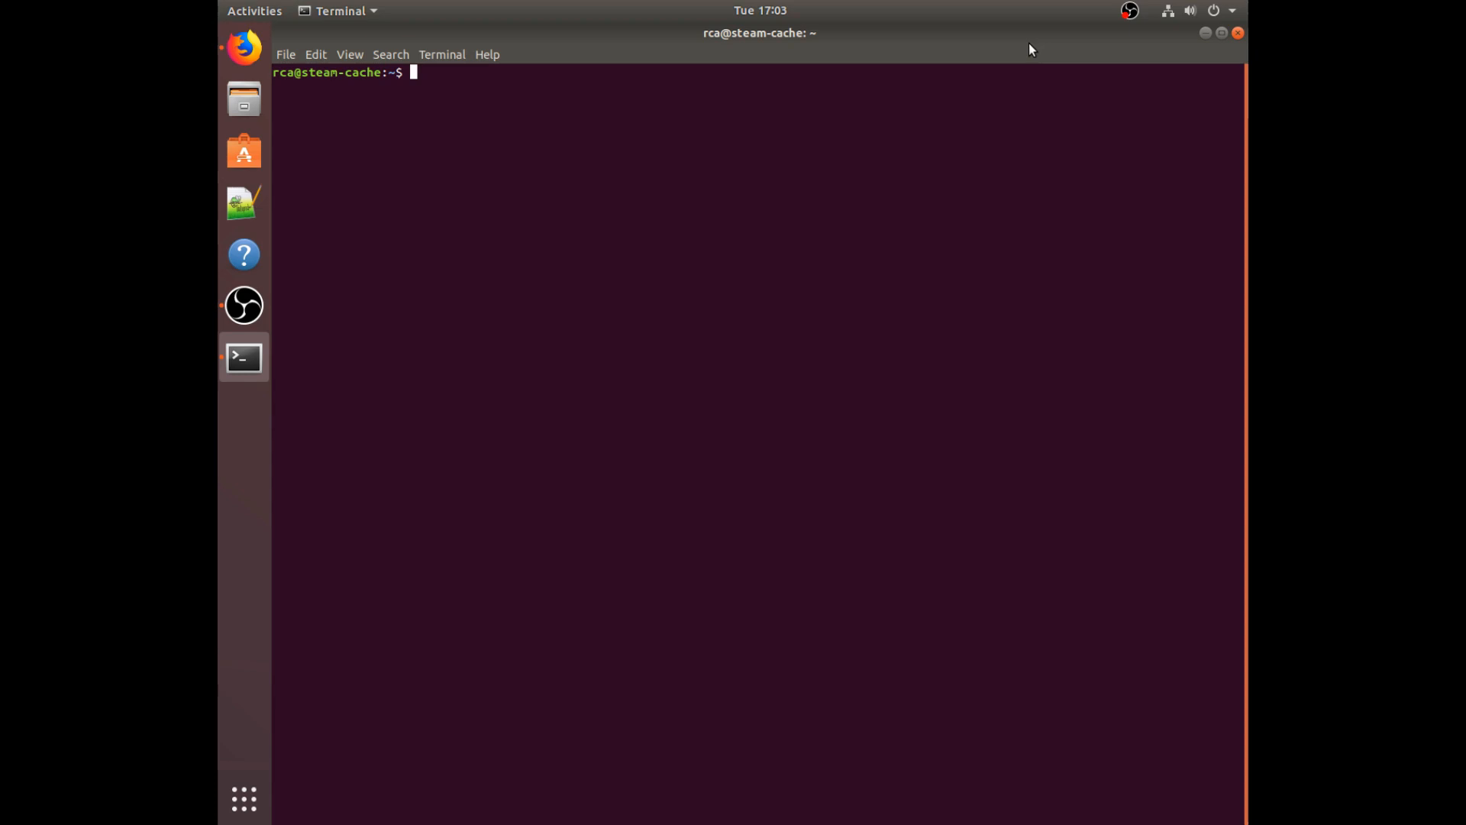
{"action": "type", "text": "sudo"}
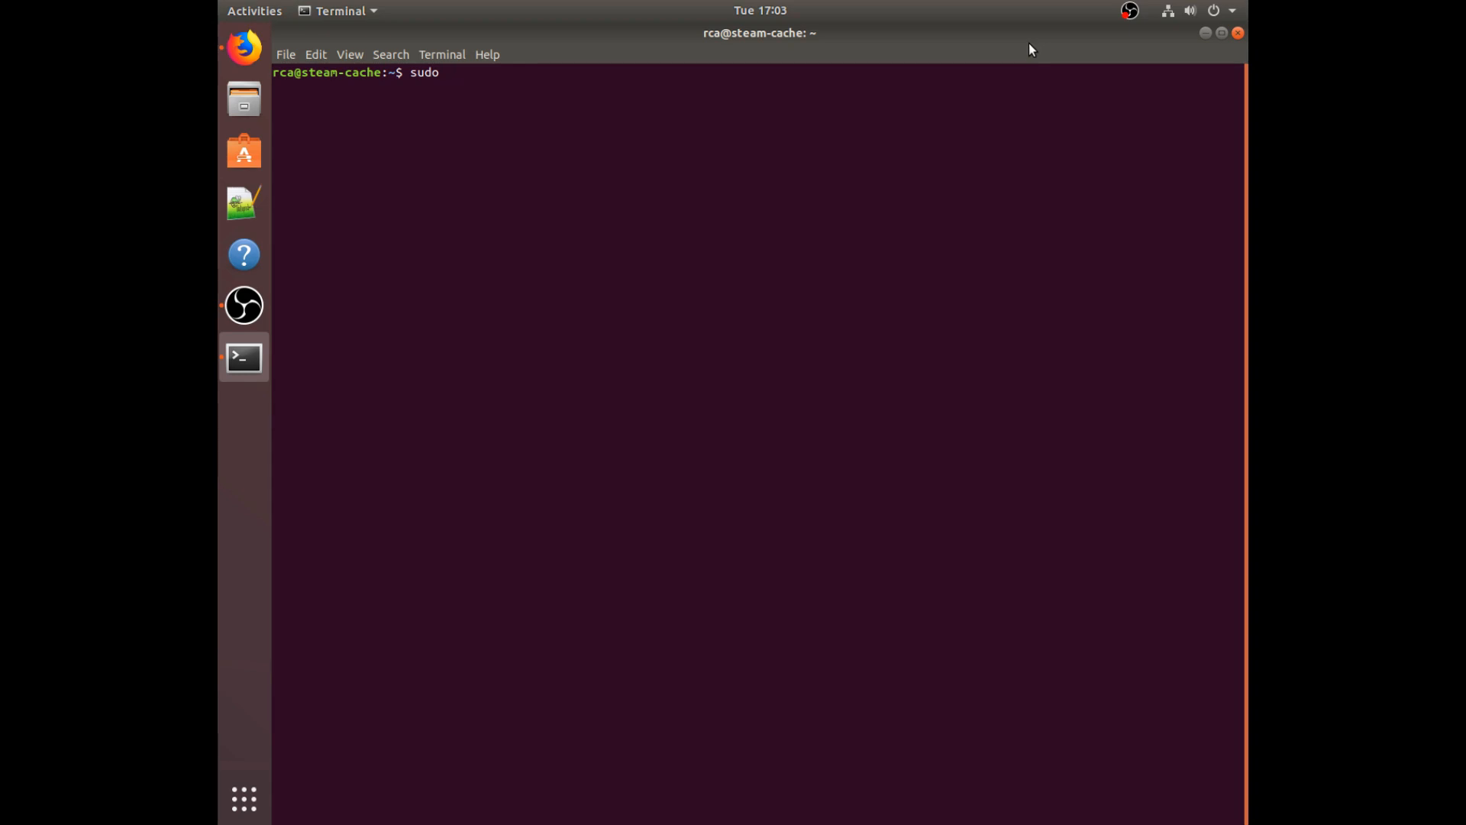
{"action": "type", "text": "apt"}
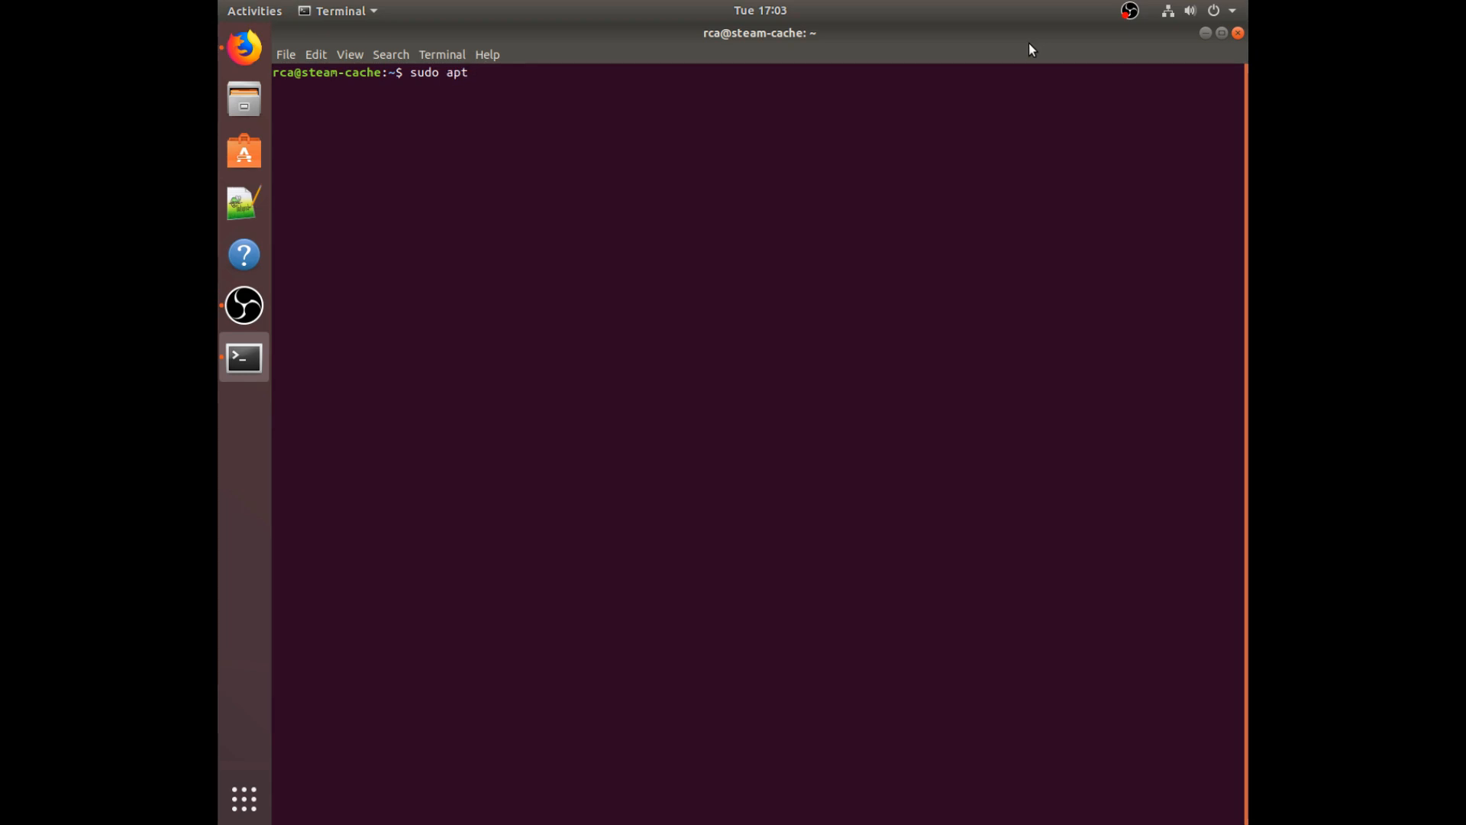
{"action": "type", "text": "install curl"}
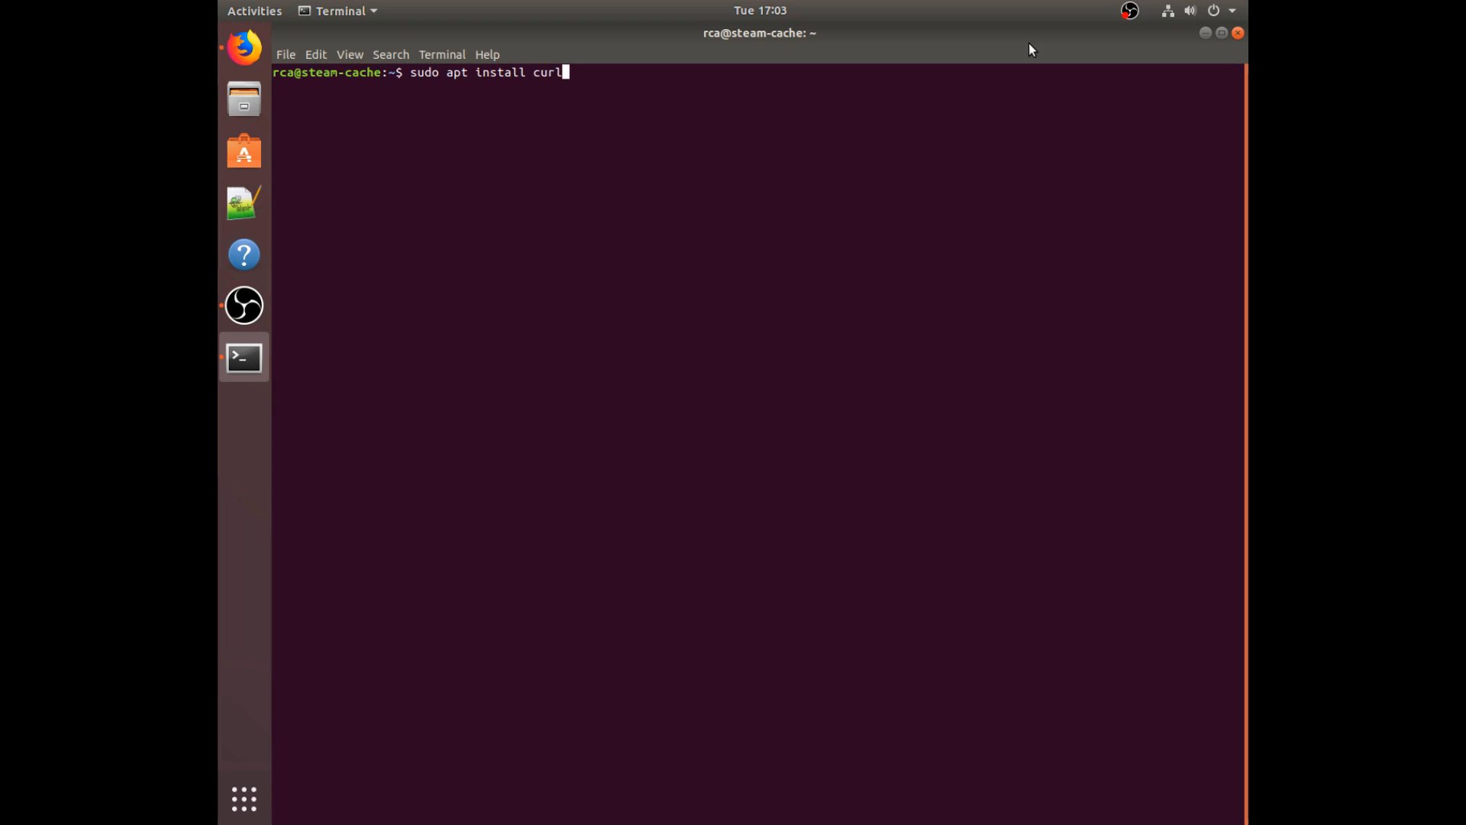
{"action": "type", "text": "-y"}
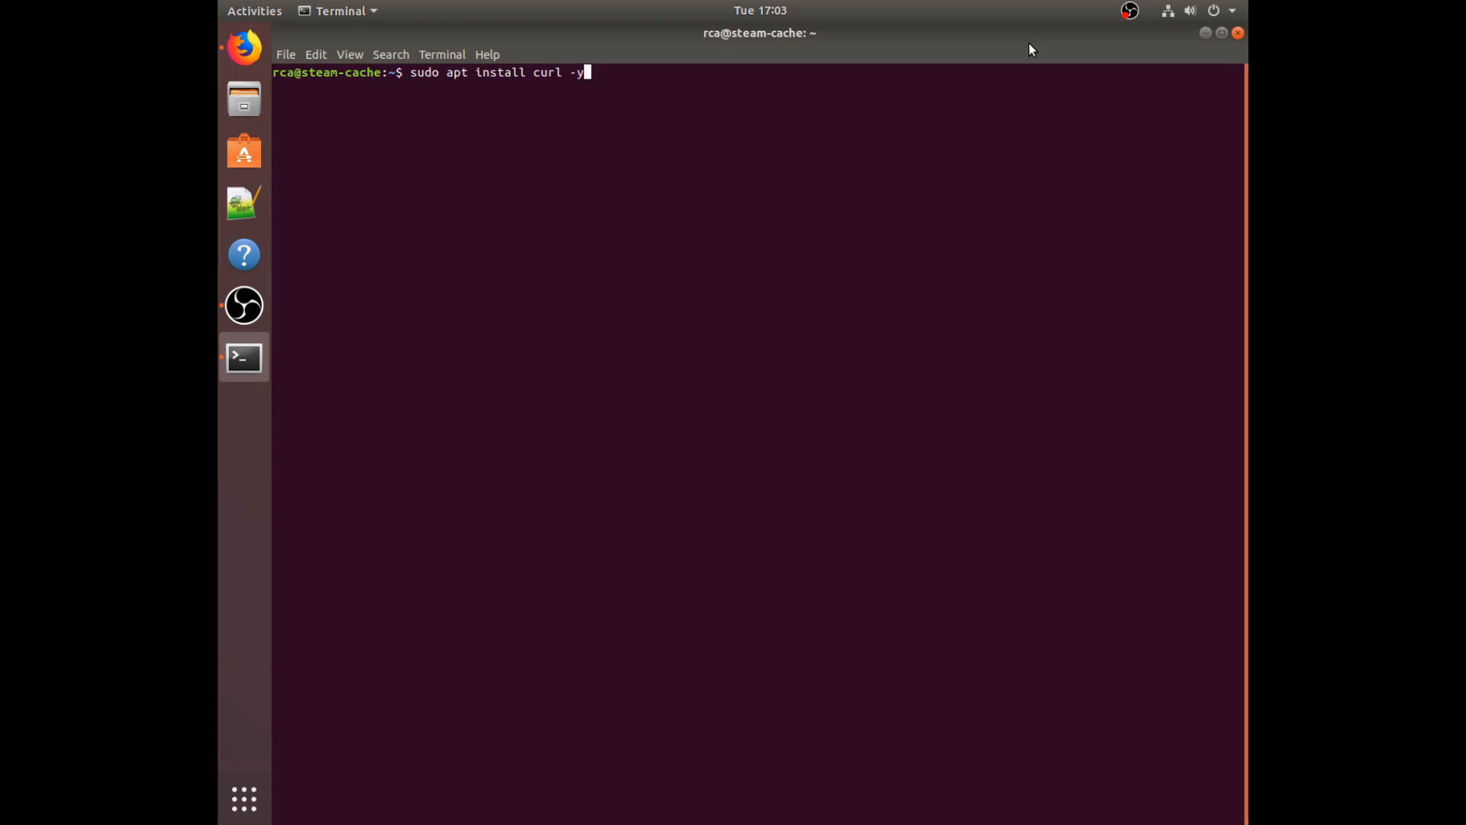
{"action": "key", "text": "Return"}
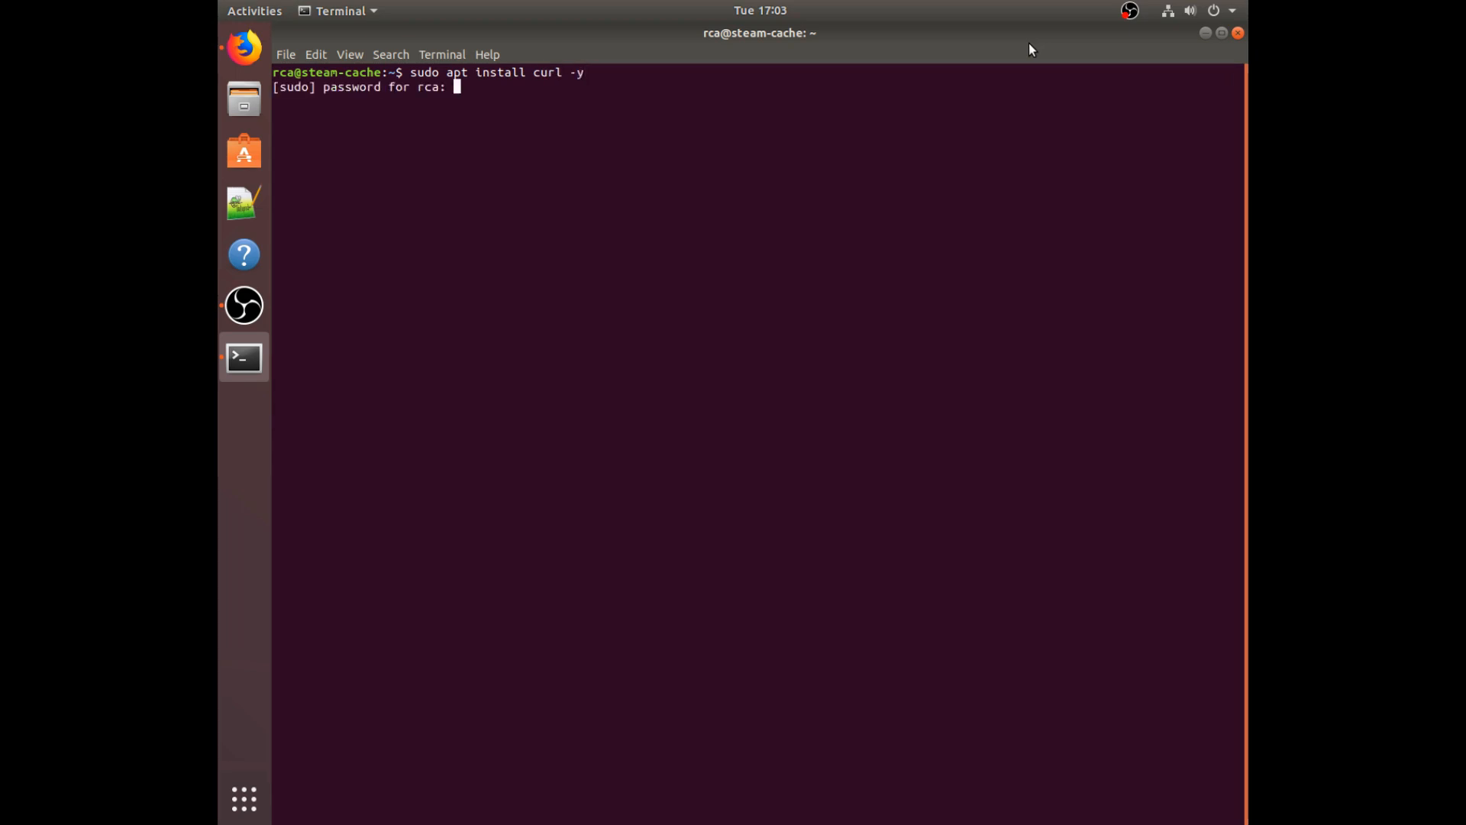
{"action": "key", "text": "Return"}
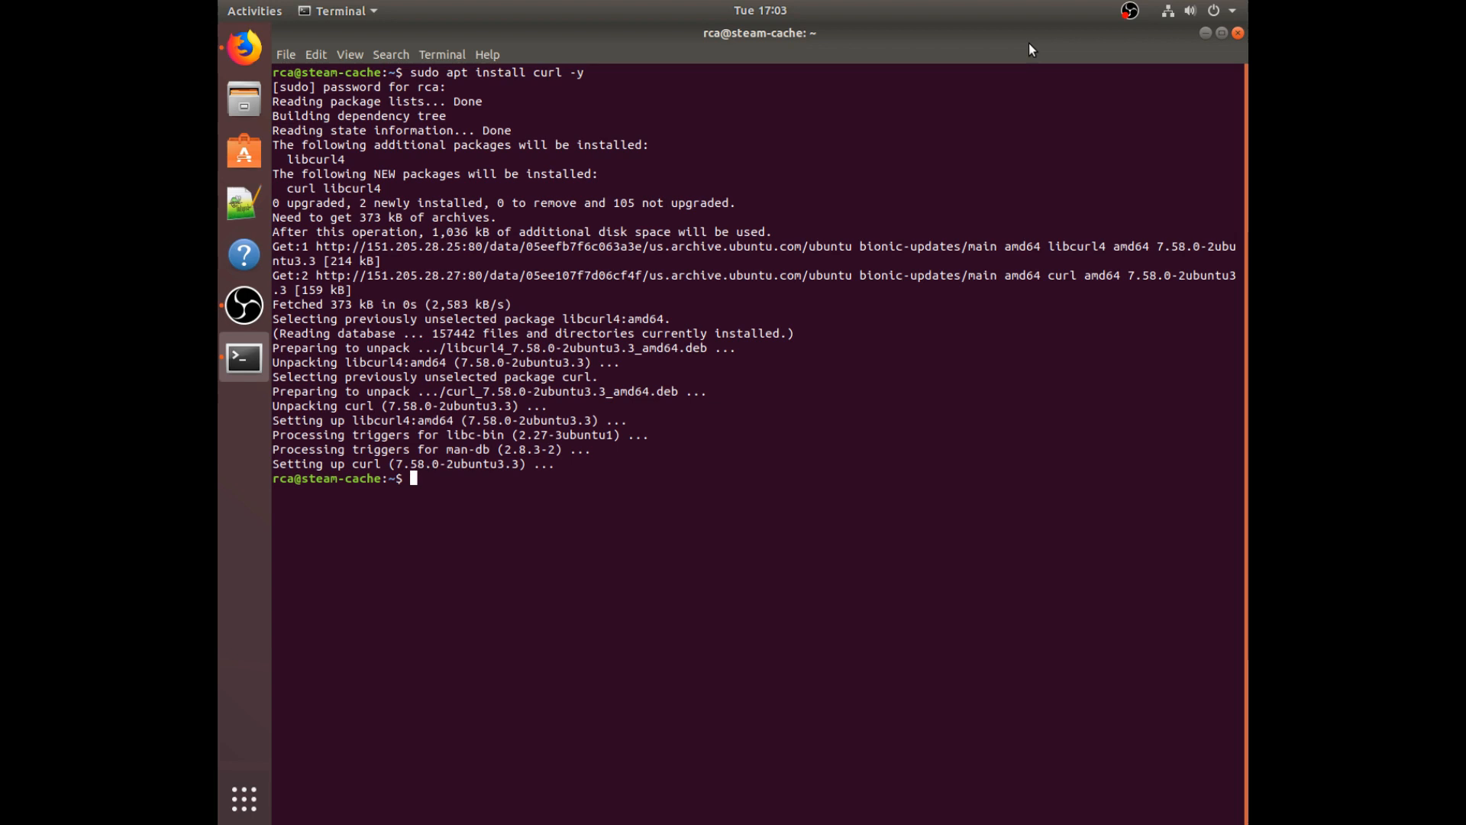
{"action": "type", "text": "sudo curl"}
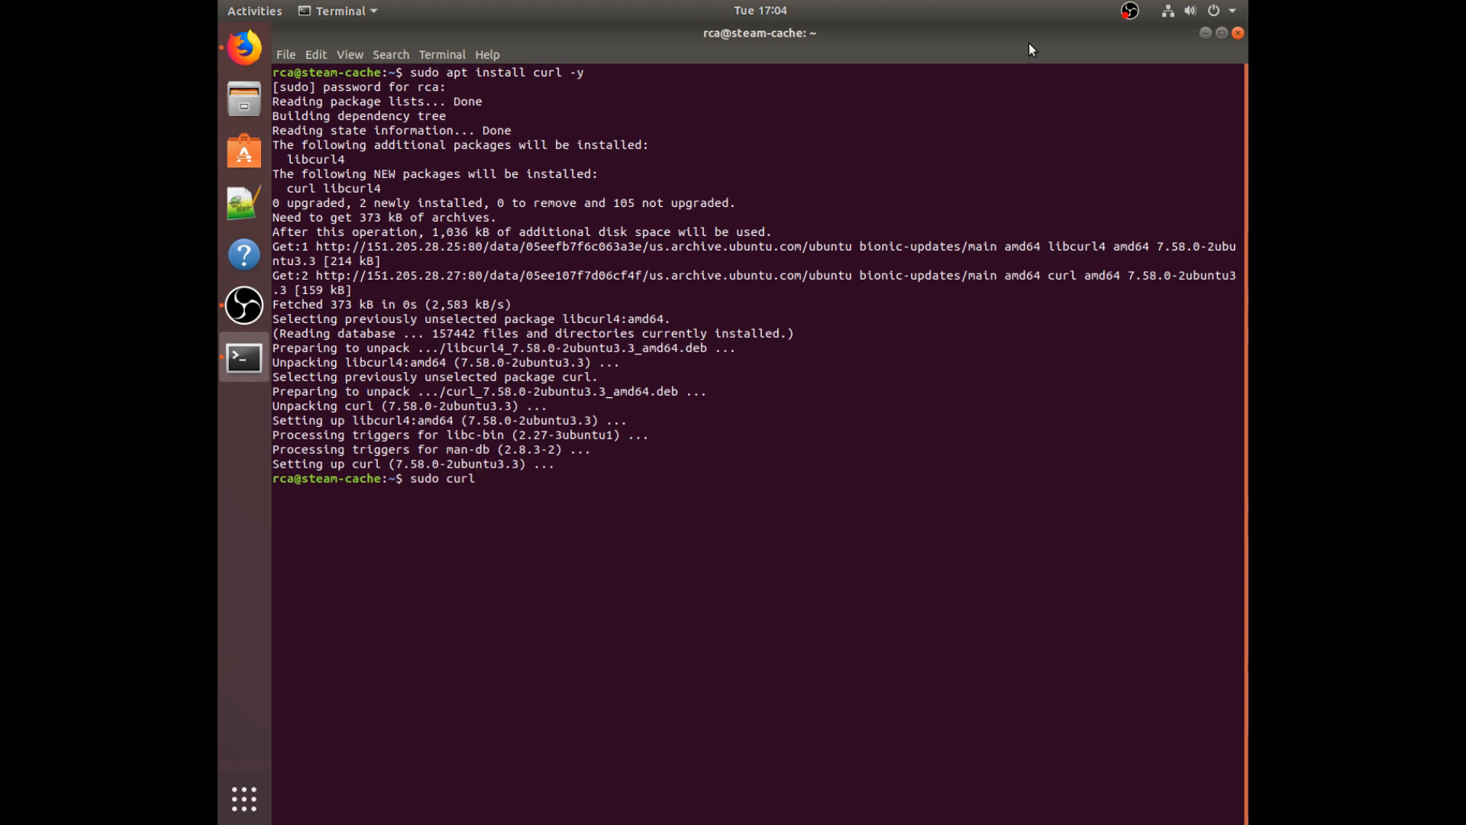
{"action": "type", "text": "-sS"}
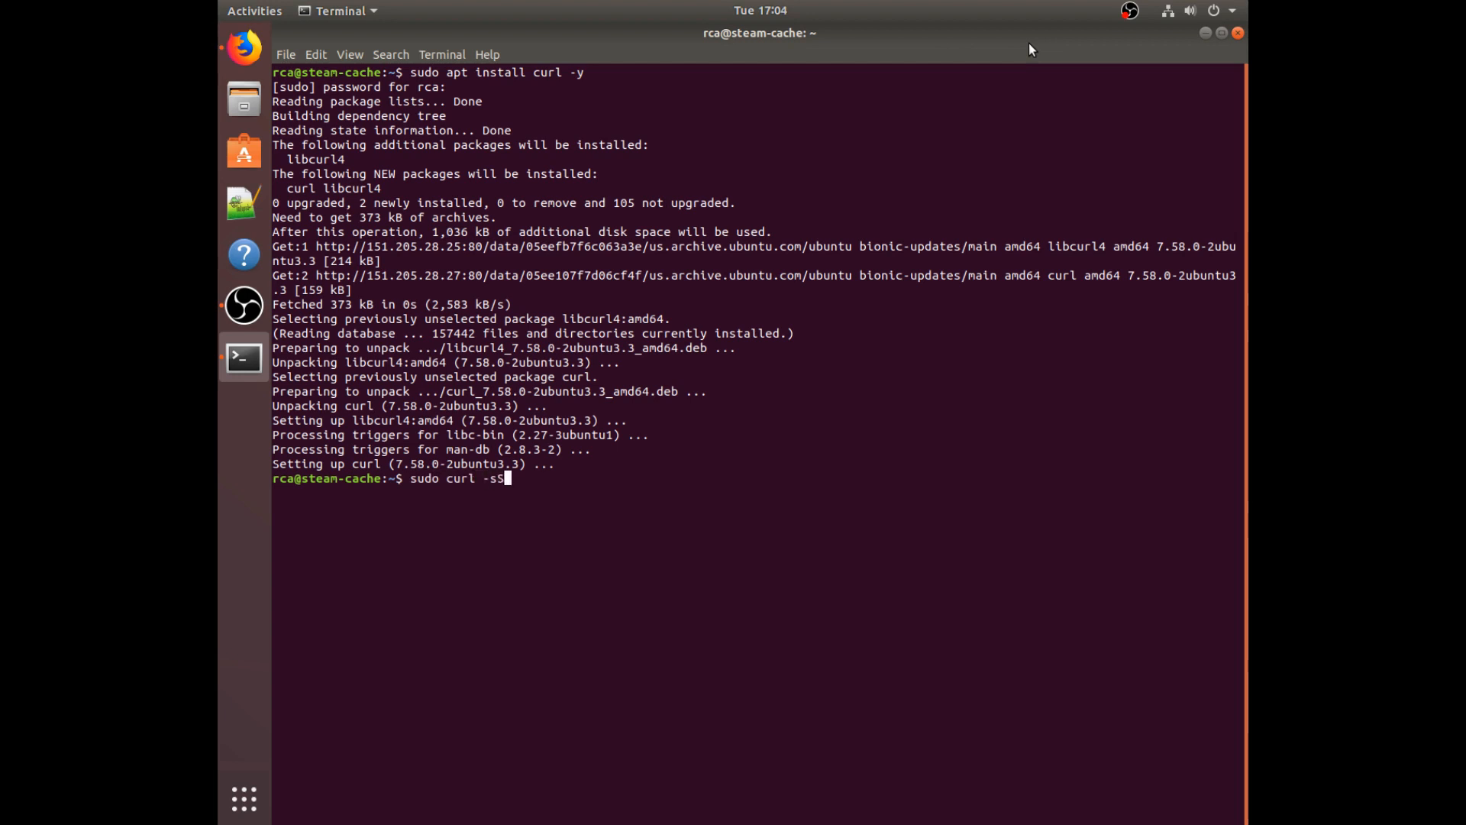
{"action": "type", "text": "L"}
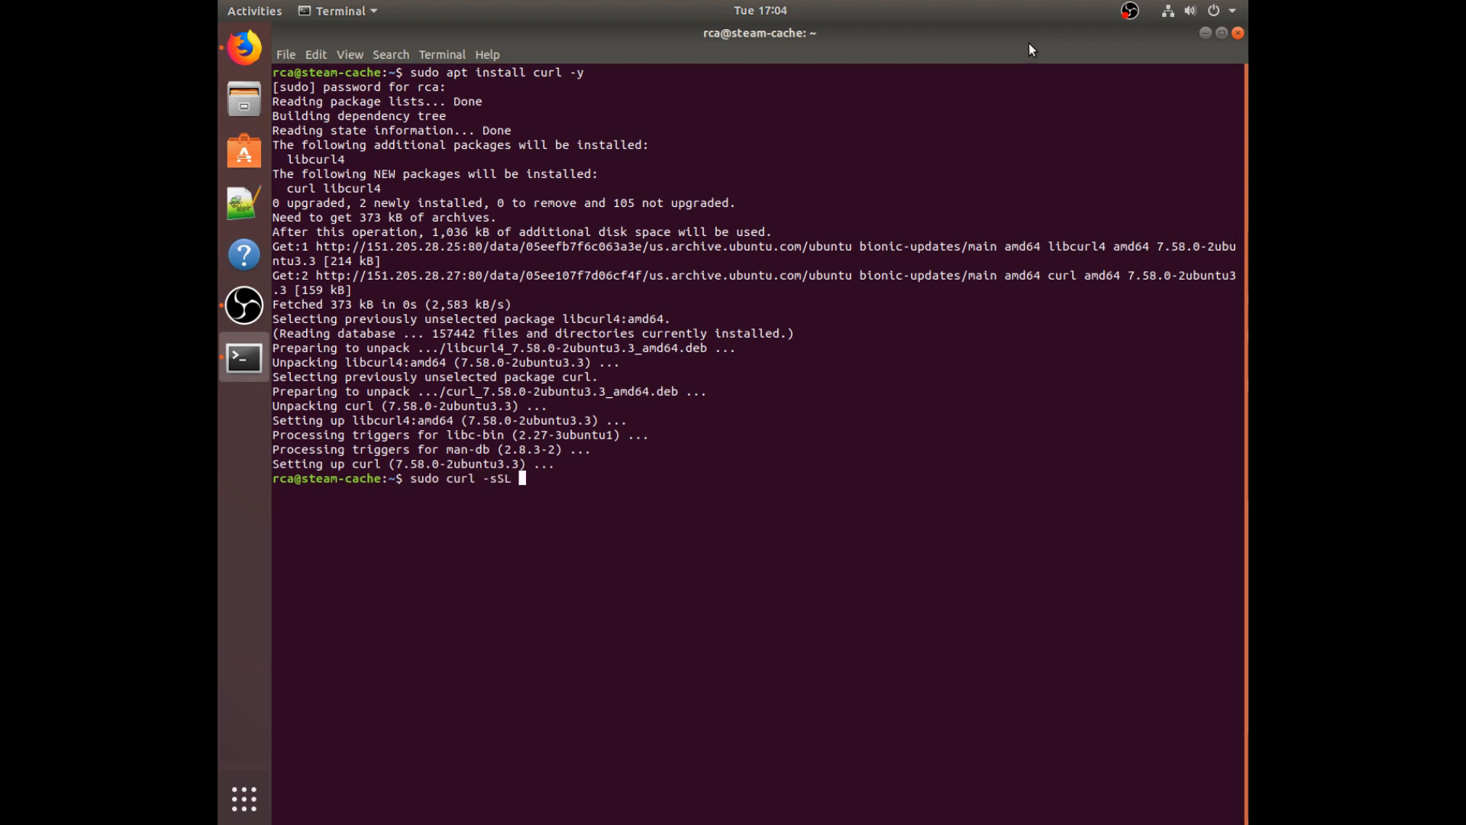
{"action": "type", "text": "htt"}
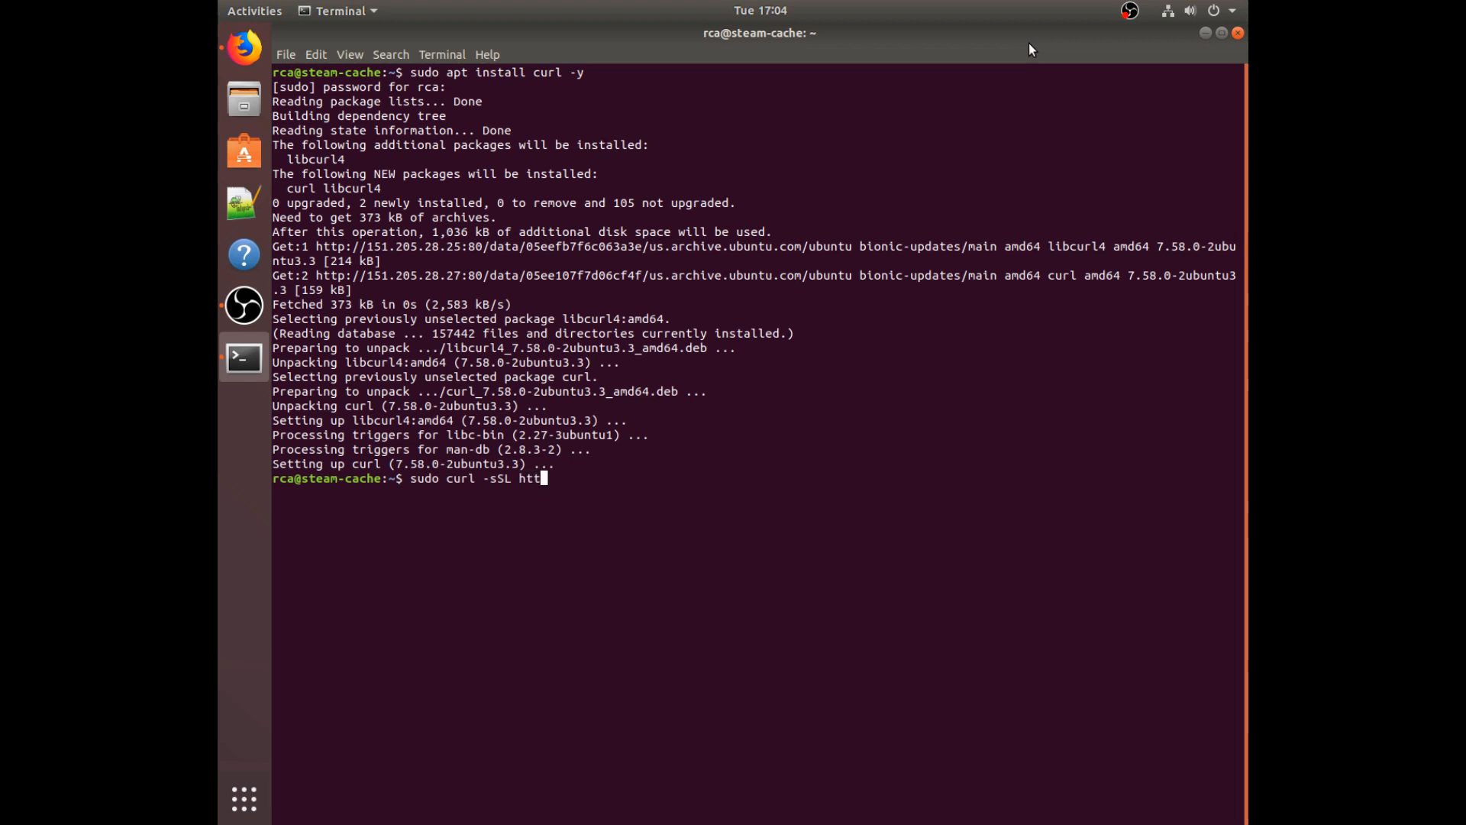
{"action": "type", "text": "ps://get.d"}
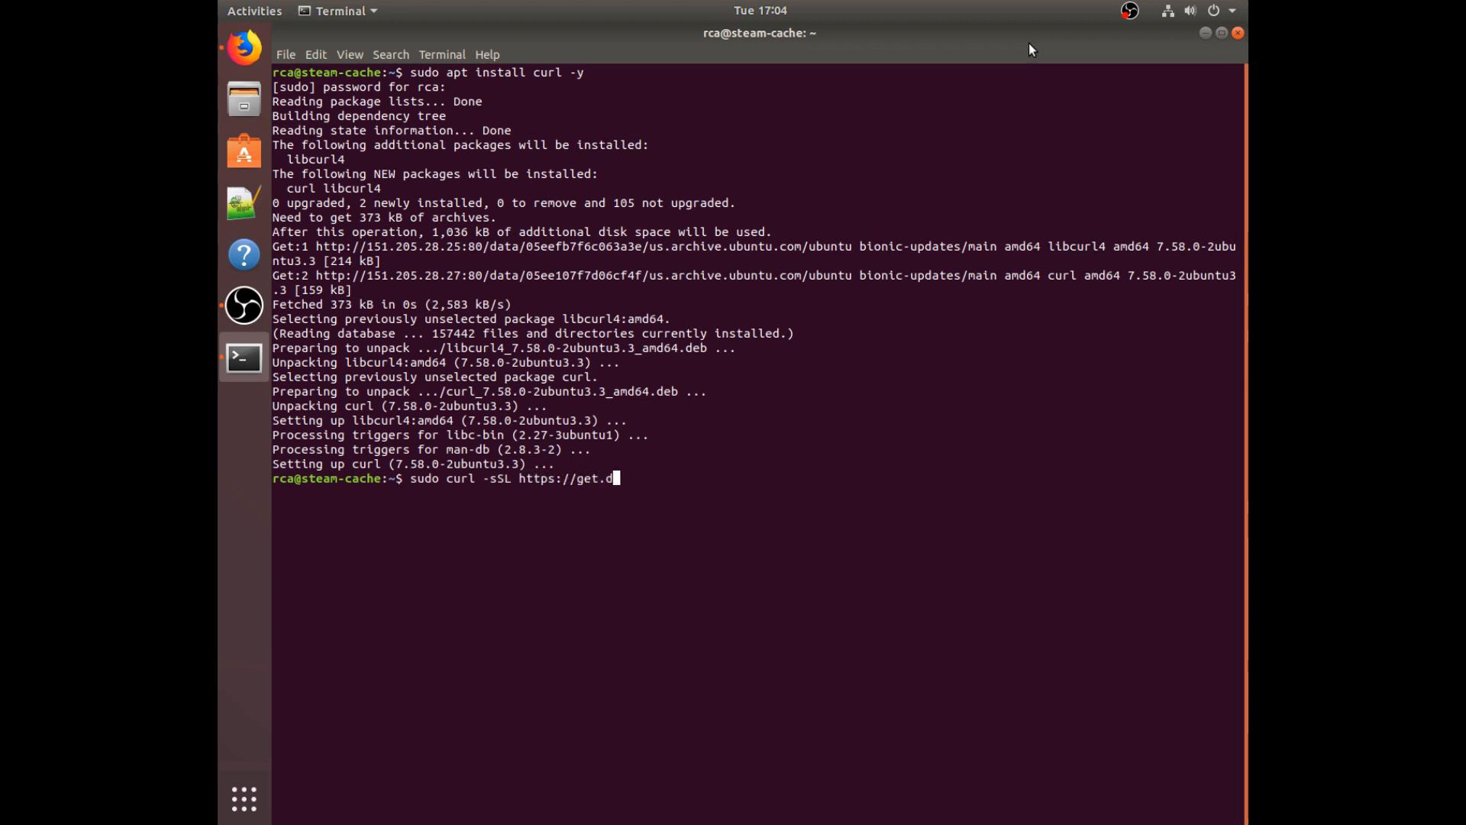
{"action": "type", "text": "ocker.com."}
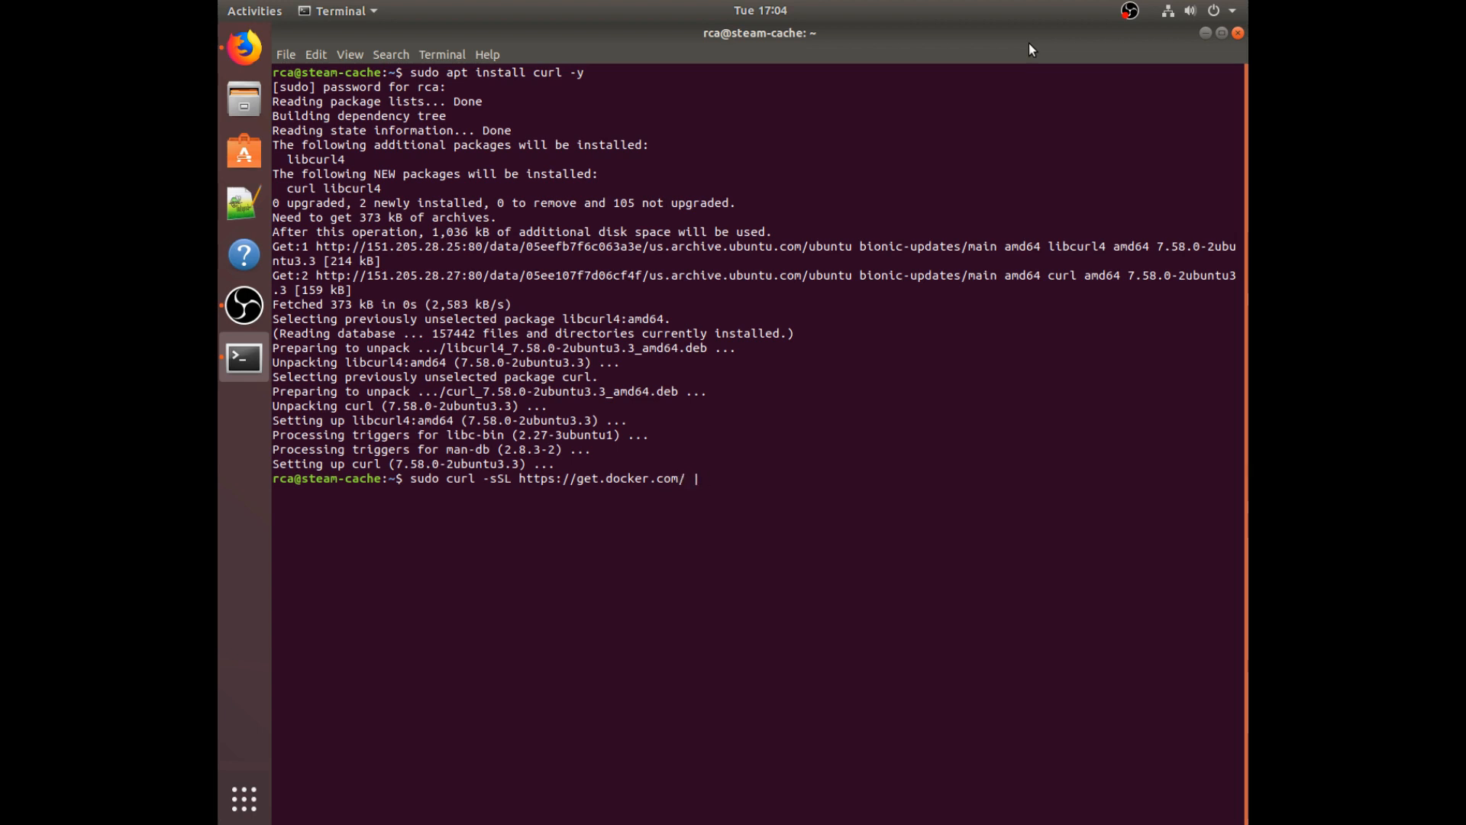
{"action": "type", "text": "sh"}
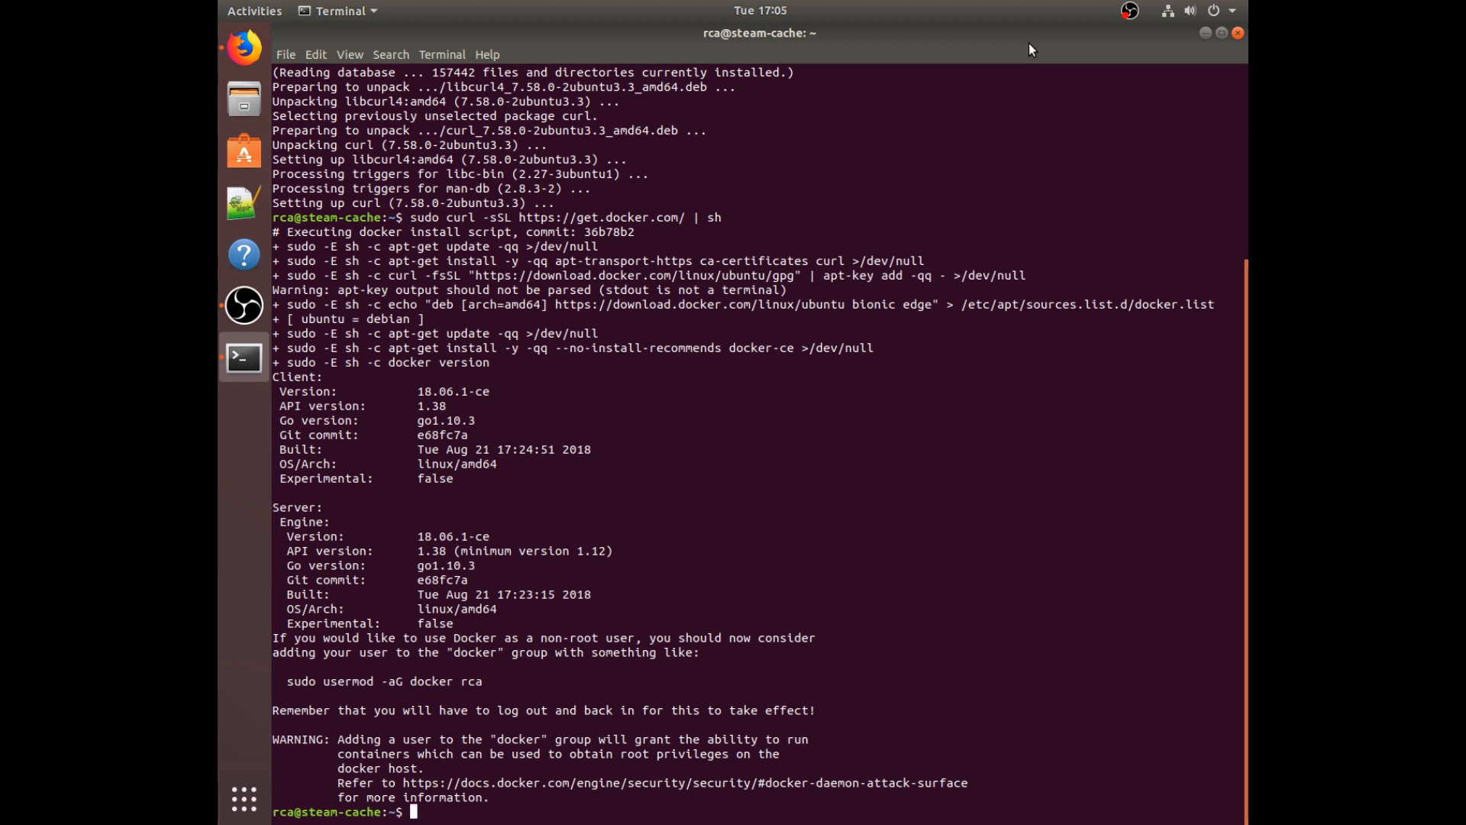
Step: Run sudo systemctl status docker, confirm it is active, then quit the pager
{"action": "type", "text": "sudo sy"}
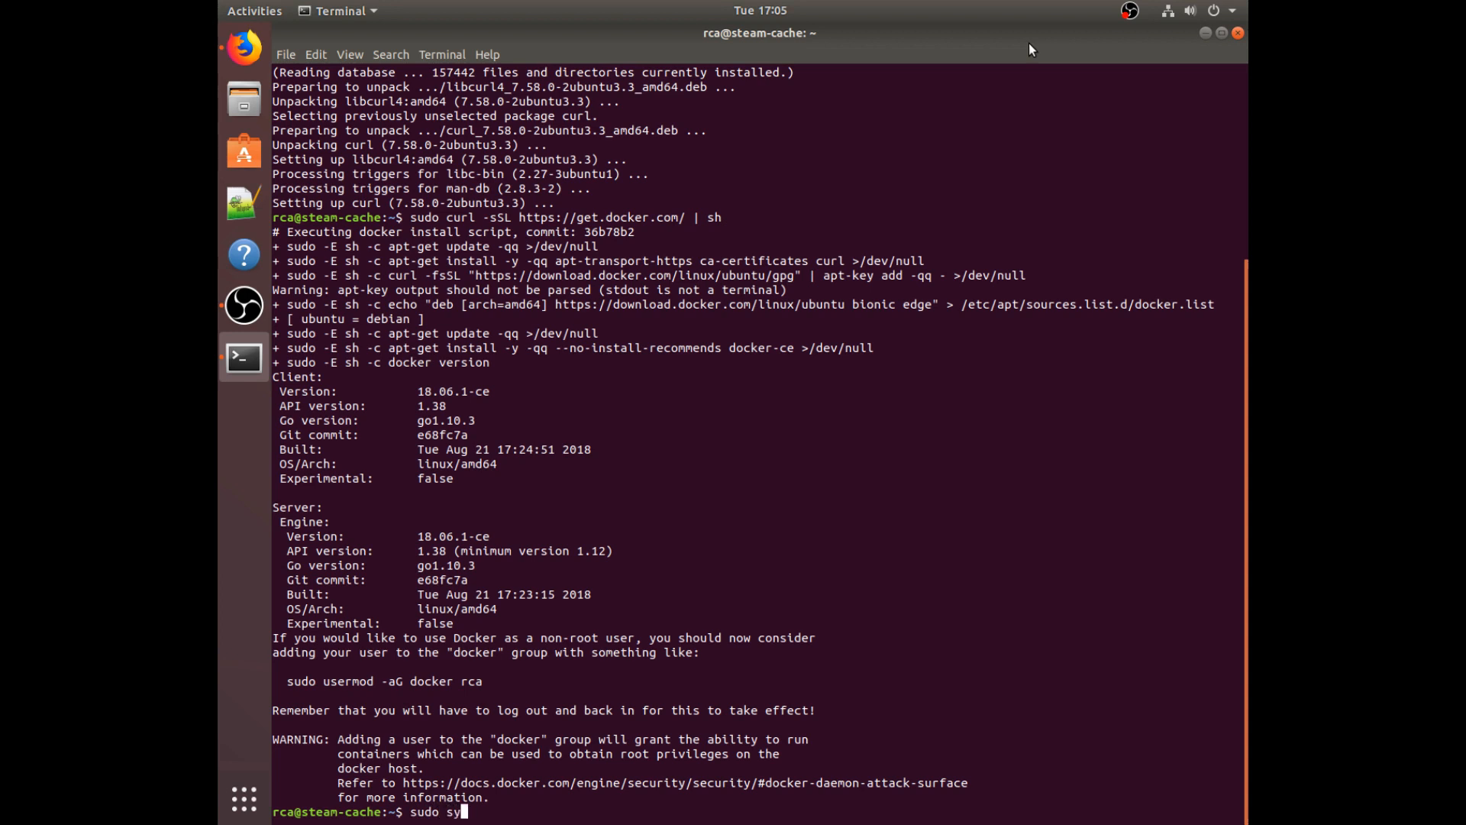
{"action": "type", "text": "stemctl"}
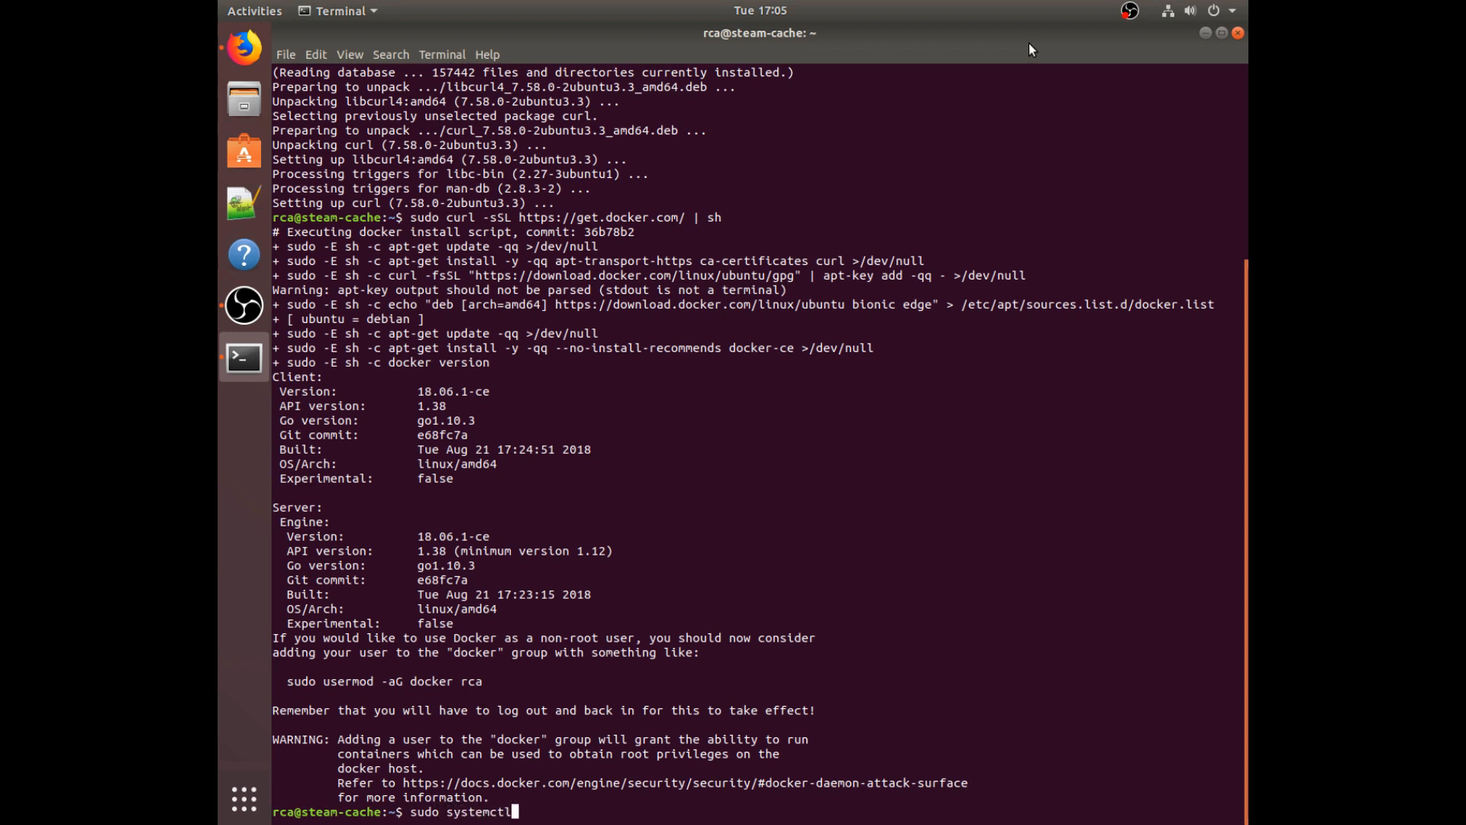
{"action": "type", "text": "stat"}
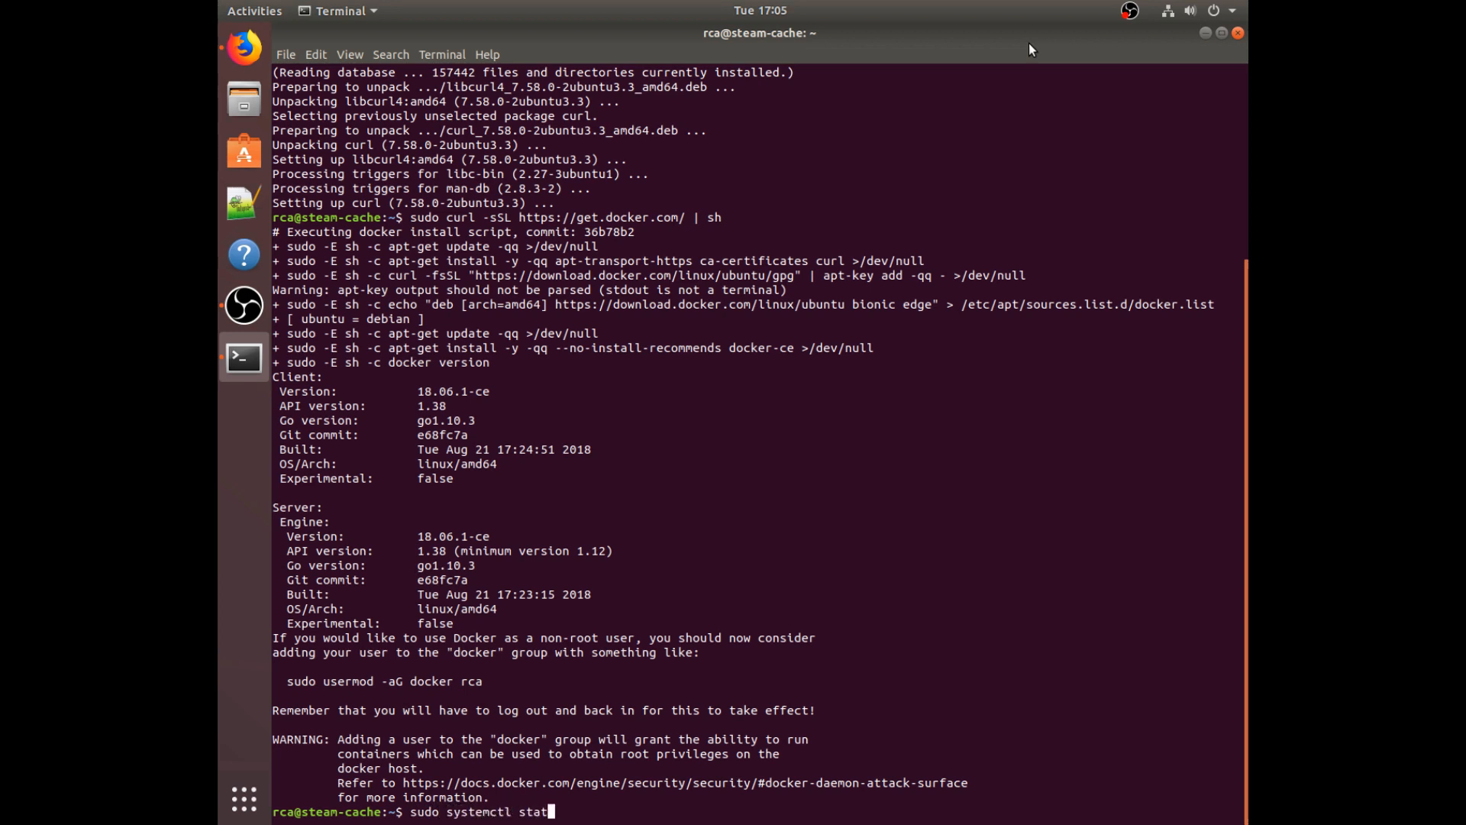
{"action": "key", "text": "Return"}
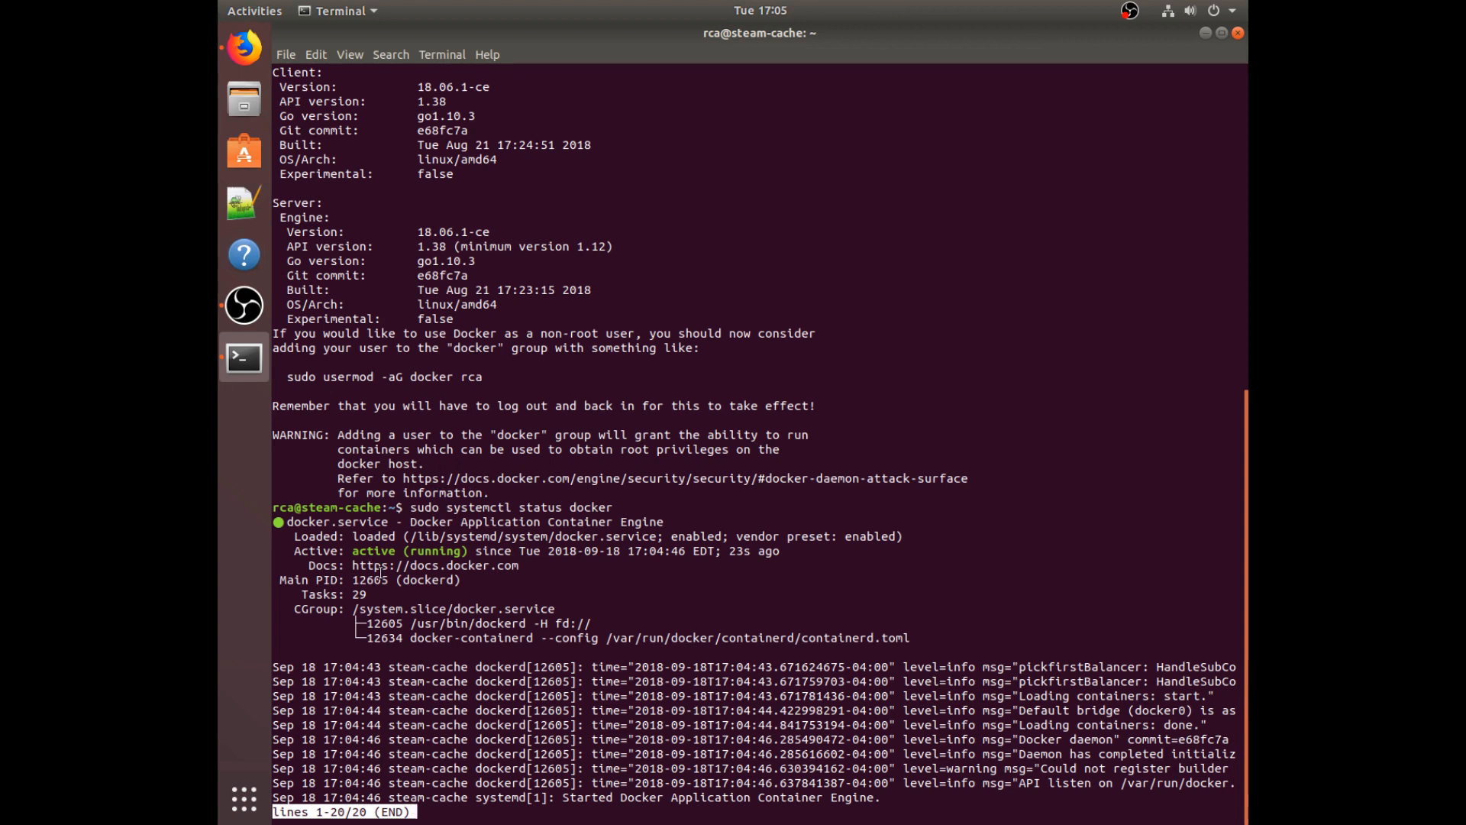
{"action": "key", "text": "q"}
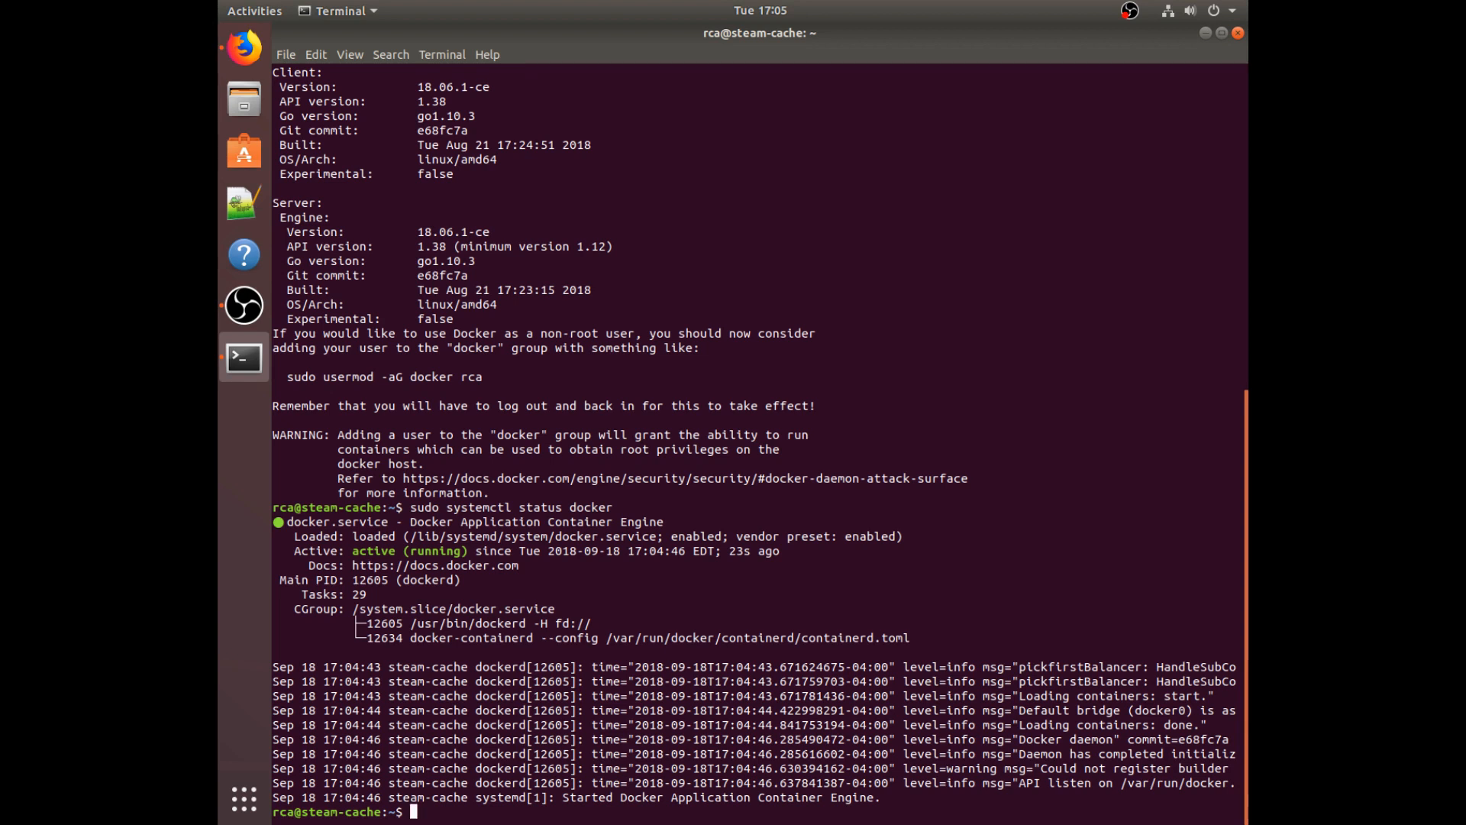
{"action": "type", "text": "o"}
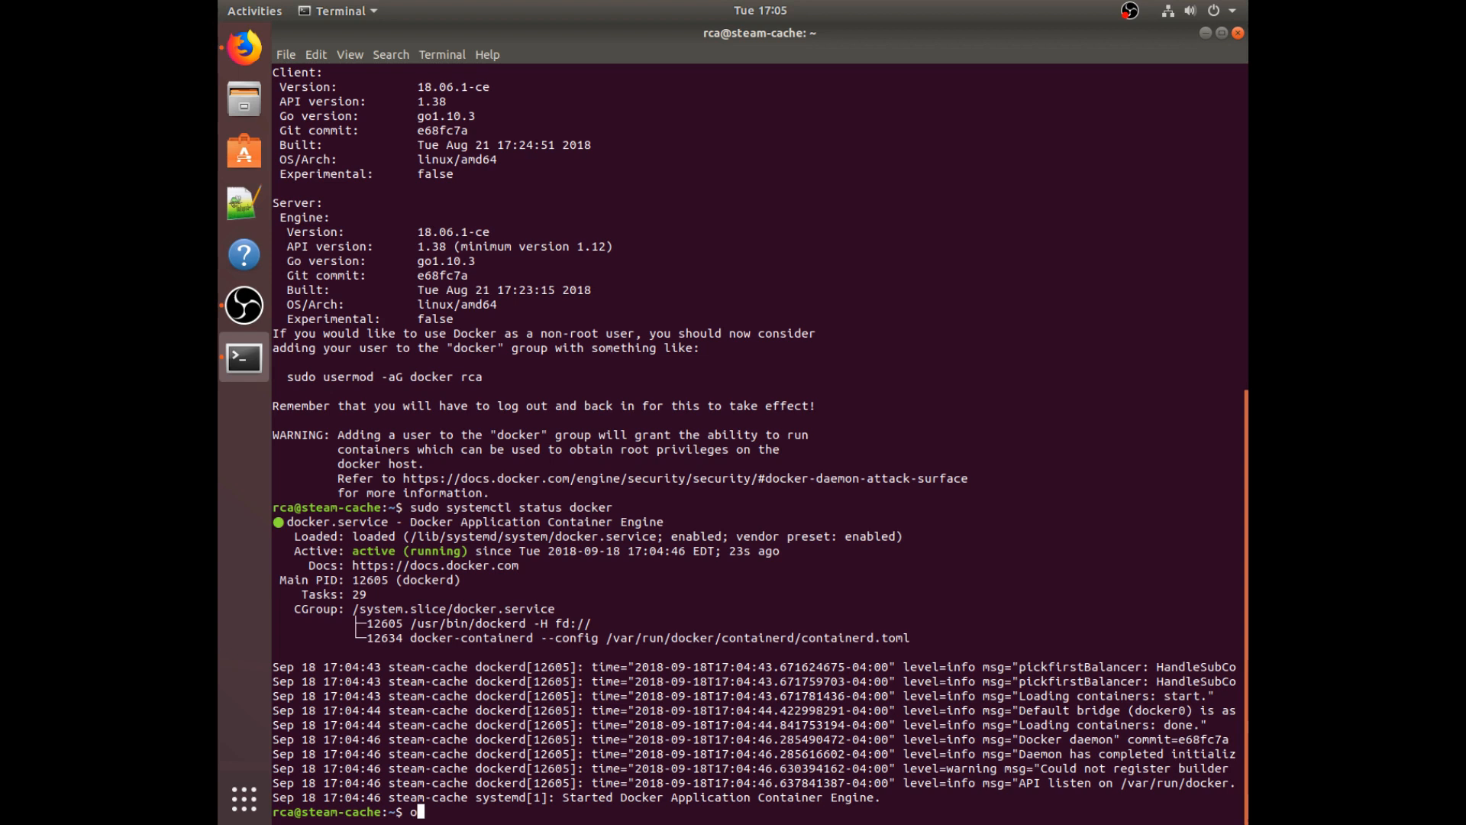
Step: List the machine's IPs with hostname -I, then launch sudo nmtui
{"action": "type", "text": "hostname -I"}
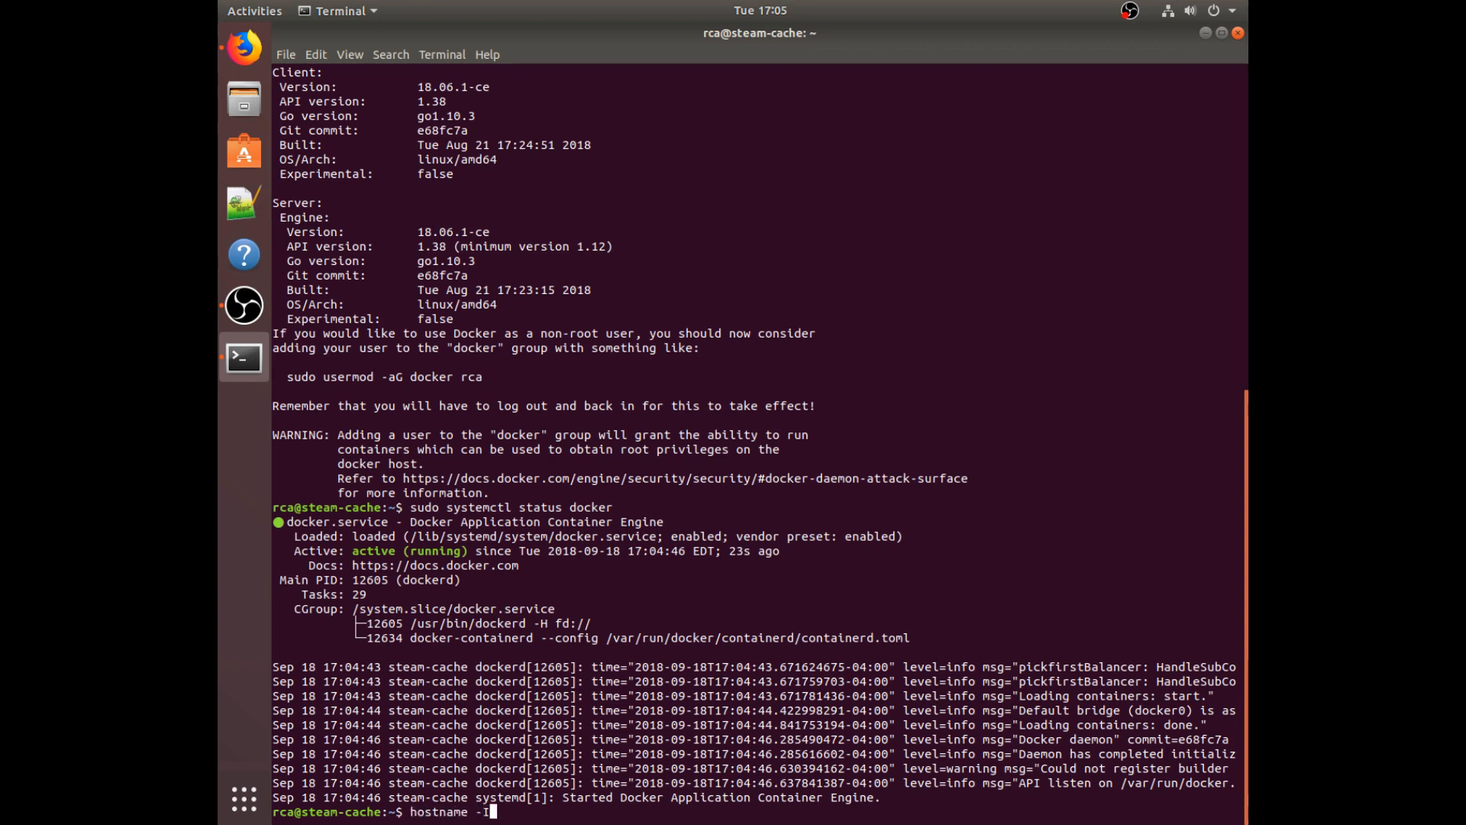
{"action": "key", "text": "Return"}
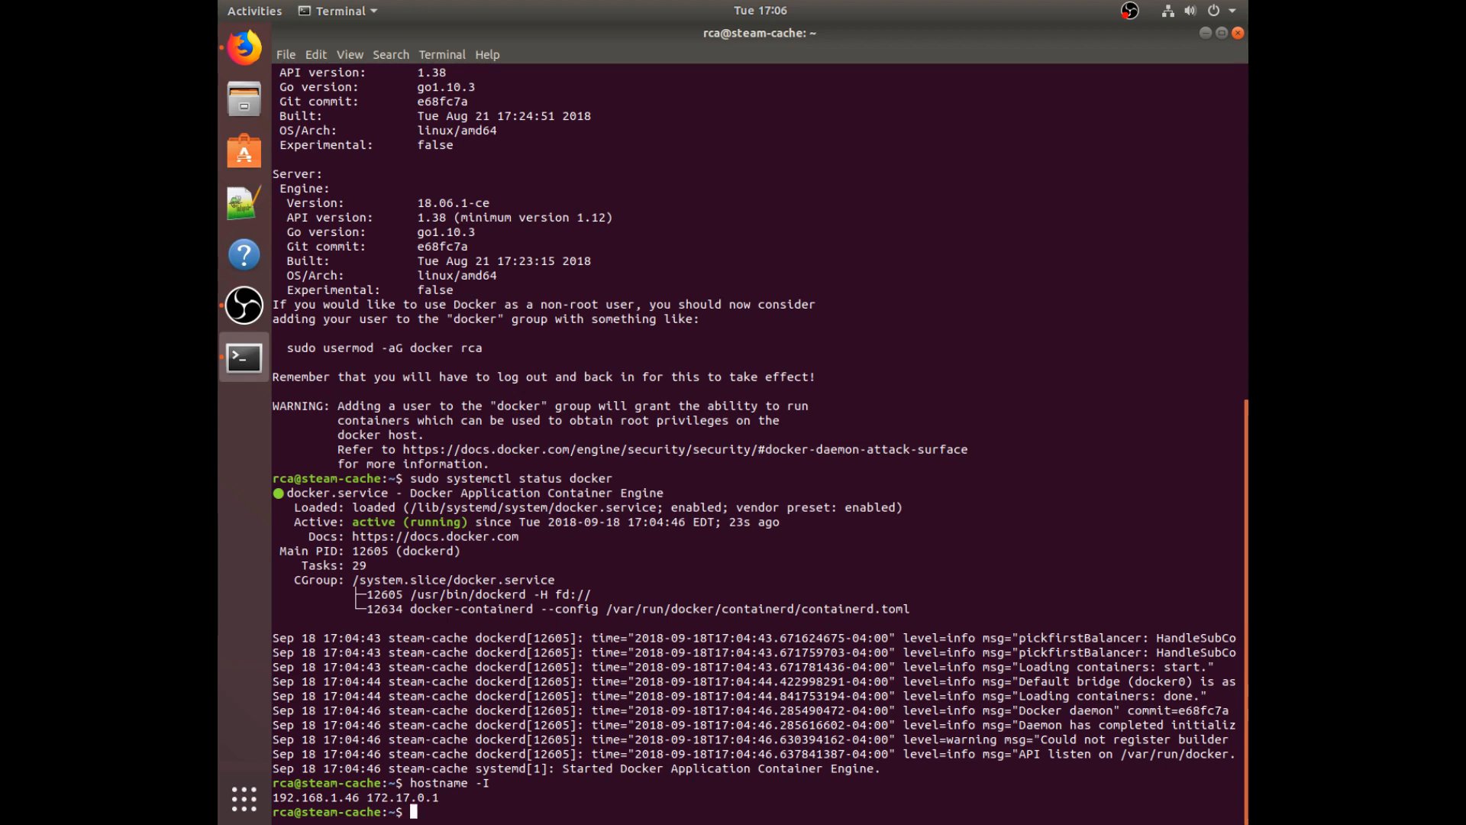
{"action": "type", "text": "sudo"}
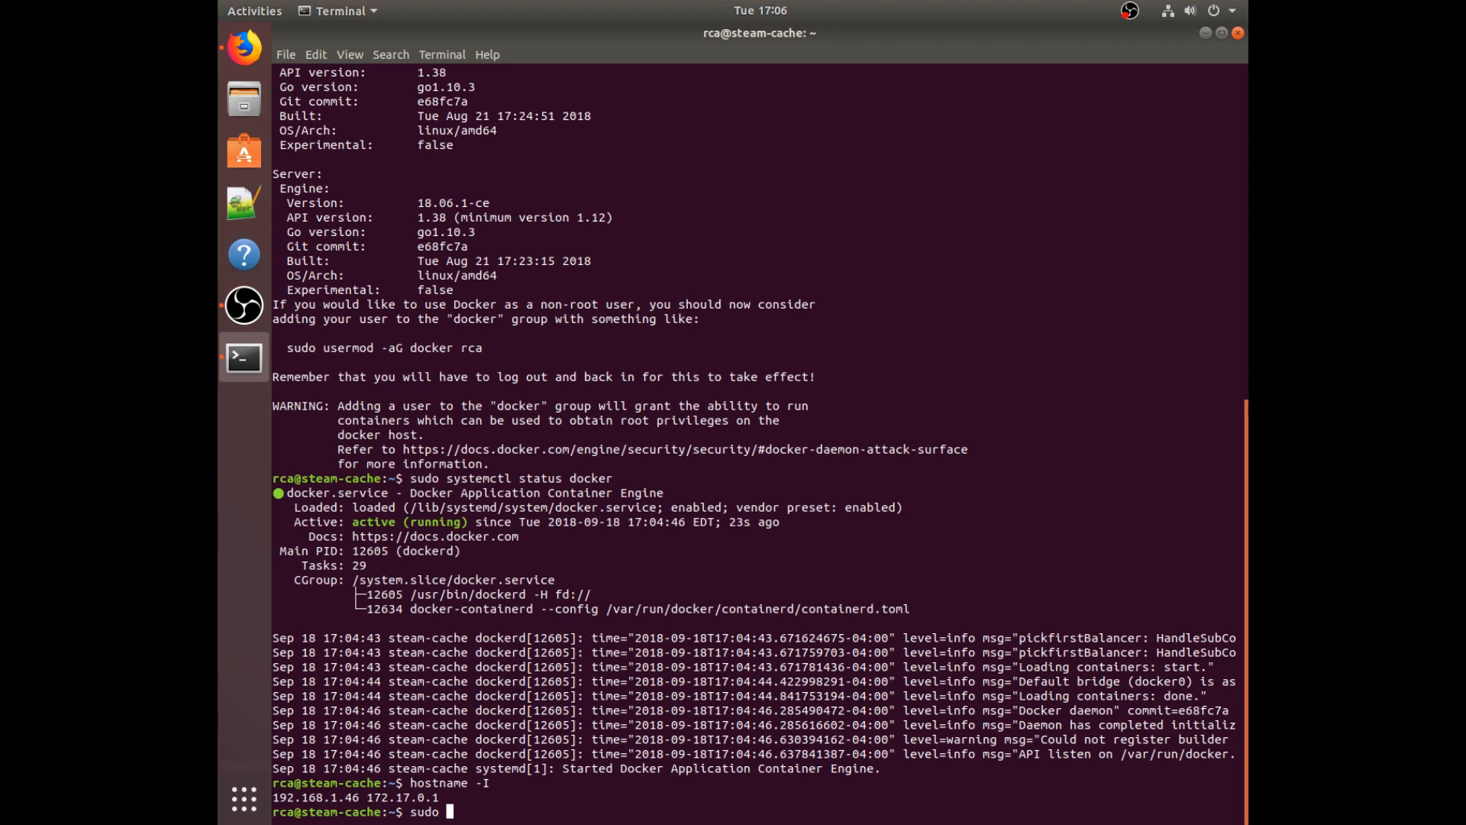
{"action": "type", "text": "ntmui"}
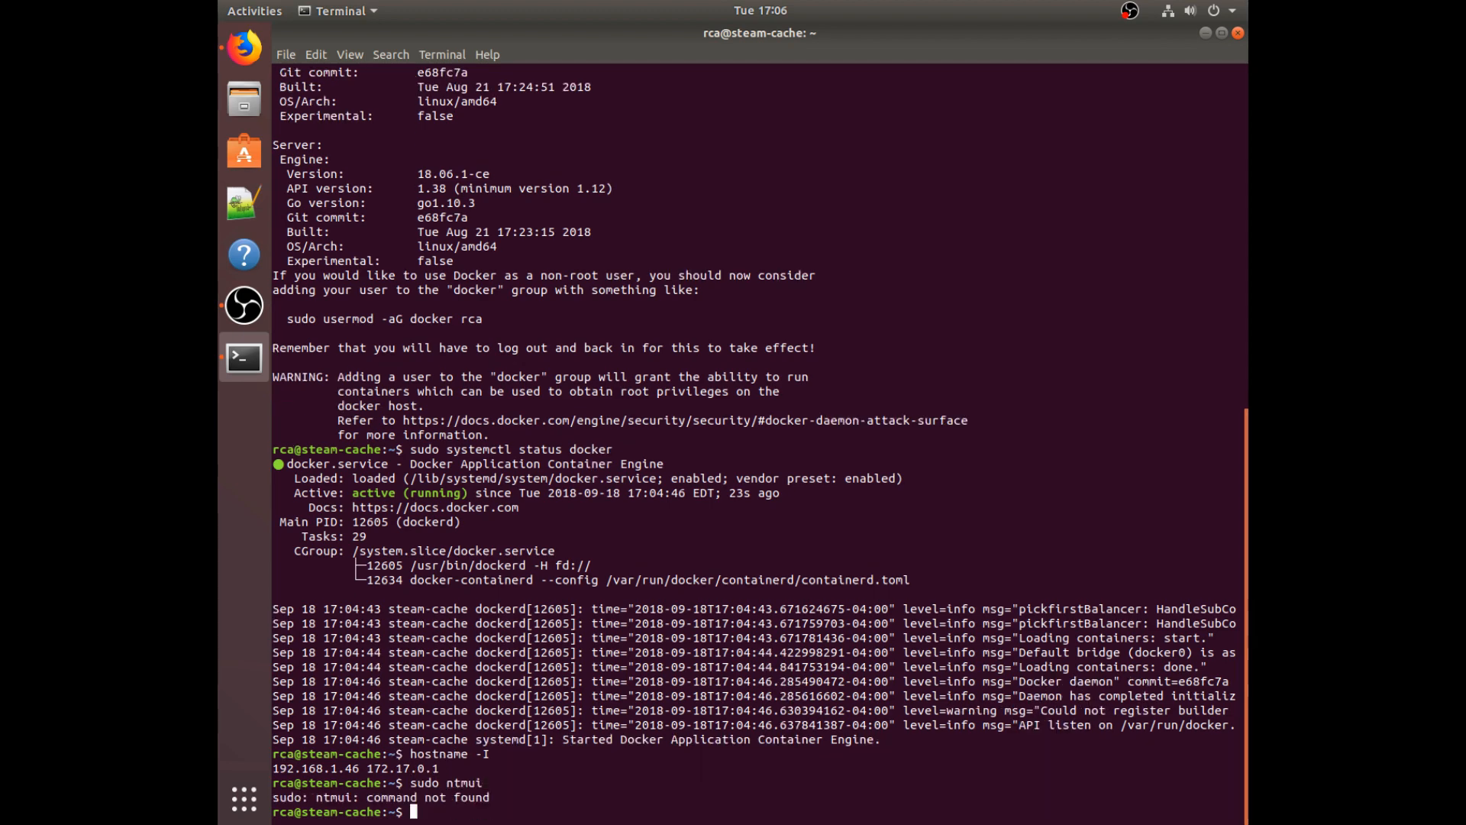
{"action": "type", "text": "sudo nmtu"}
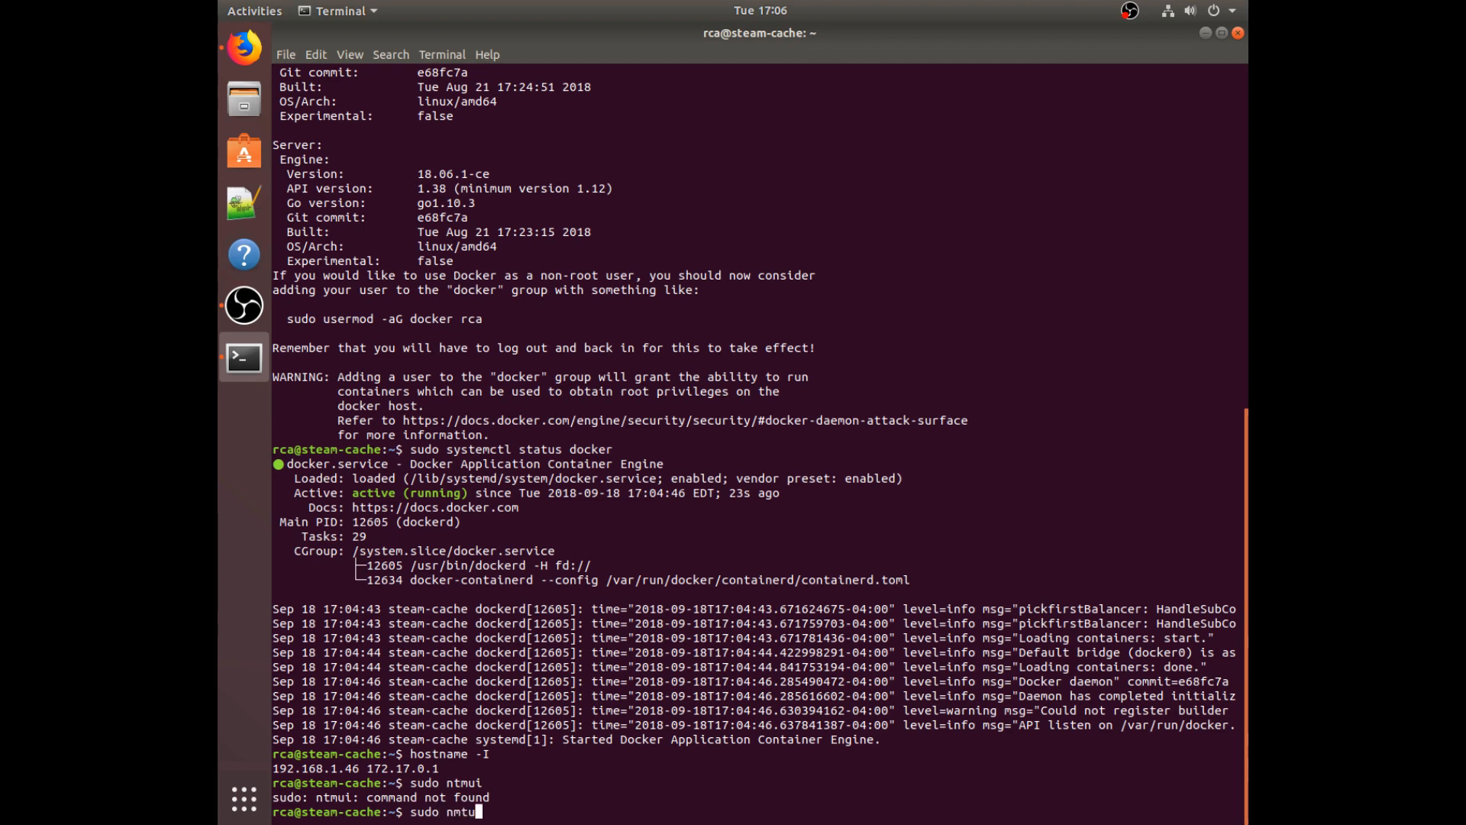
{"action": "key", "text": "Return"}
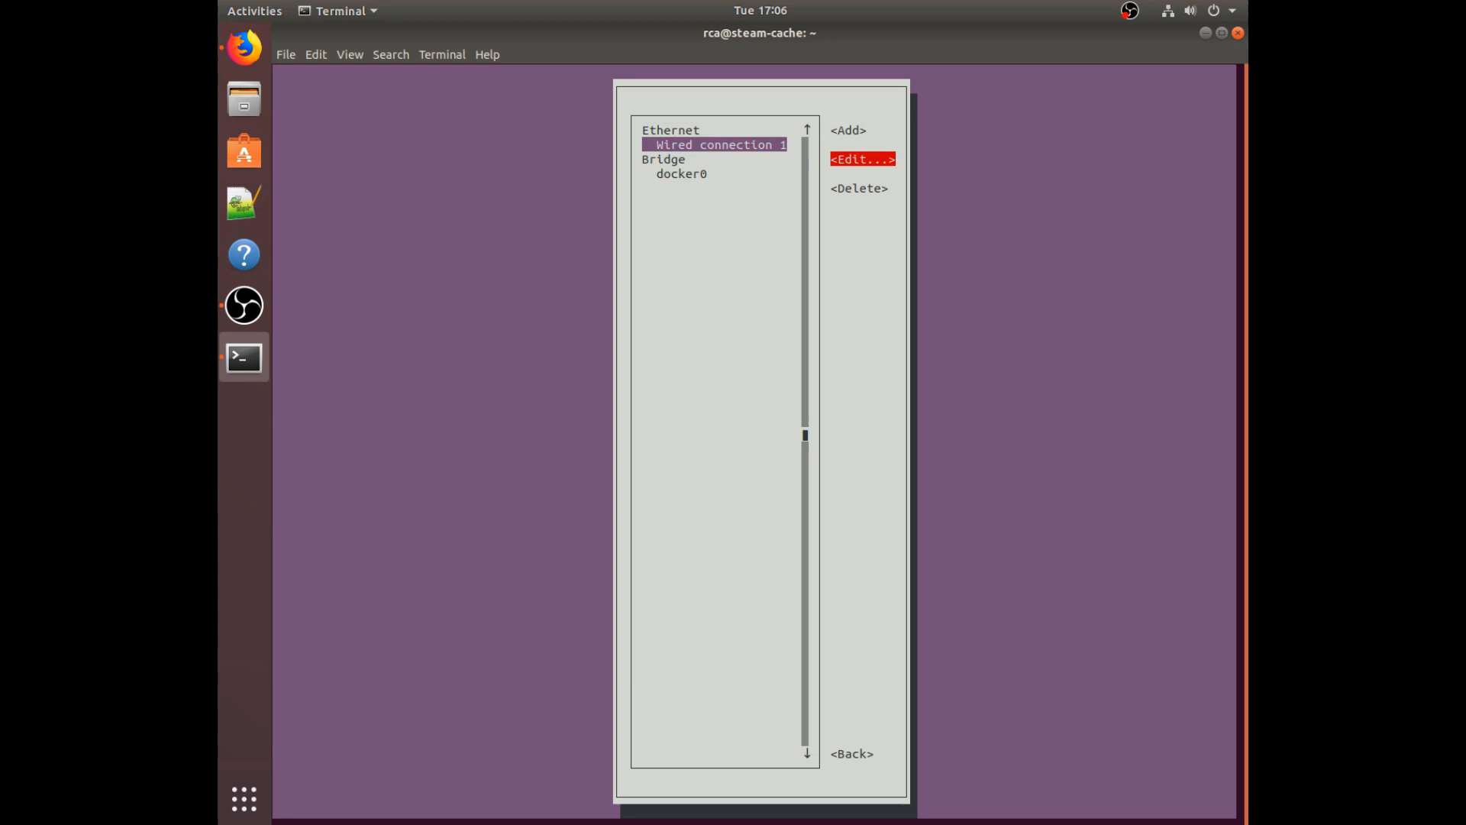
Step: Edit Wired connection 1, set IPv4 to Manual and enter address 192.168.1.46
{"action": "left_click", "coordinate": [860, 158]}
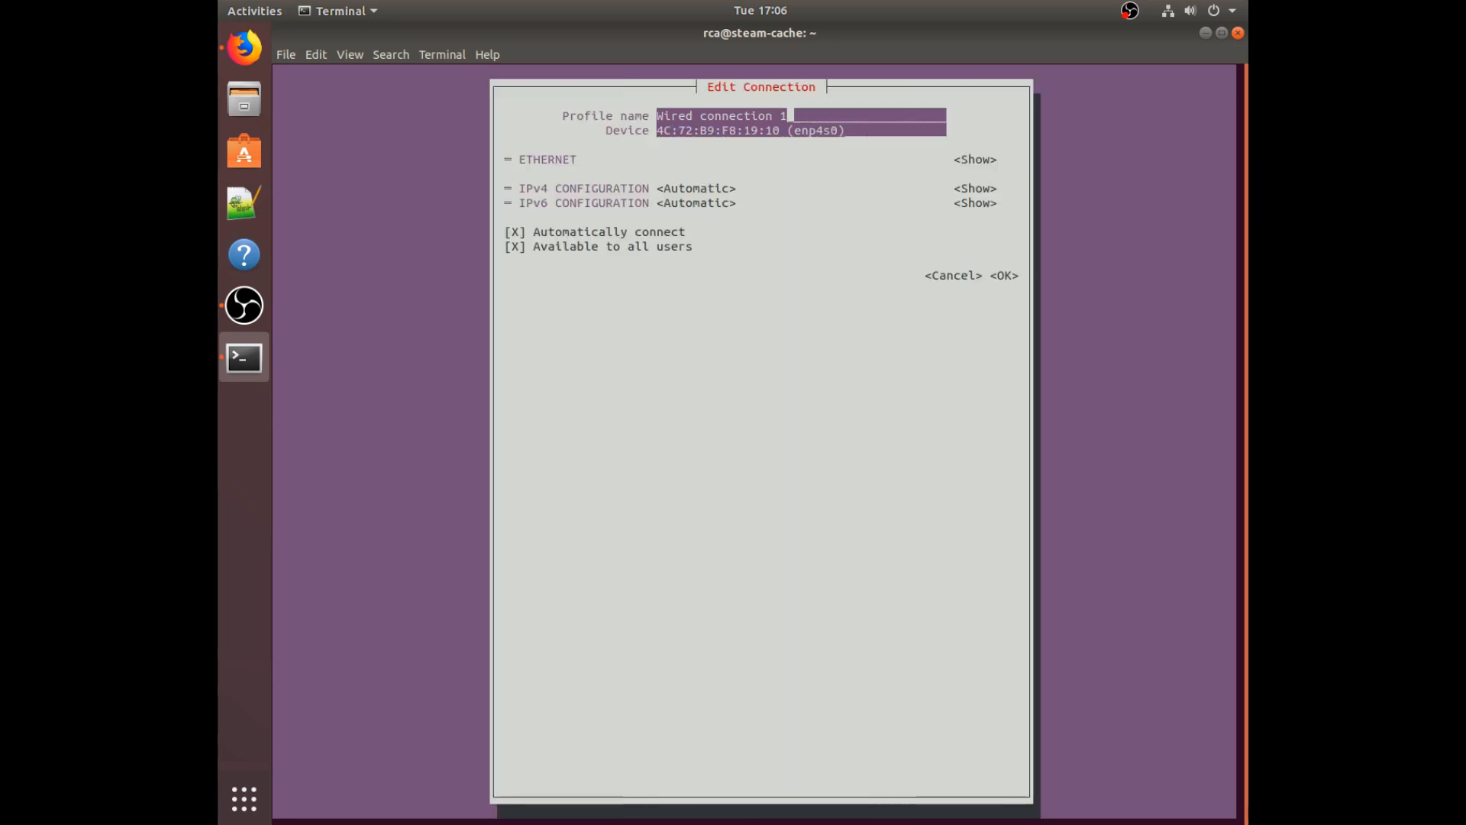
{"action": "left_click", "coordinate": [697, 187]}
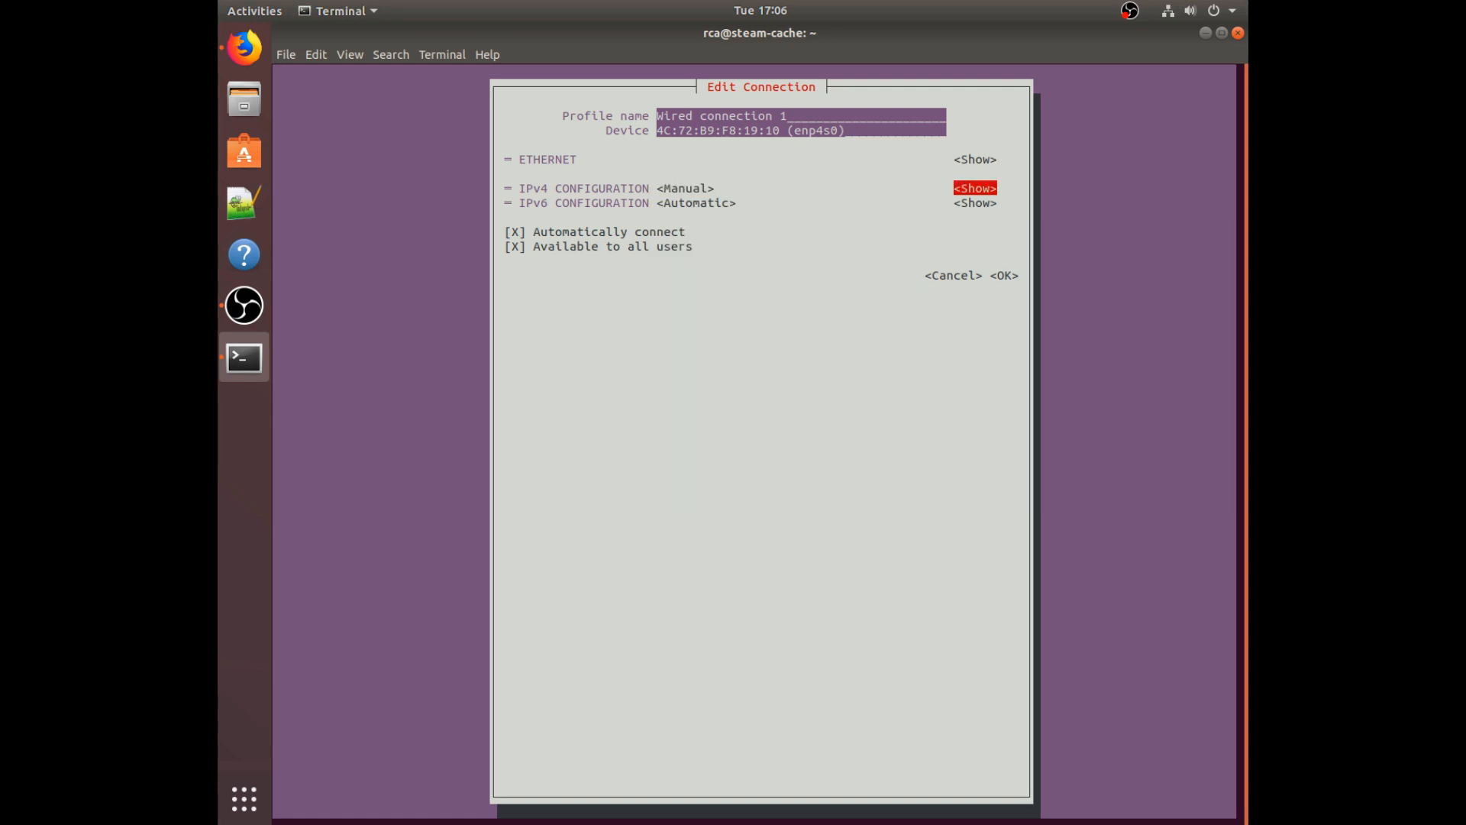
{"action": "left_click", "coordinate": [975, 188]}
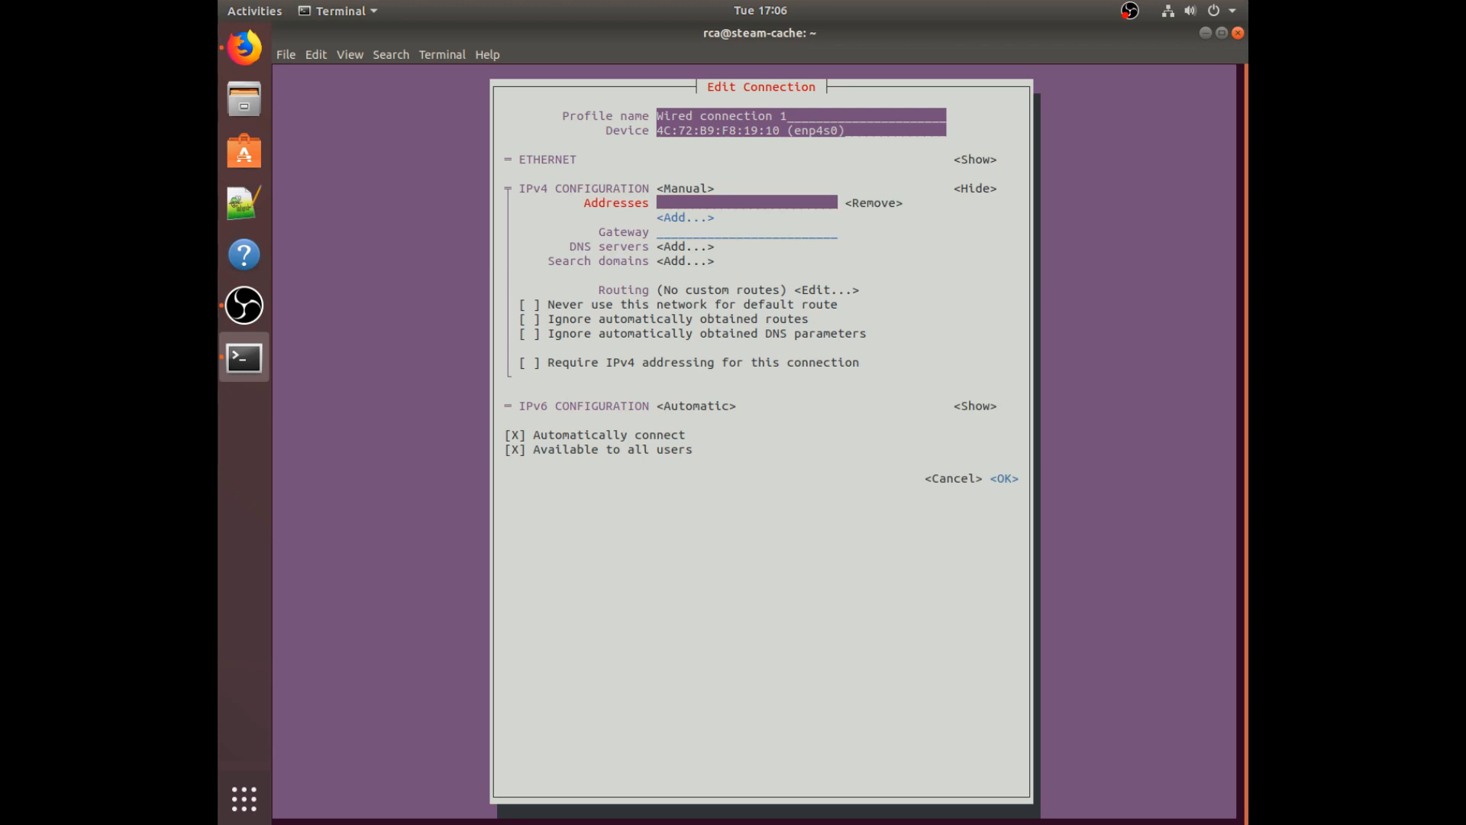
{"action": "type", "text": "192.168.1.4"}
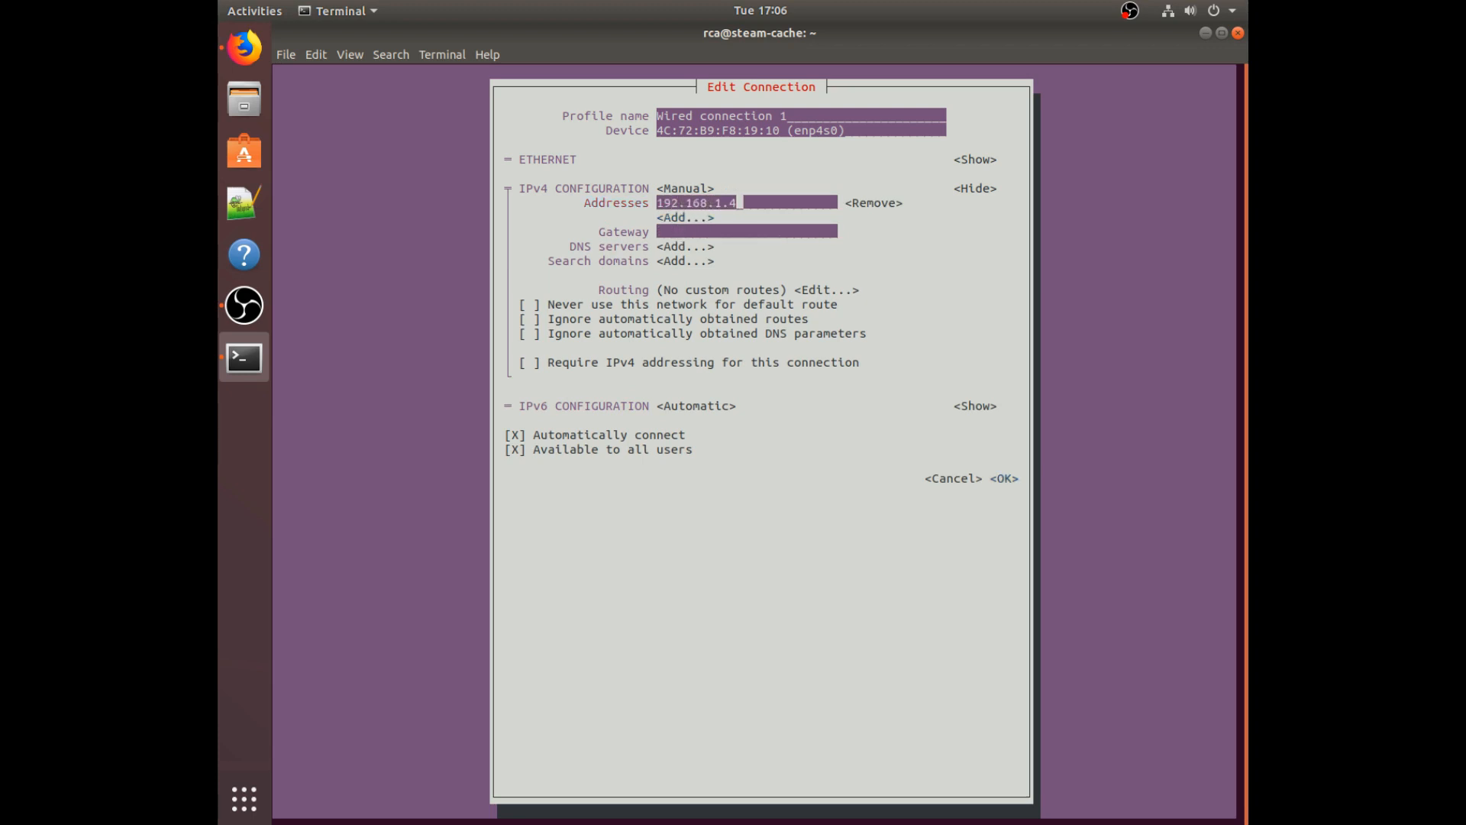
{"action": "type", "text": "6"}
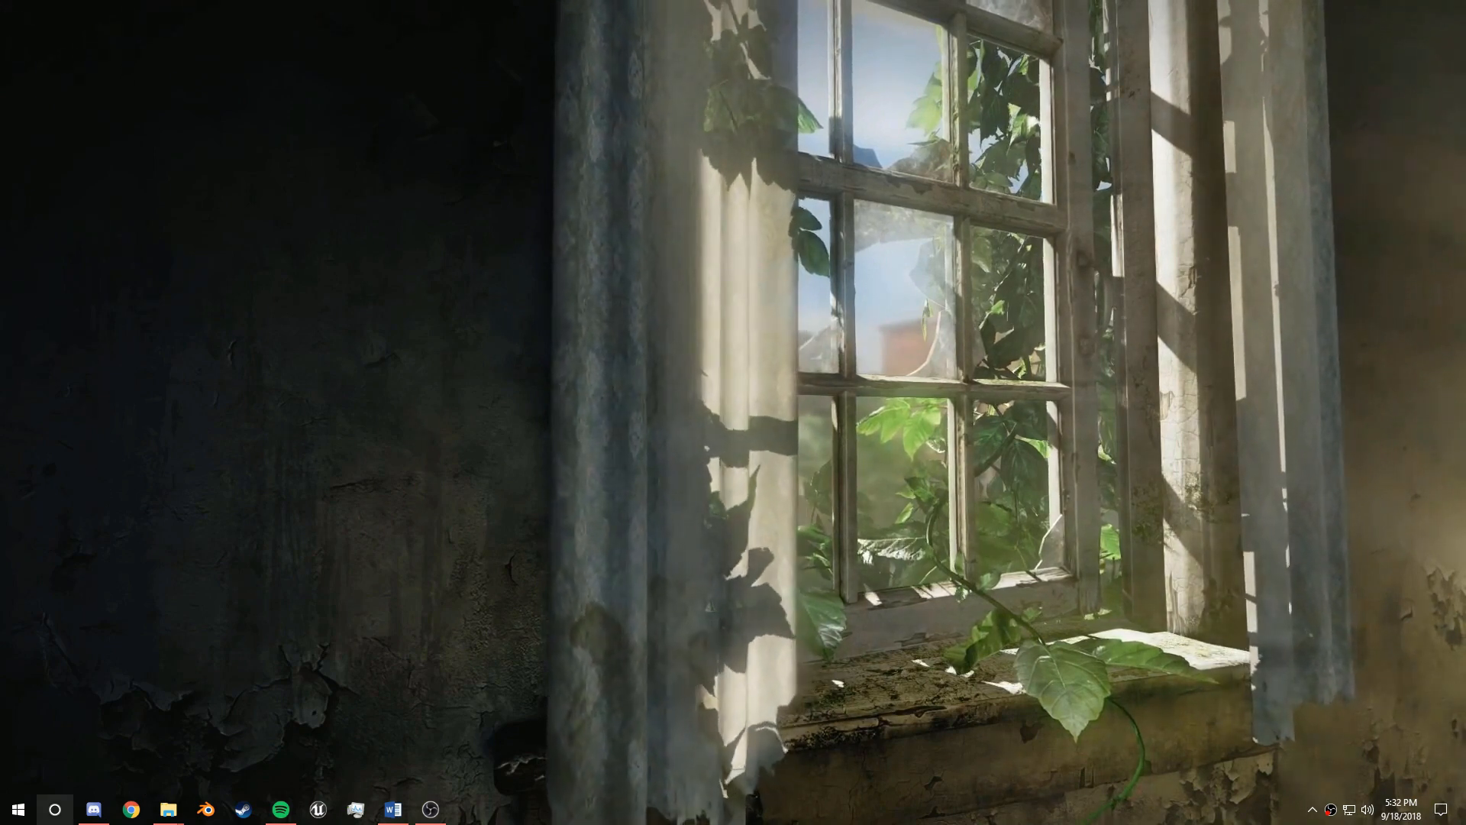
Step: Launch Command Prompt from the Start menu to read the default gateway 192.168.1.1
{"action": "type", "text": "cmd"}
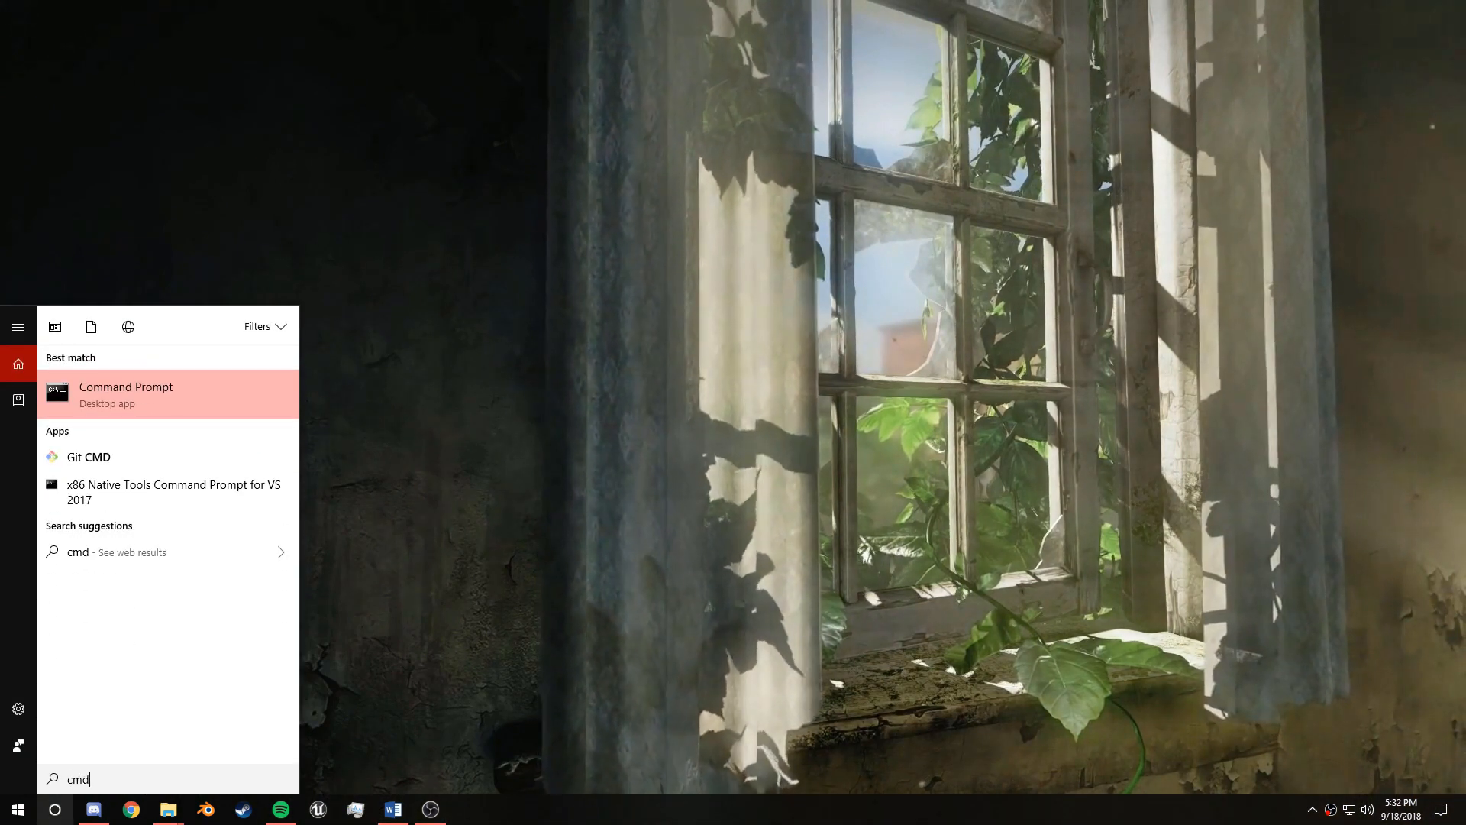
{"action": "left_click", "coordinate": [125, 392]}
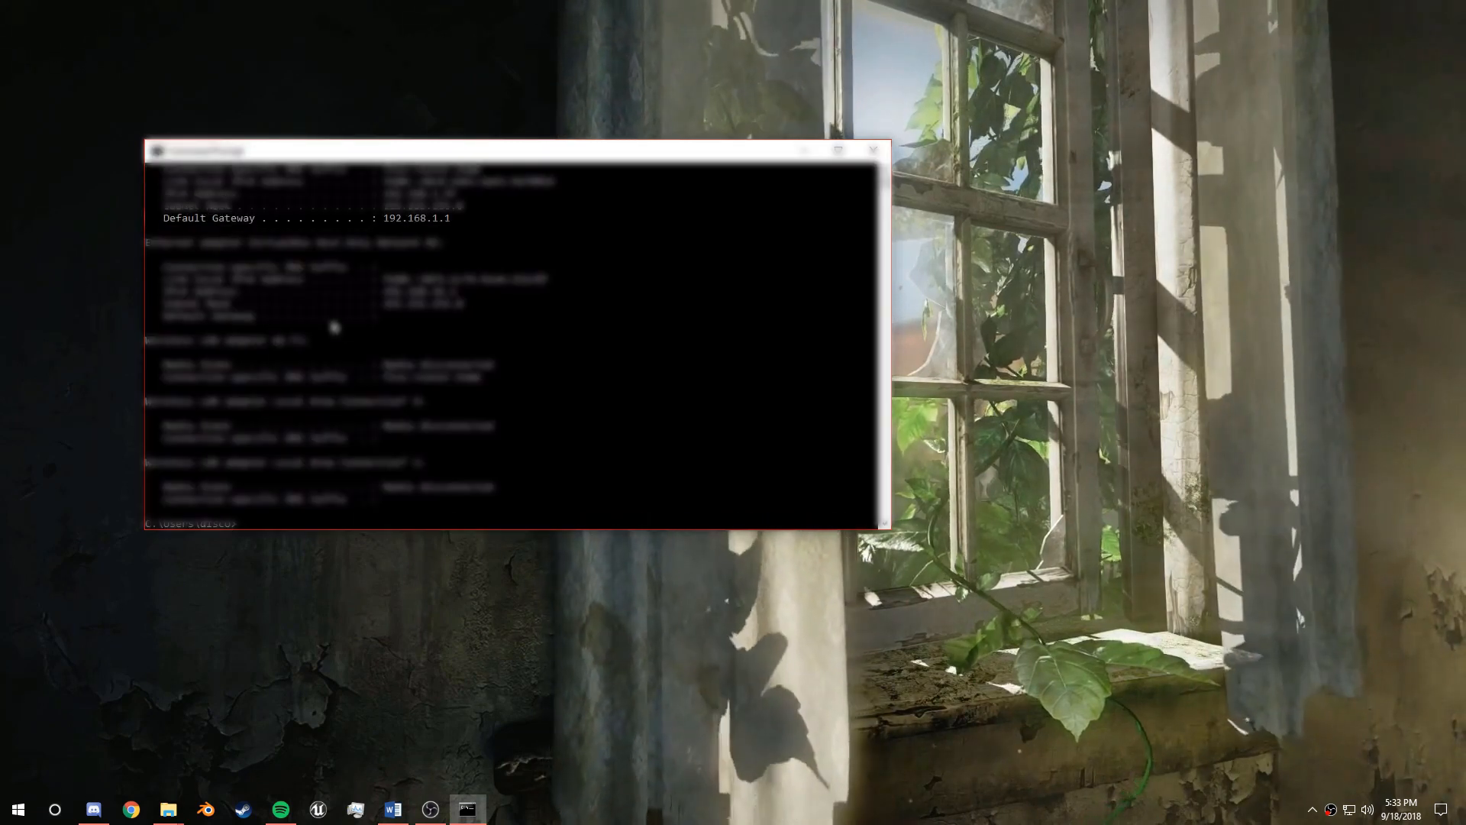
{"action": "mouse_move", "coordinate": [135, 232]}
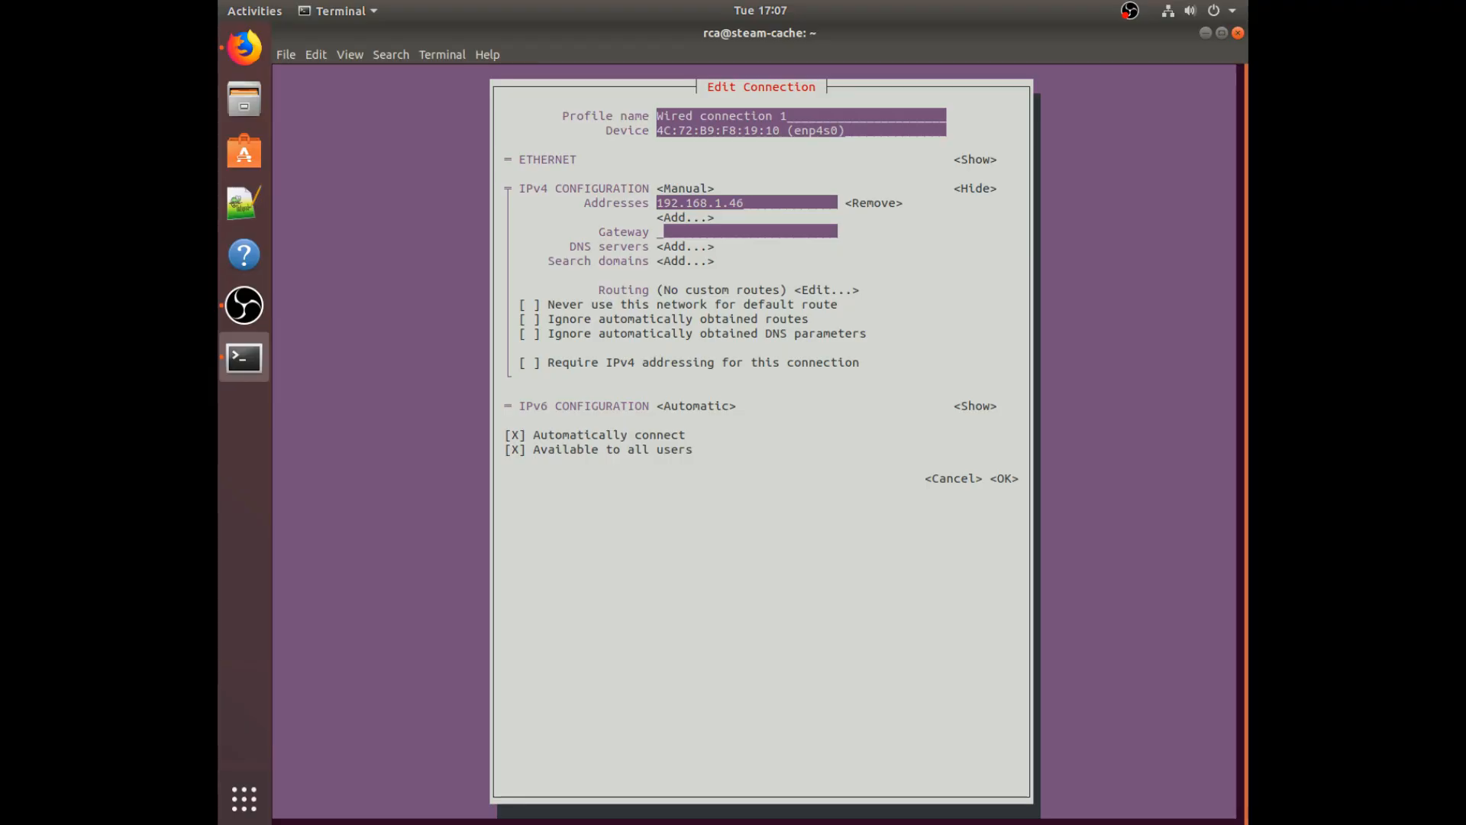
Step: Enter gateway 192.168.1.1, DNS servers 1.1.1.1 and 8.8.8.8, and a /32 suffix
{"action": "type", "text": "1"}
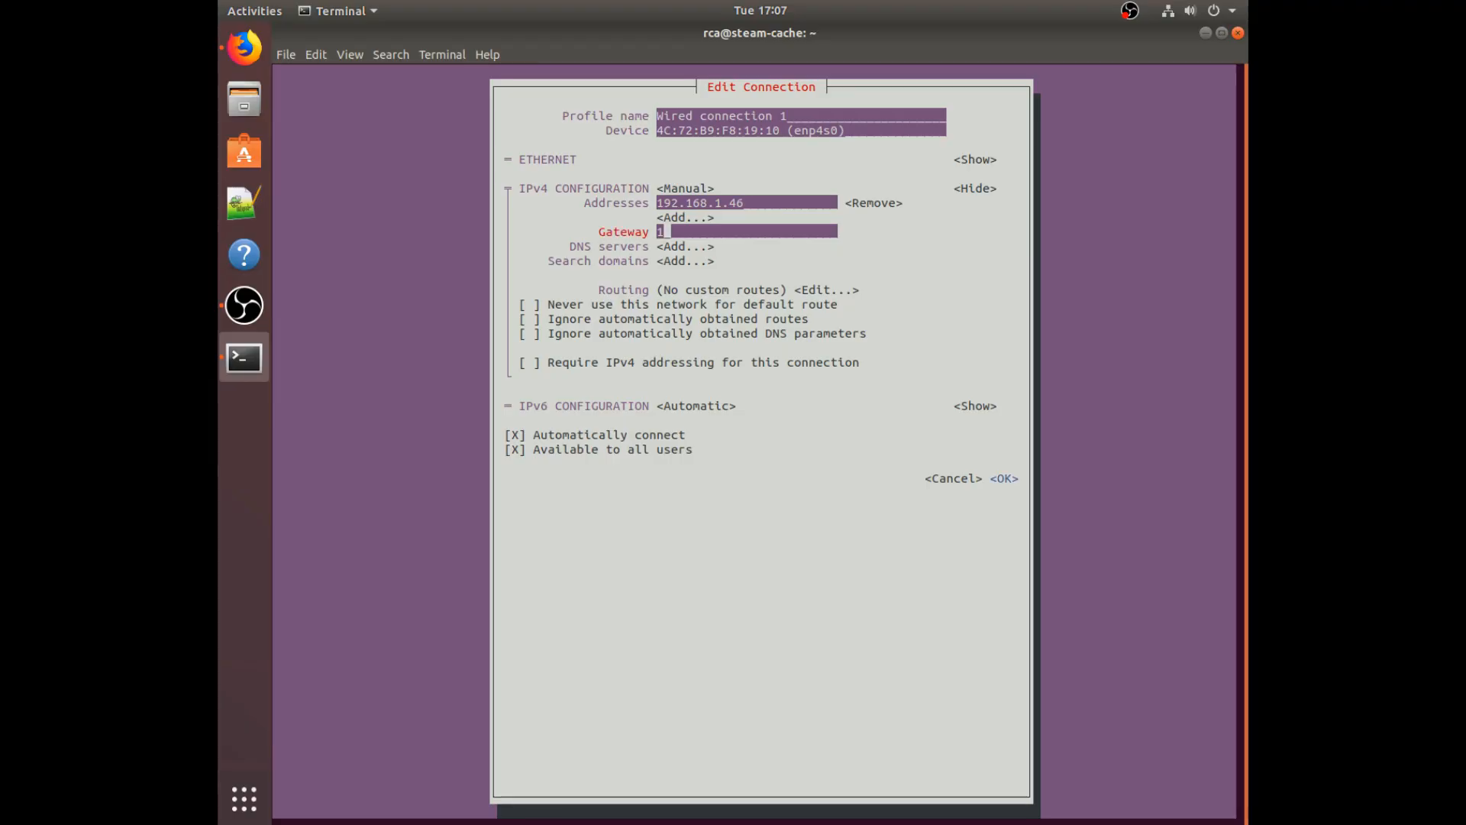
{"action": "type", "text": "92.168.1"}
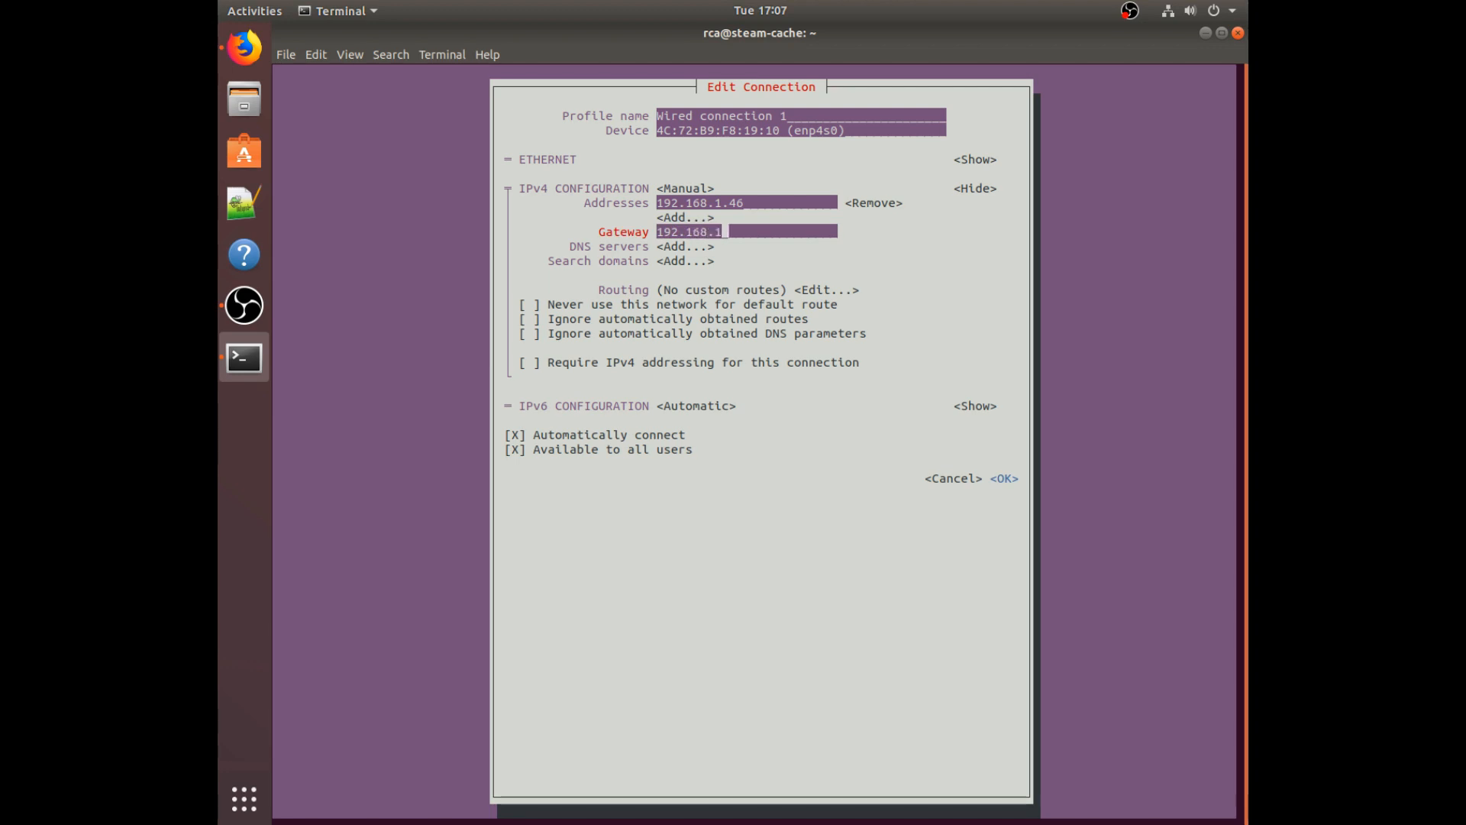
{"action": "type", "text": "1"}
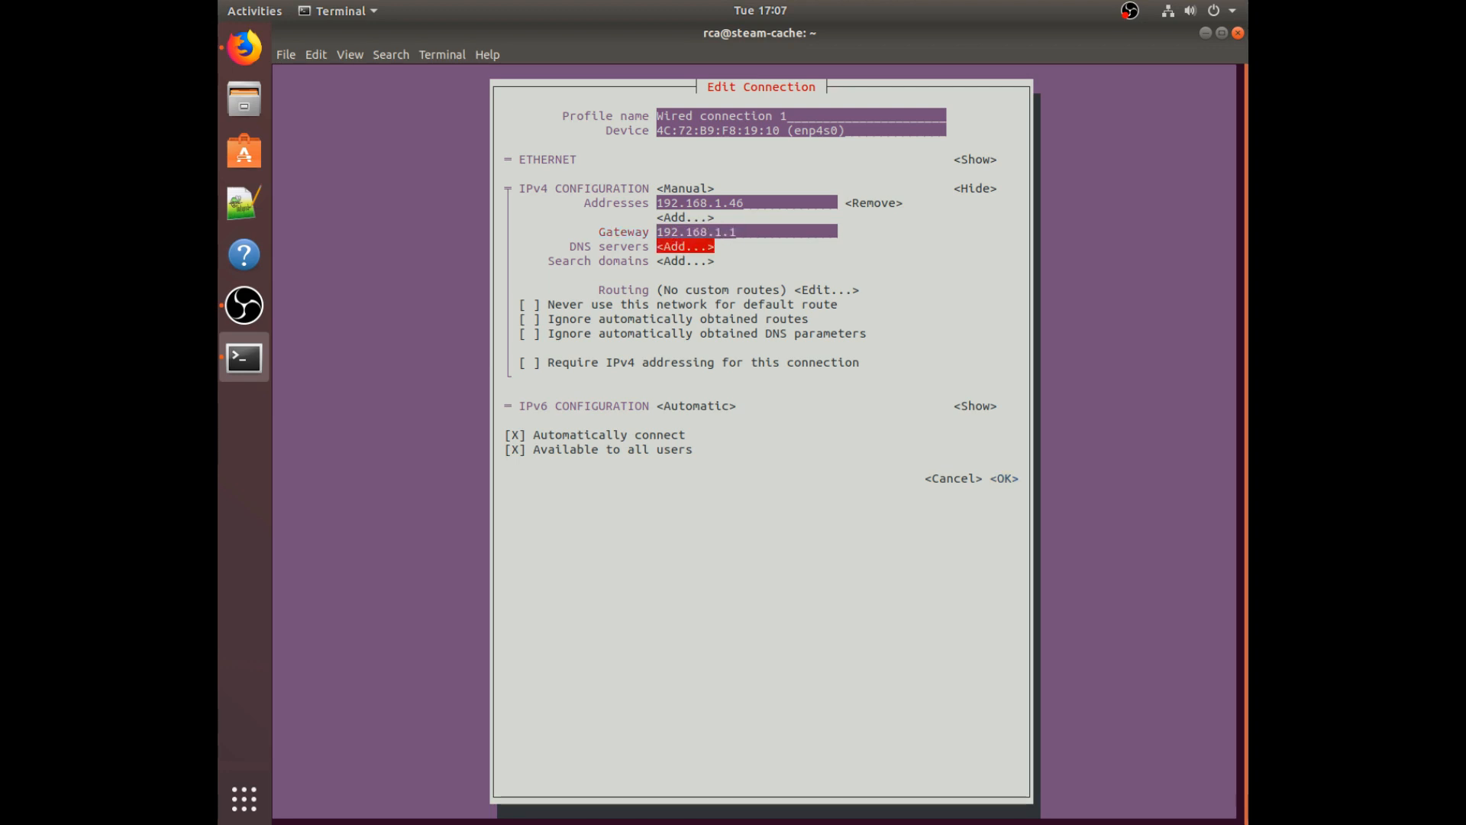
{"action": "left_click", "coordinate": [686, 246]}
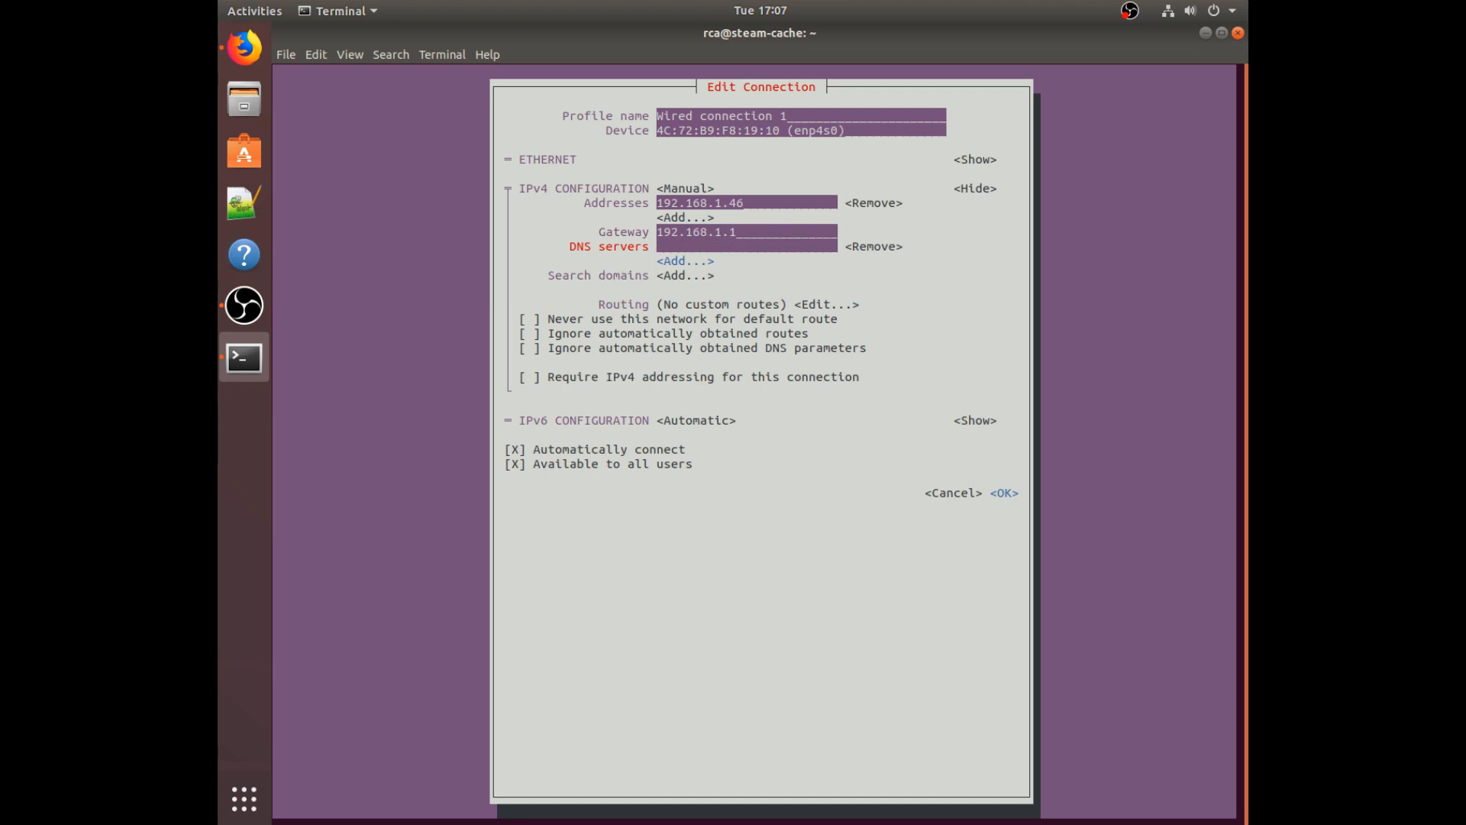
{"action": "type", "text": "1.1.1.1"}
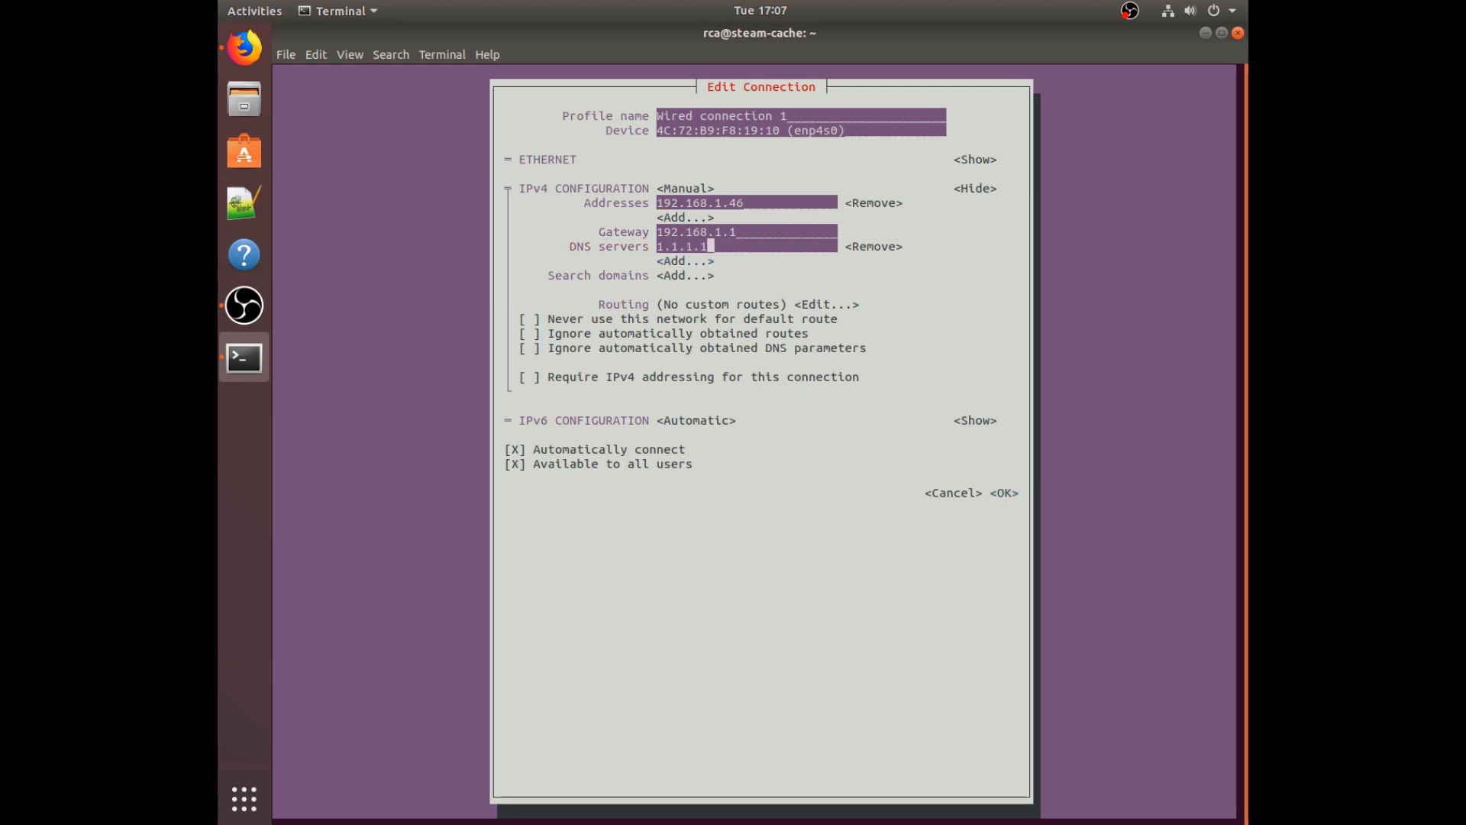
{"action": "left_click", "coordinate": [685, 261]}
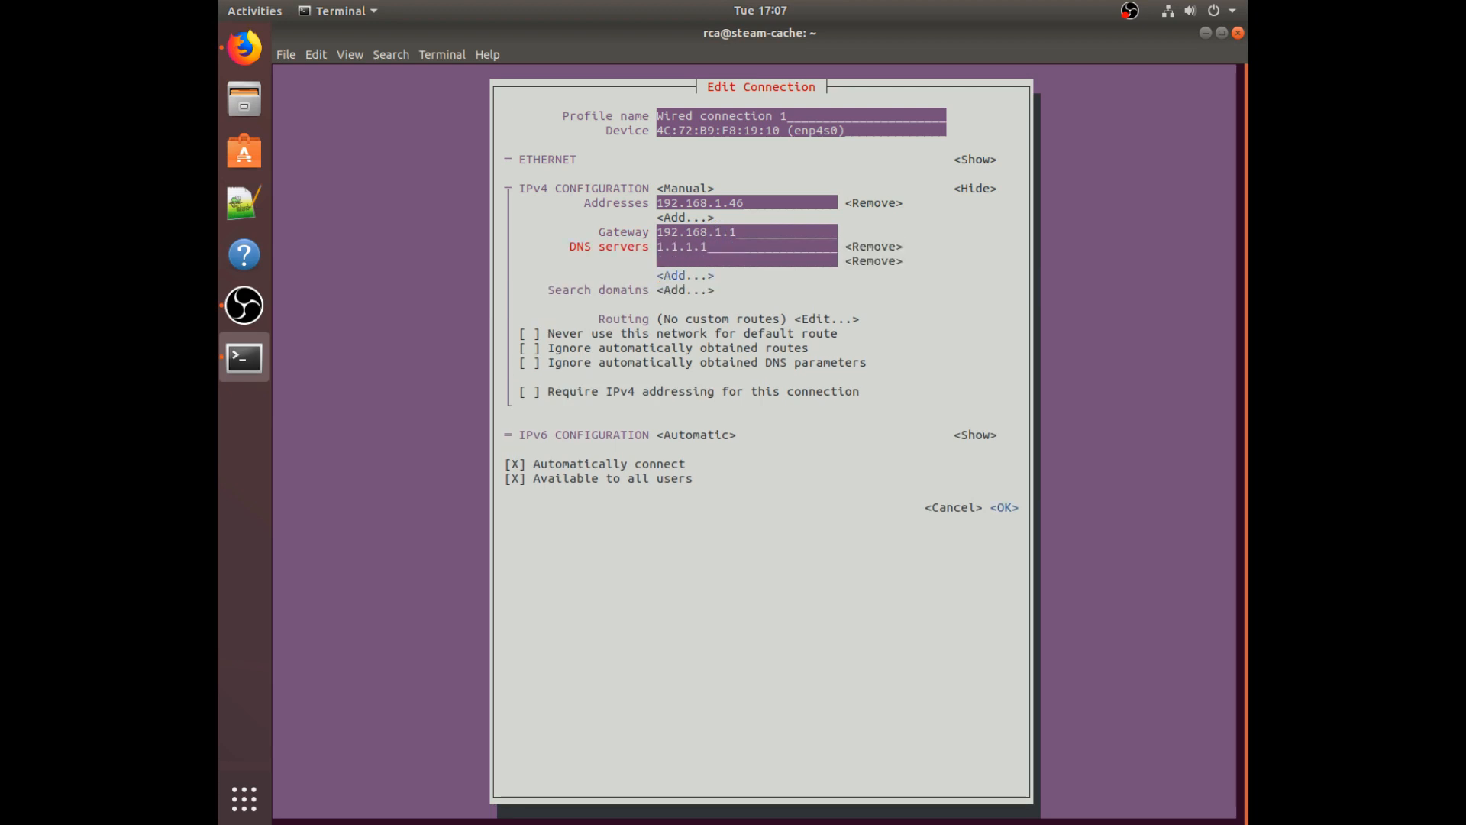
{"action": "type", "text": "8.8.8.8"}
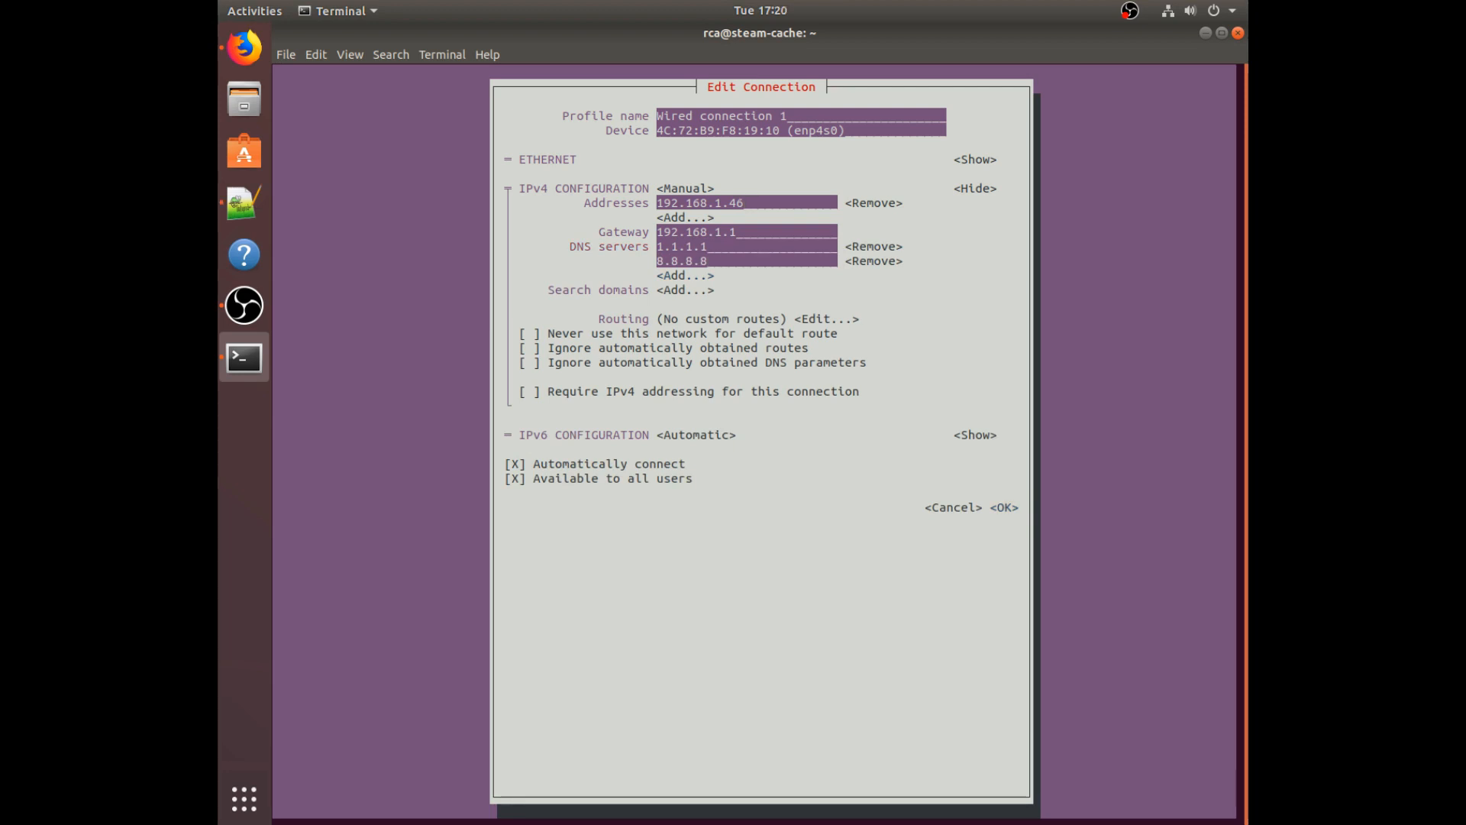
{"action": "type", "text": "/32"}
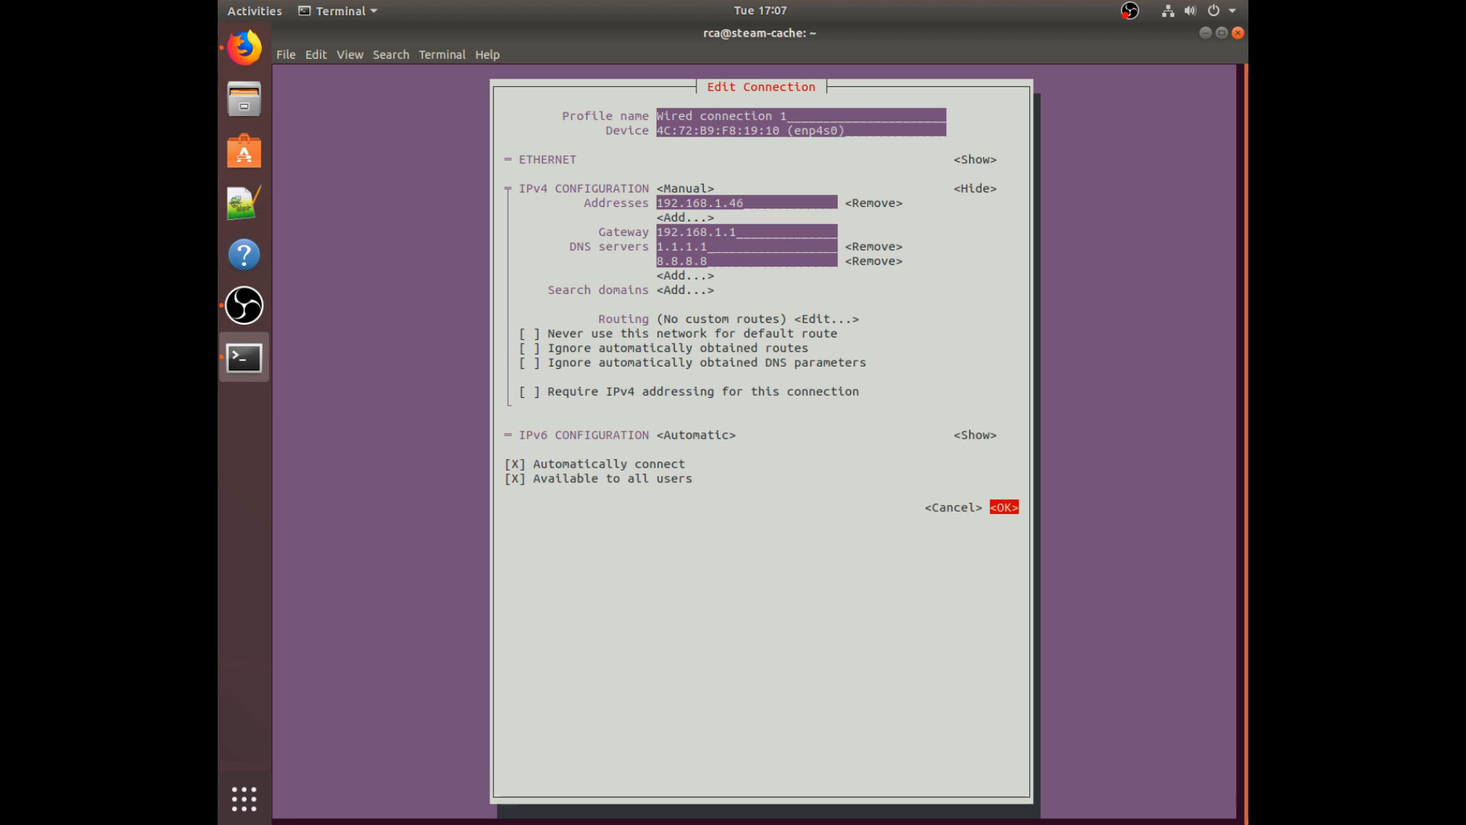
Step: Save Wired connection 1, leave the connection list and quit nmtui
{"action": "left_click", "coordinate": [1002, 507]}
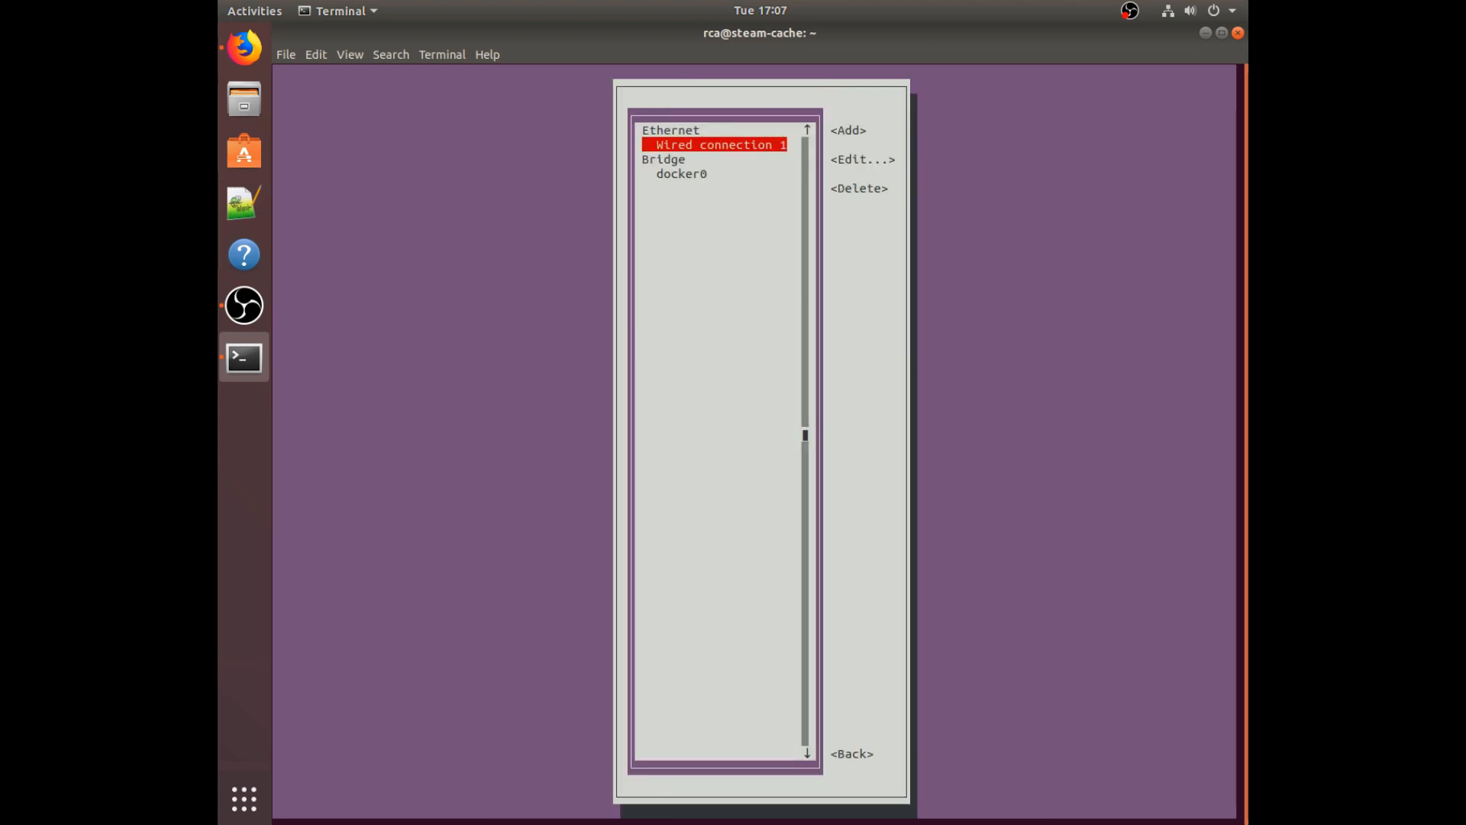
{"action": "left_click", "coordinate": [849, 753]}
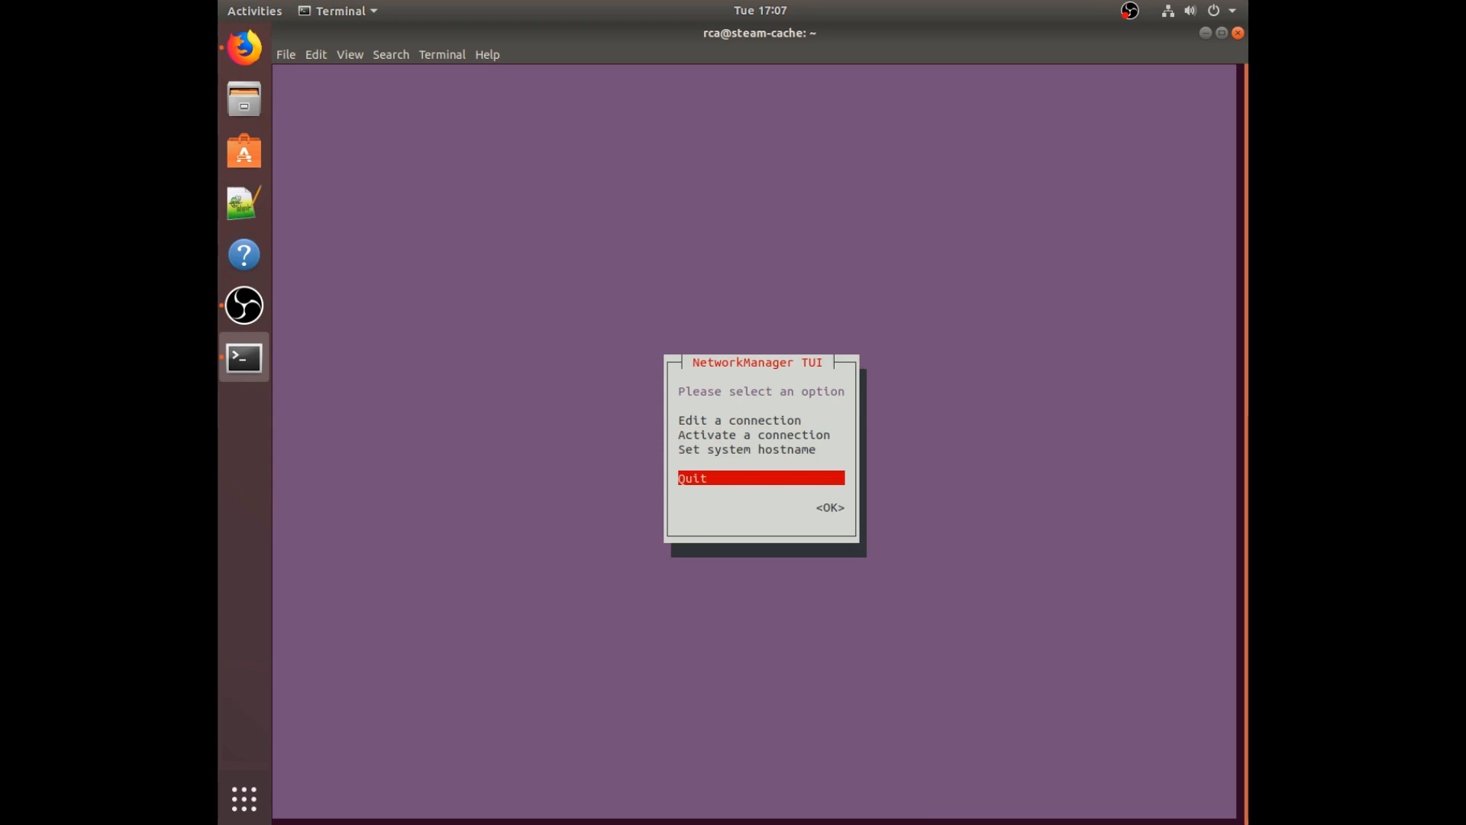
{"action": "key", "text": "Return"}
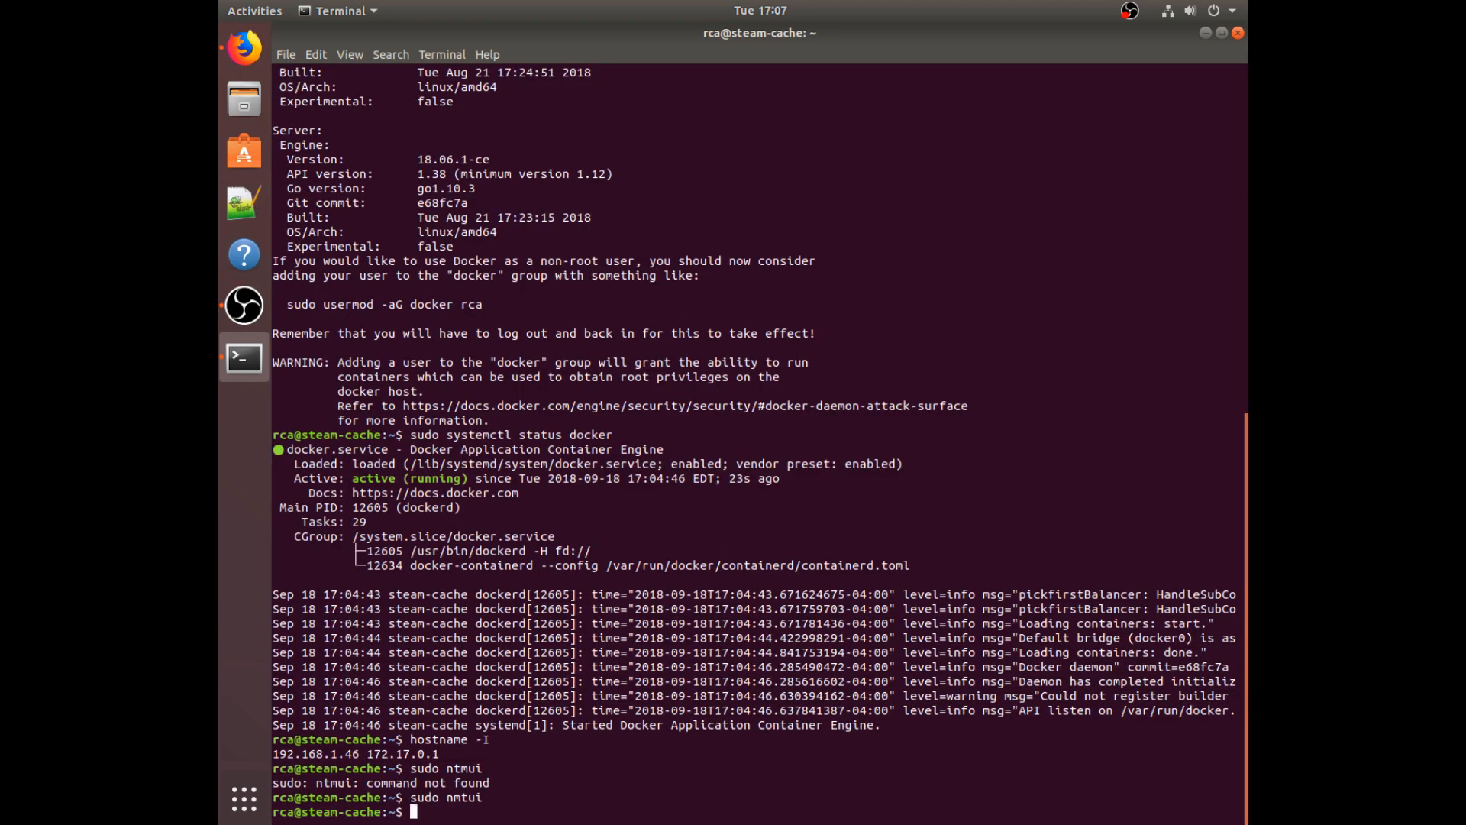
Step: Check the server's IP addresses again with hostname -I
{"action": "type", "text": "hostname -I"}
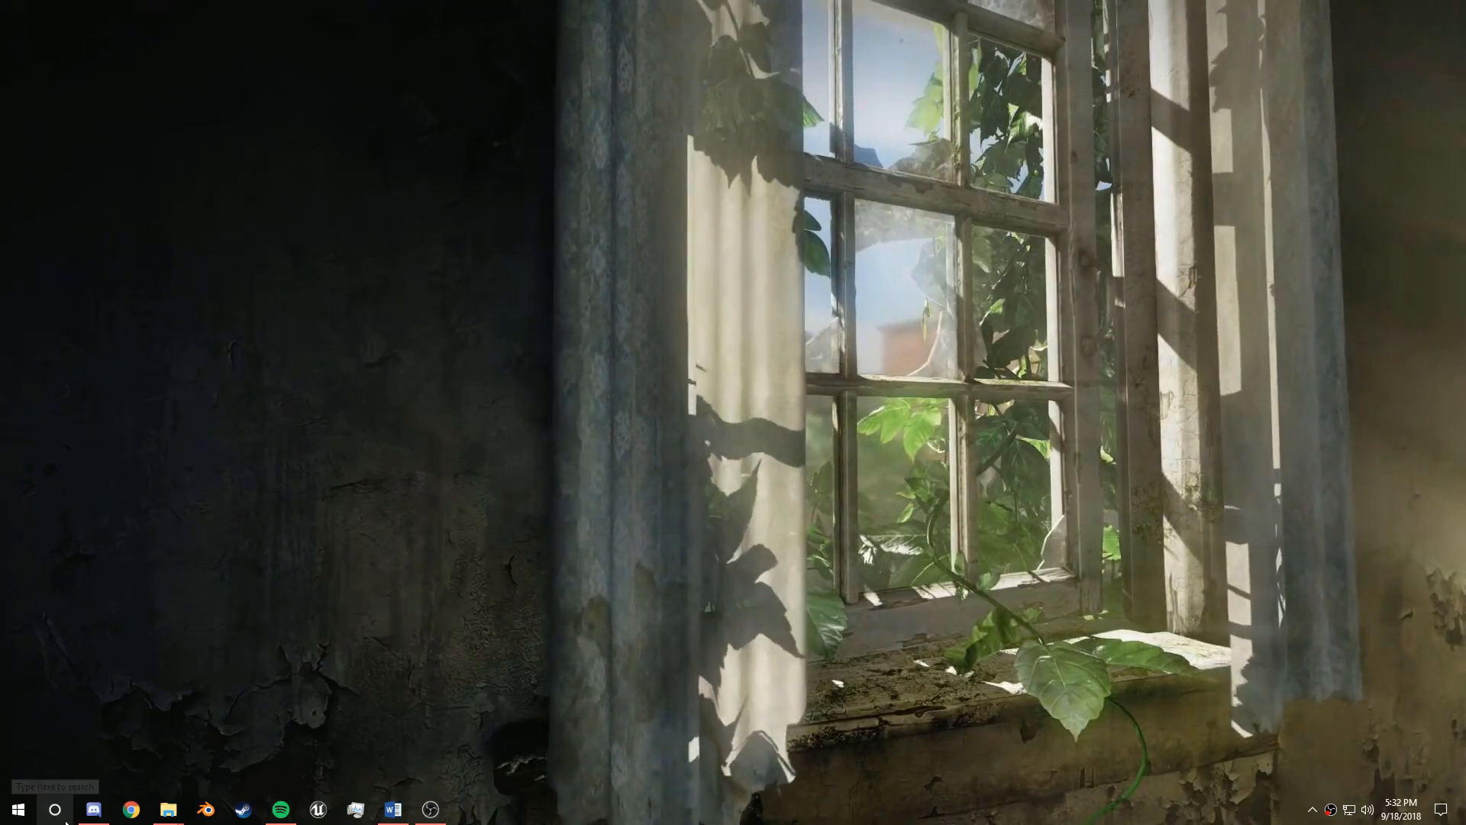
Step: Launch Command Prompt and ping the Ubuntu server at 192.168.1.4x
{"action": "type", "text": "cmd"}
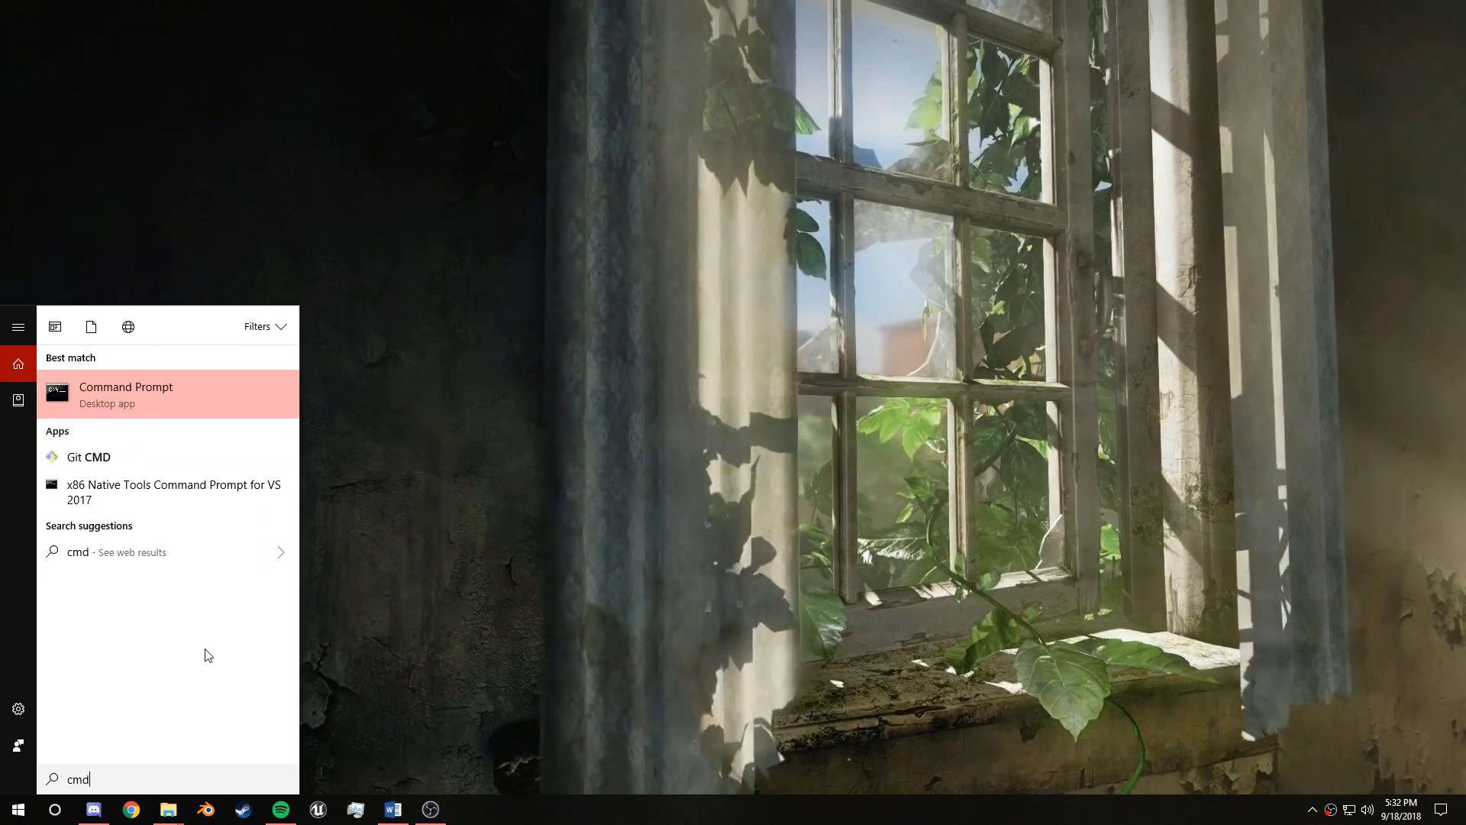
{"action": "left_click", "coordinate": [125, 394]}
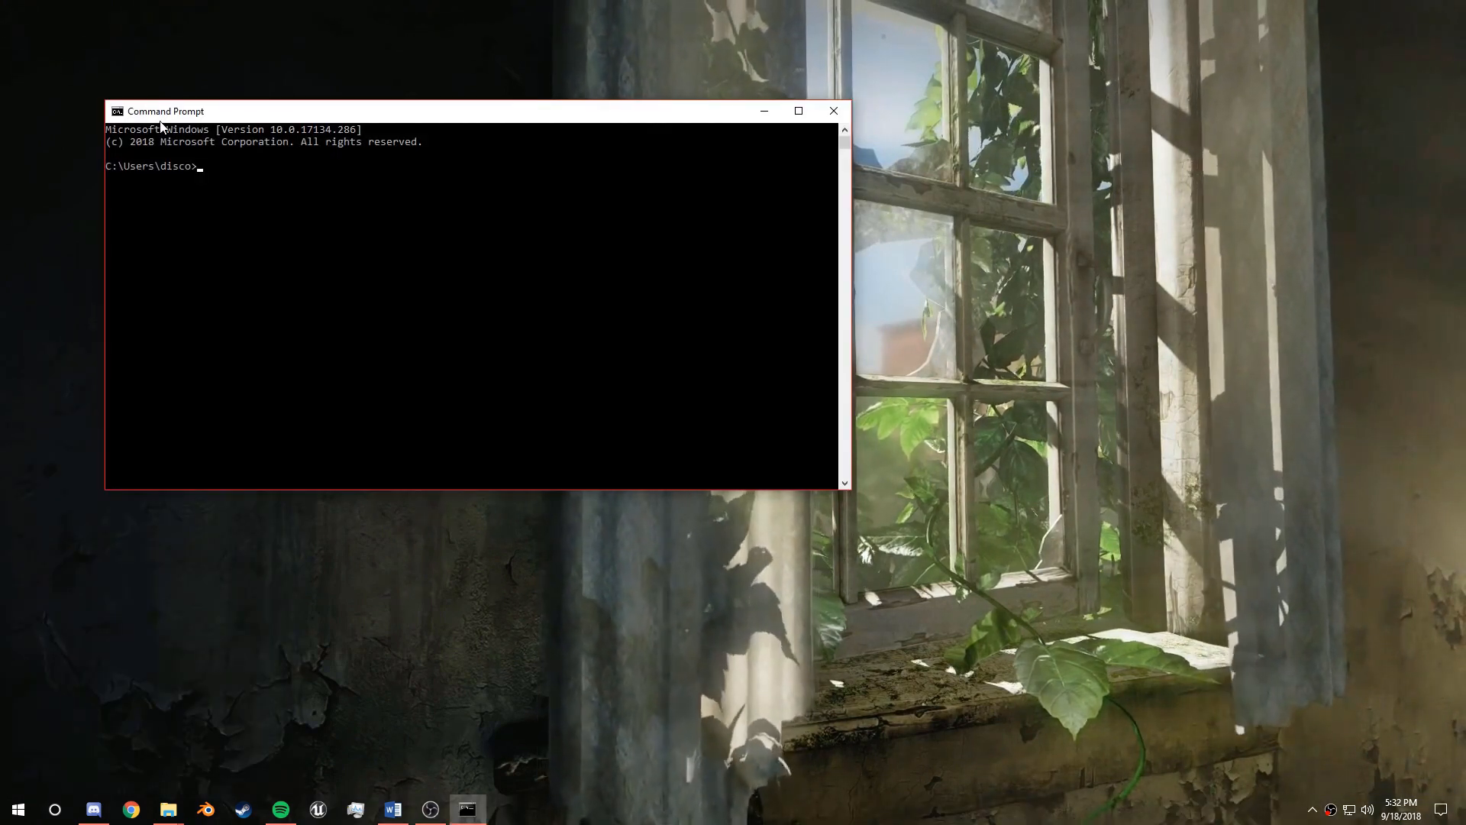
{"action": "type", "text": "ping 1"}
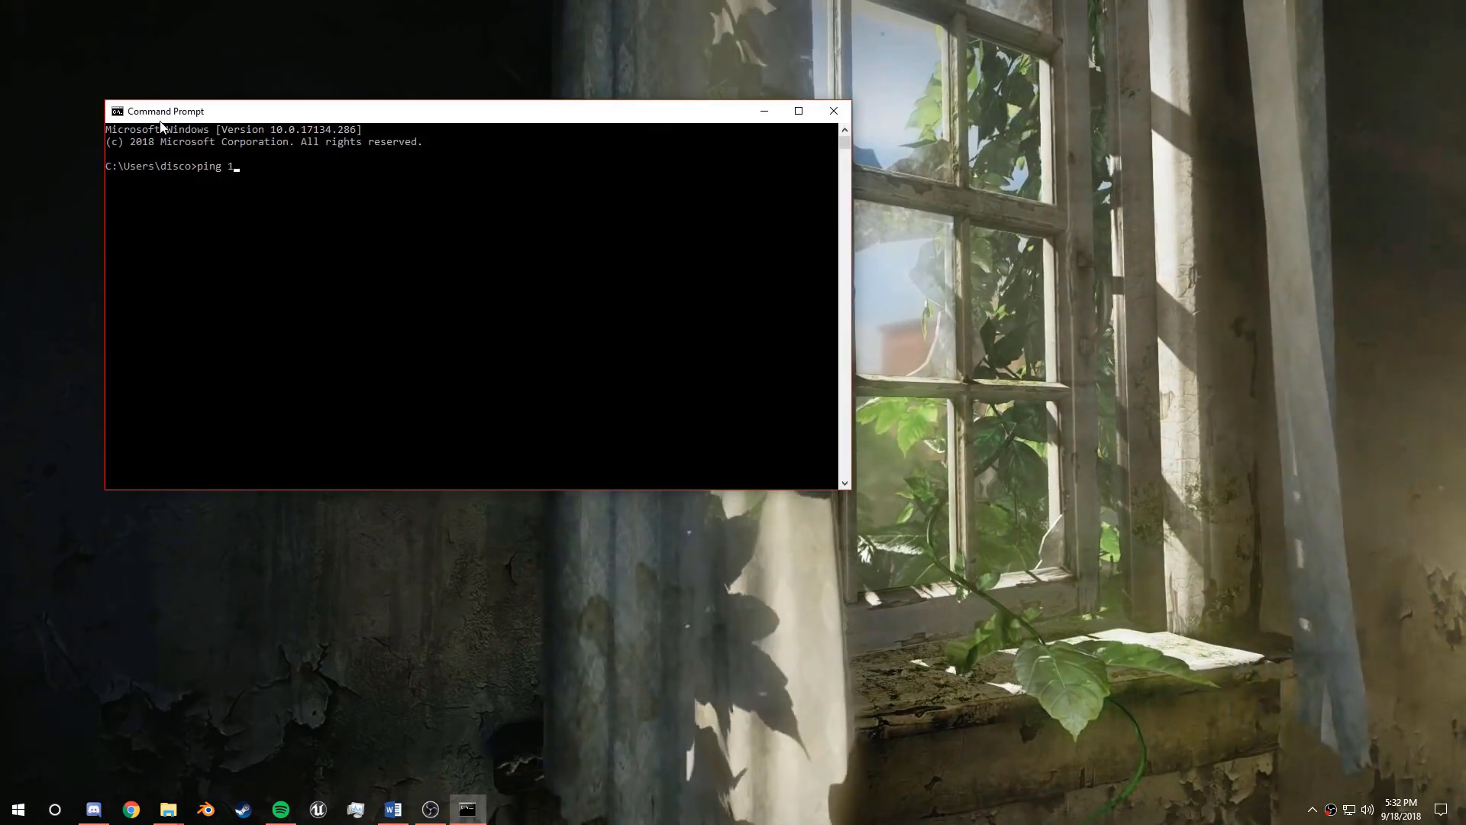
{"action": "type", "text": "92.168."}
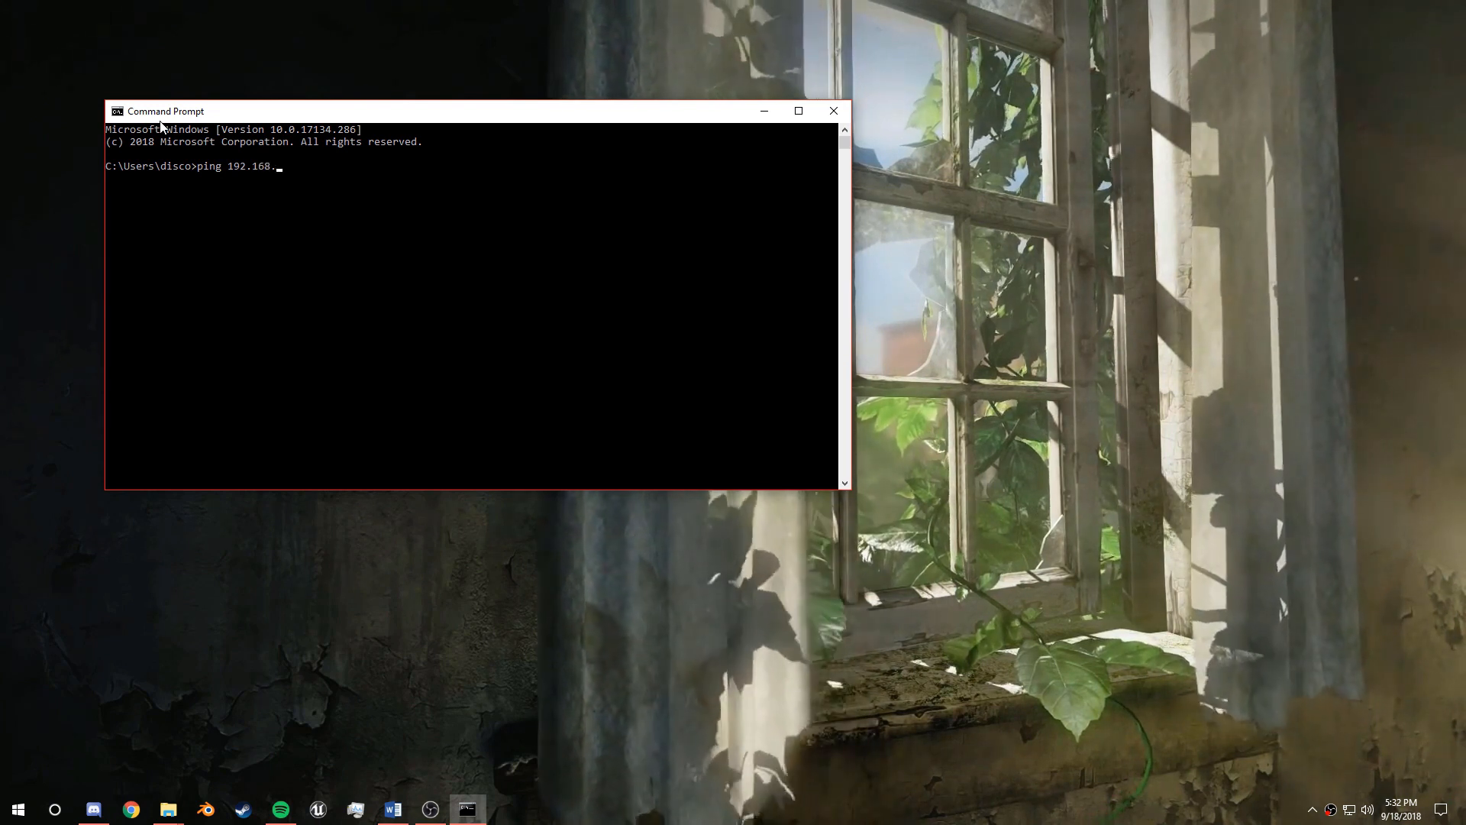
{"action": "type", "text": "1.4"}
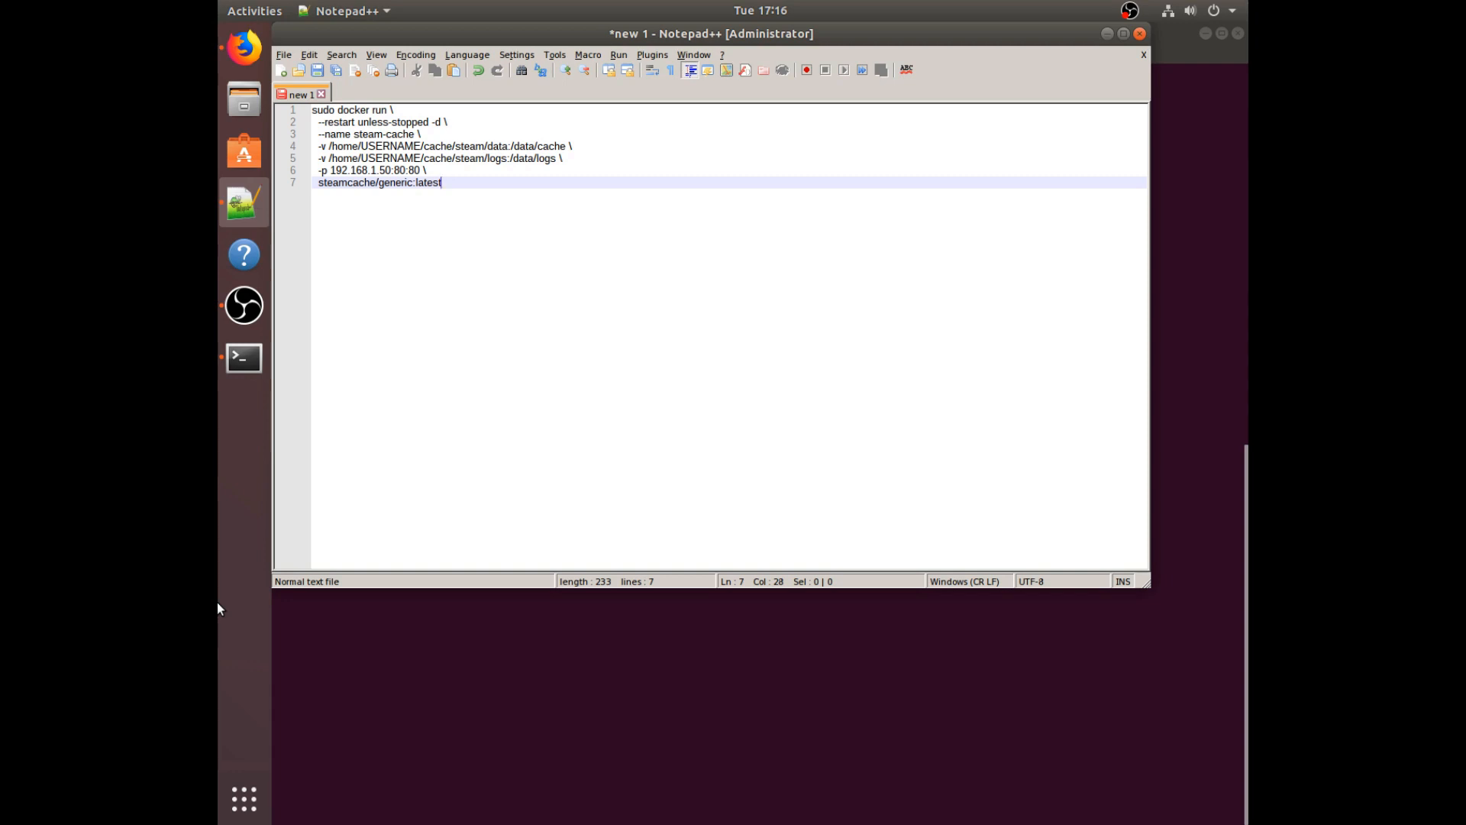
Step: Replace USERNAME with rca in the volume paths, bind to 192.168.1.46:80:80, and copy the command
{"action": "left_click", "coordinate": [433, 147]}
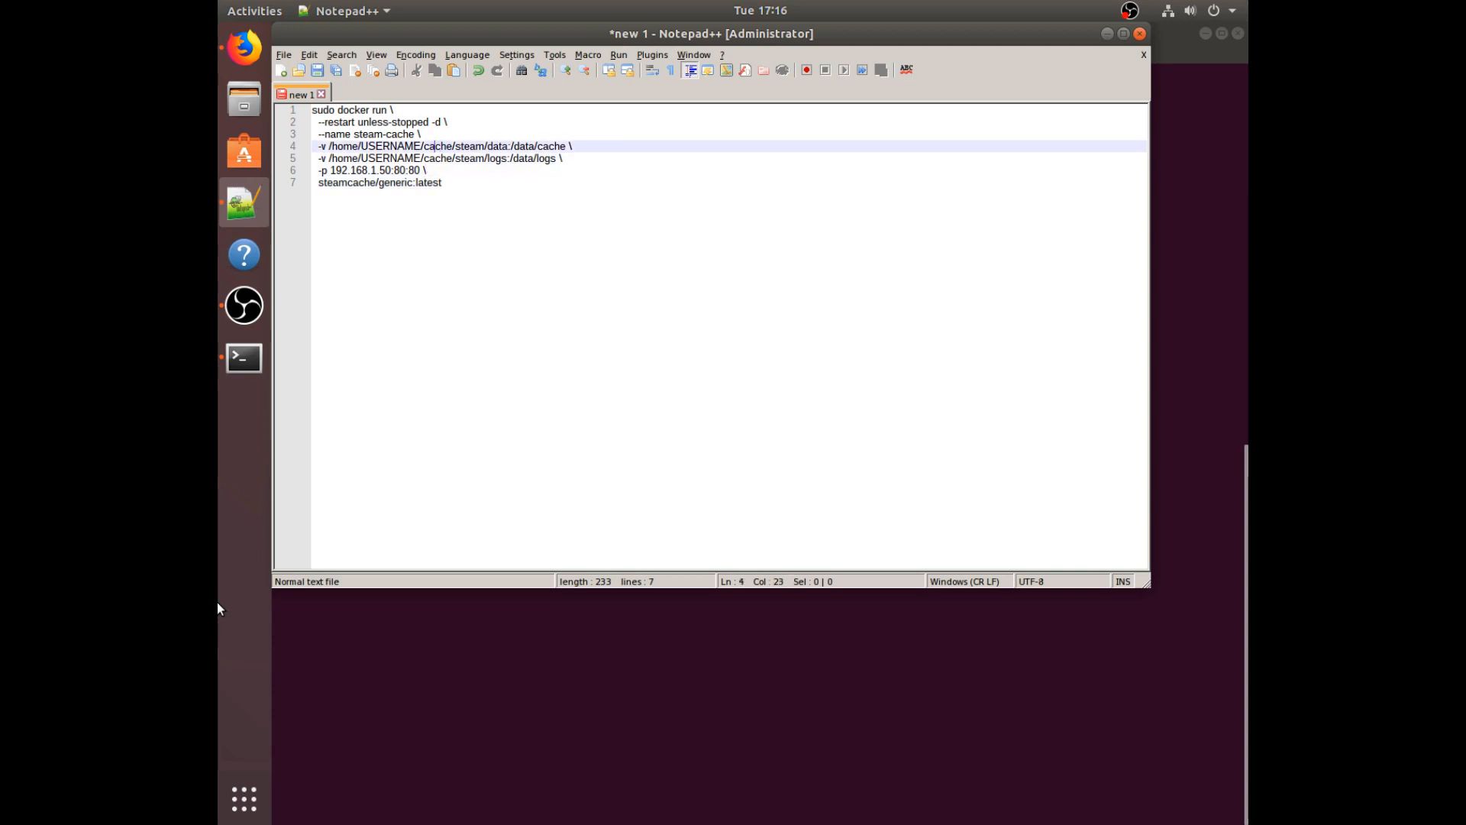
{"action": "double_click", "coordinate": [390, 146]}
{"action": "type", "text": "rca"}
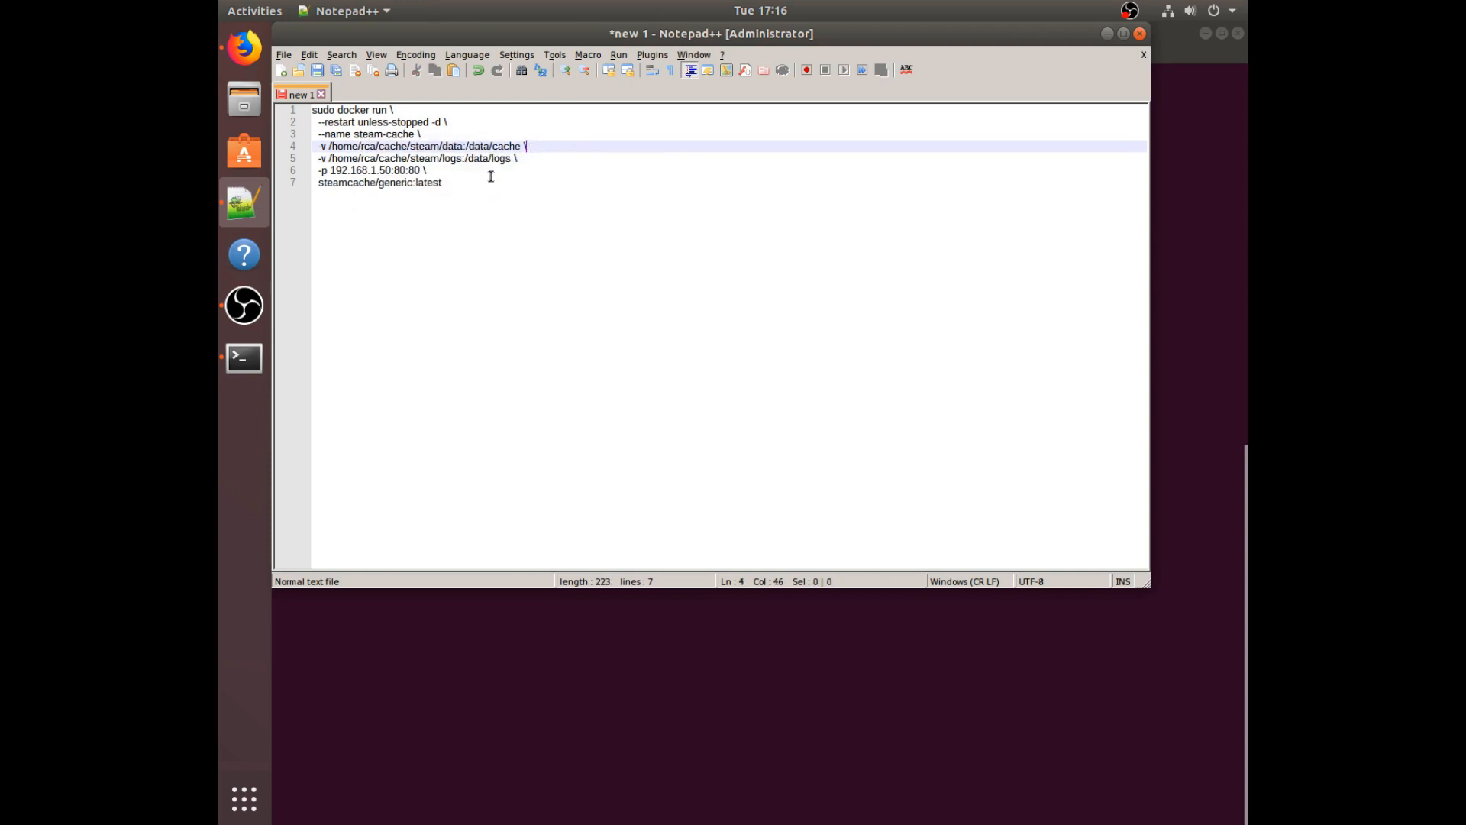
{"action": "left_click", "coordinate": [409, 170]}
{"action": "type", "text": "46"}
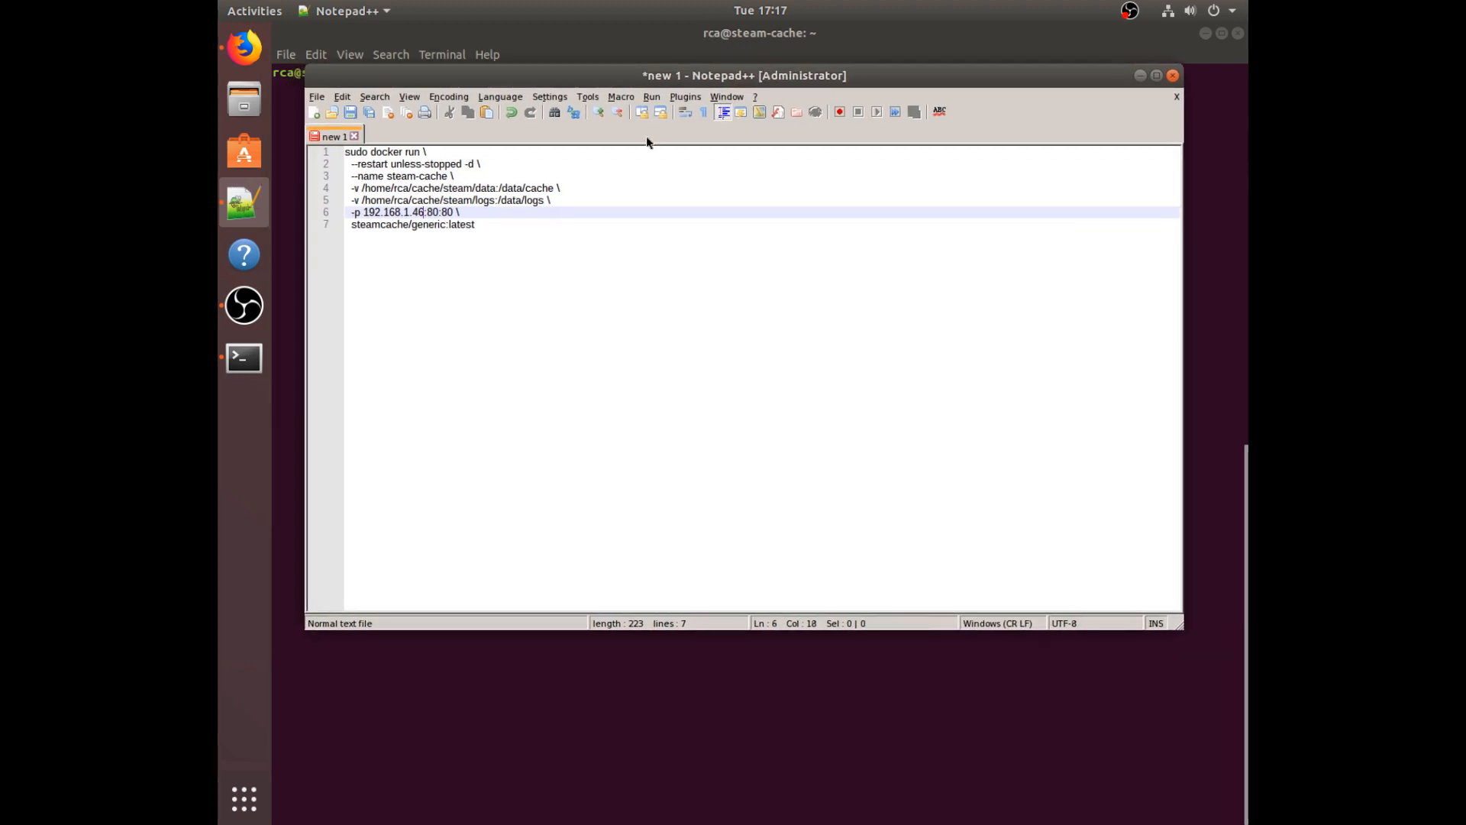
{"action": "key", "text": "ctrl+a"}
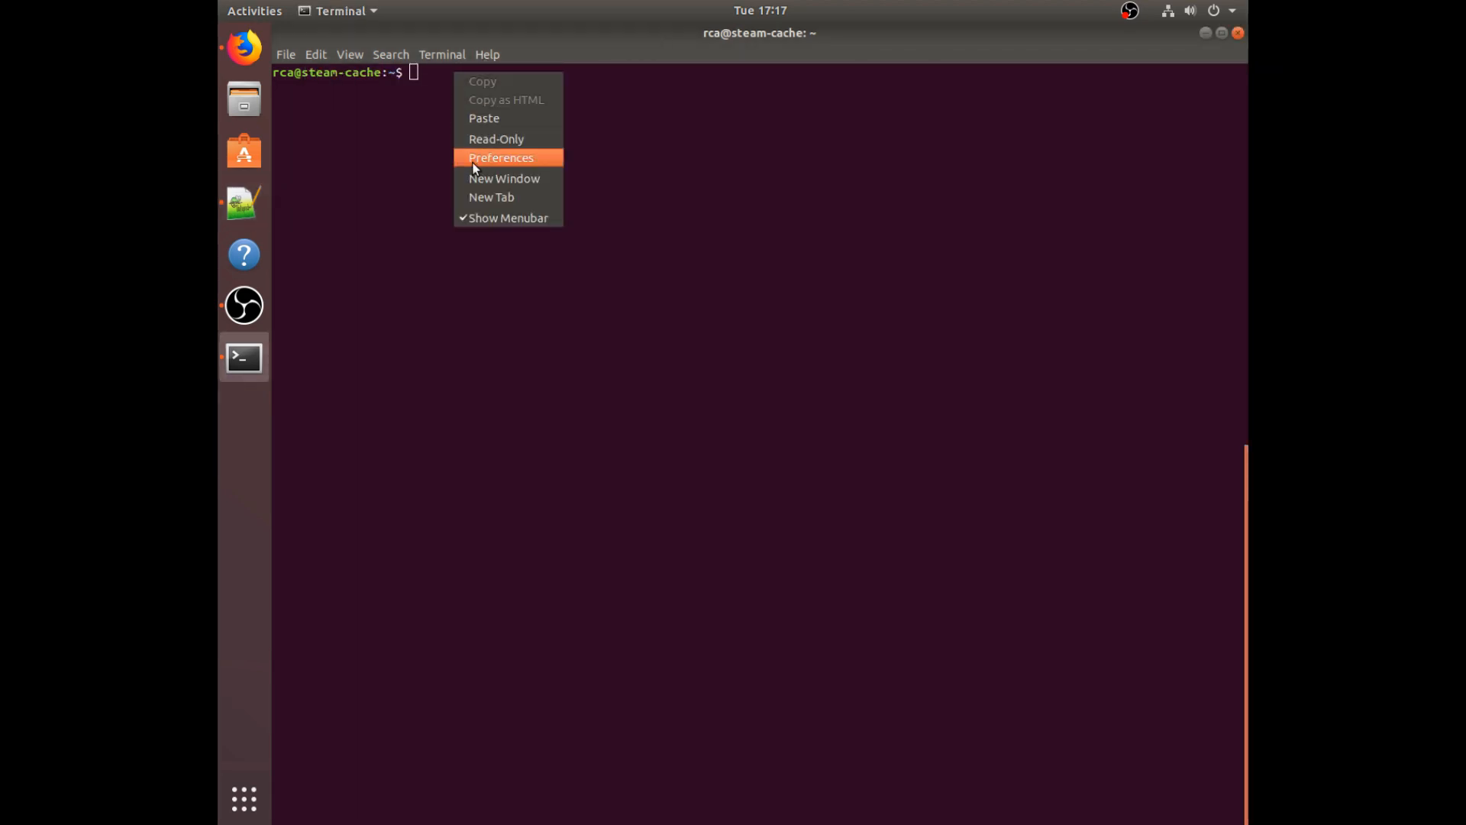
Step: Paste and run the sudo docker run command for steamcache/generic:latest
{"action": "left_click", "coordinate": [484, 117]}
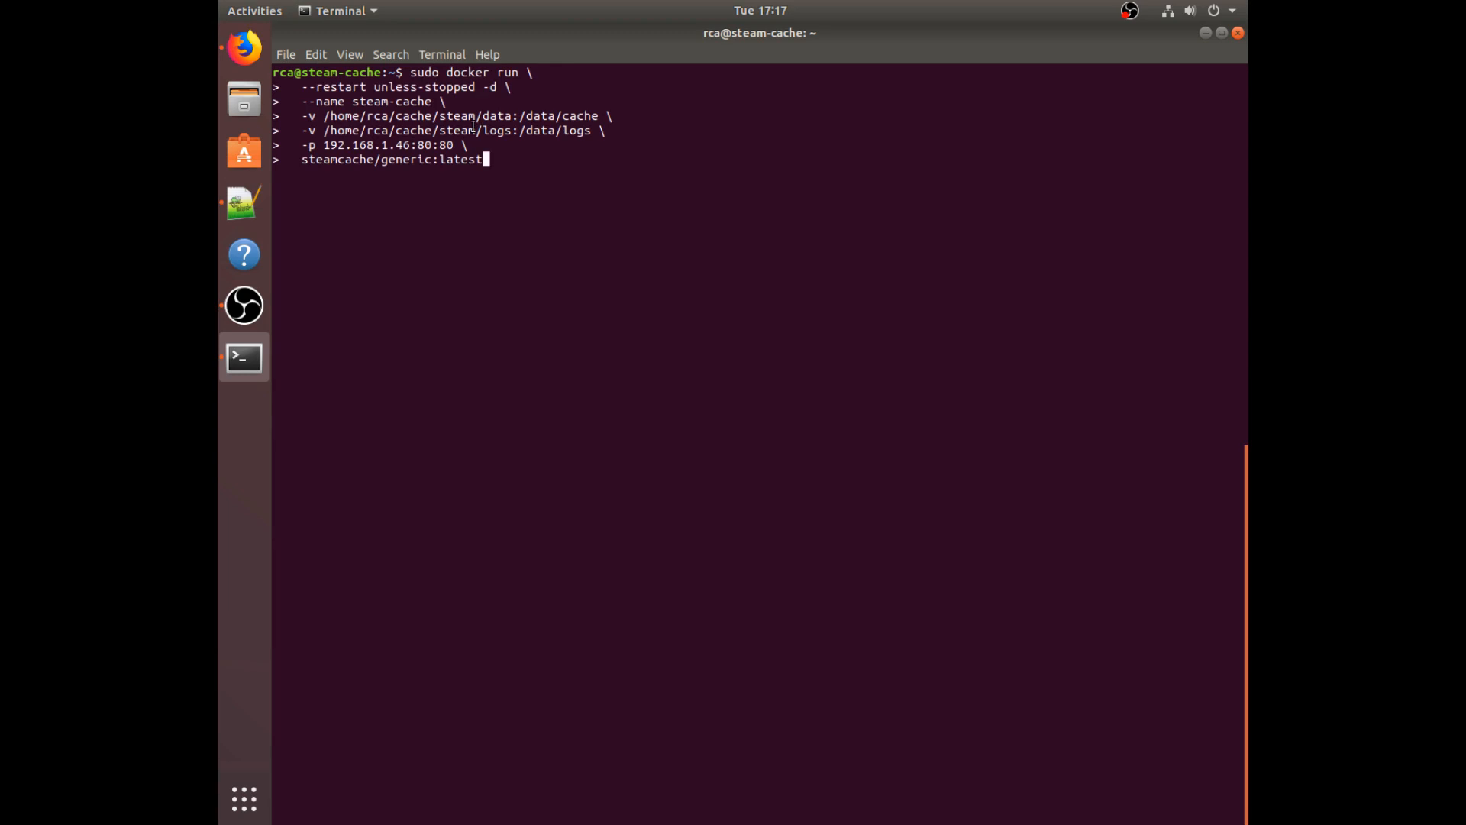
{"action": "key", "text": "Return"}
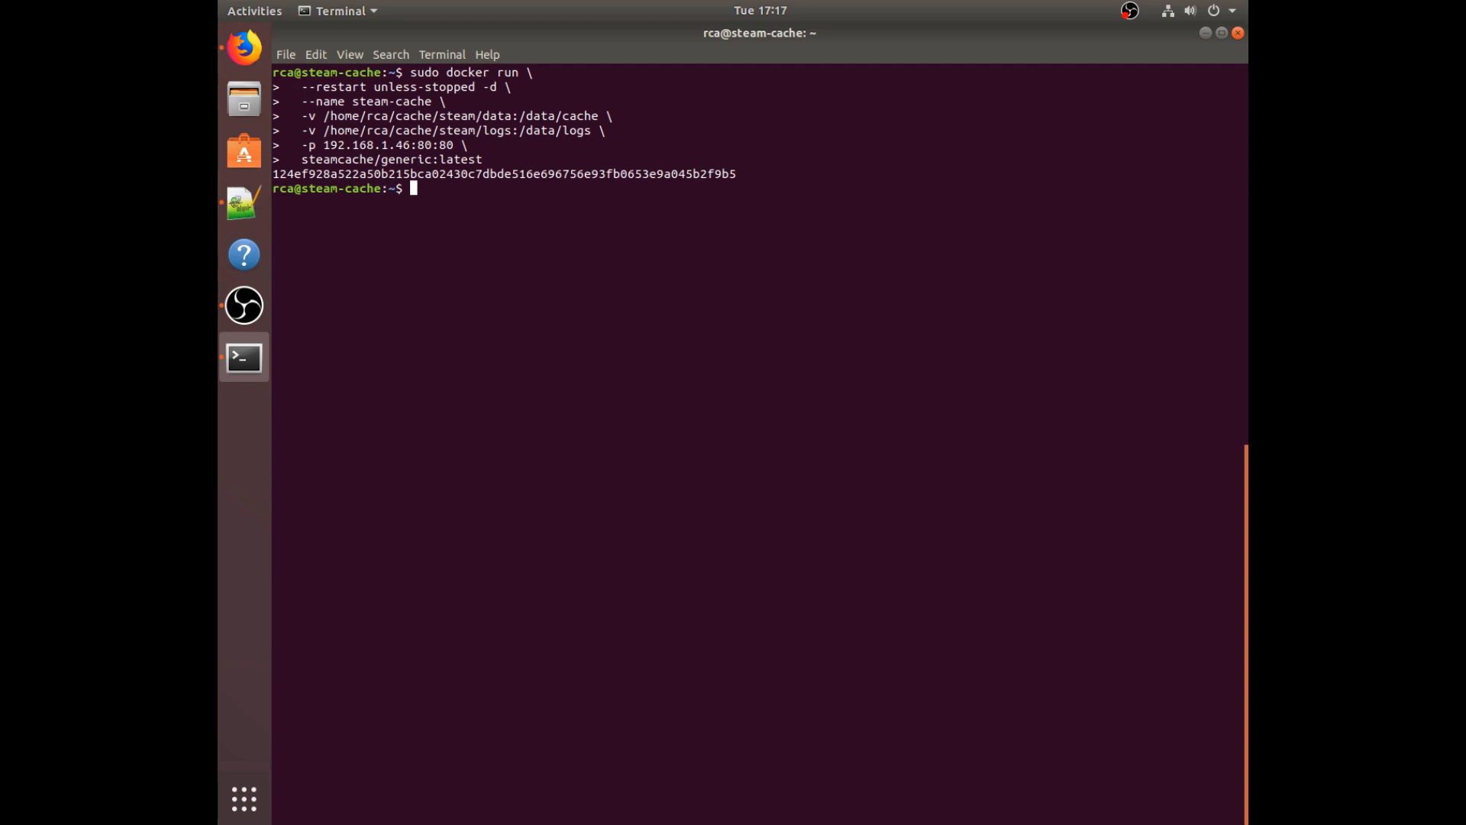
{"action": "mouse_move", "coordinate": [577, 7]}
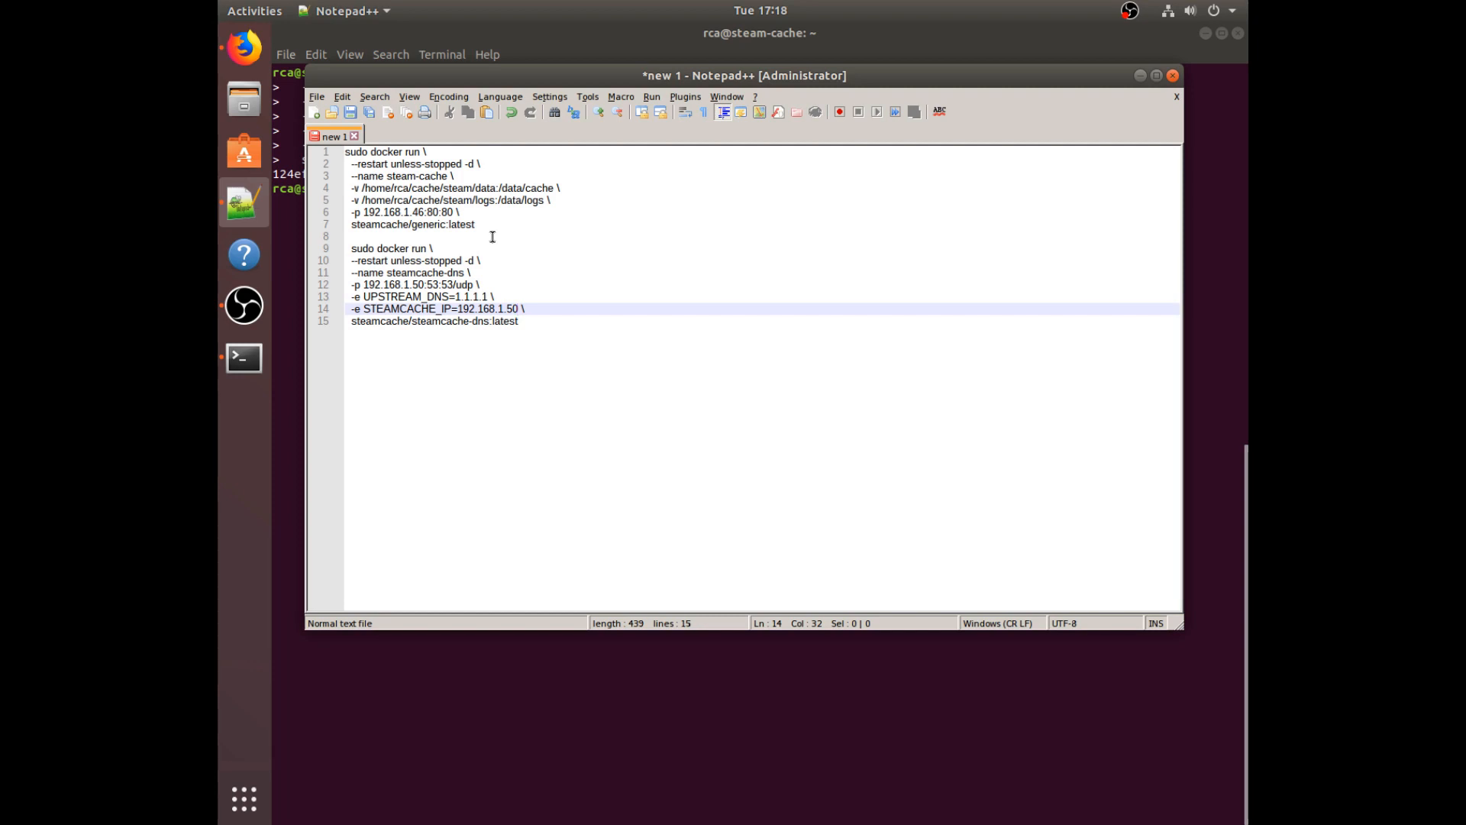
Step: Change 192.168.1.50 to 192.168.1.46 on the -p and STEAMCACHE_IP lines
{"action": "key", "text": "BackSpace"}
{"action": "type", "text": "46"}
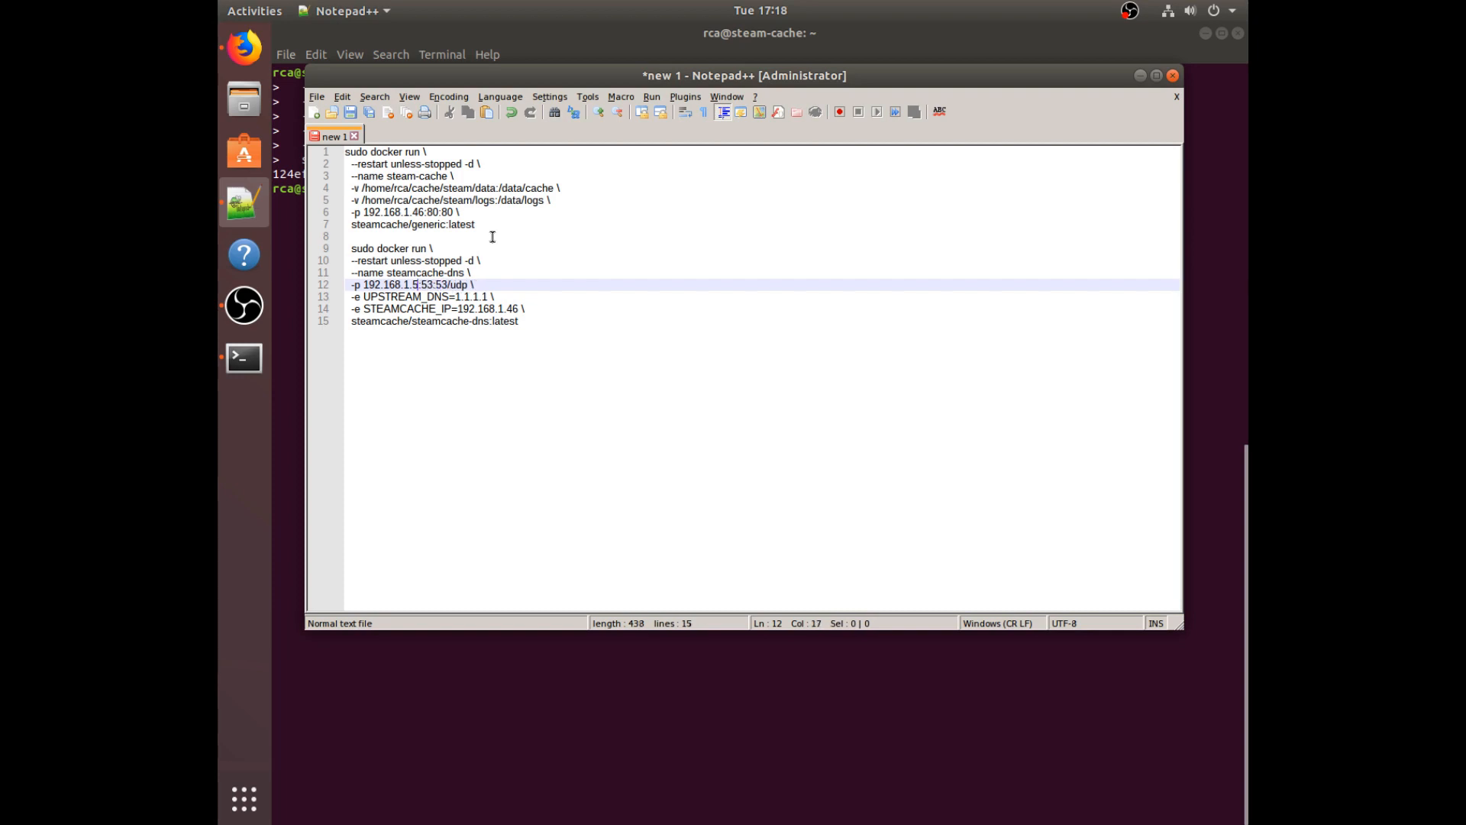
{"action": "type", "text": "4"}
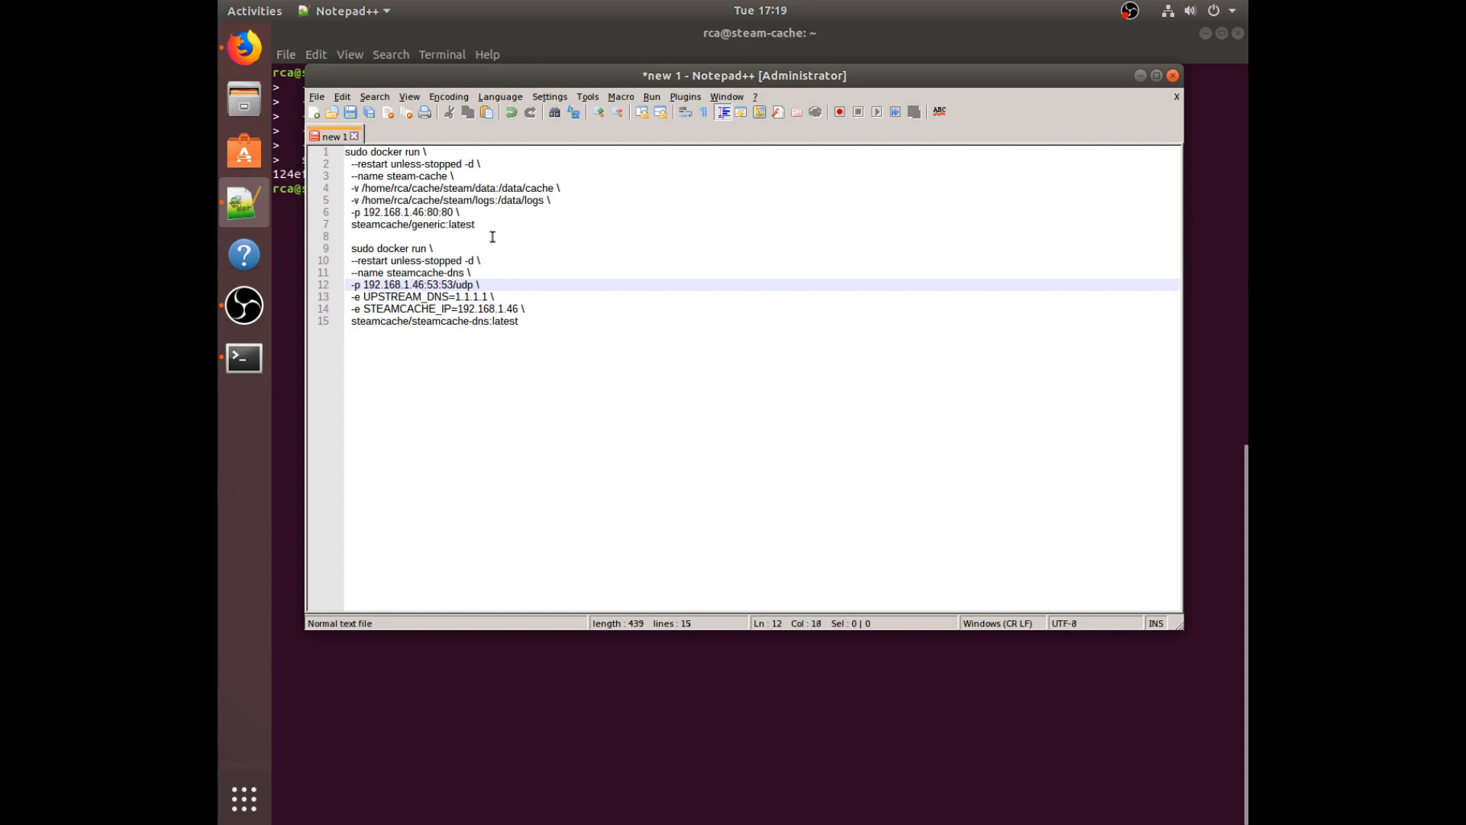
{"action": "left_click", "coordinate": [458, 321]}
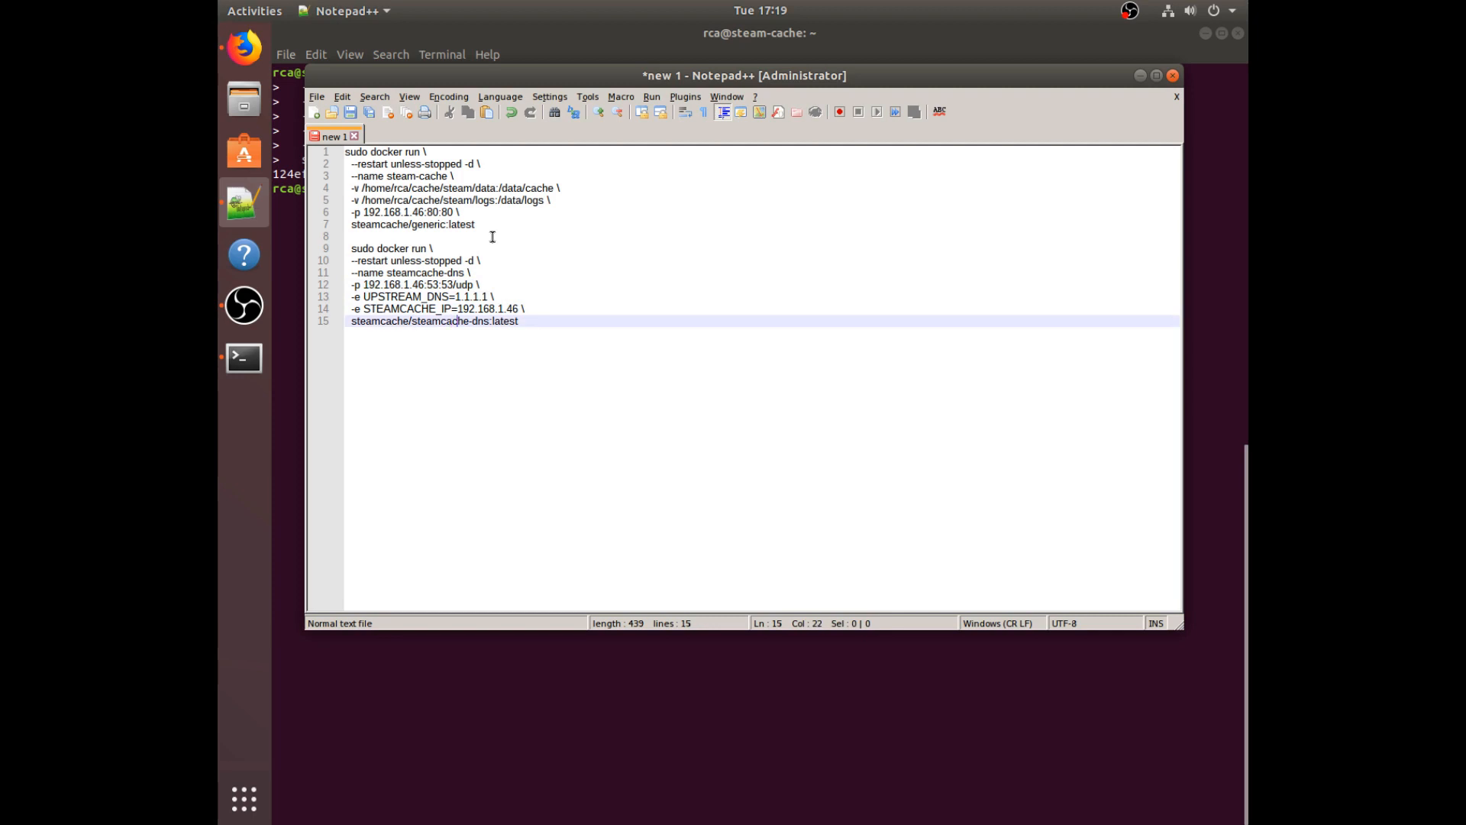
{"action": "double_click", "coordinate": [463, 321]}
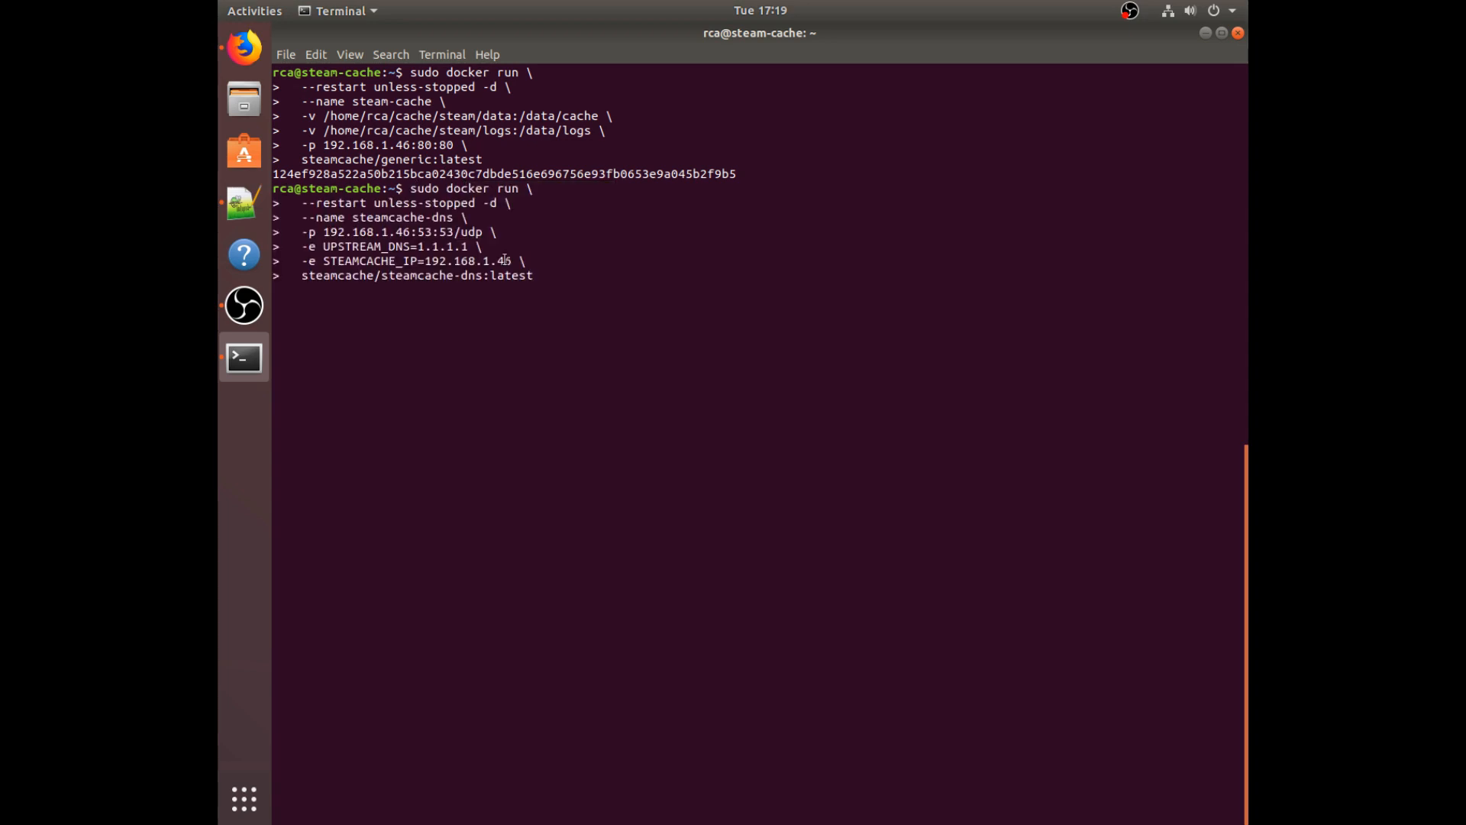
Step: Run the steamcache-dns docker command, pulling its image and starting the container
{"action": "key", "text": "Return"}
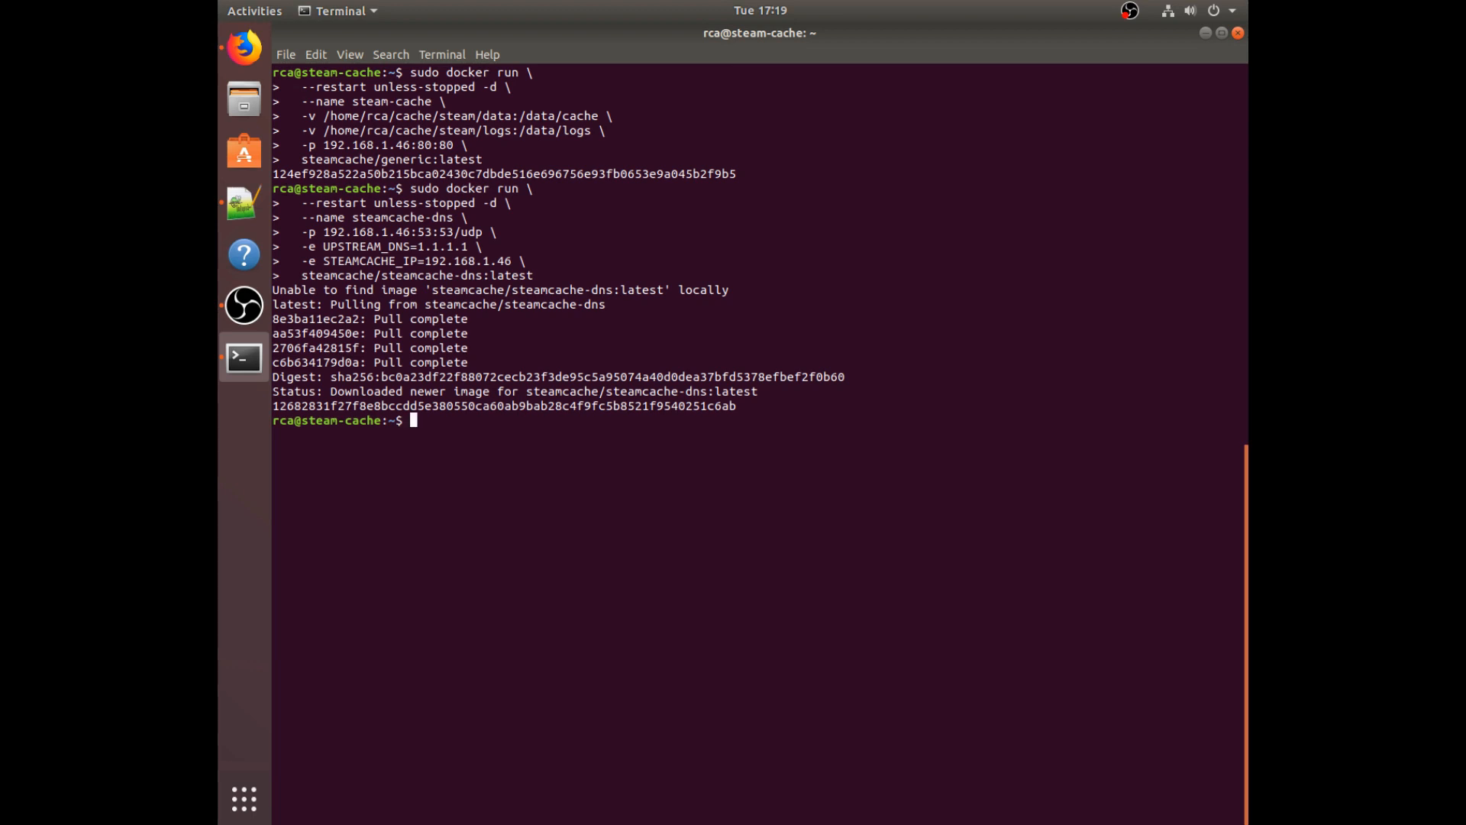
{"action": "type", "text": "sudo docker container l"}
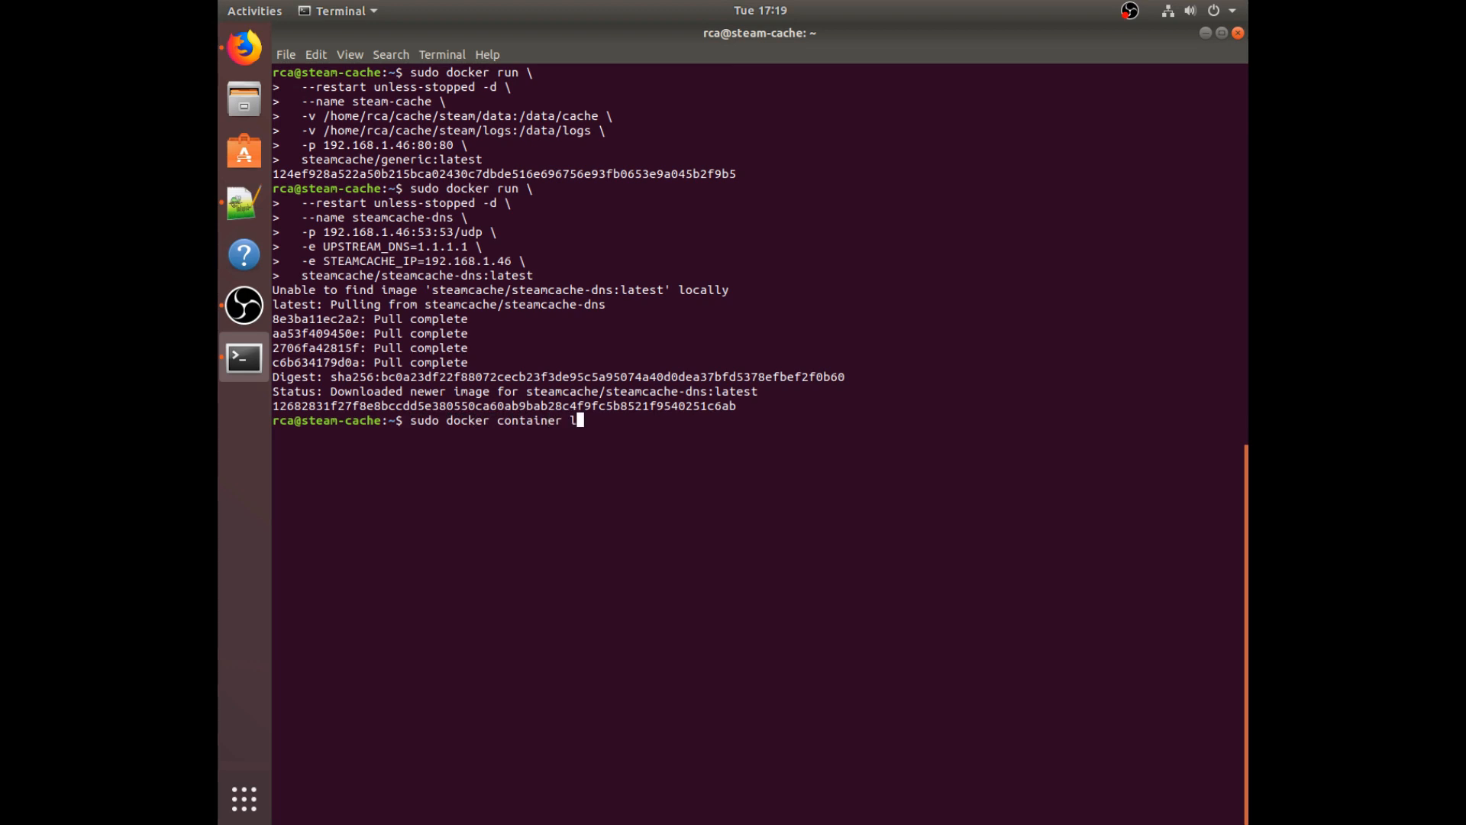
Step: List running containers with sudo docker container ls, confirming steam-cache and steamcache-dns are up
{"action": "key", "text": "Return"}
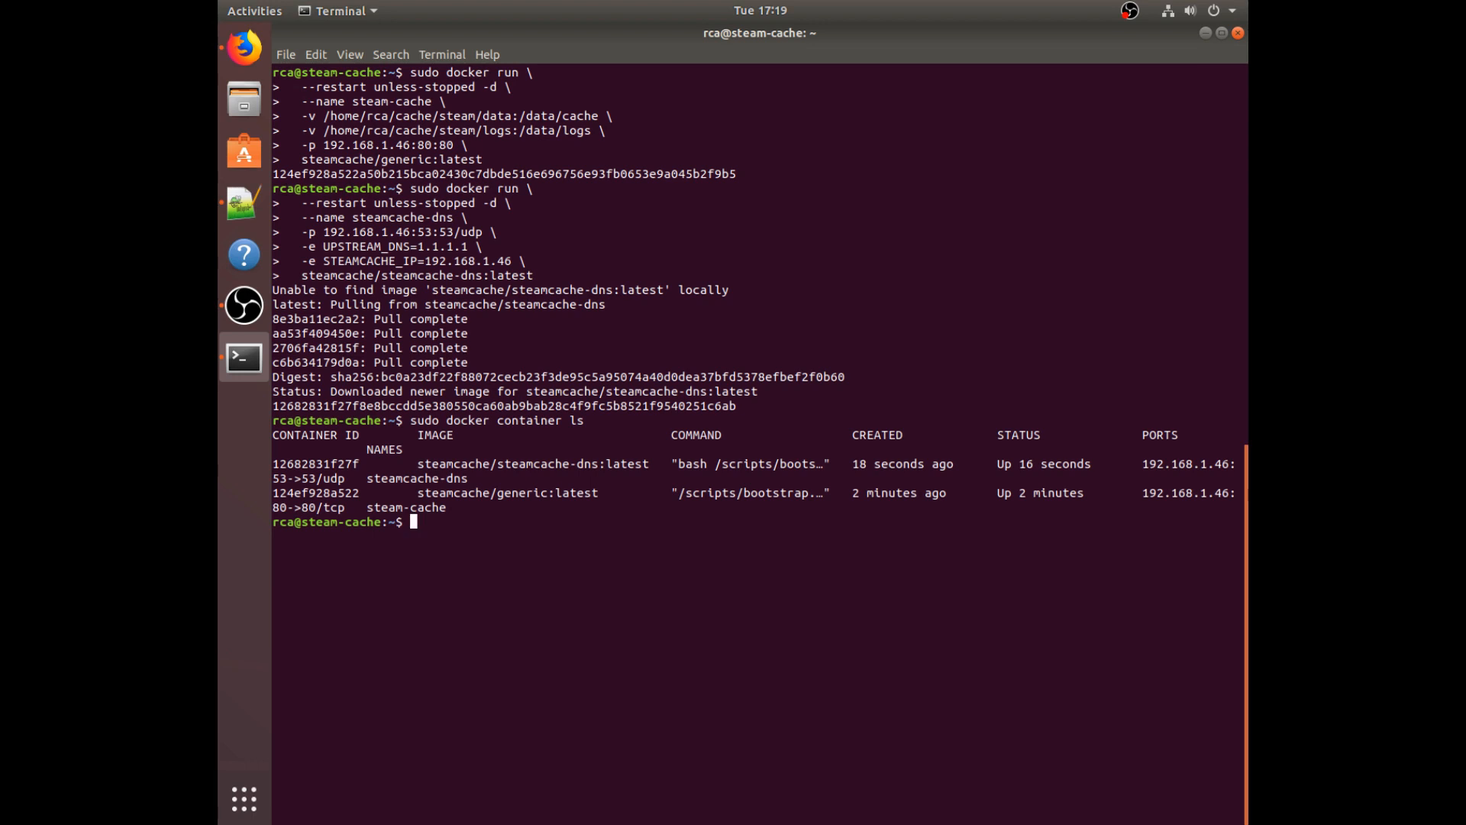
{"action": "type", "text": "hostma"}
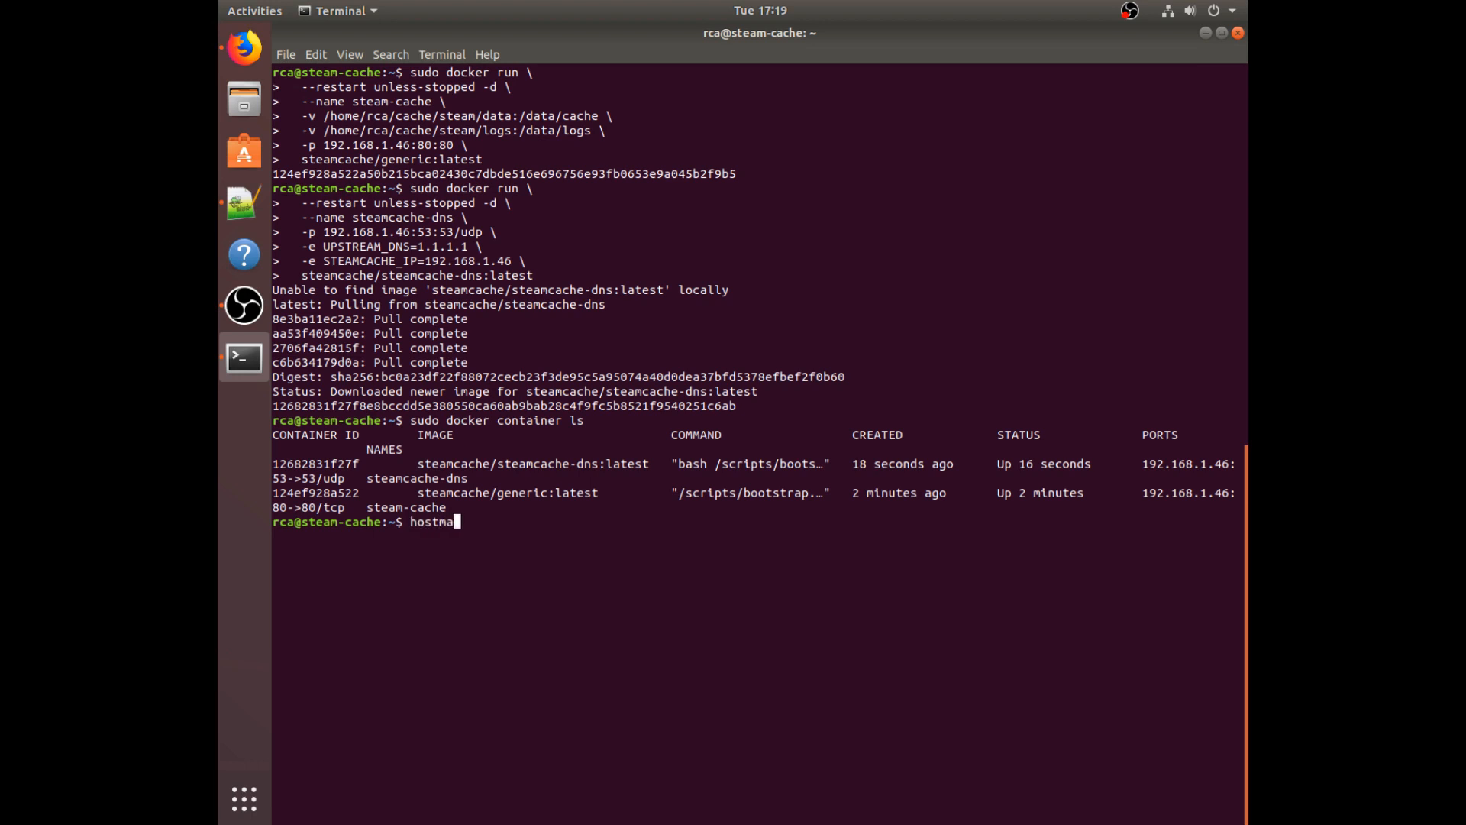
{"action": "key", "text": "BackSpace"}
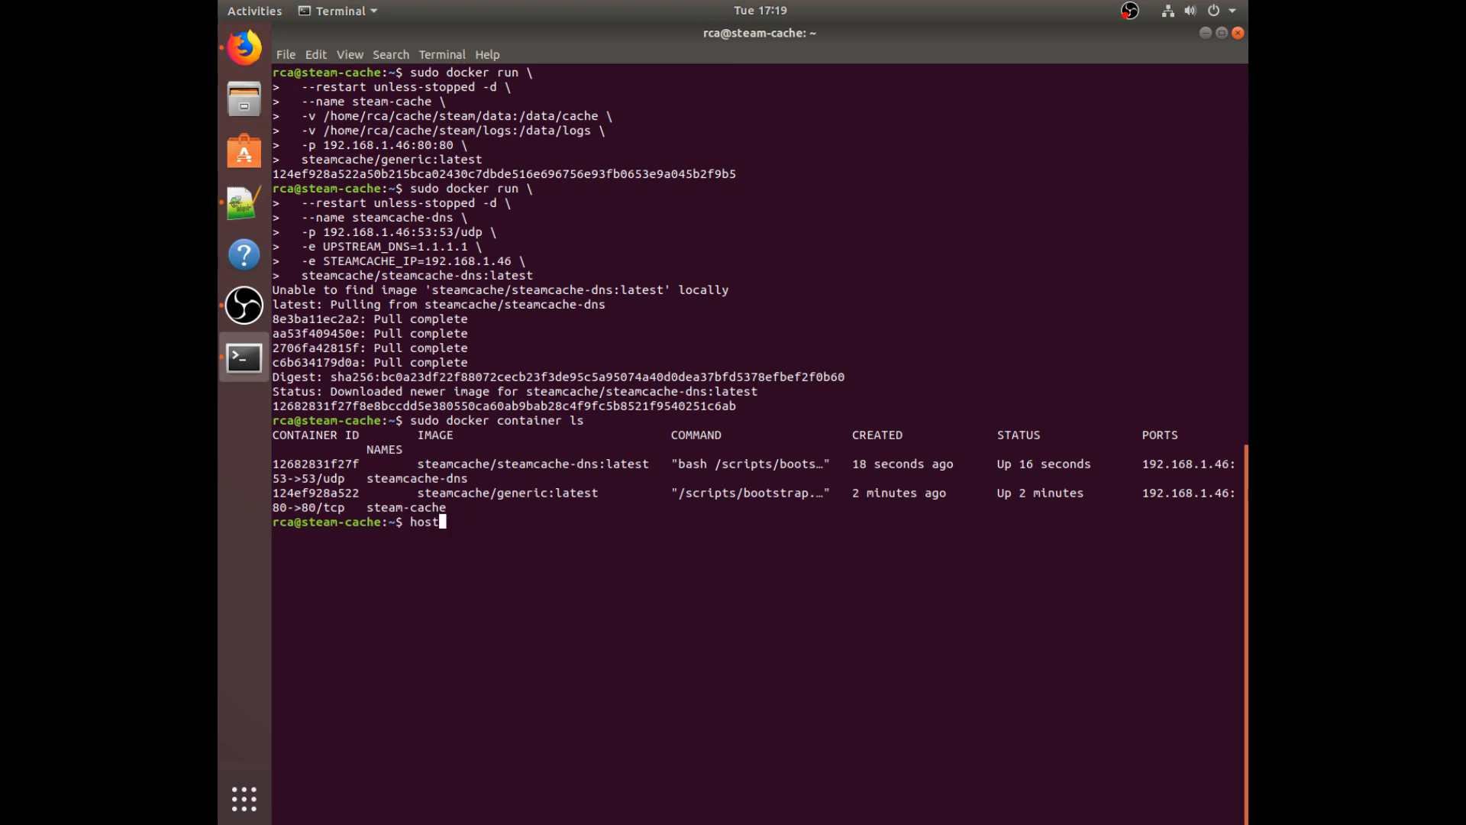
{"action": "key", "text": "Return"}
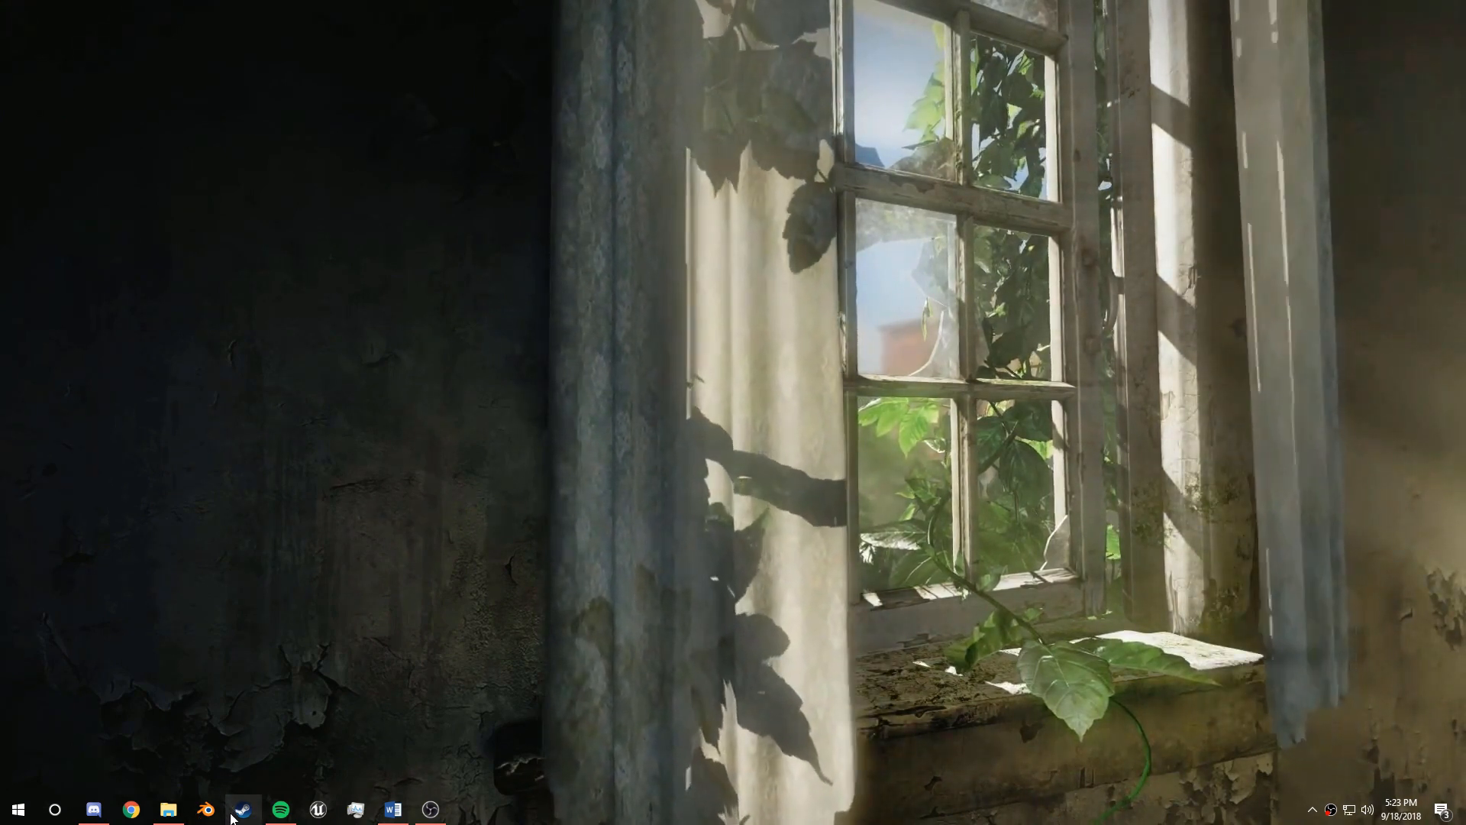
Step: Reach the Network and Sharing Center via a Start search for Control Panel
{"action": "left_click", "coordinate": [17, 809]}
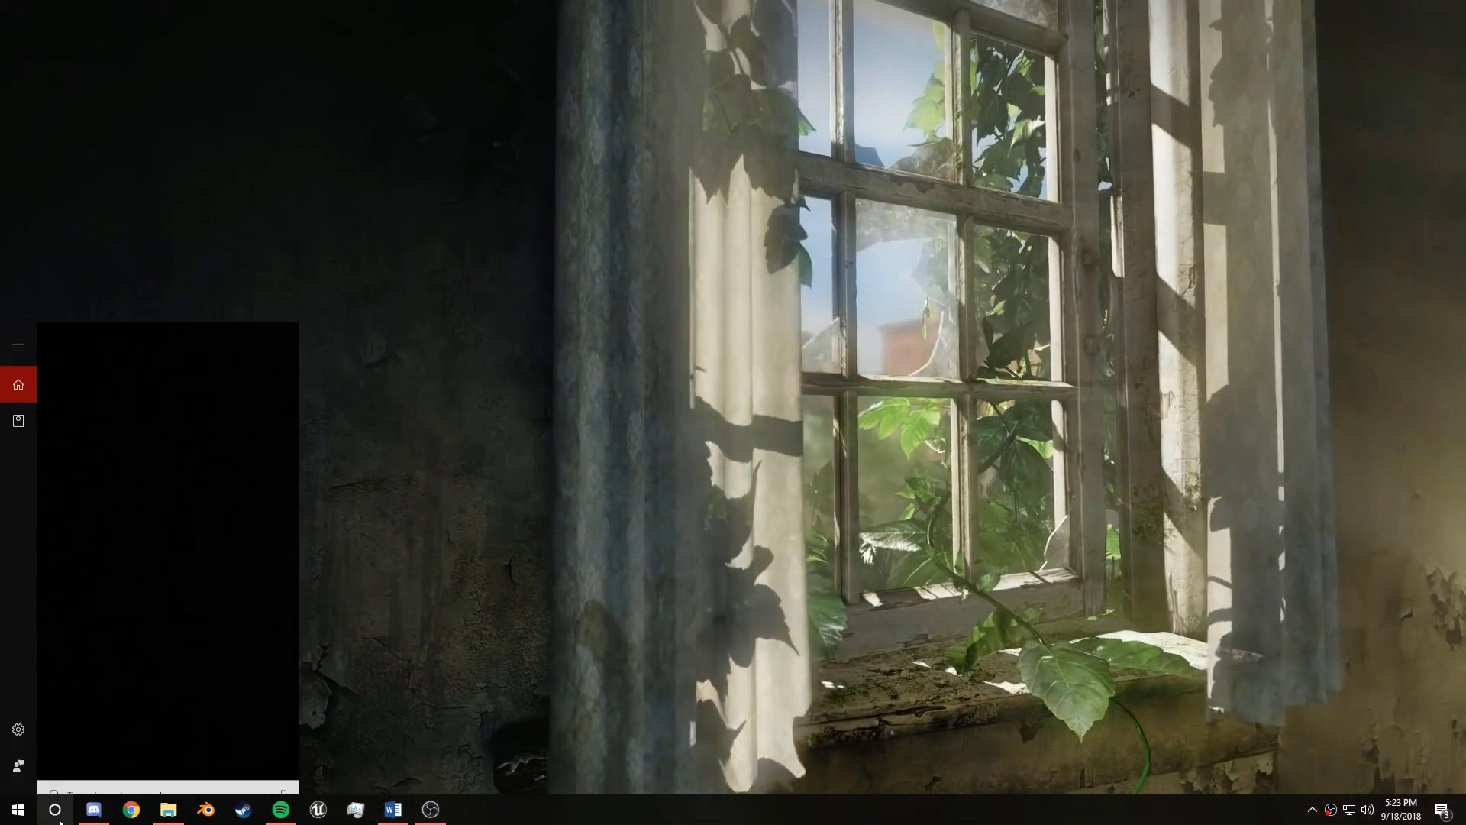
{"action": "type", "text": "Cont"}
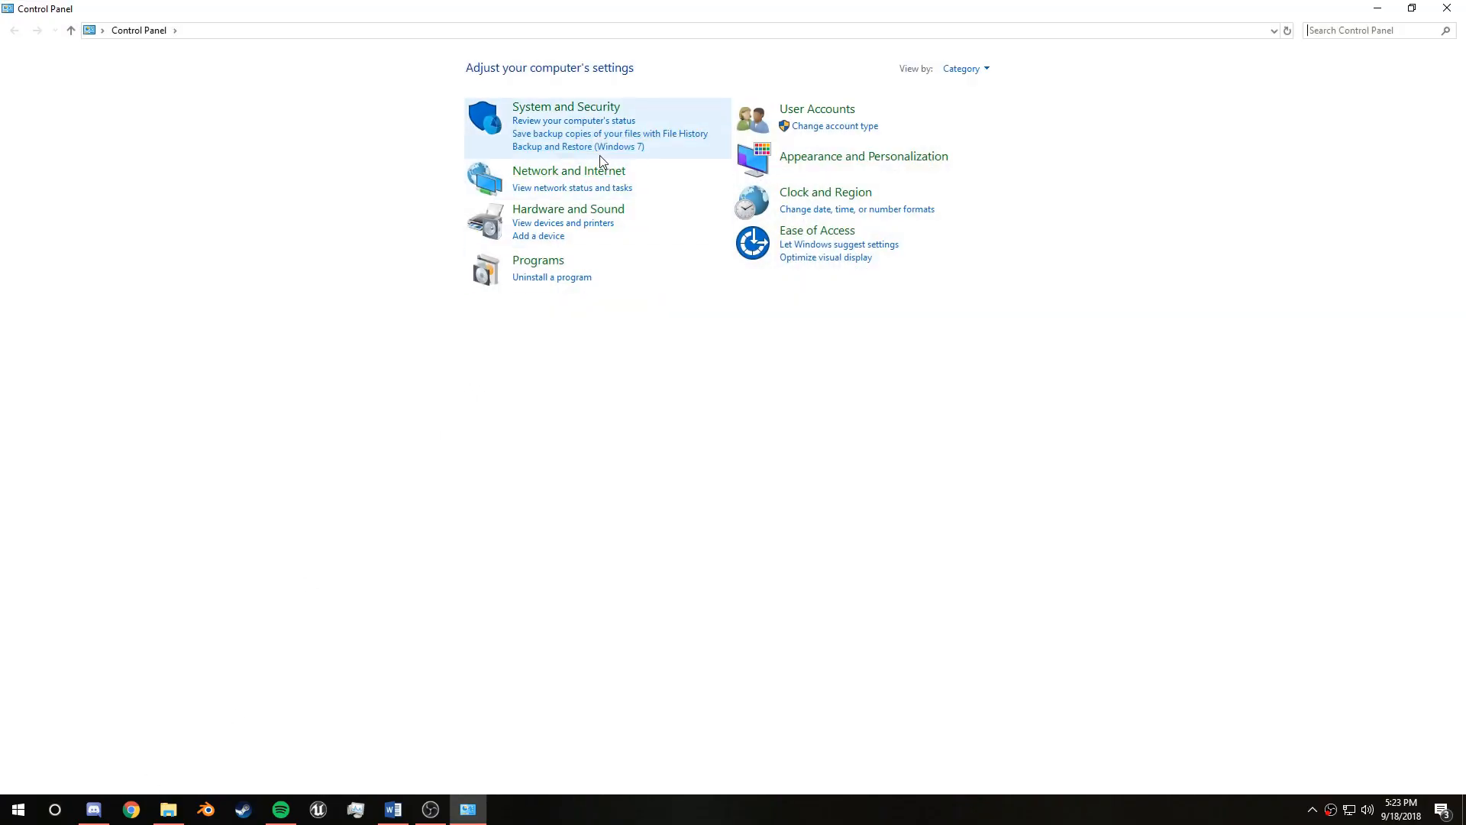
{"action": "left_click", "coordinate": [568, 170]}
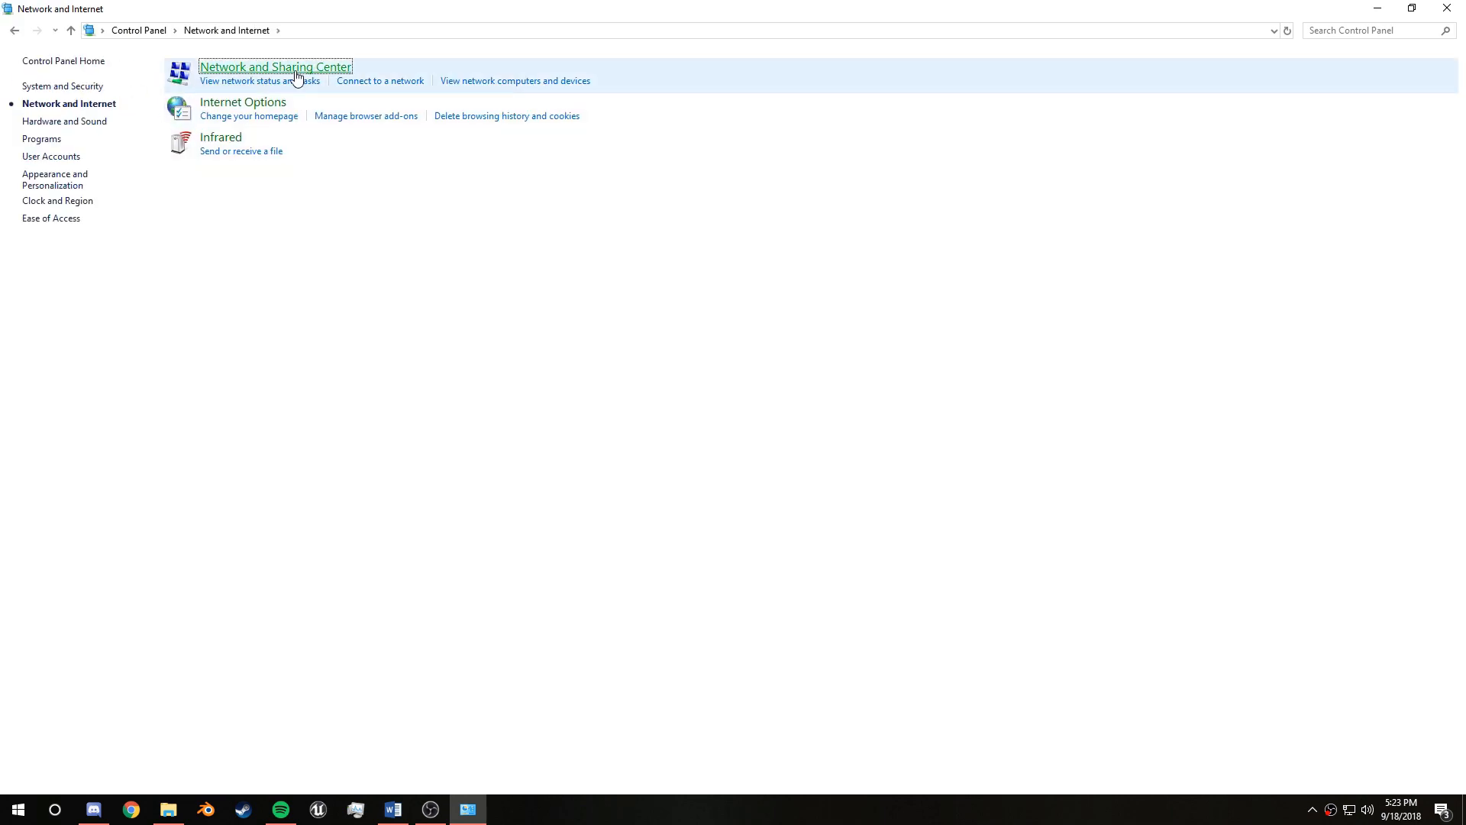
{"action": "left_click", "coordinate": [274, 66]}
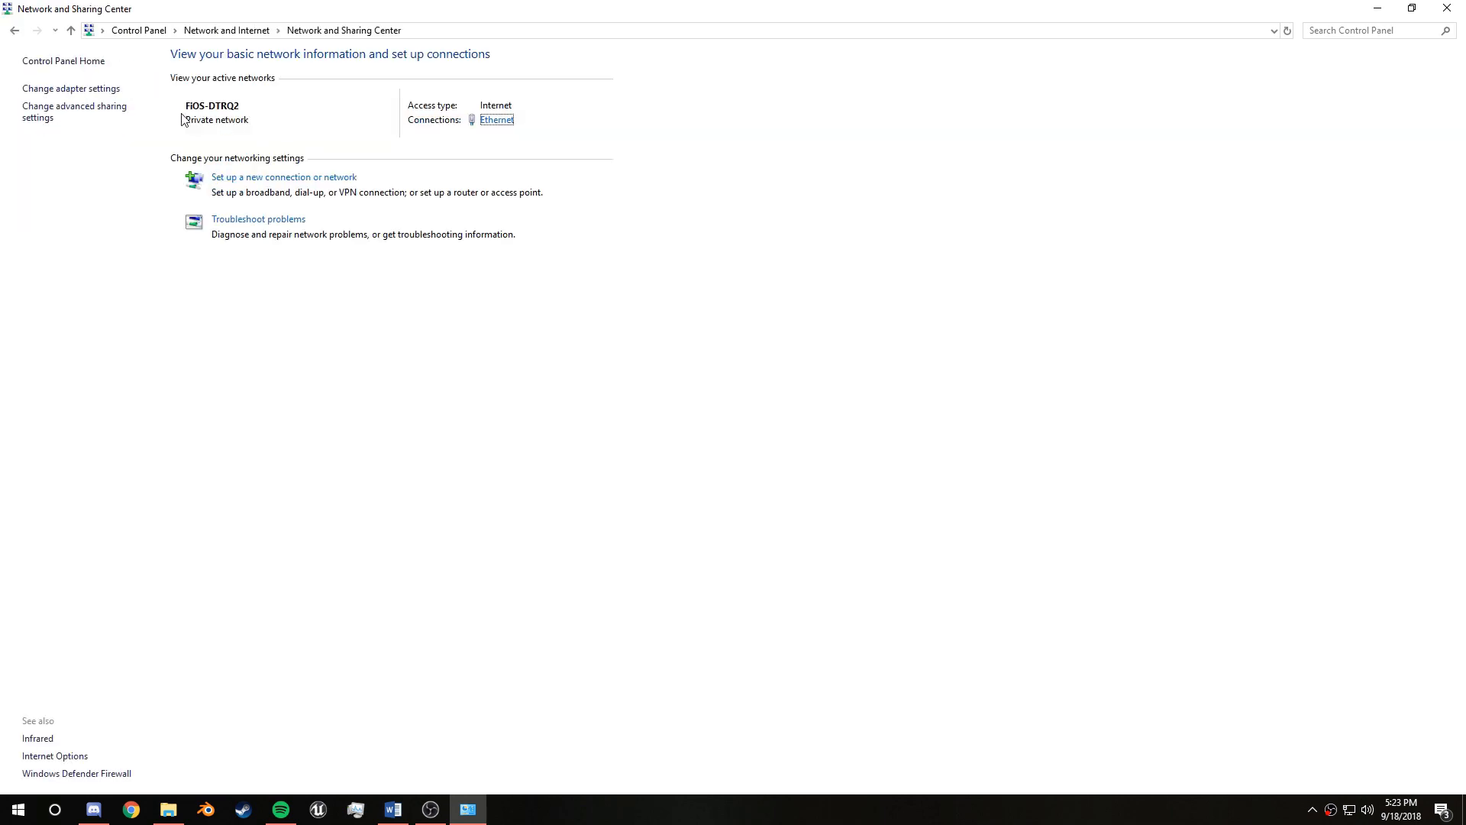
Step: Bring up the Ethernet adapter's Properties from the adapter settings list
{"action": "left_click", "coordinate": [72, 89]}
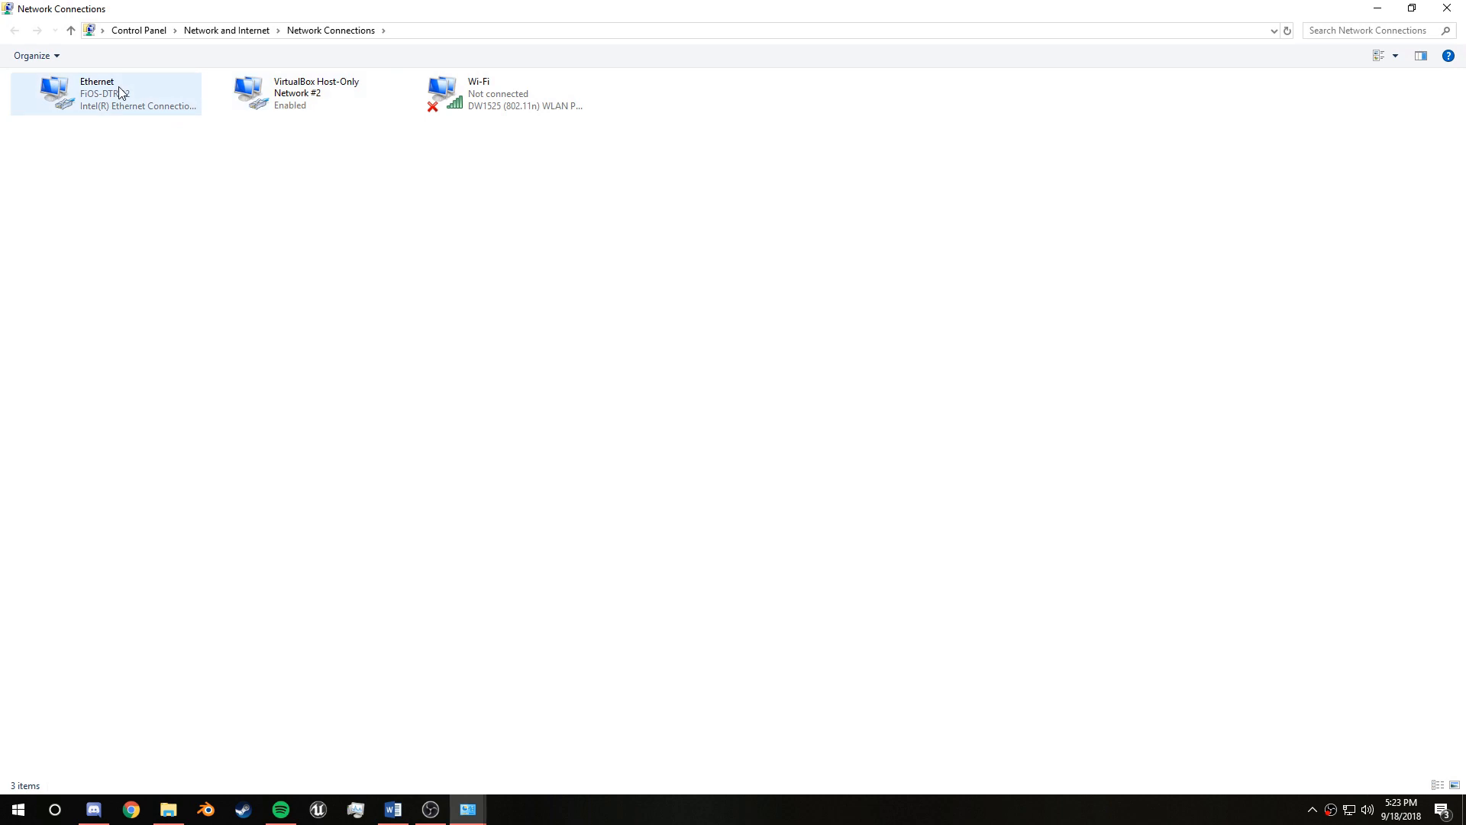
{"action": "right_click", "coordinate": [105, 93]}
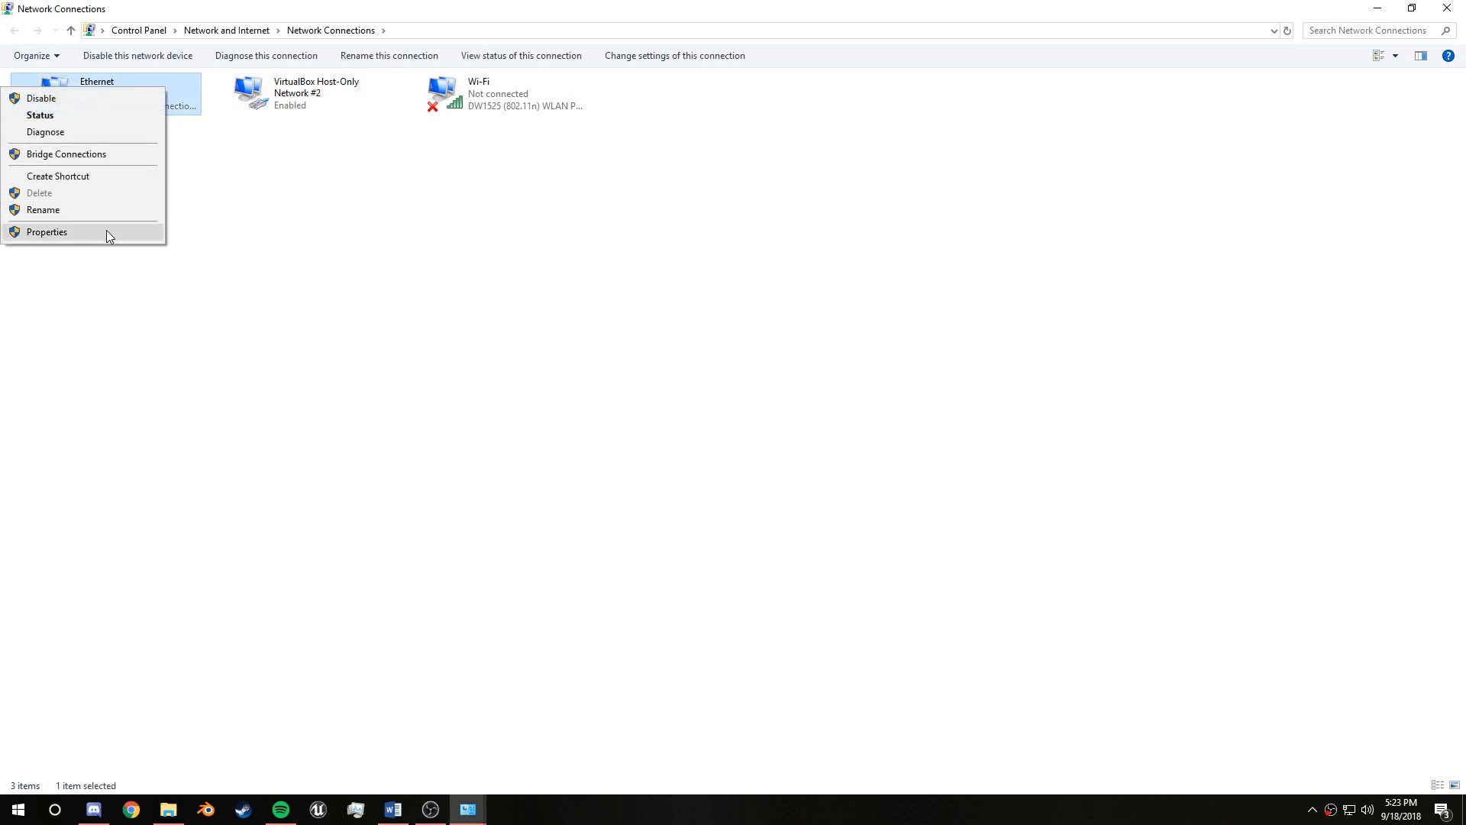
{"action": "left_click", "coordinate": [47, 232]}
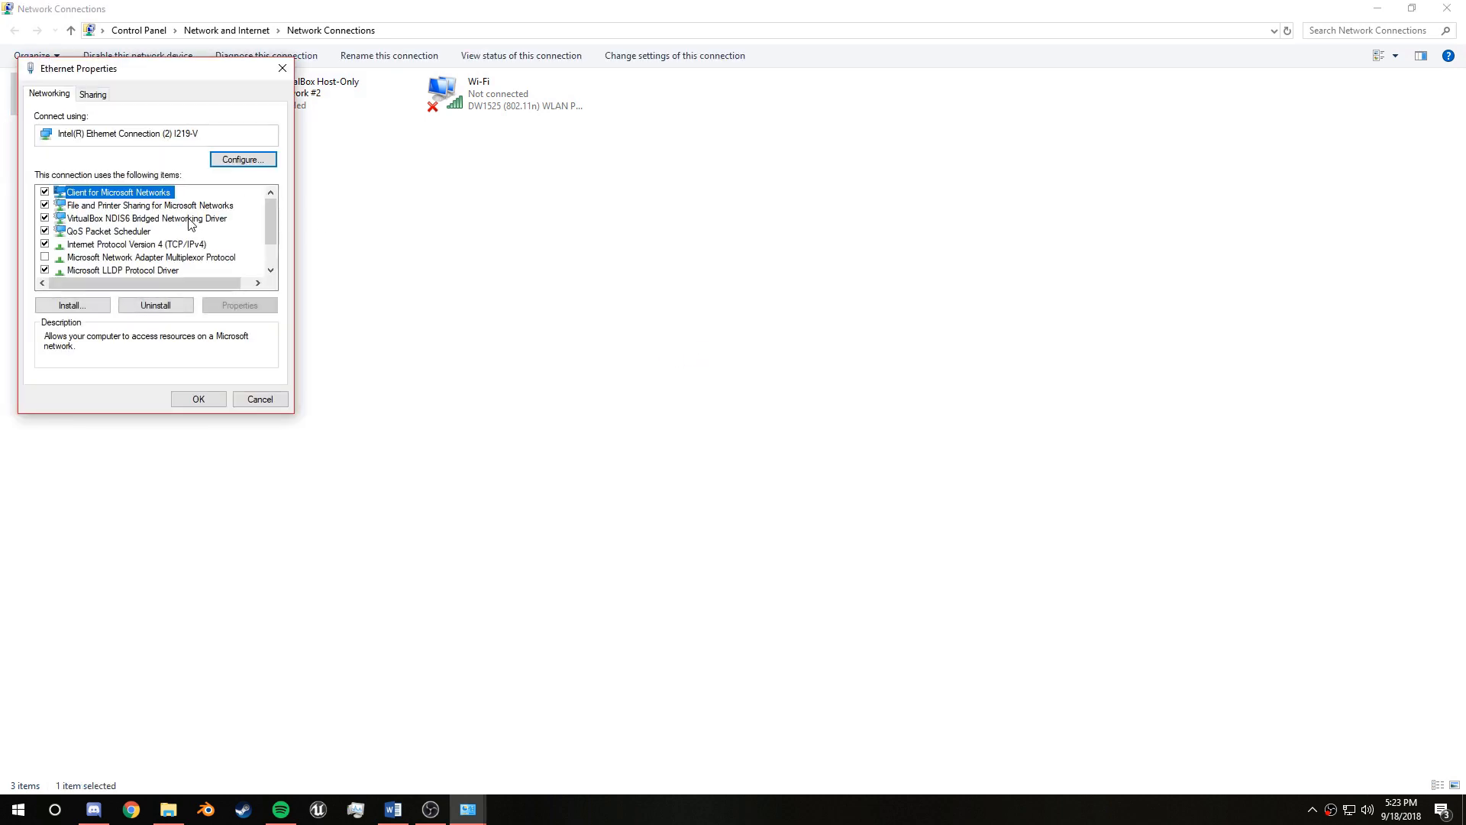
Step: Set the IPv4 preferred DNS server to 192.168.1.46, dismissing an invalid value warning
{"action": "left_click", "coordinate": [136, 244]}
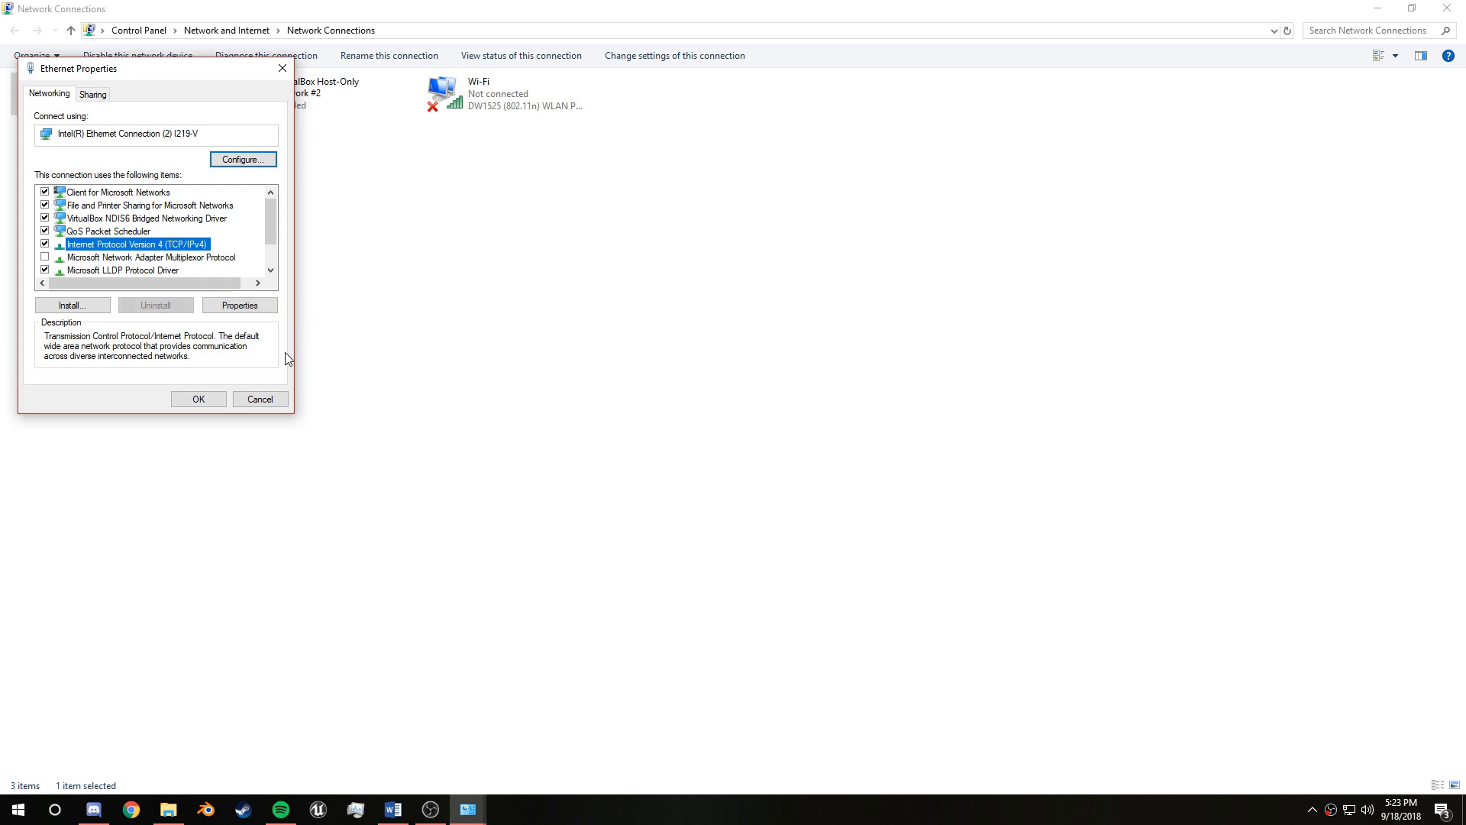
{"action": "left_click", "coordinate": [240, 306]}
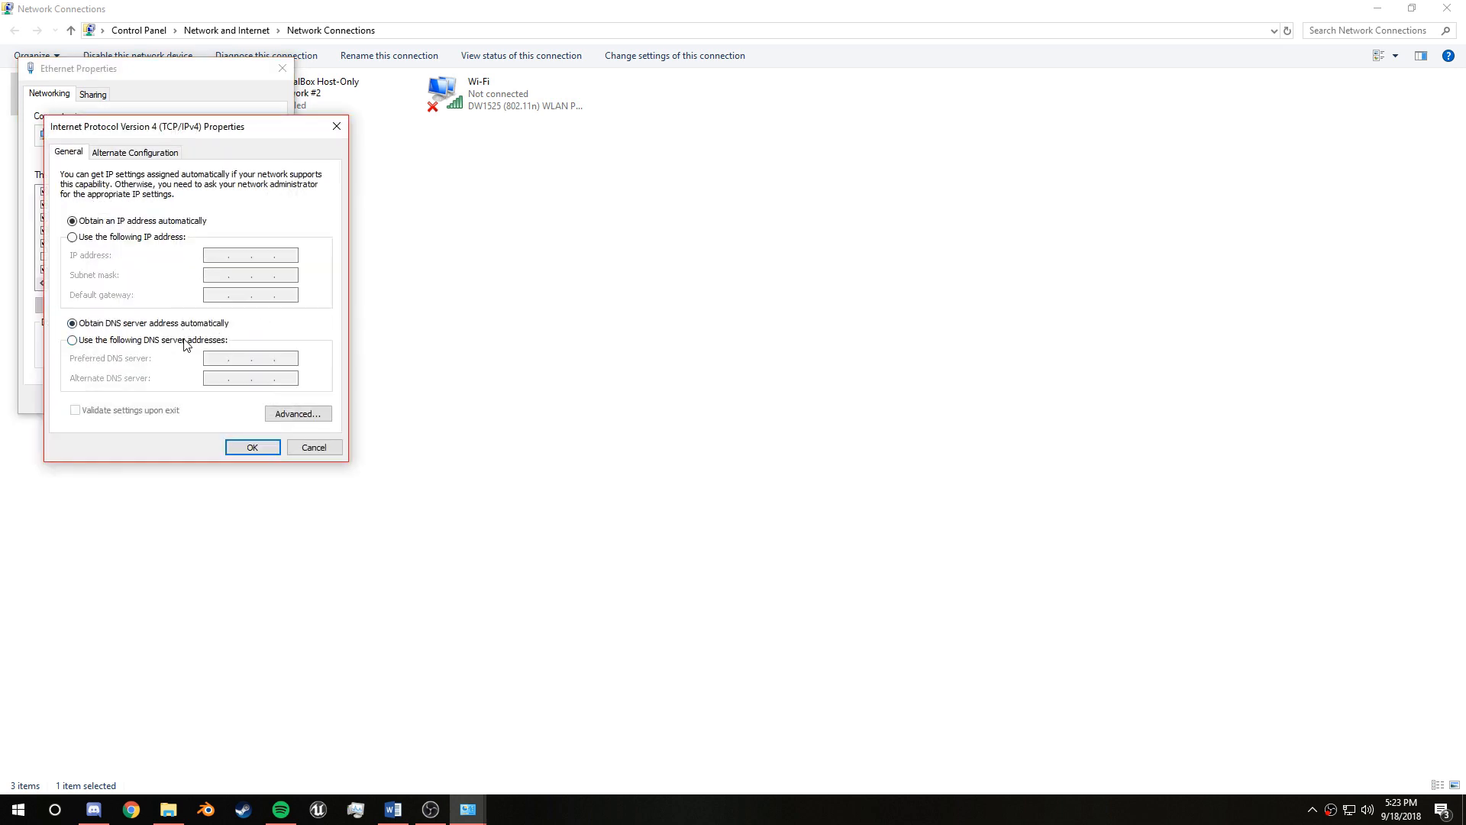
{"action": "left_click", "coordinate": [72, 340]}
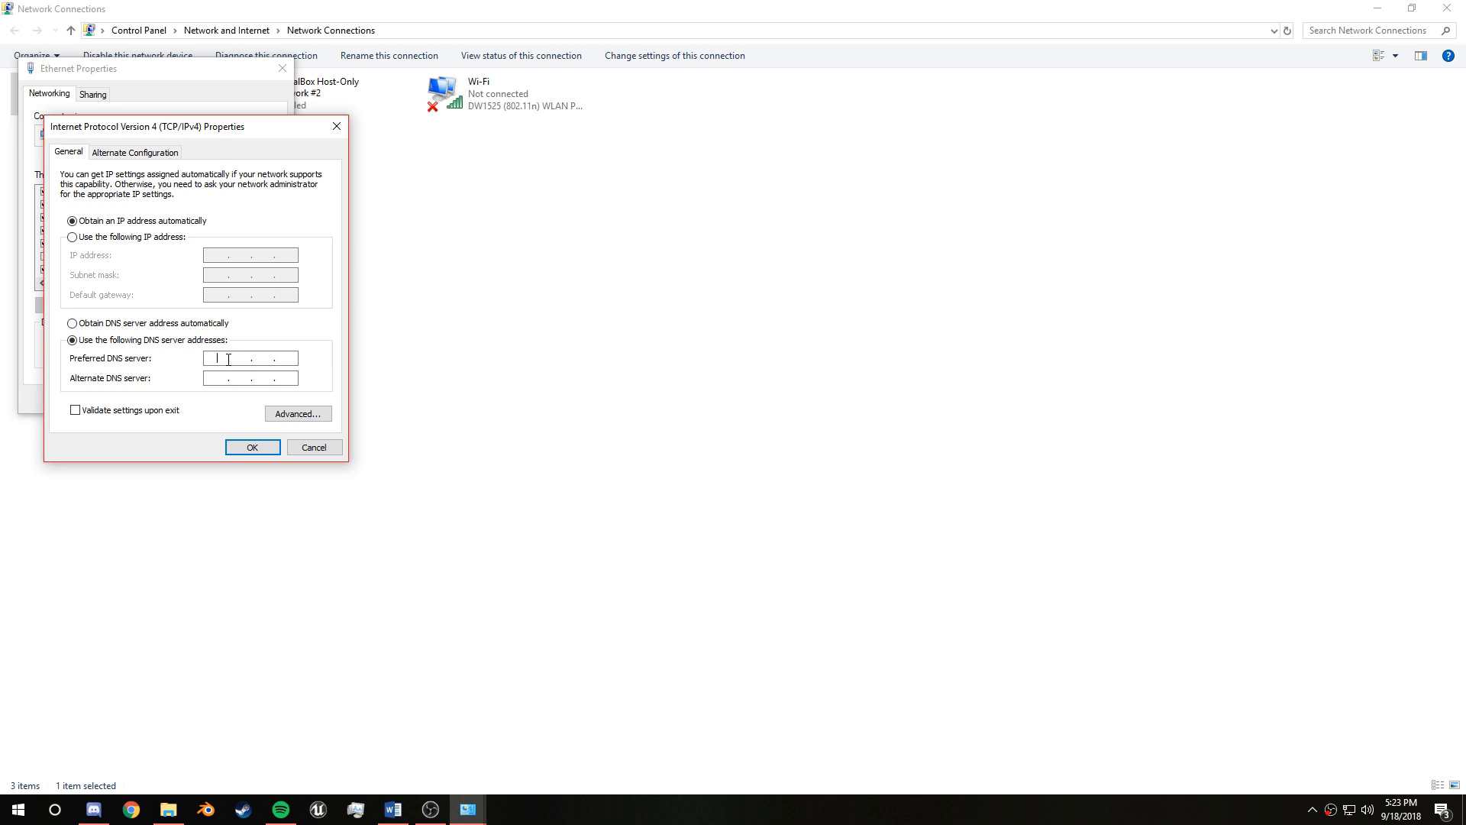
{"action": "type", "text": "192.16"}
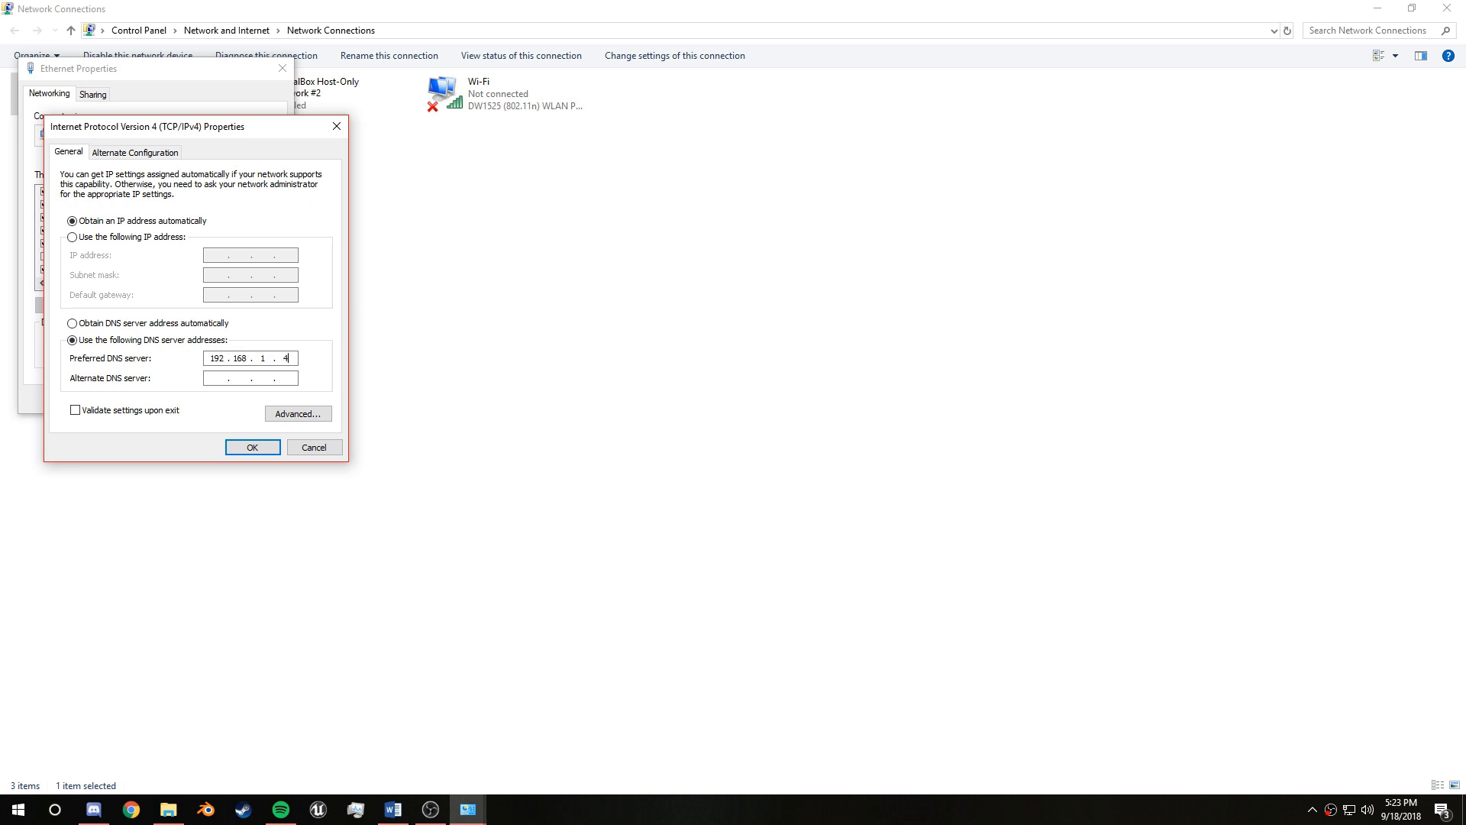
{"action": "left_click", "coordinate": [252, 445]}
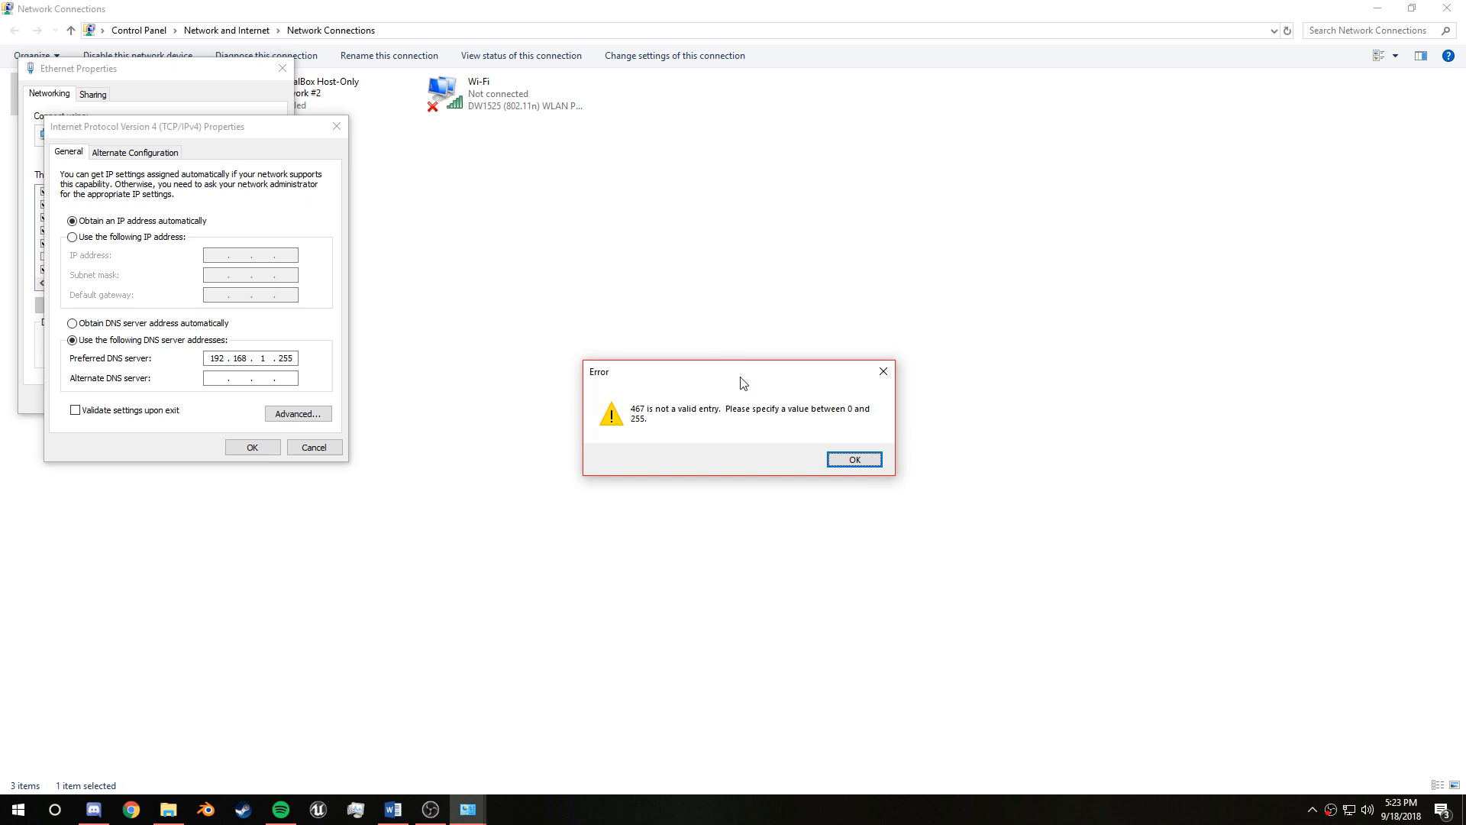
{"action": "left_click", "coordinate": [853, 460]}
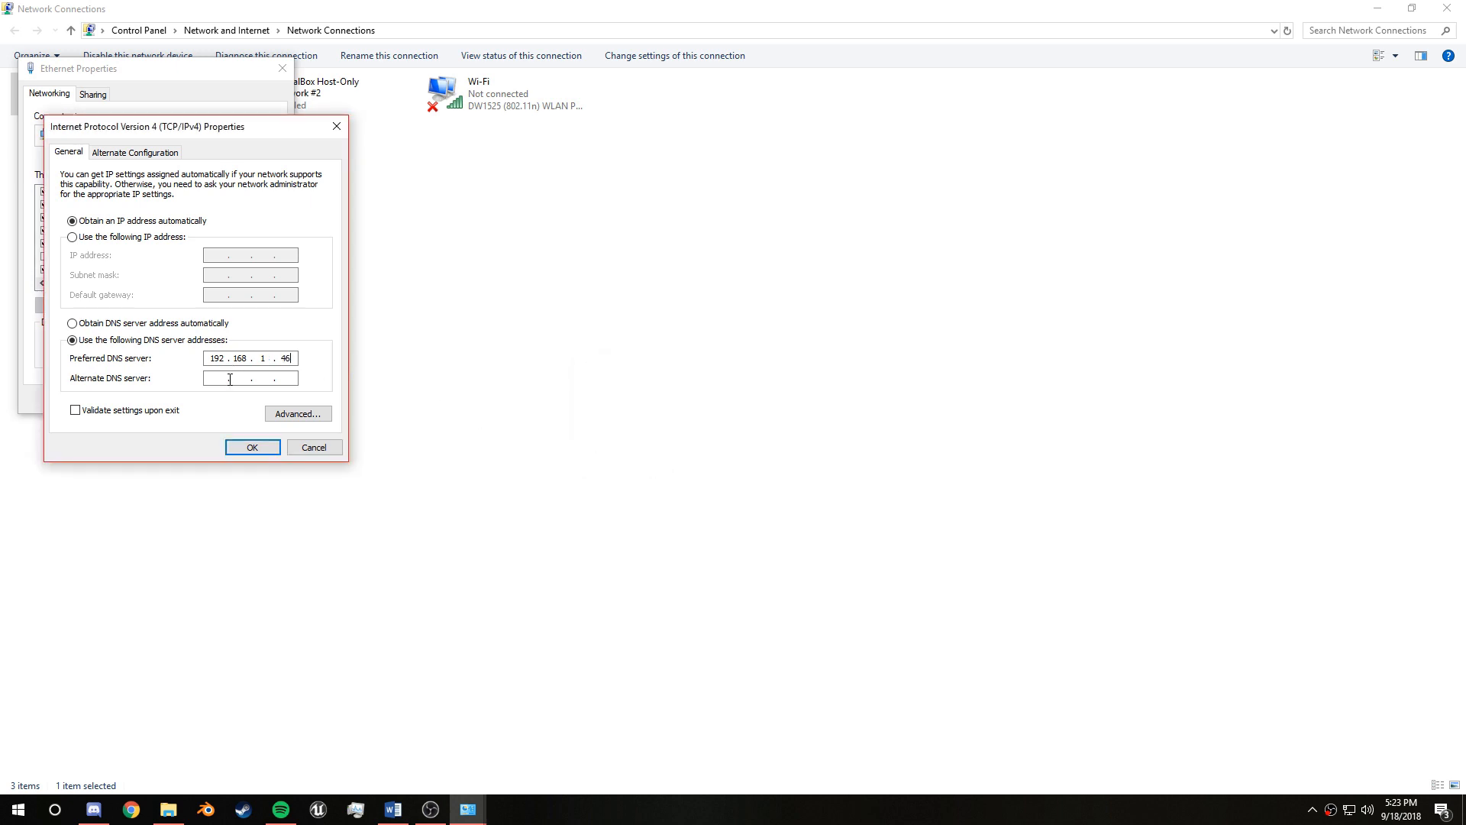
Step: Set 1.1.1.1 as alternate DNS, confirm, and close the network settings
{"action": "left_click", "coordinate": [251, 378]}
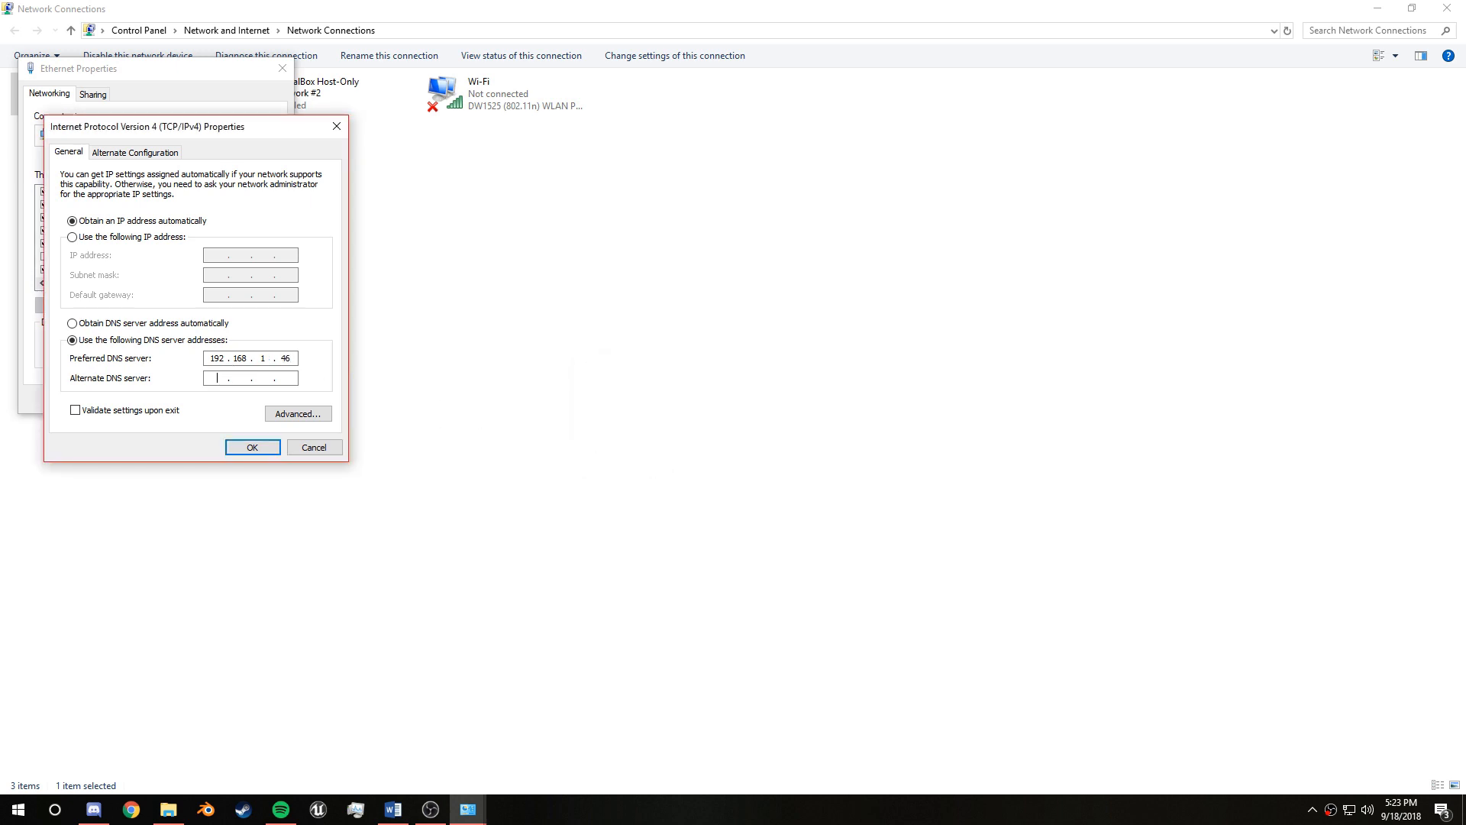
{"action": "type", "text": "1.1.1.1"}
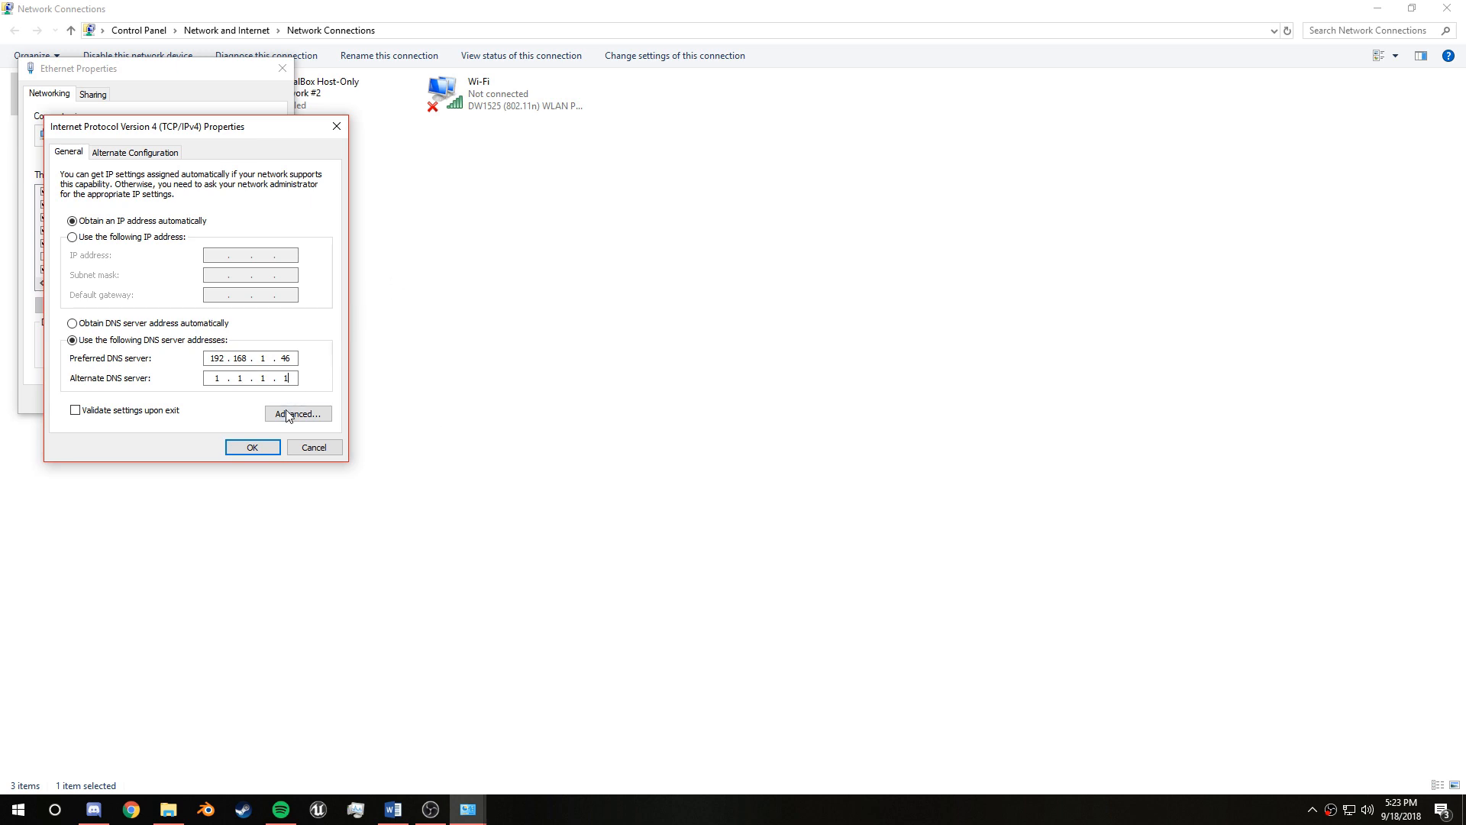
{"action": "left_click", "coordinate": [252, 447]}
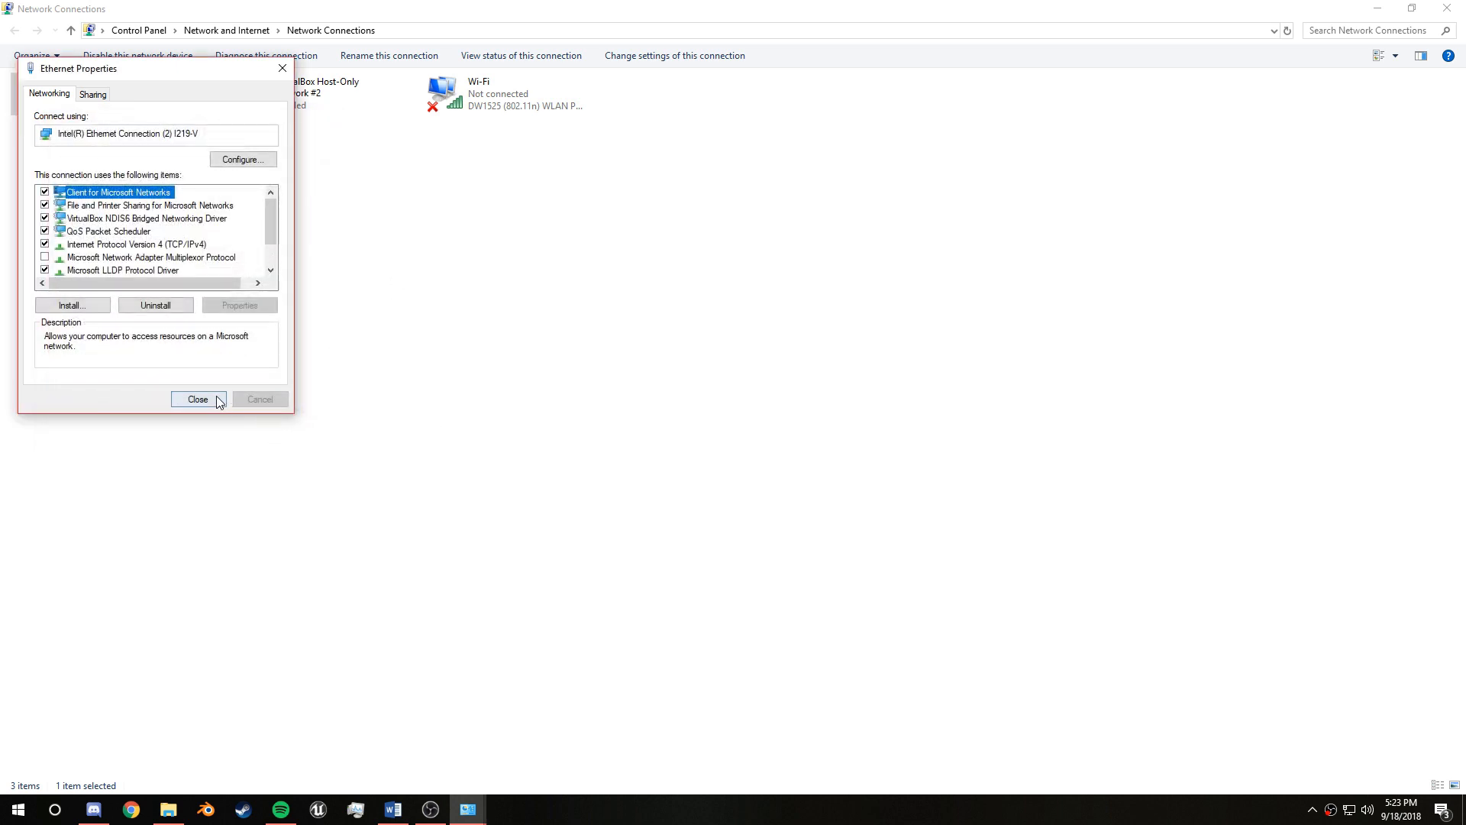
{"action": "left_click", "coordinate": [197, 399]}
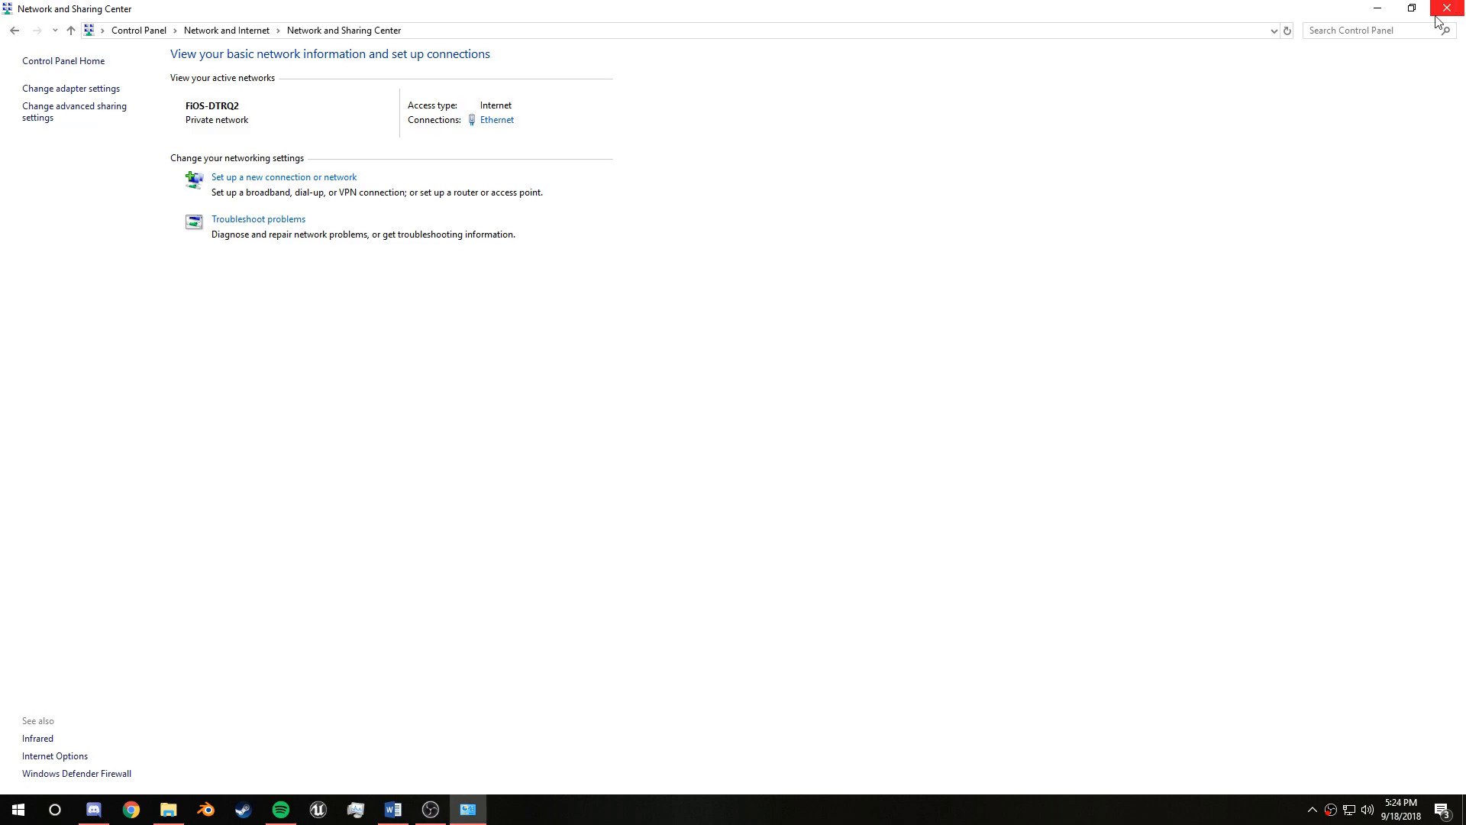
{"action": "left_click", "coordinate": [1448, 7]}
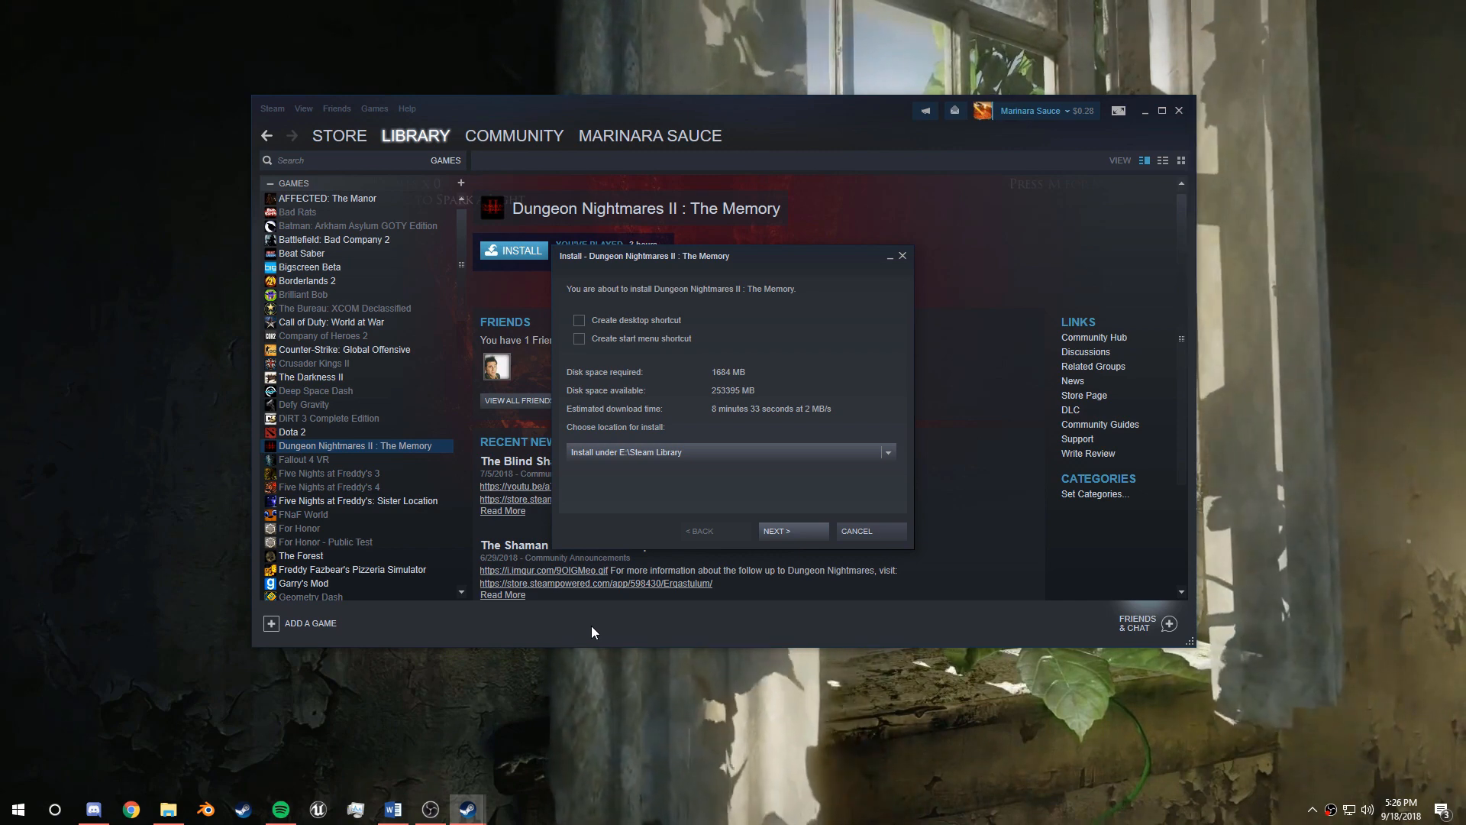
{"action": "mouse_move", "coordinate": [793, 530]}
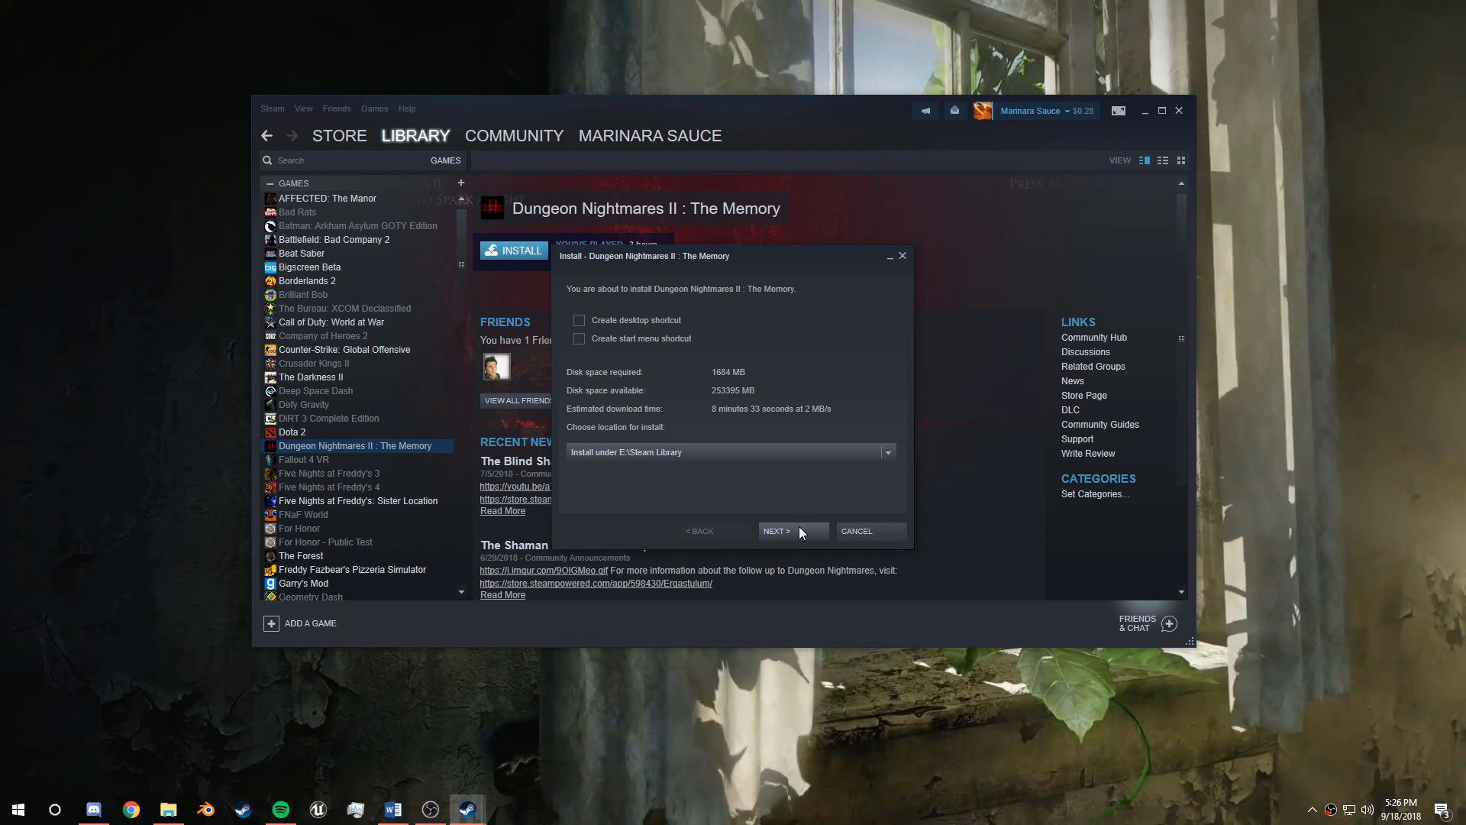
Step: Install Dungeon Nightmares II to the E:\Steam Library location
{"action": "left_click", "coordinate": [776, 530]}
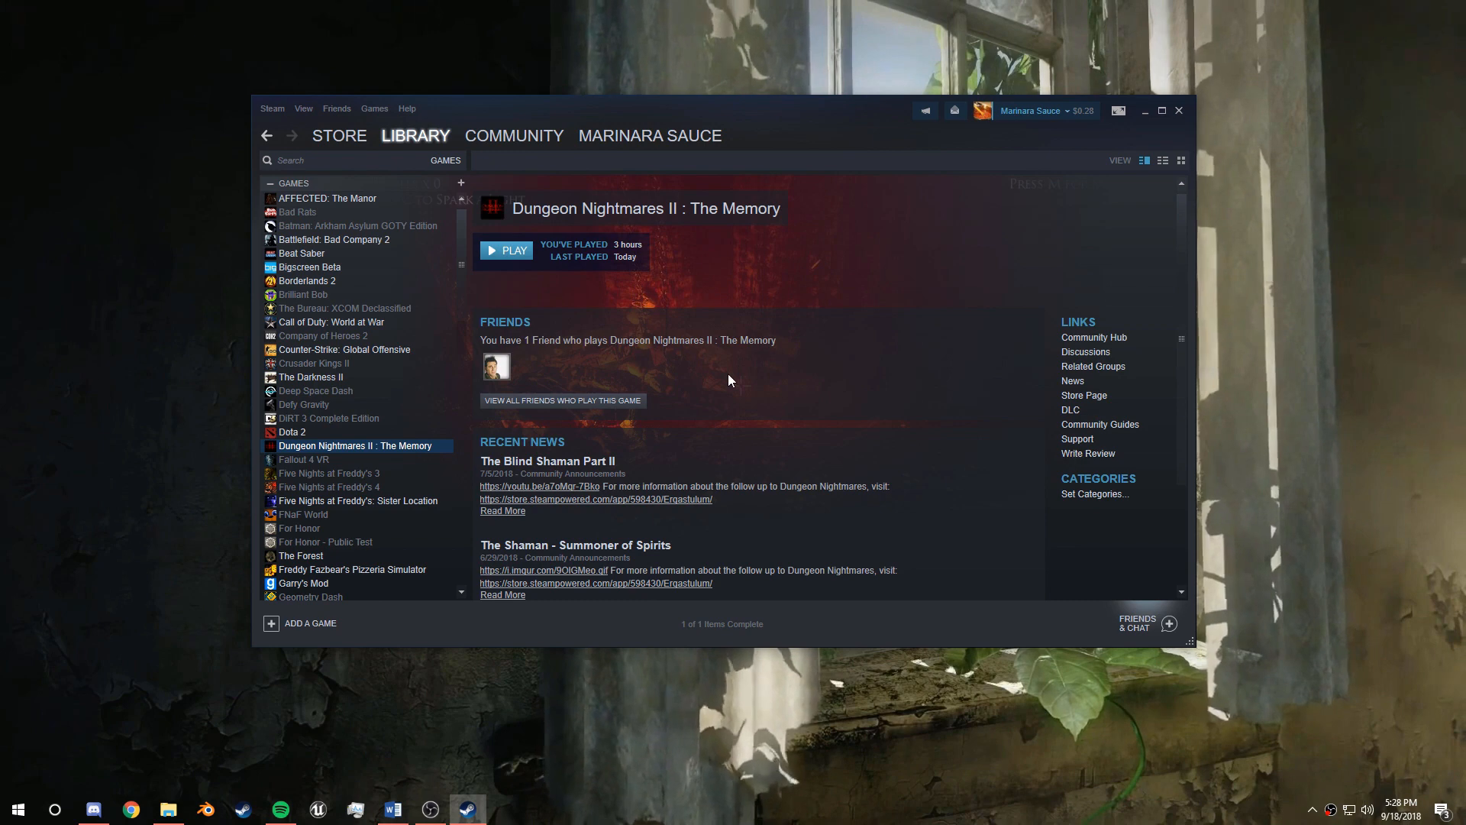
{"action": "mouse_move", "coordinate": [481, 445]}
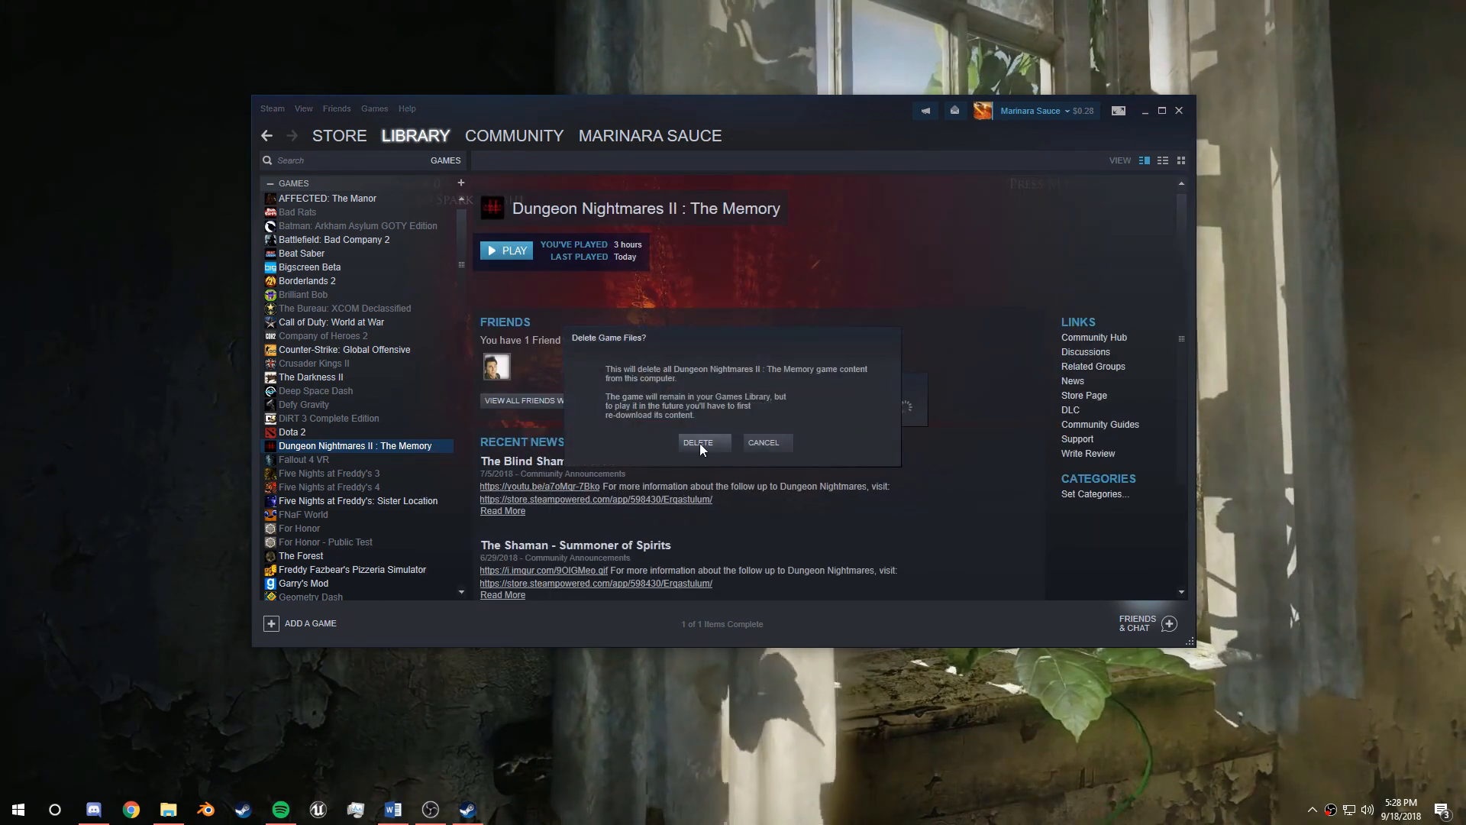
Step: Delete Dungeon Nightmares II's local files and start re-downloading it through the cache
{"action": "left_click", "coordinate": [697, 441]}
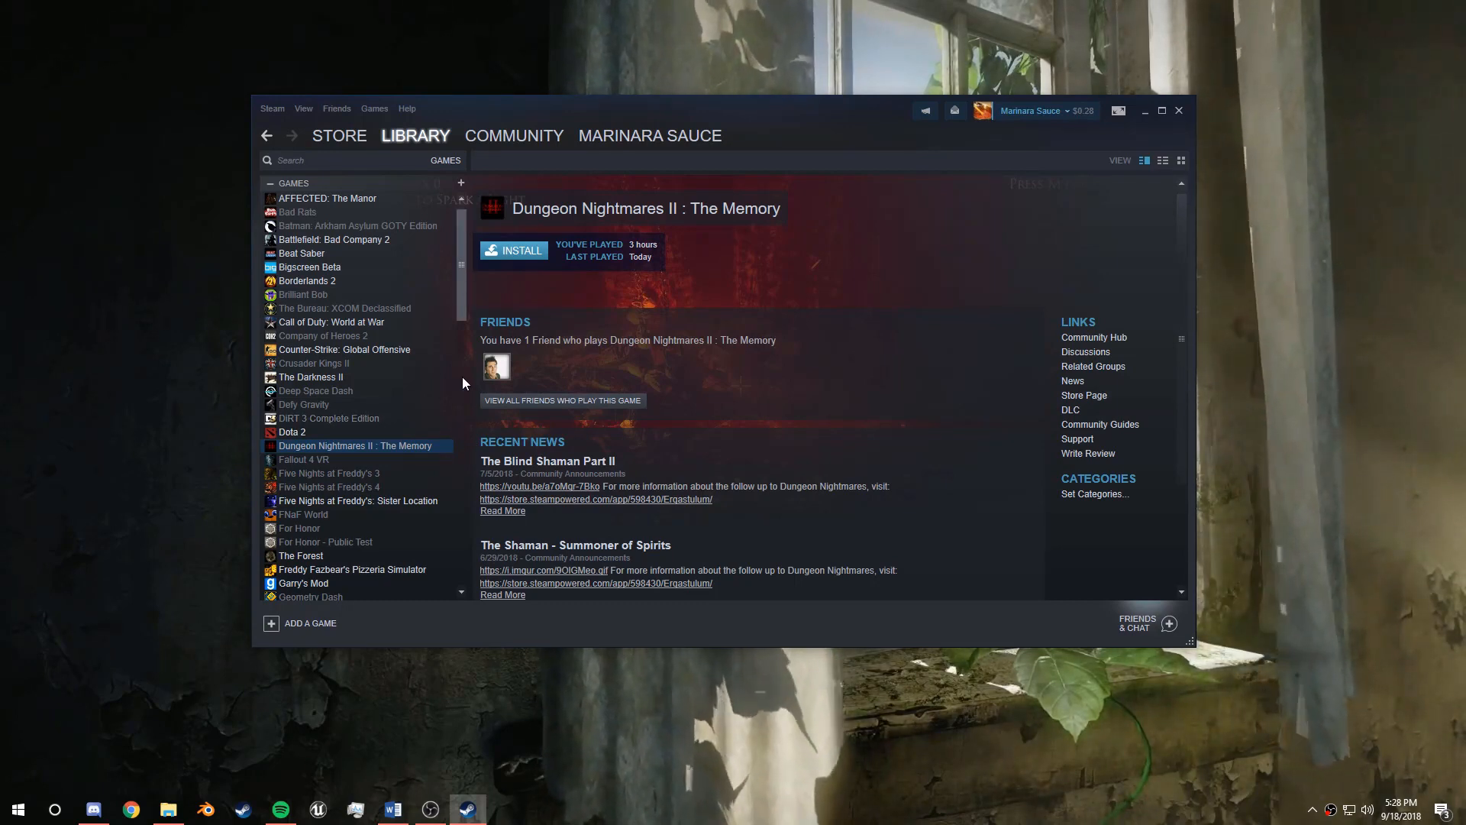
{"action": "mouse_move", "coordinate": [472, 278]}
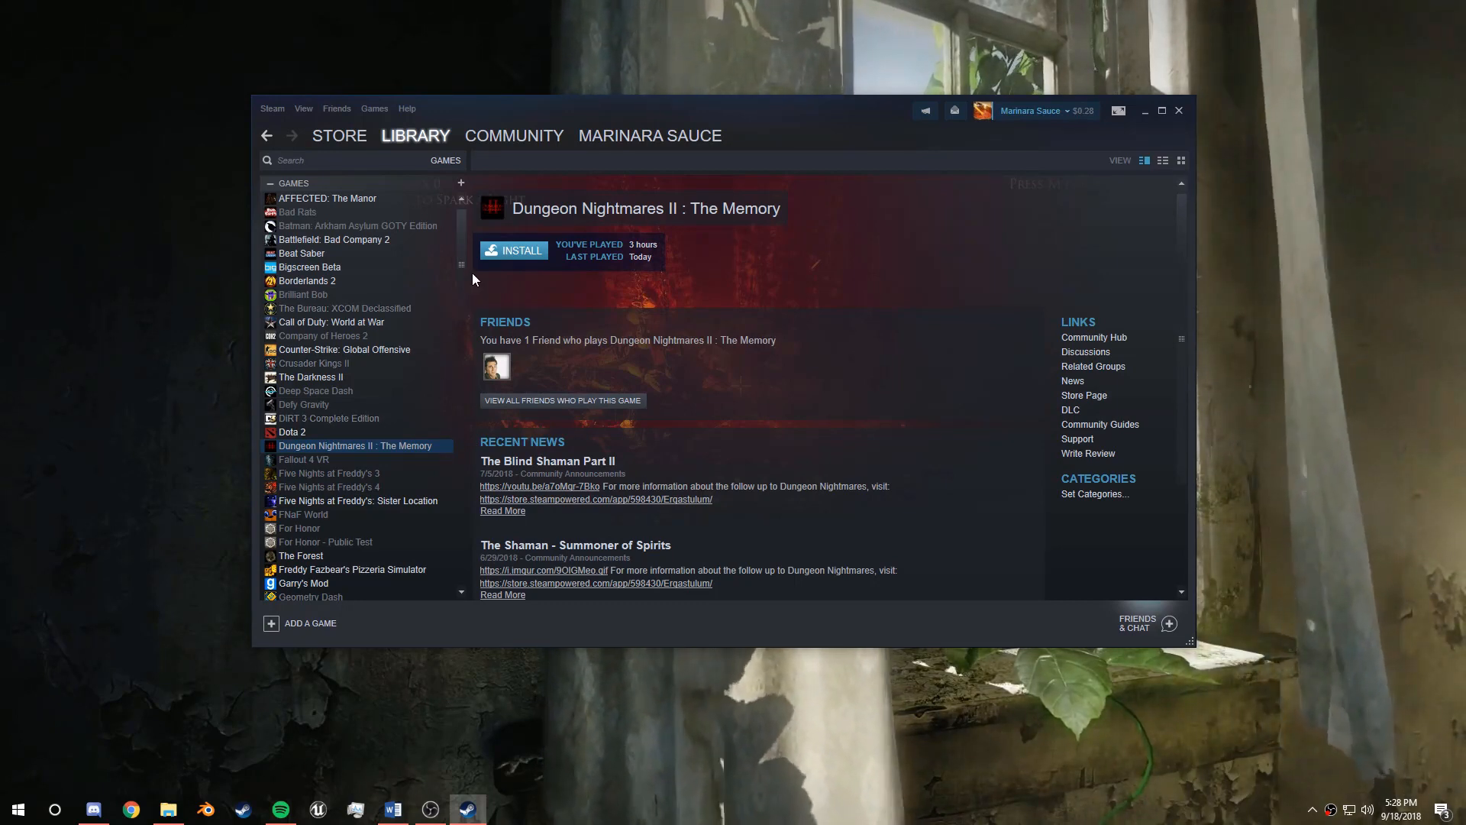
{"action": "left_click", "coordinate": [519, 249]}
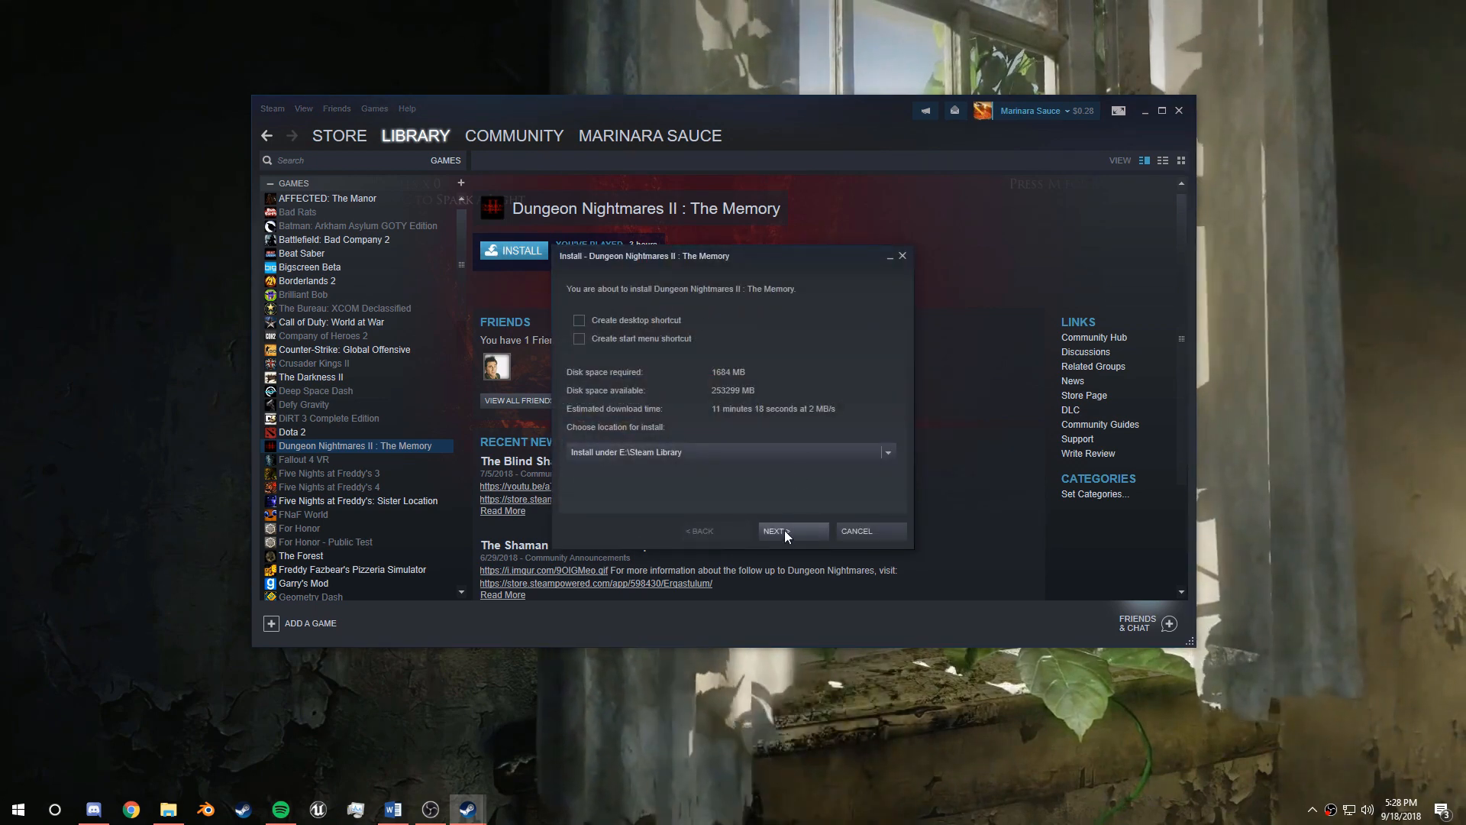
{"action": "left_click", "coordinate": [791, 530]}
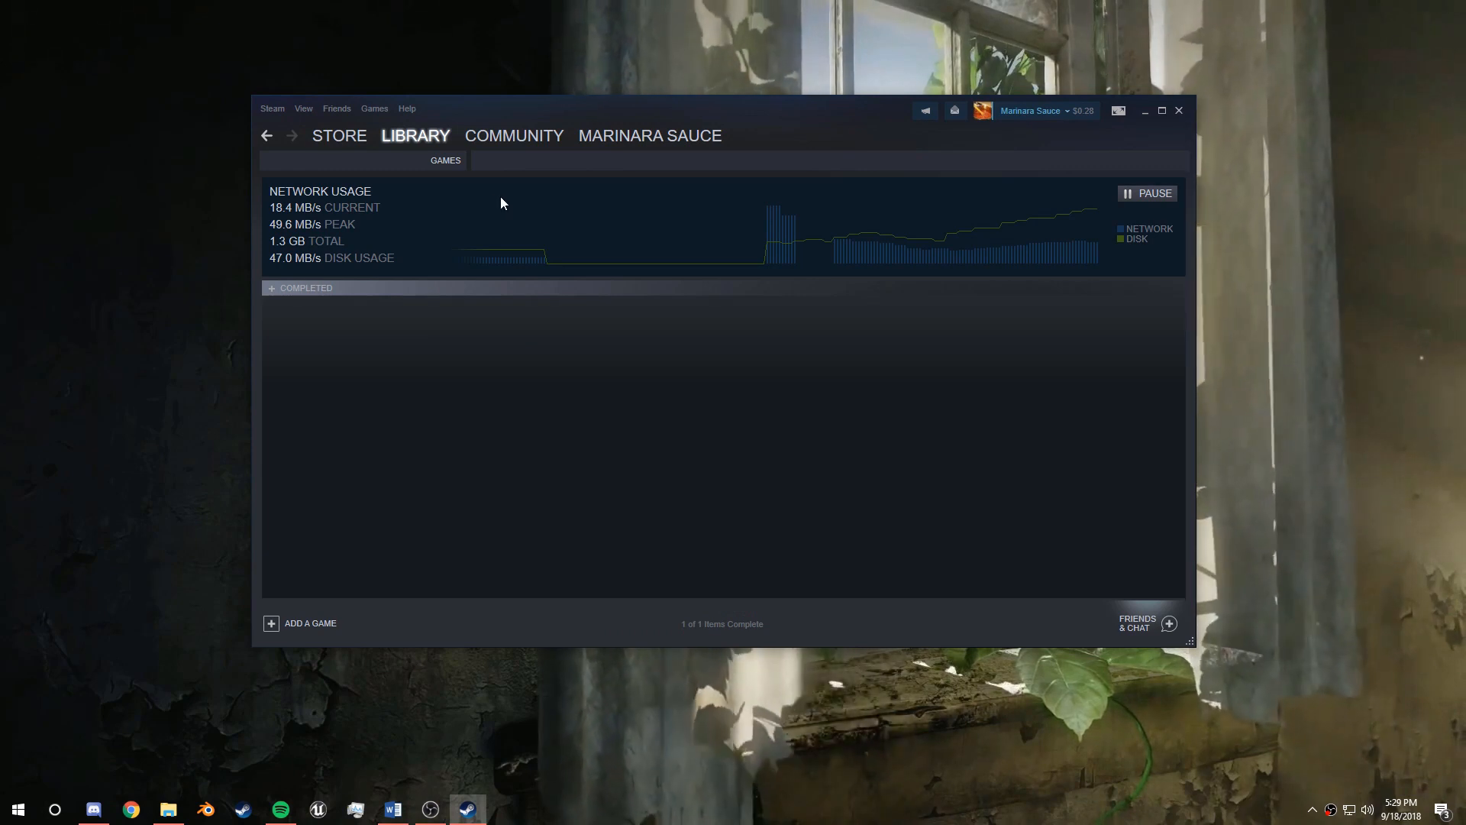
Step: Return to the library page and launch the game once reinstalled
{"action": "left_click", "coordinate": [414, 135]}
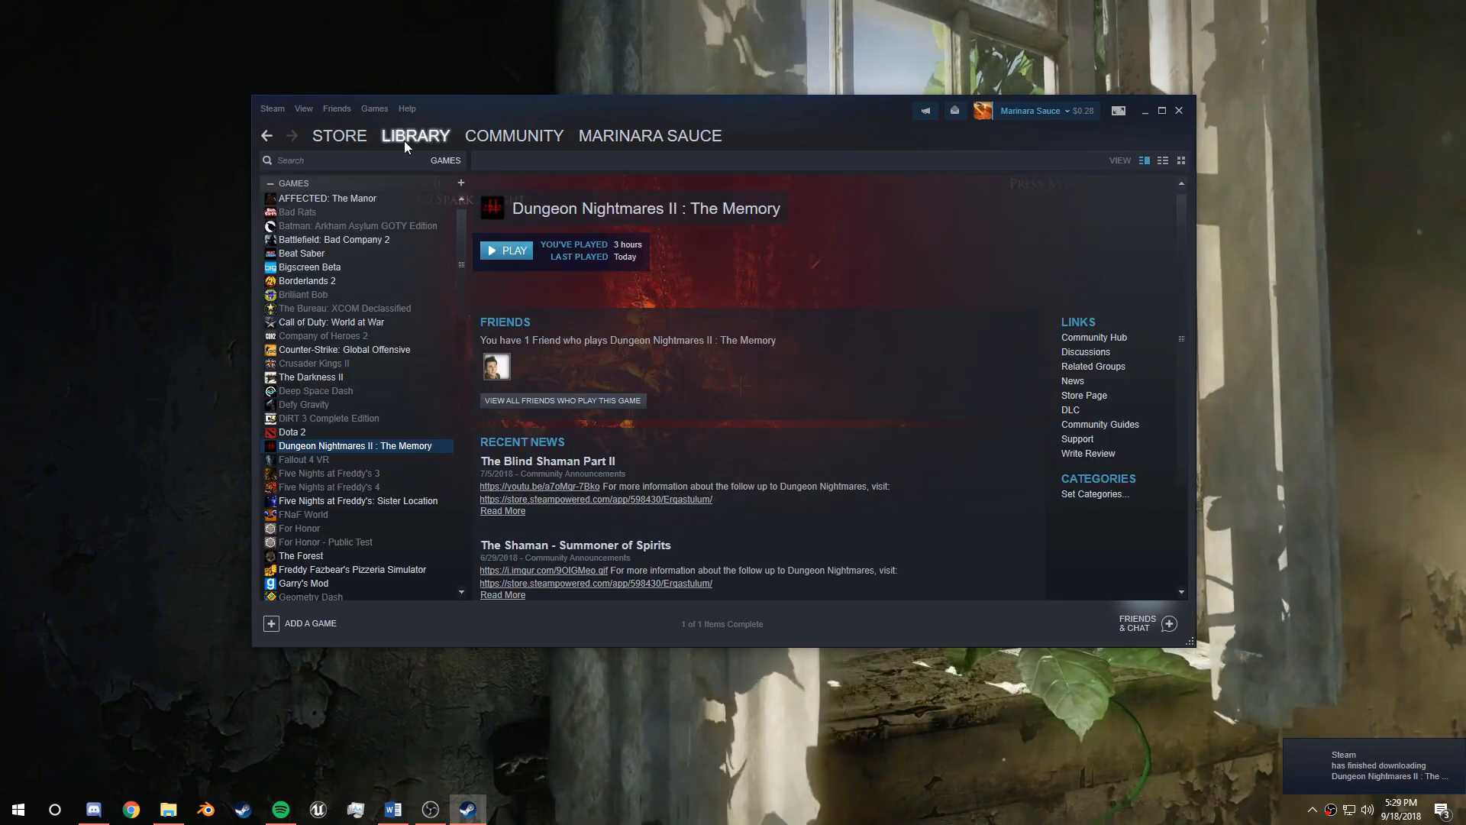
{"action": "left_click", "coordinate": [513, 249]}
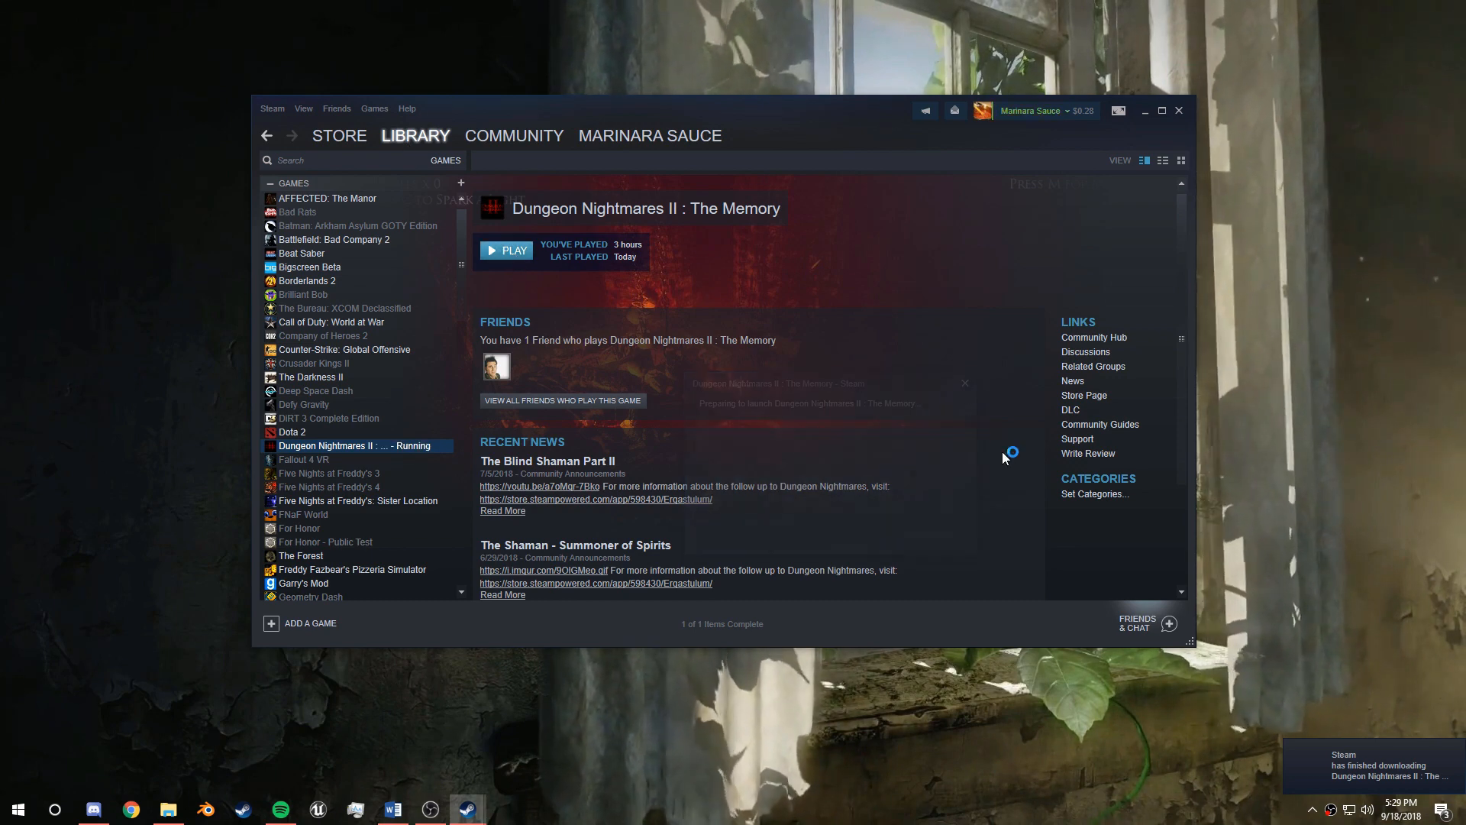